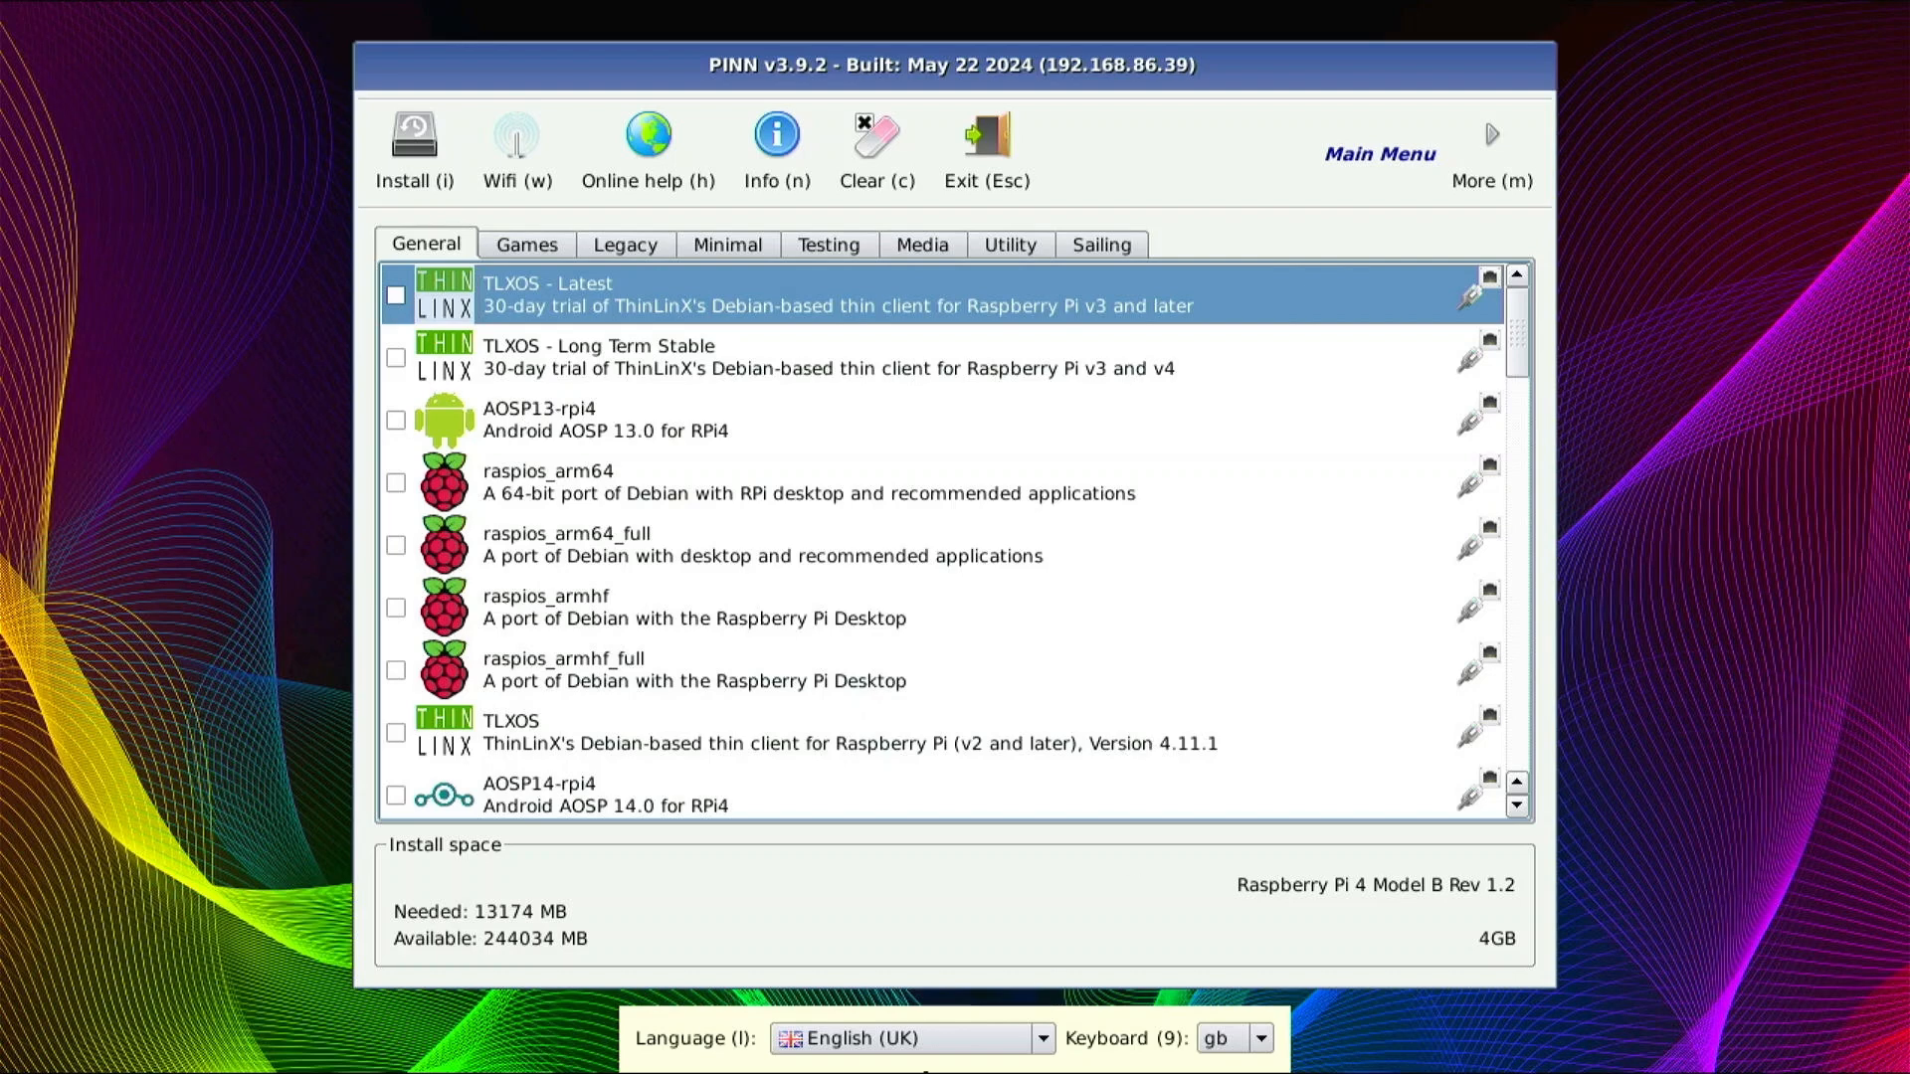
pyautogui.moveTo(1190, 495)
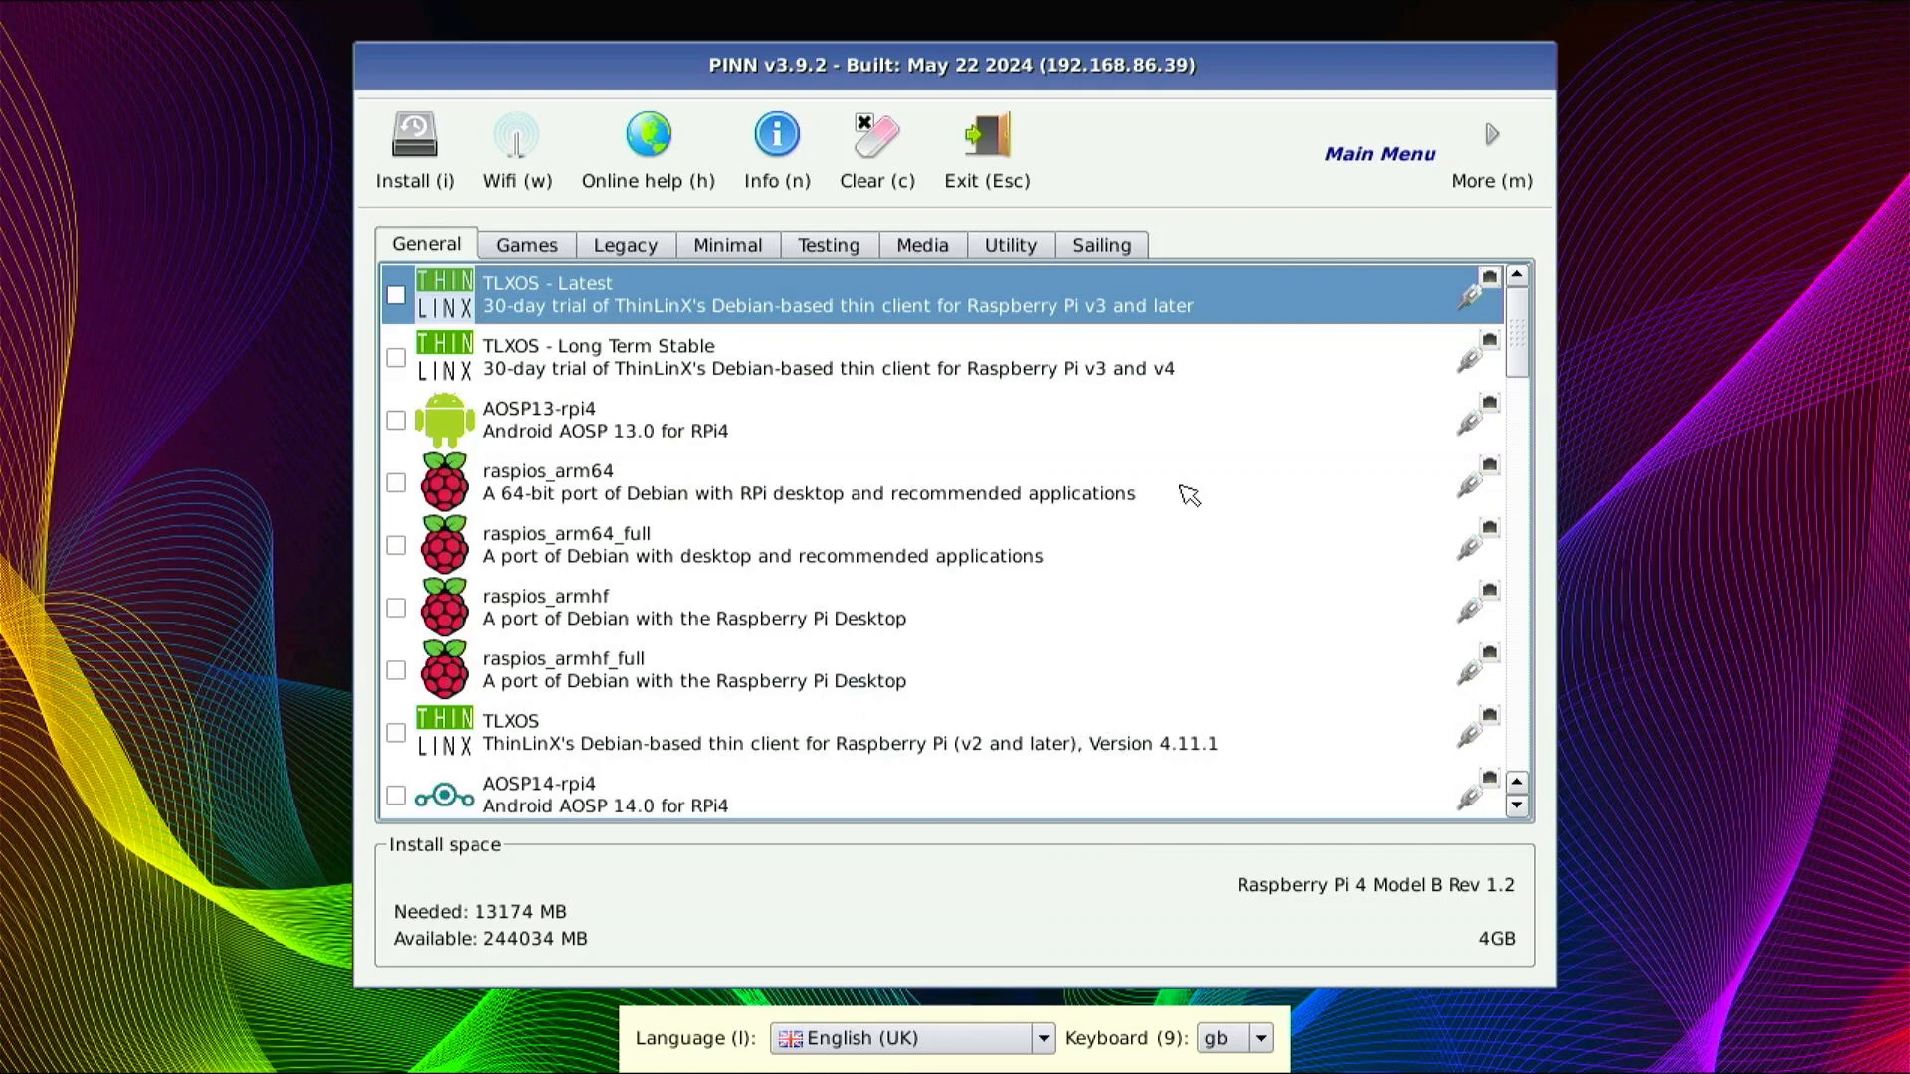
# - Browse the Sailing and Utility categories, ending on Media listing LibreELEC, OSMC, moode and XBian
pyautogui.scroll(-3)
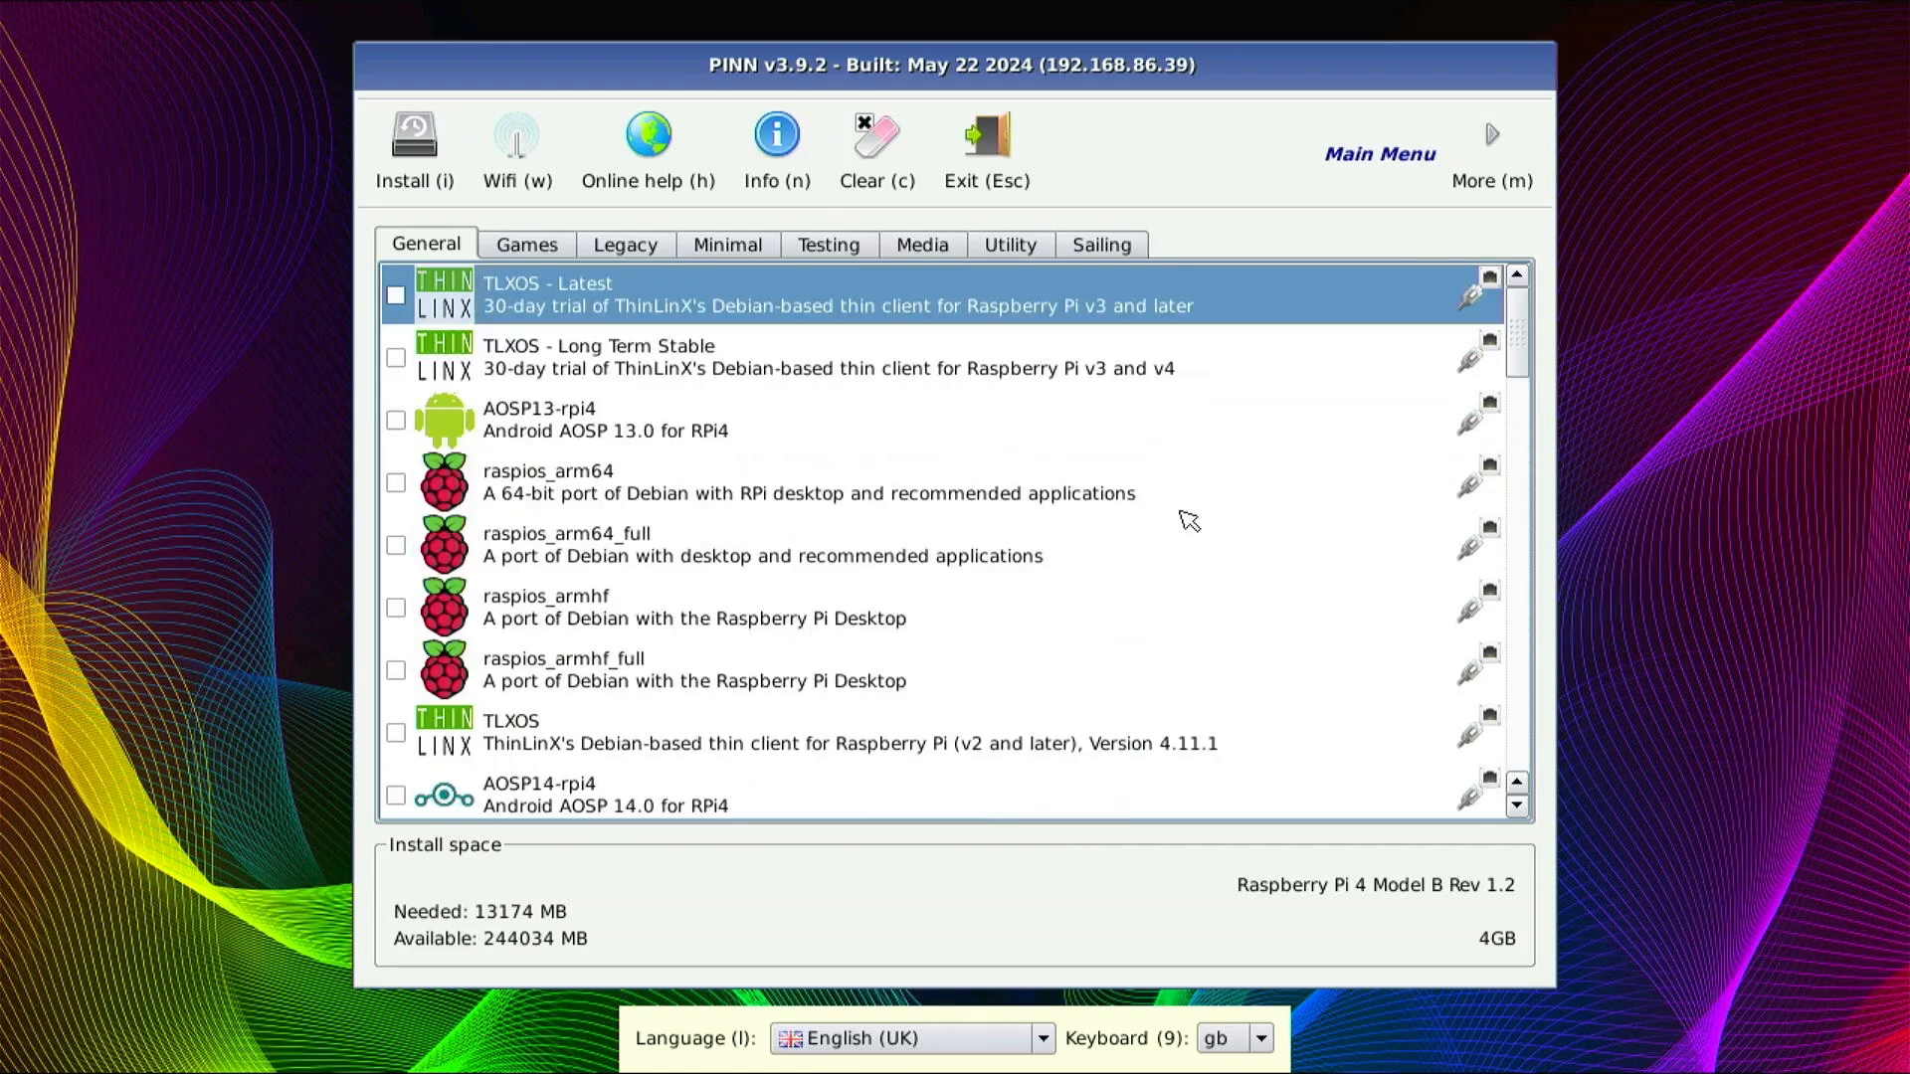
pyautogui.moveTo(1051, 445)
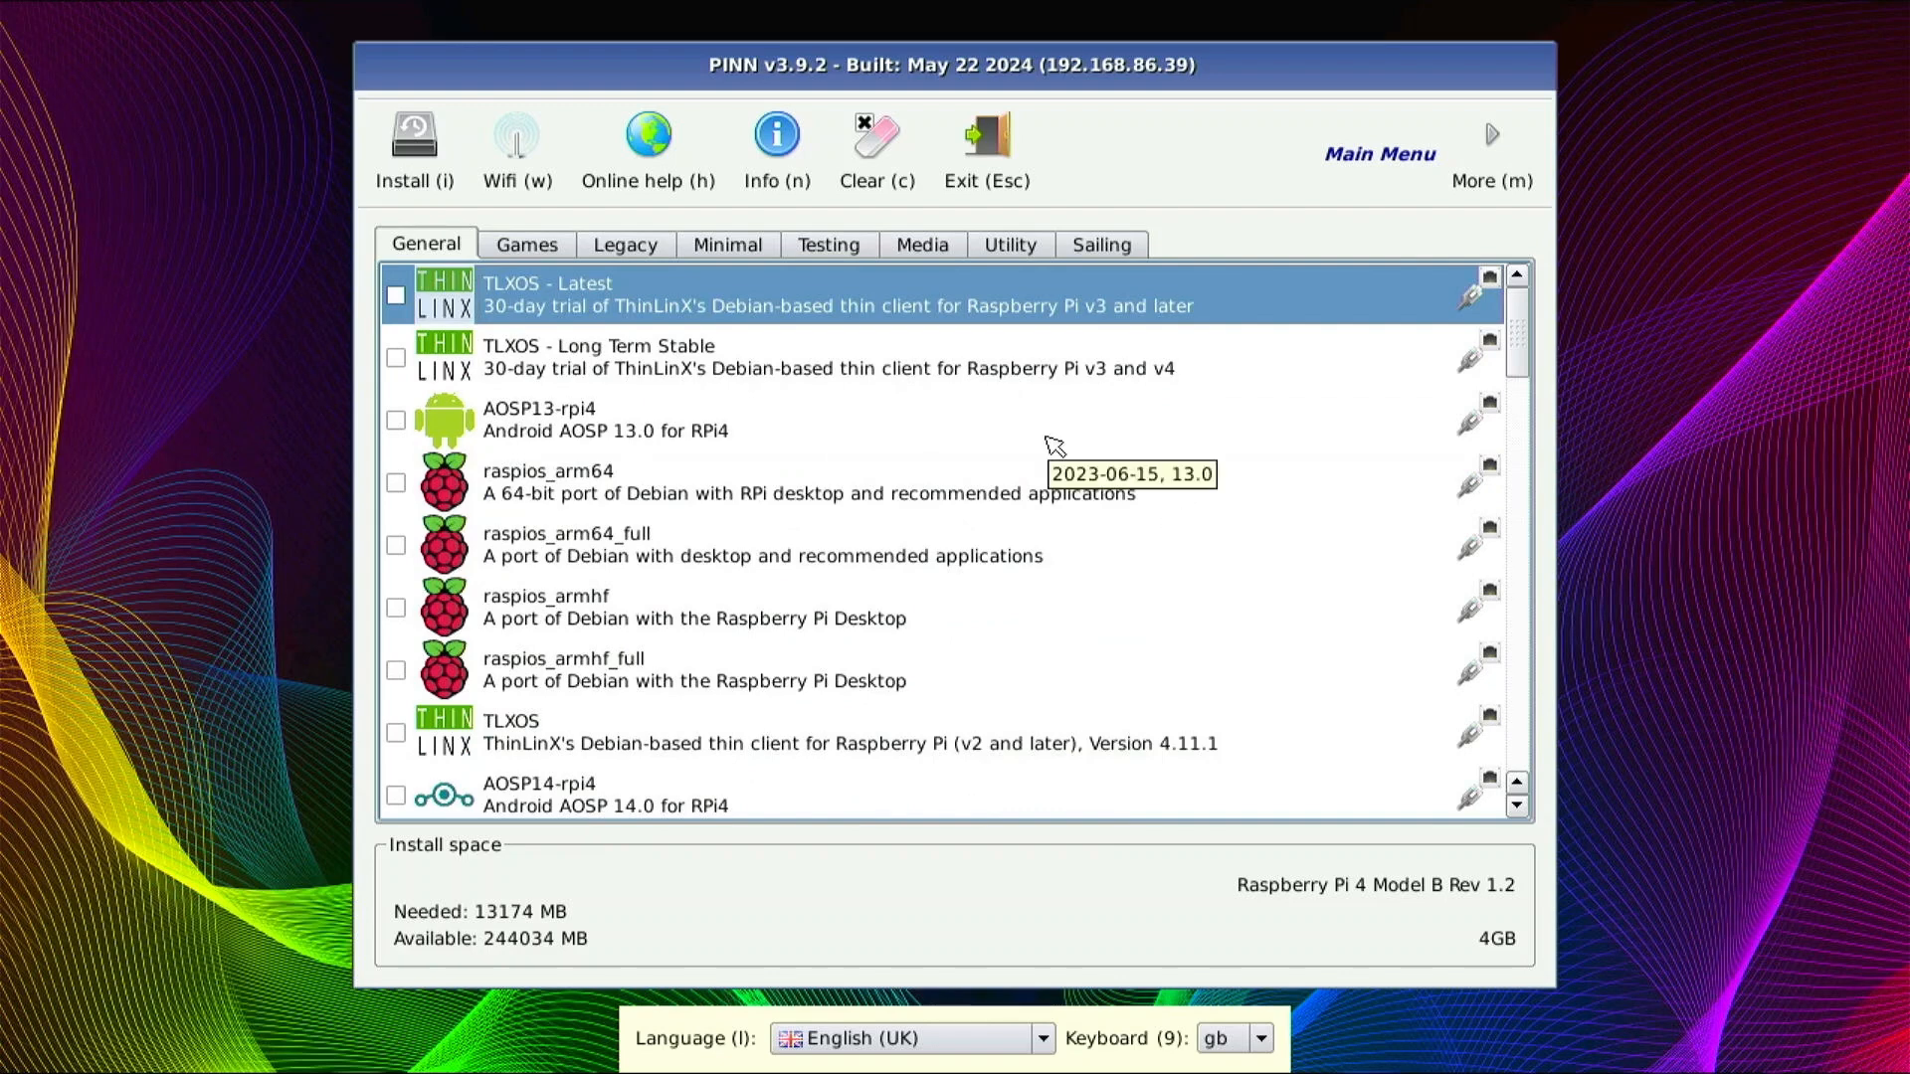
pyautogui.moveTo(1074, 445)
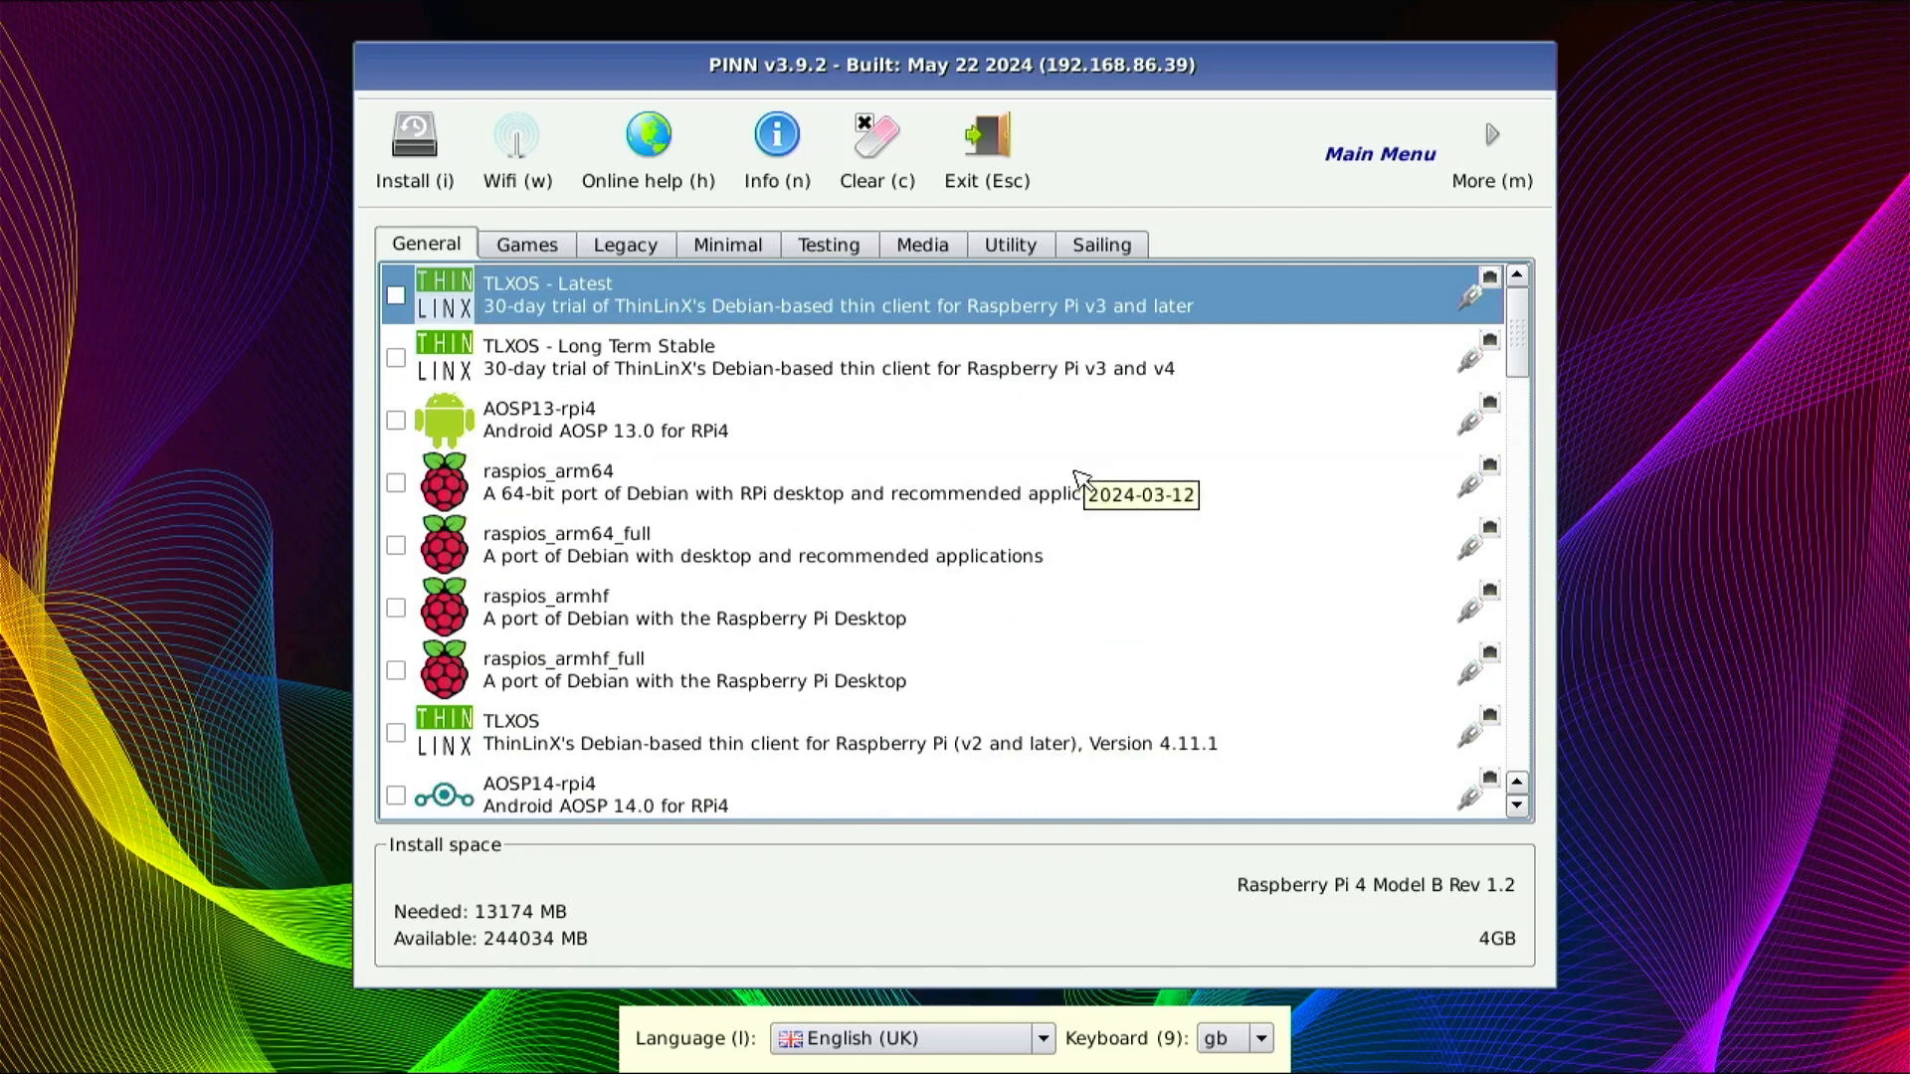
pyautogui.moveTo(1081, 509)
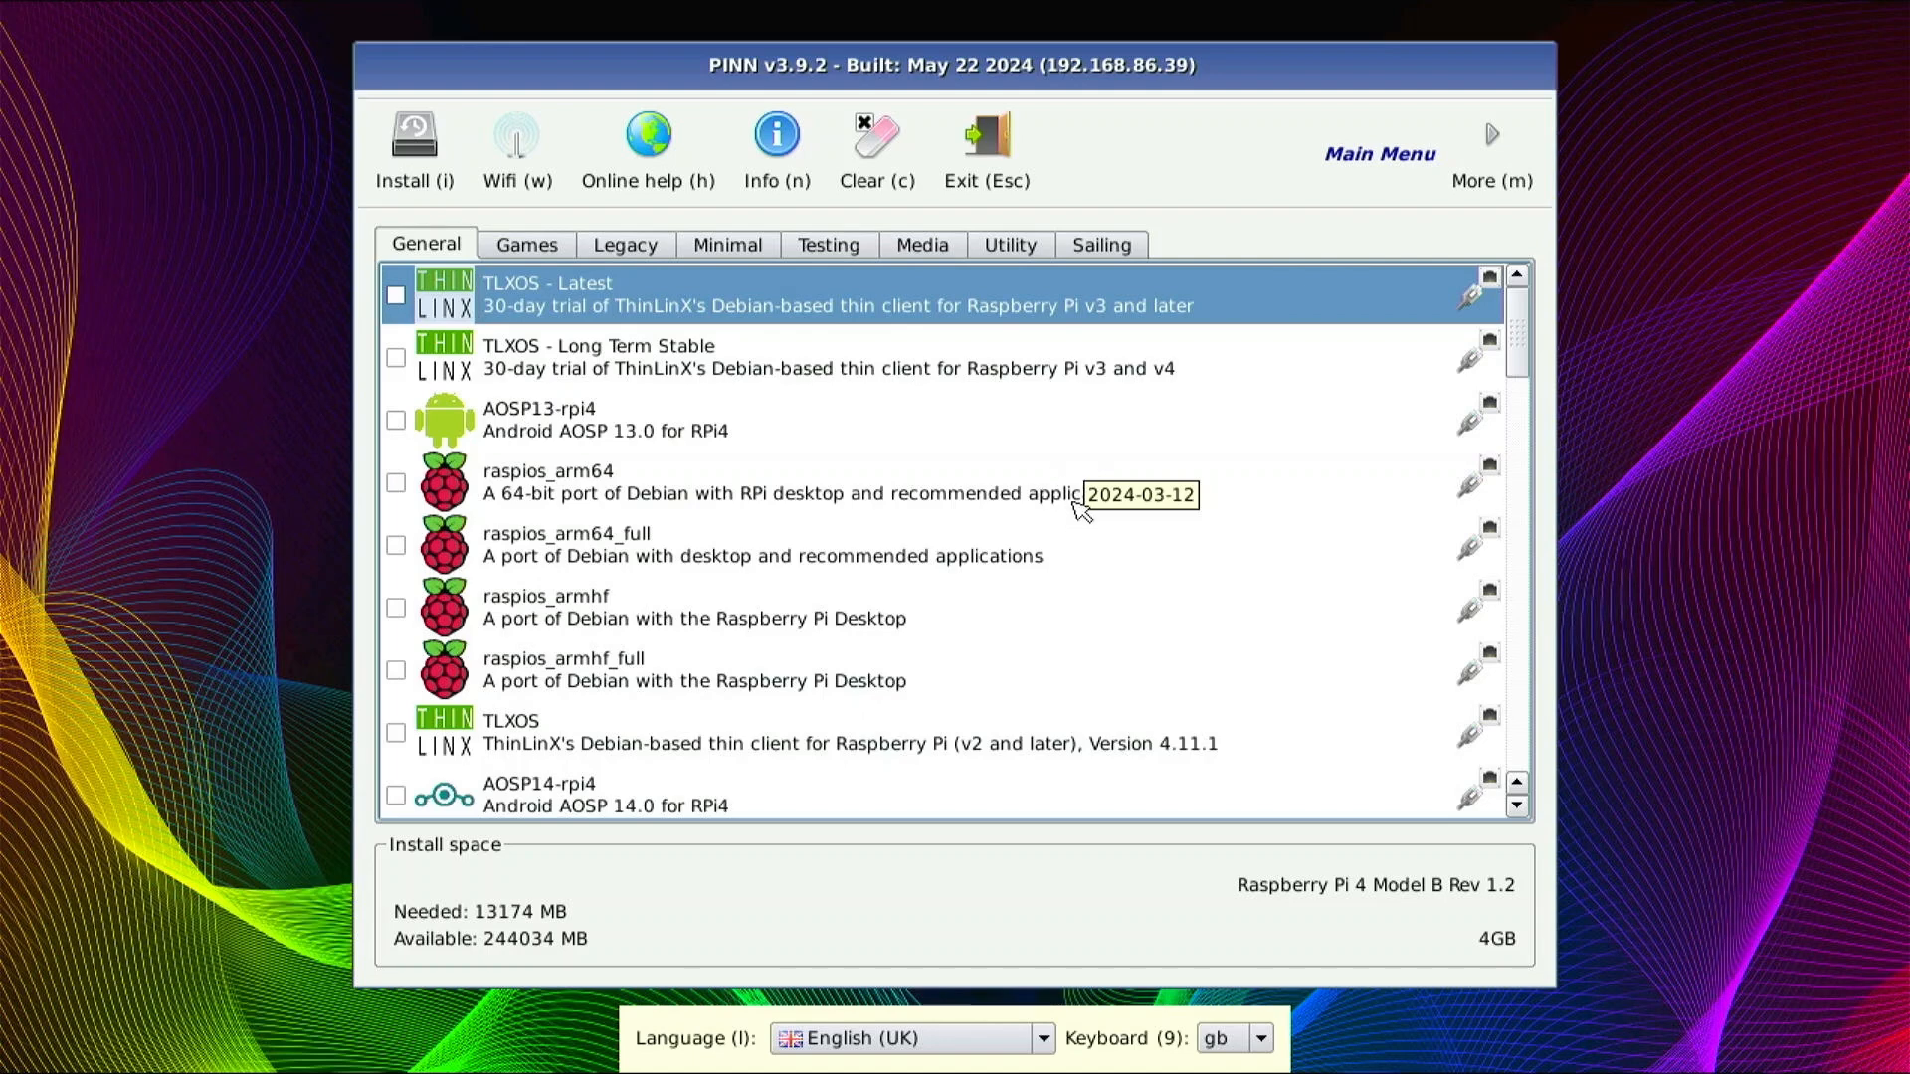
pyautogui.moveTo(1042, 522)
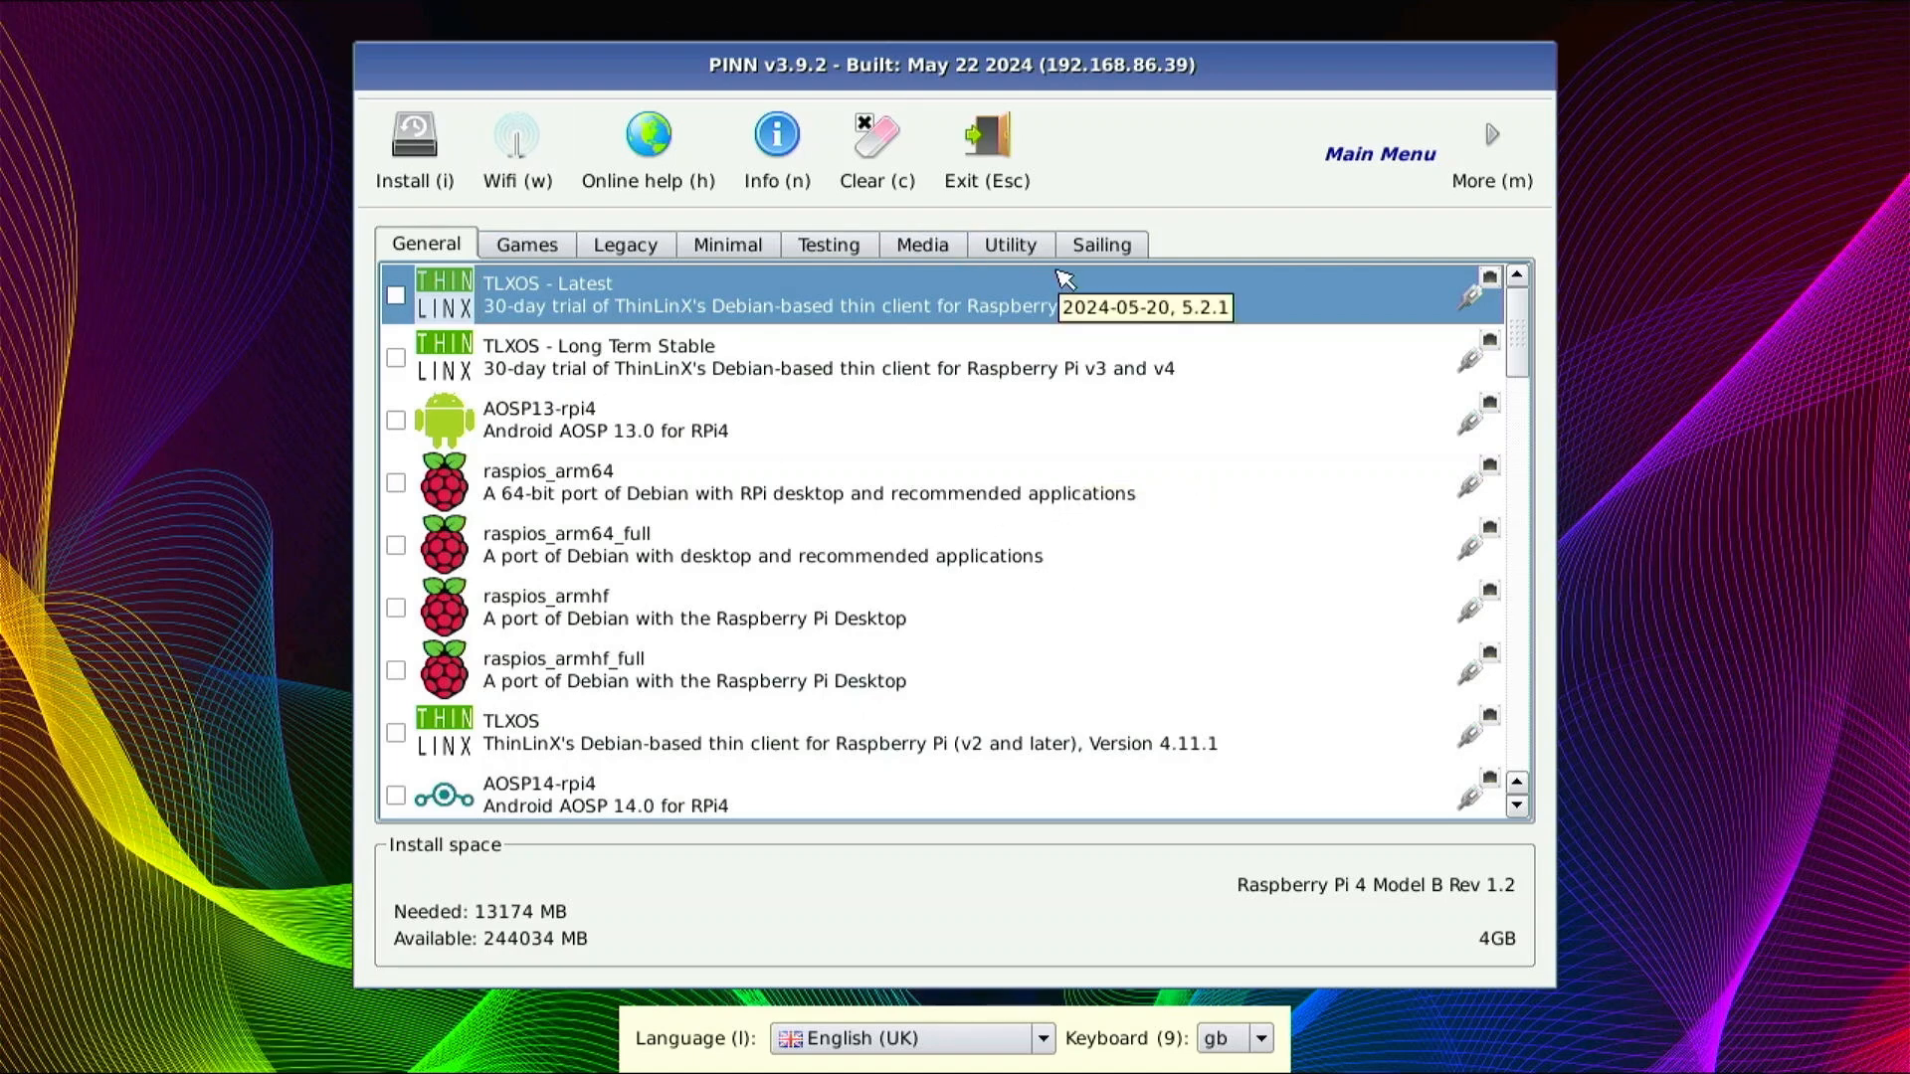
pyautogui.click(1099, 244)
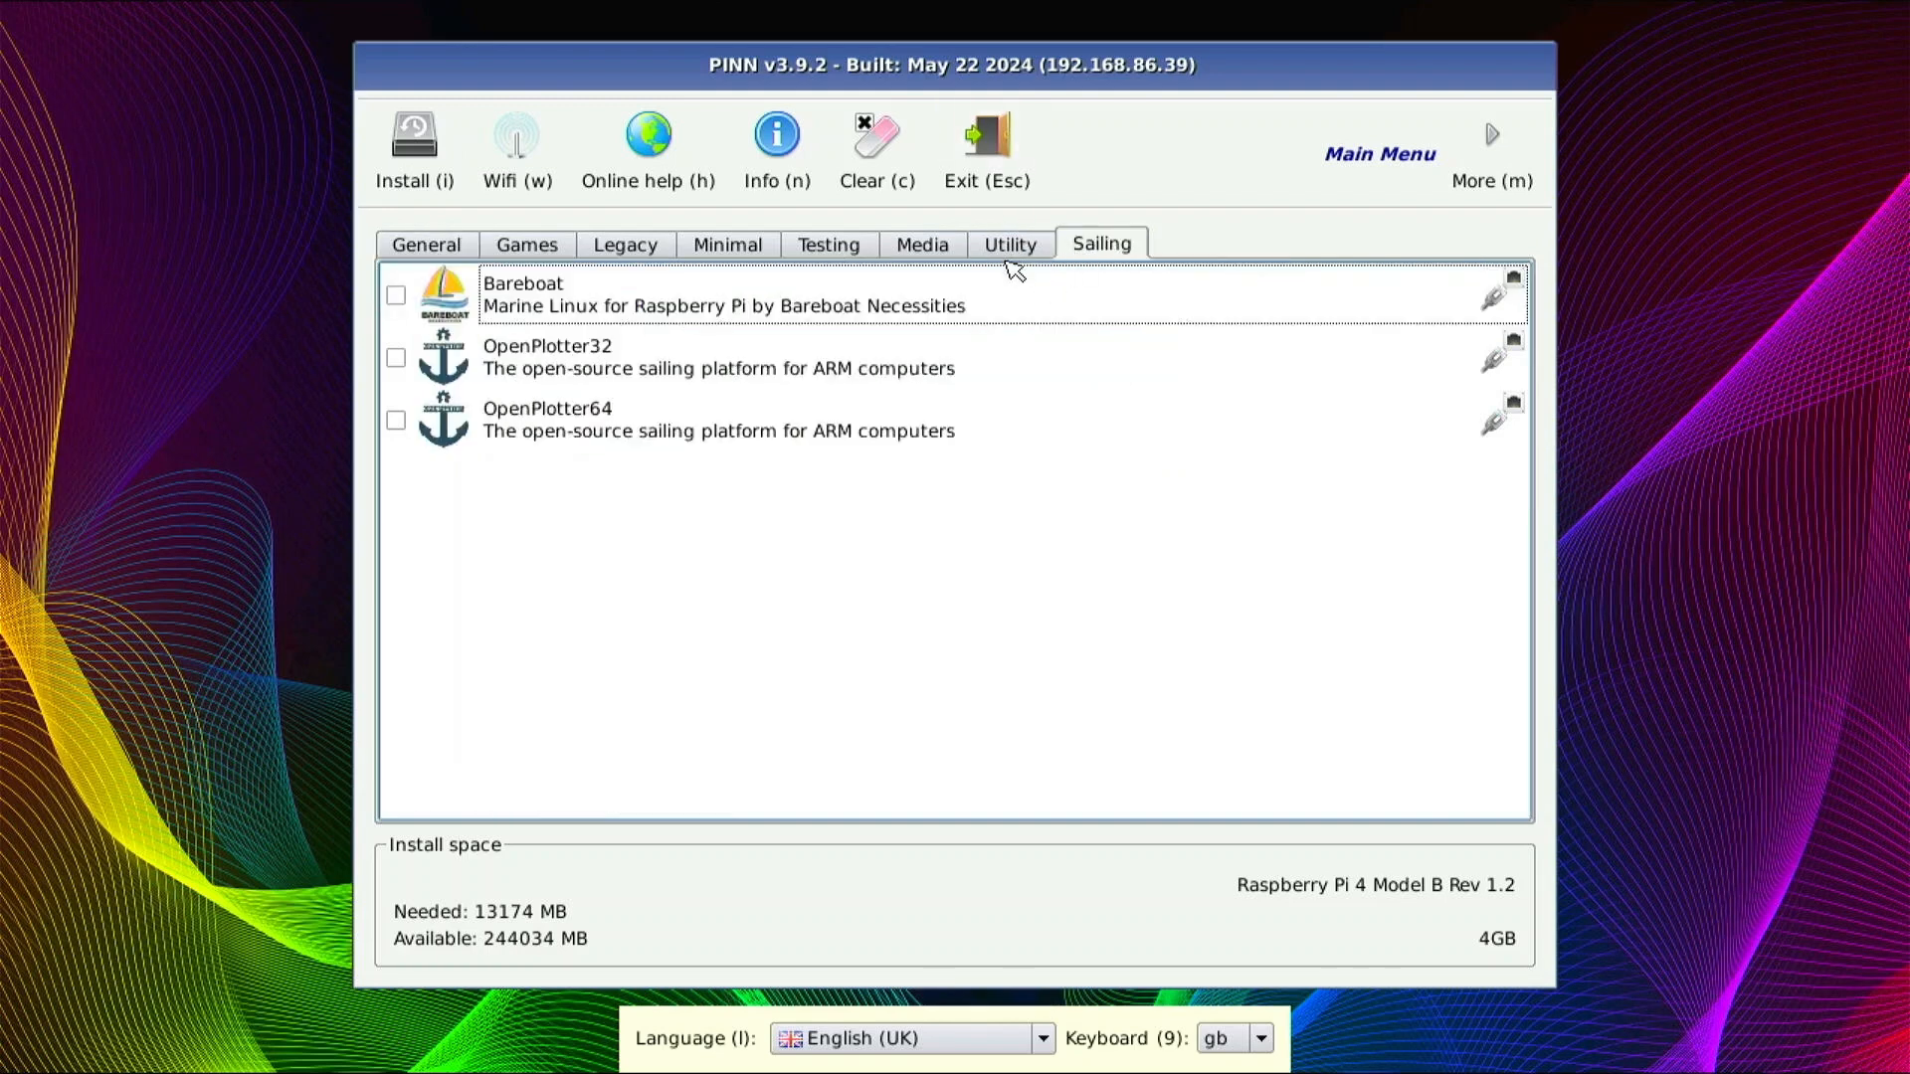
pyautogui.click(1008, 244)
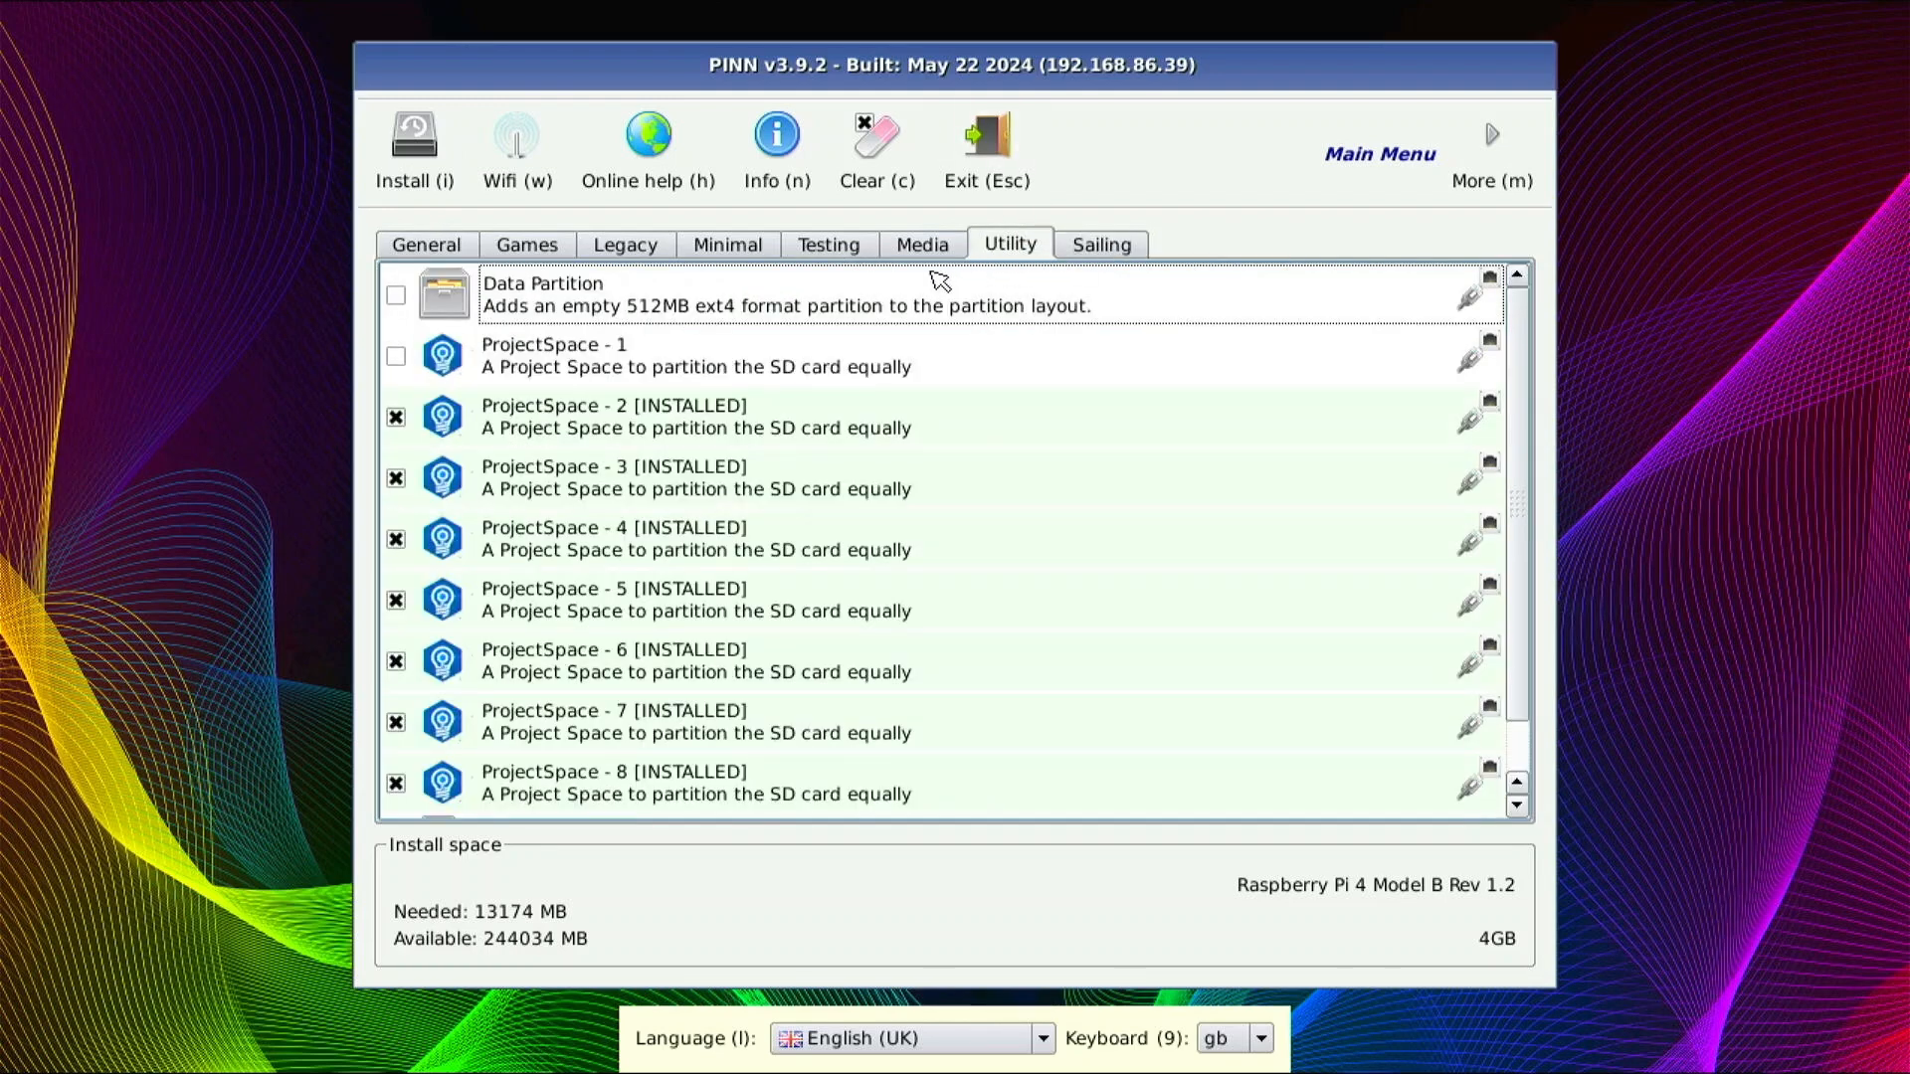
pyautogui.click(922, 244)
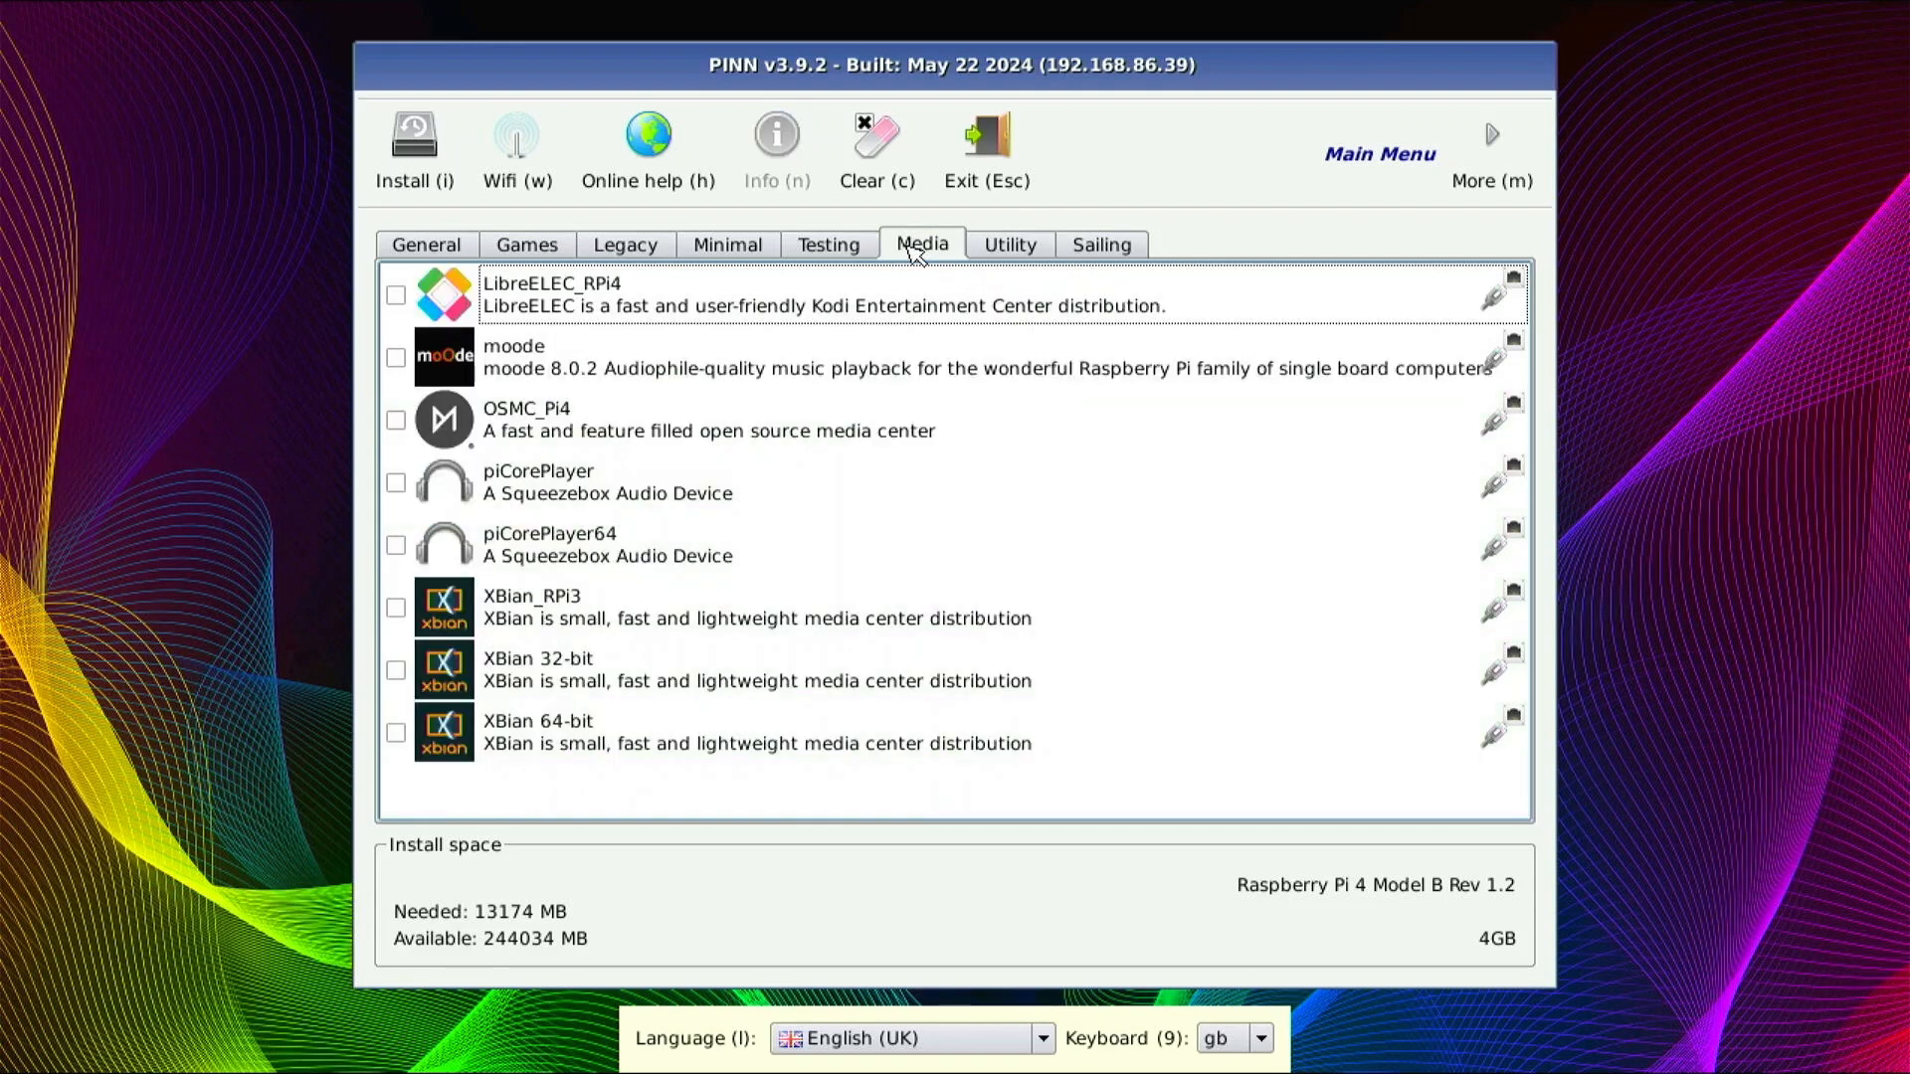
pyautogui.moveTo(786, 119)
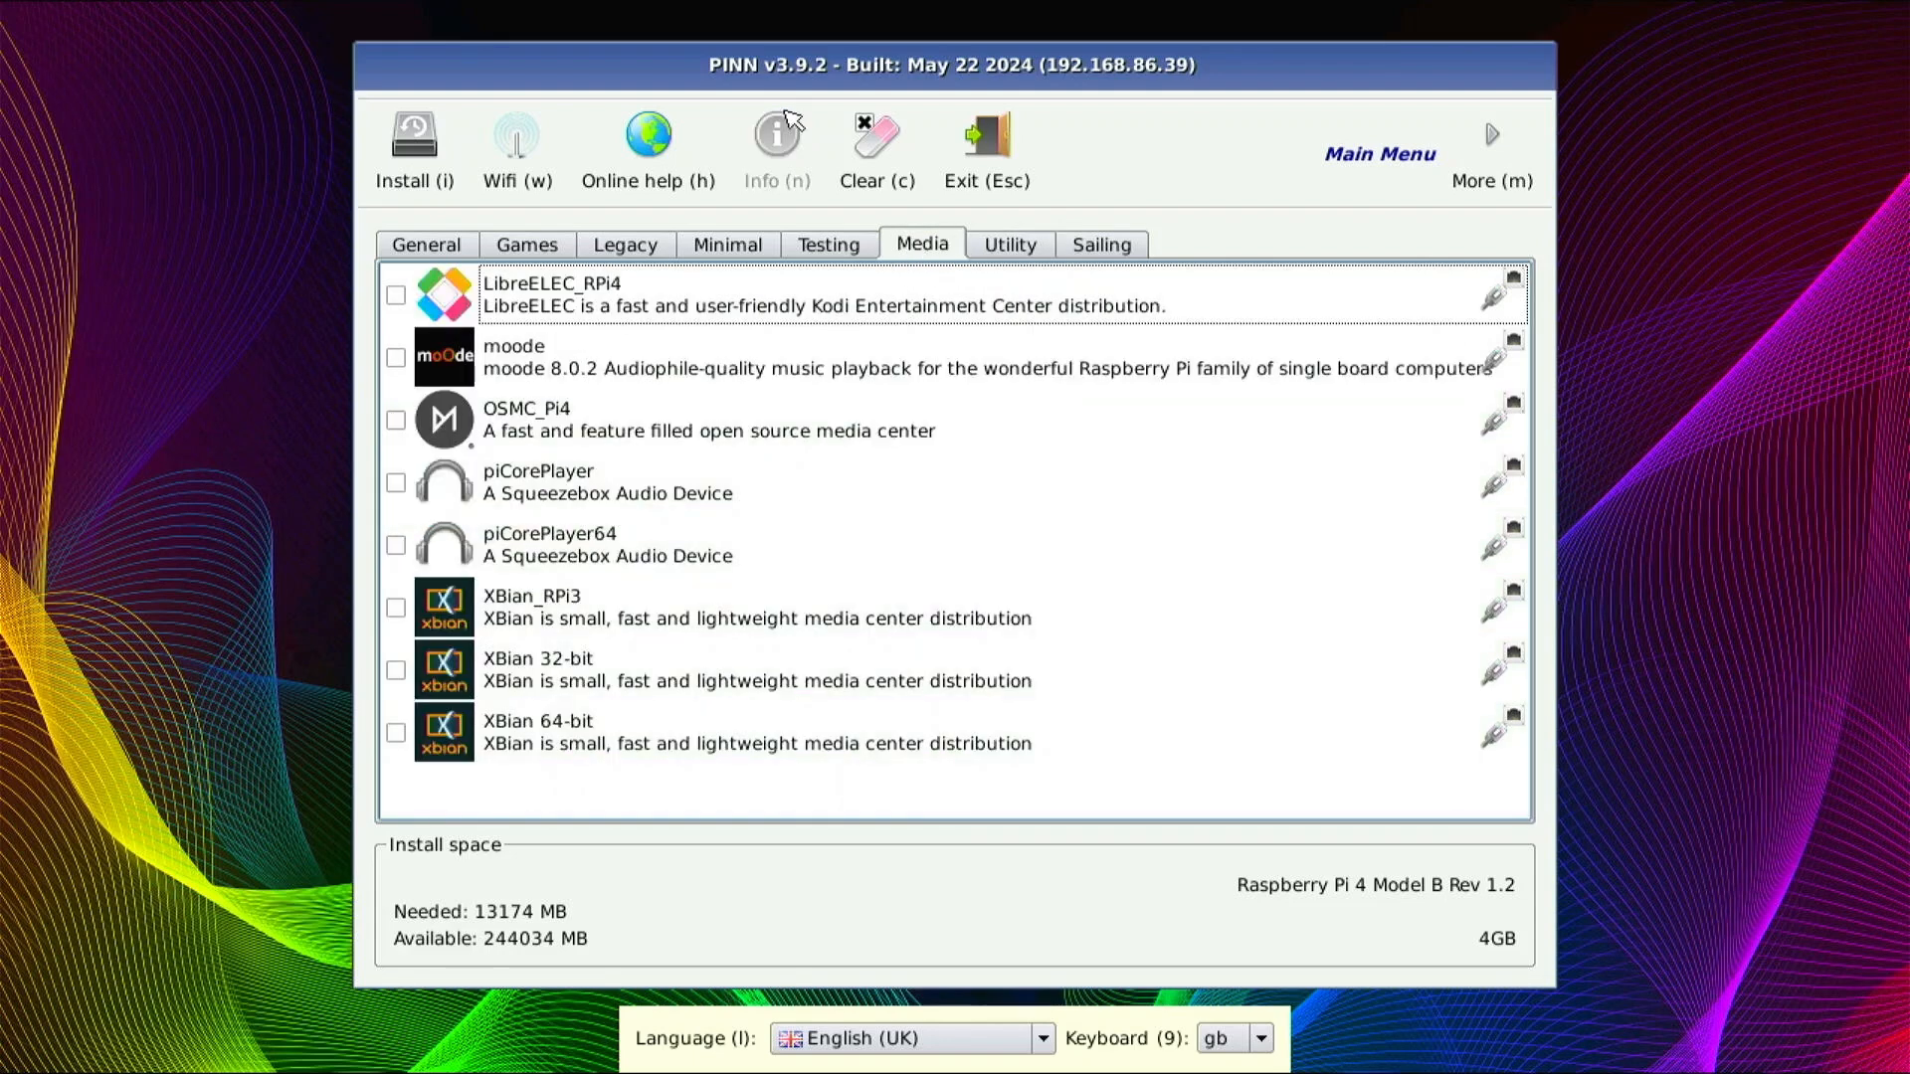
pyautogui.moveTo(776, 146)
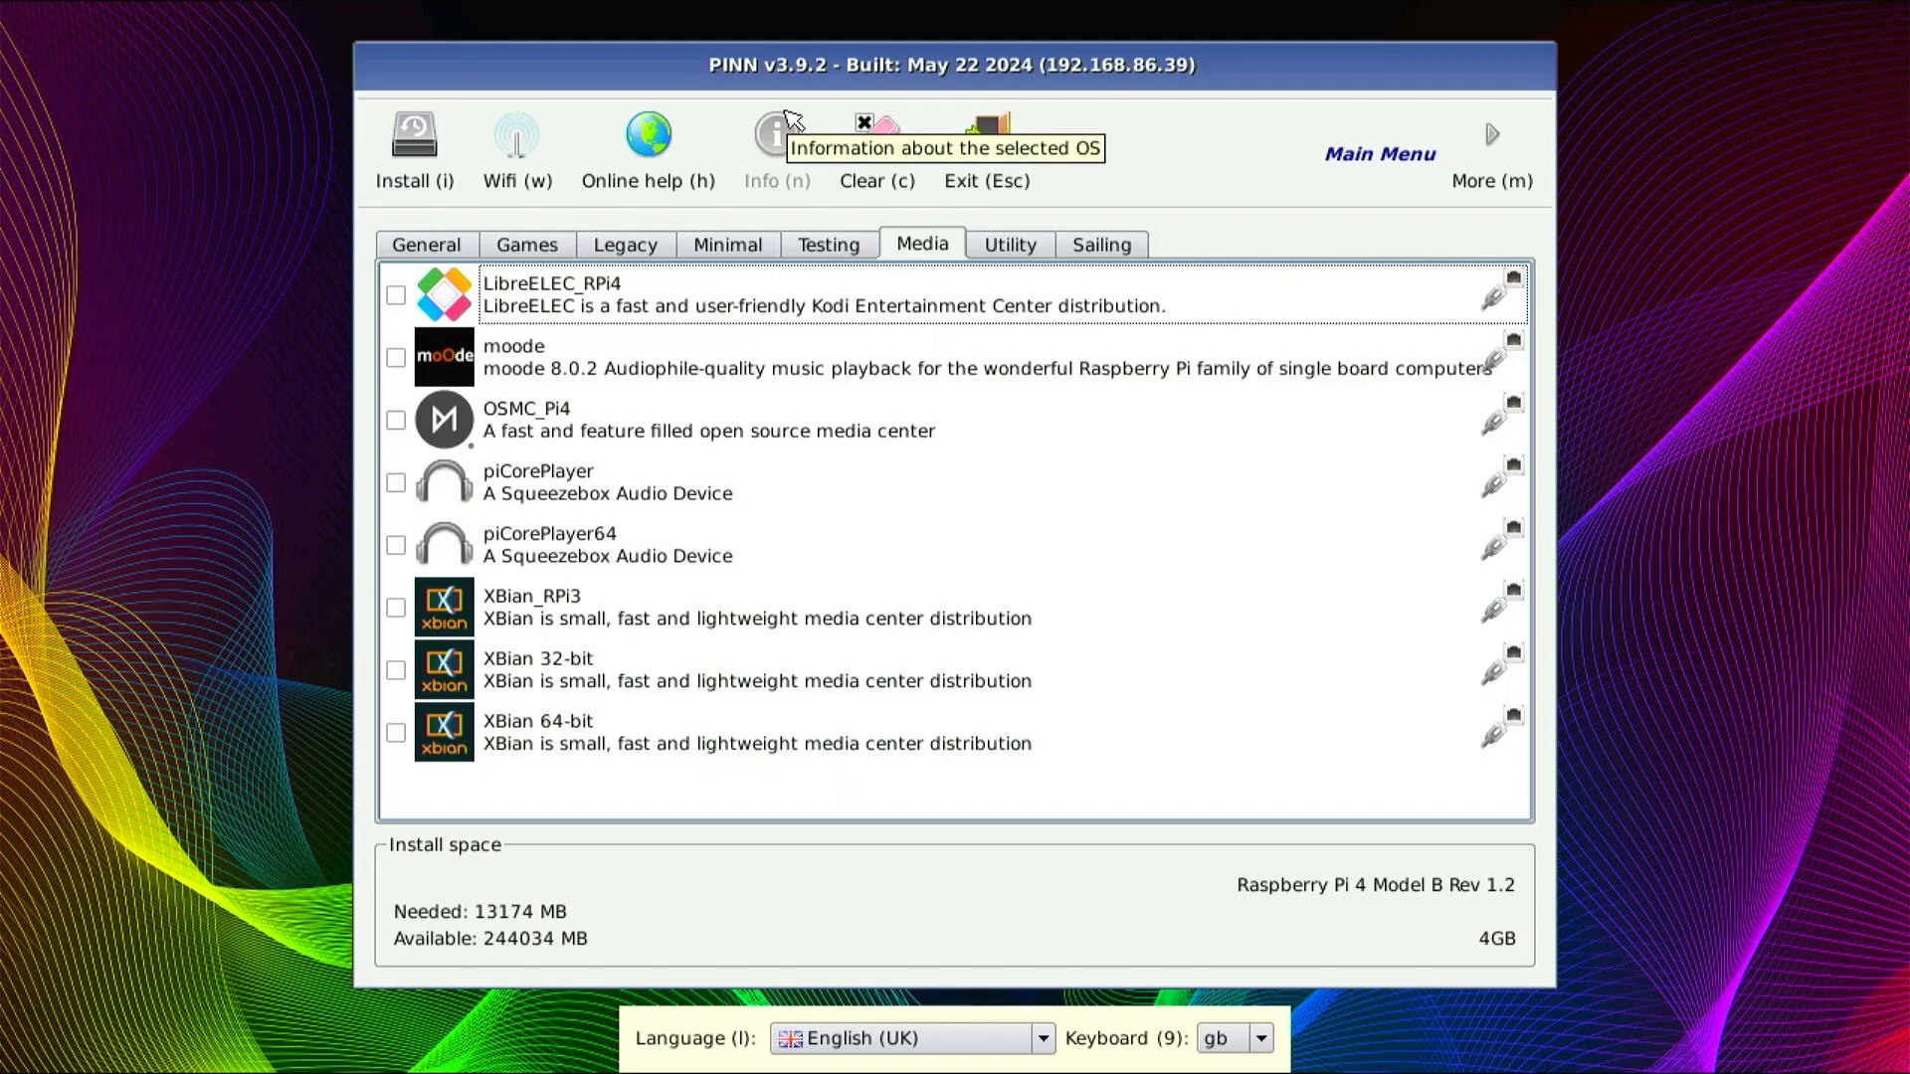
pyautogui.moveTo(647, 143)
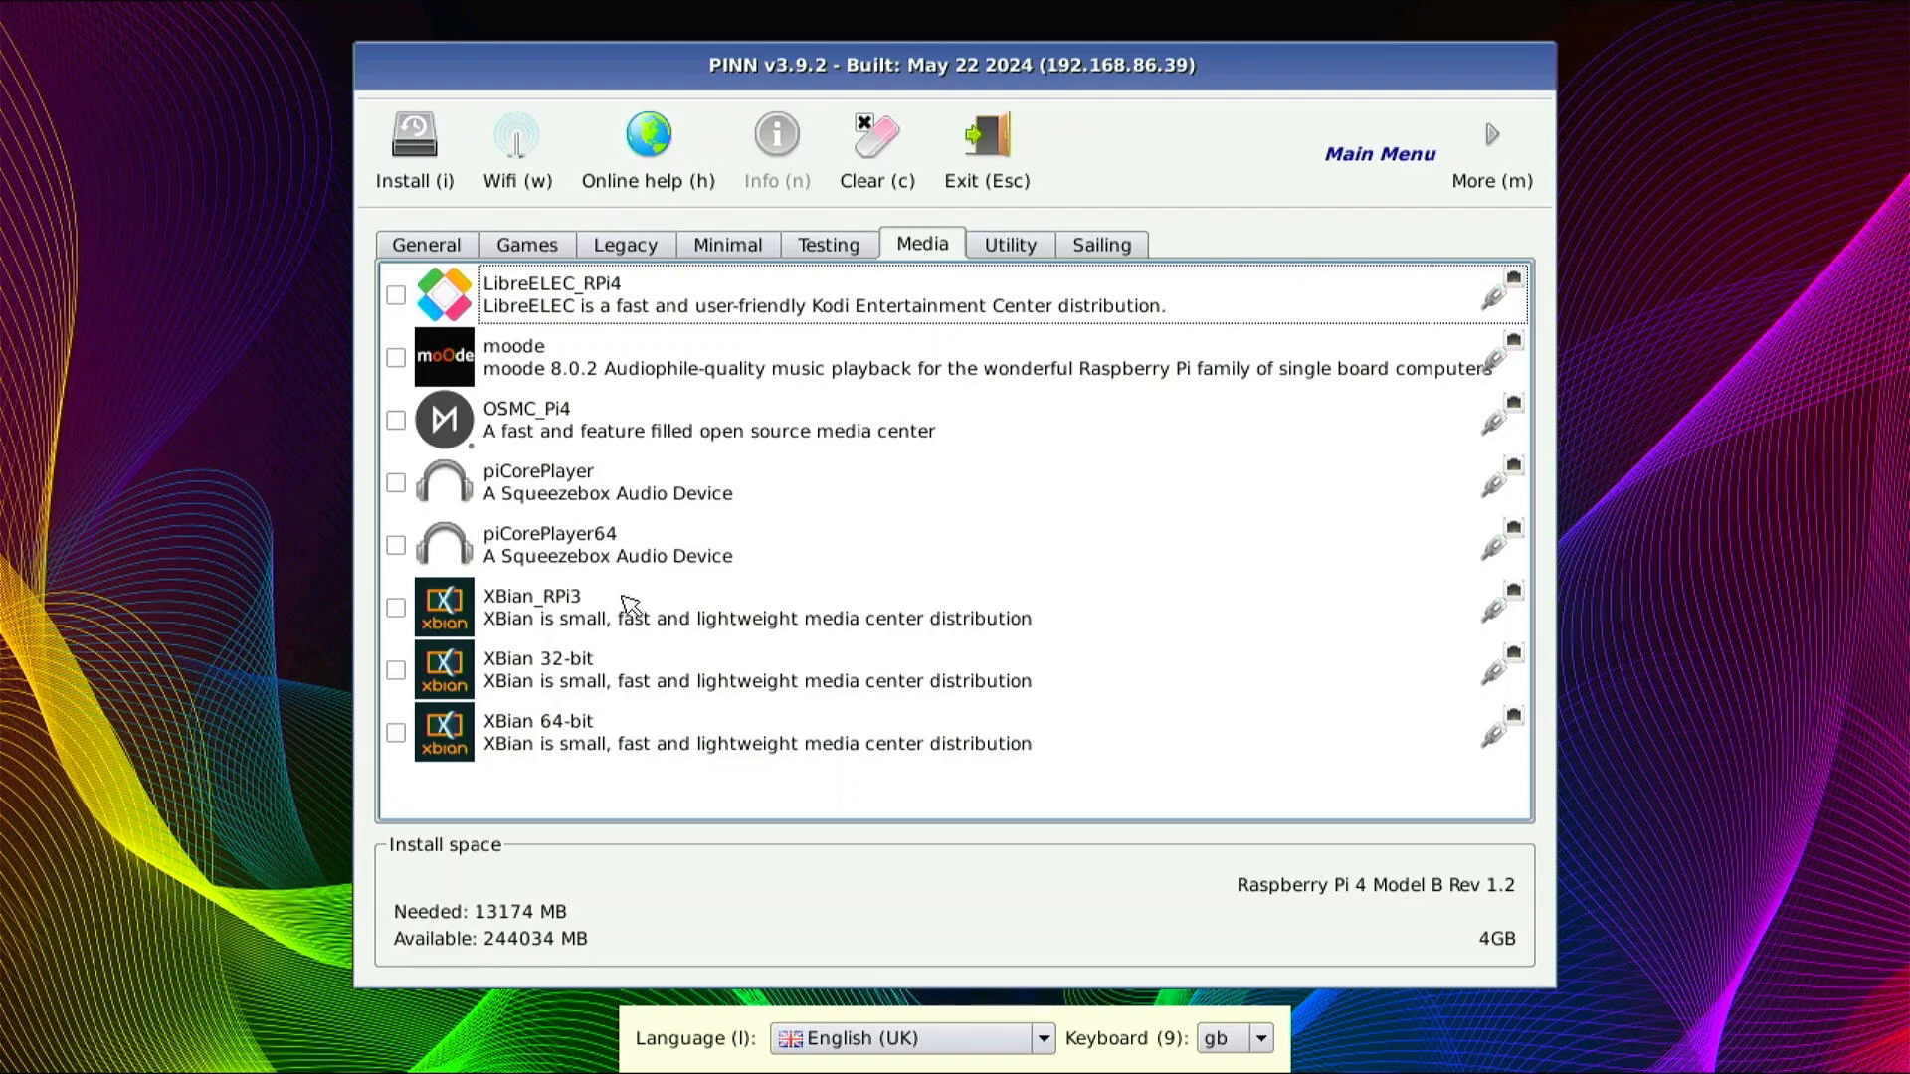
pyautogui.moveTo(625, 606)
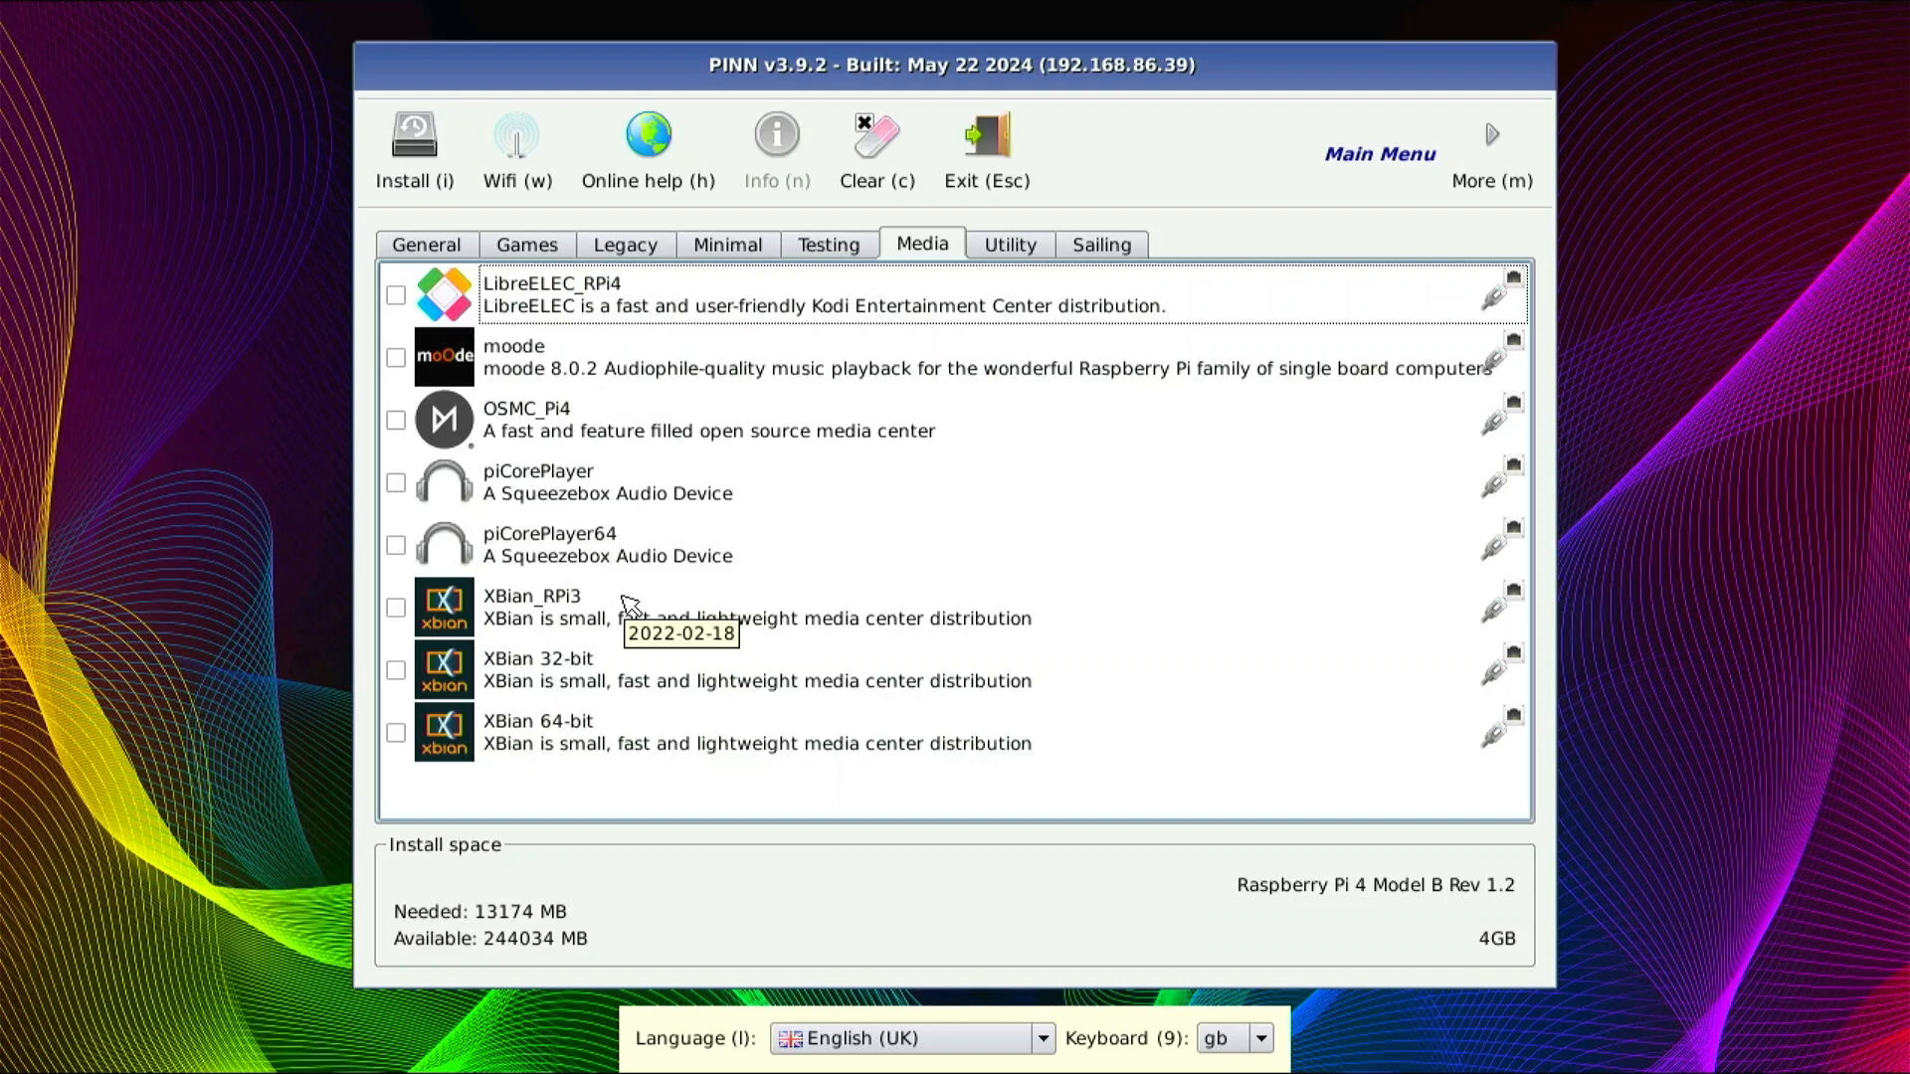
pyautogui.moveTo(1011, 555)
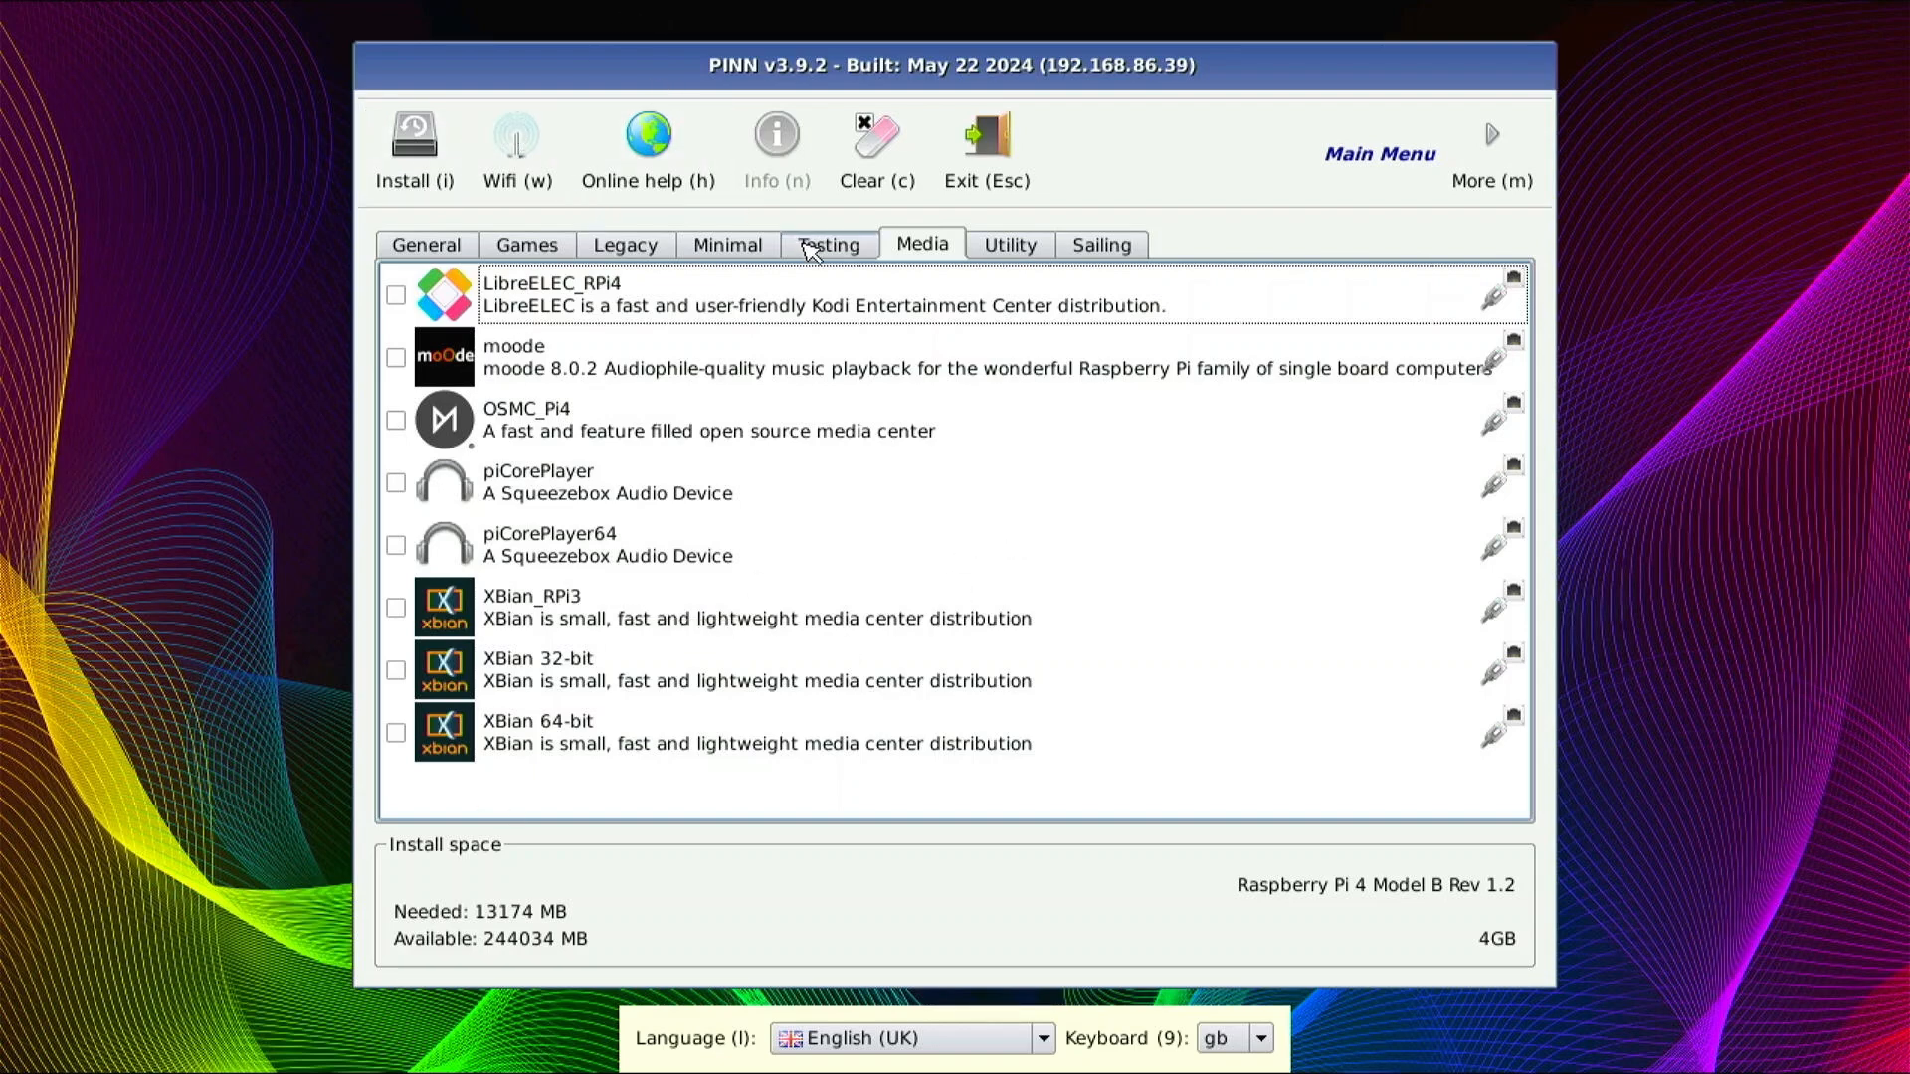
pyautogui.moveTo(427, 245)
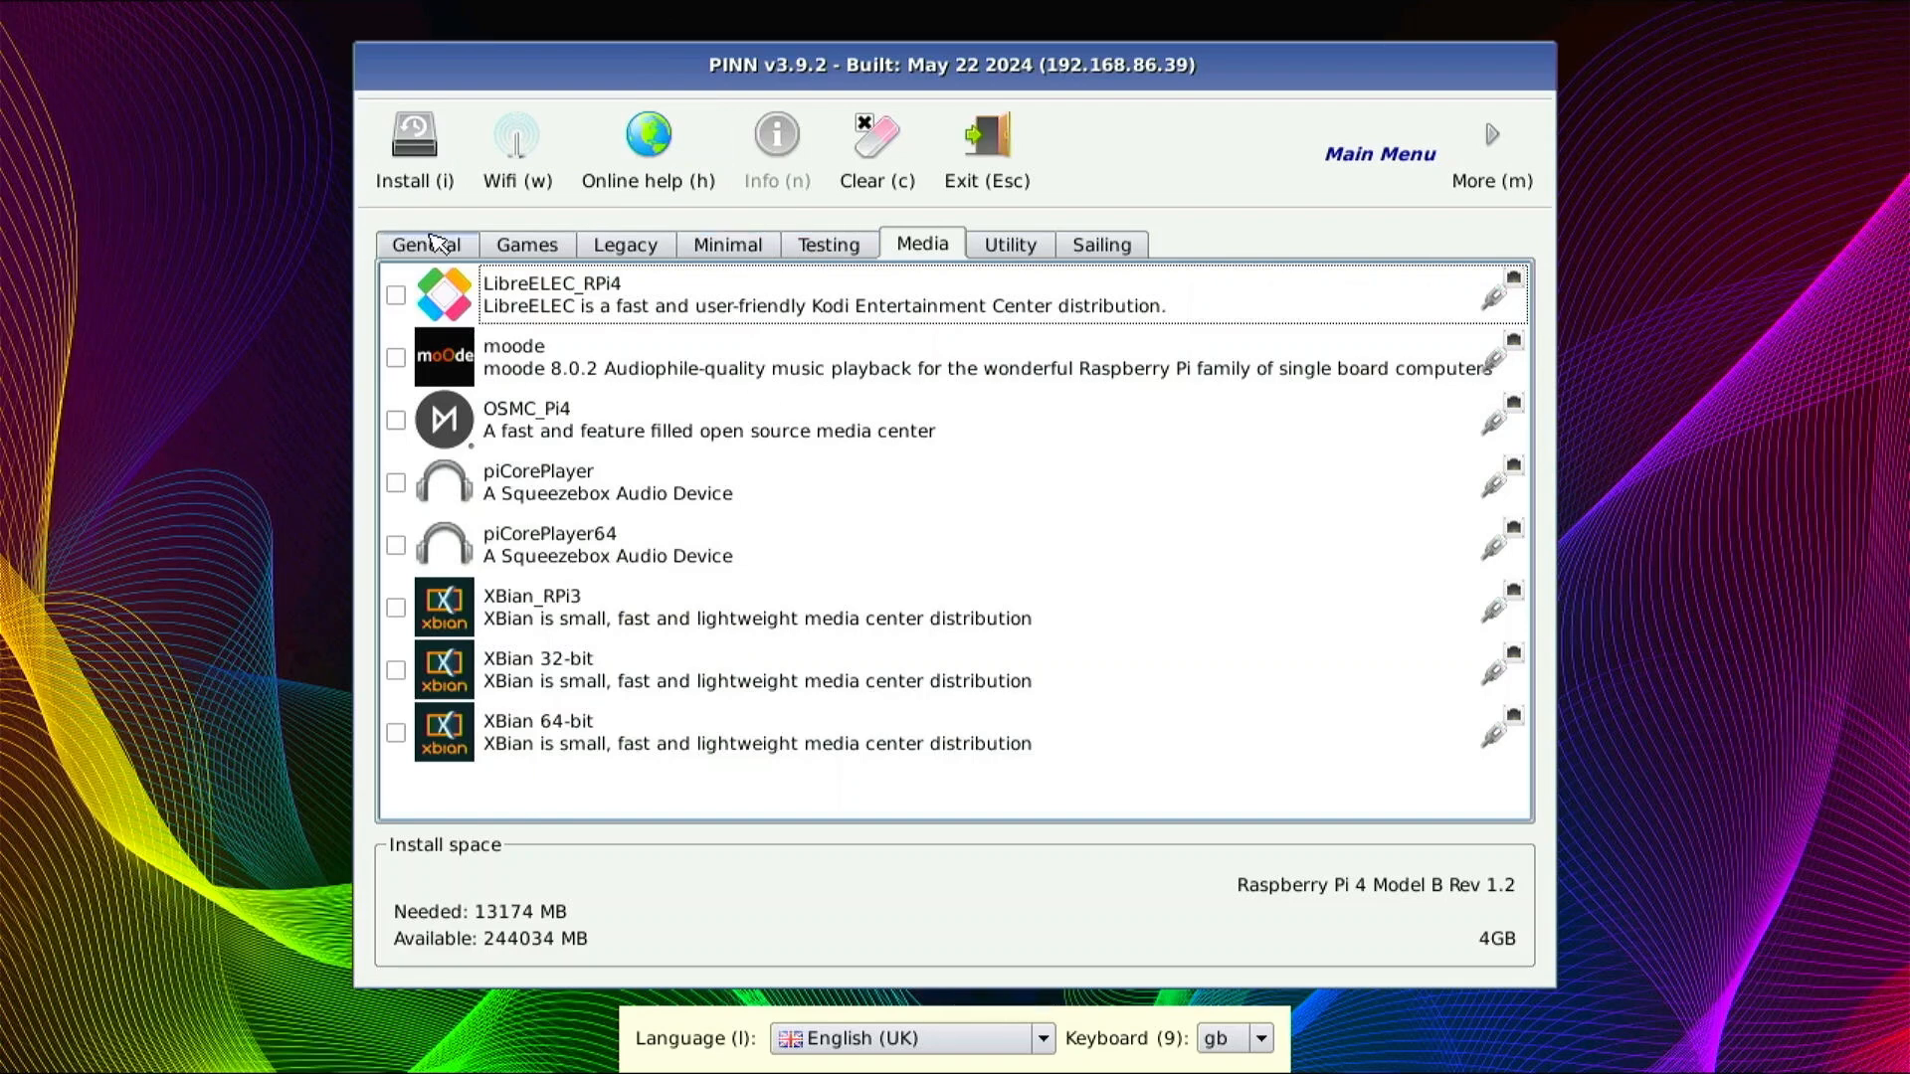
pyautogui.moveTo(436, 248)
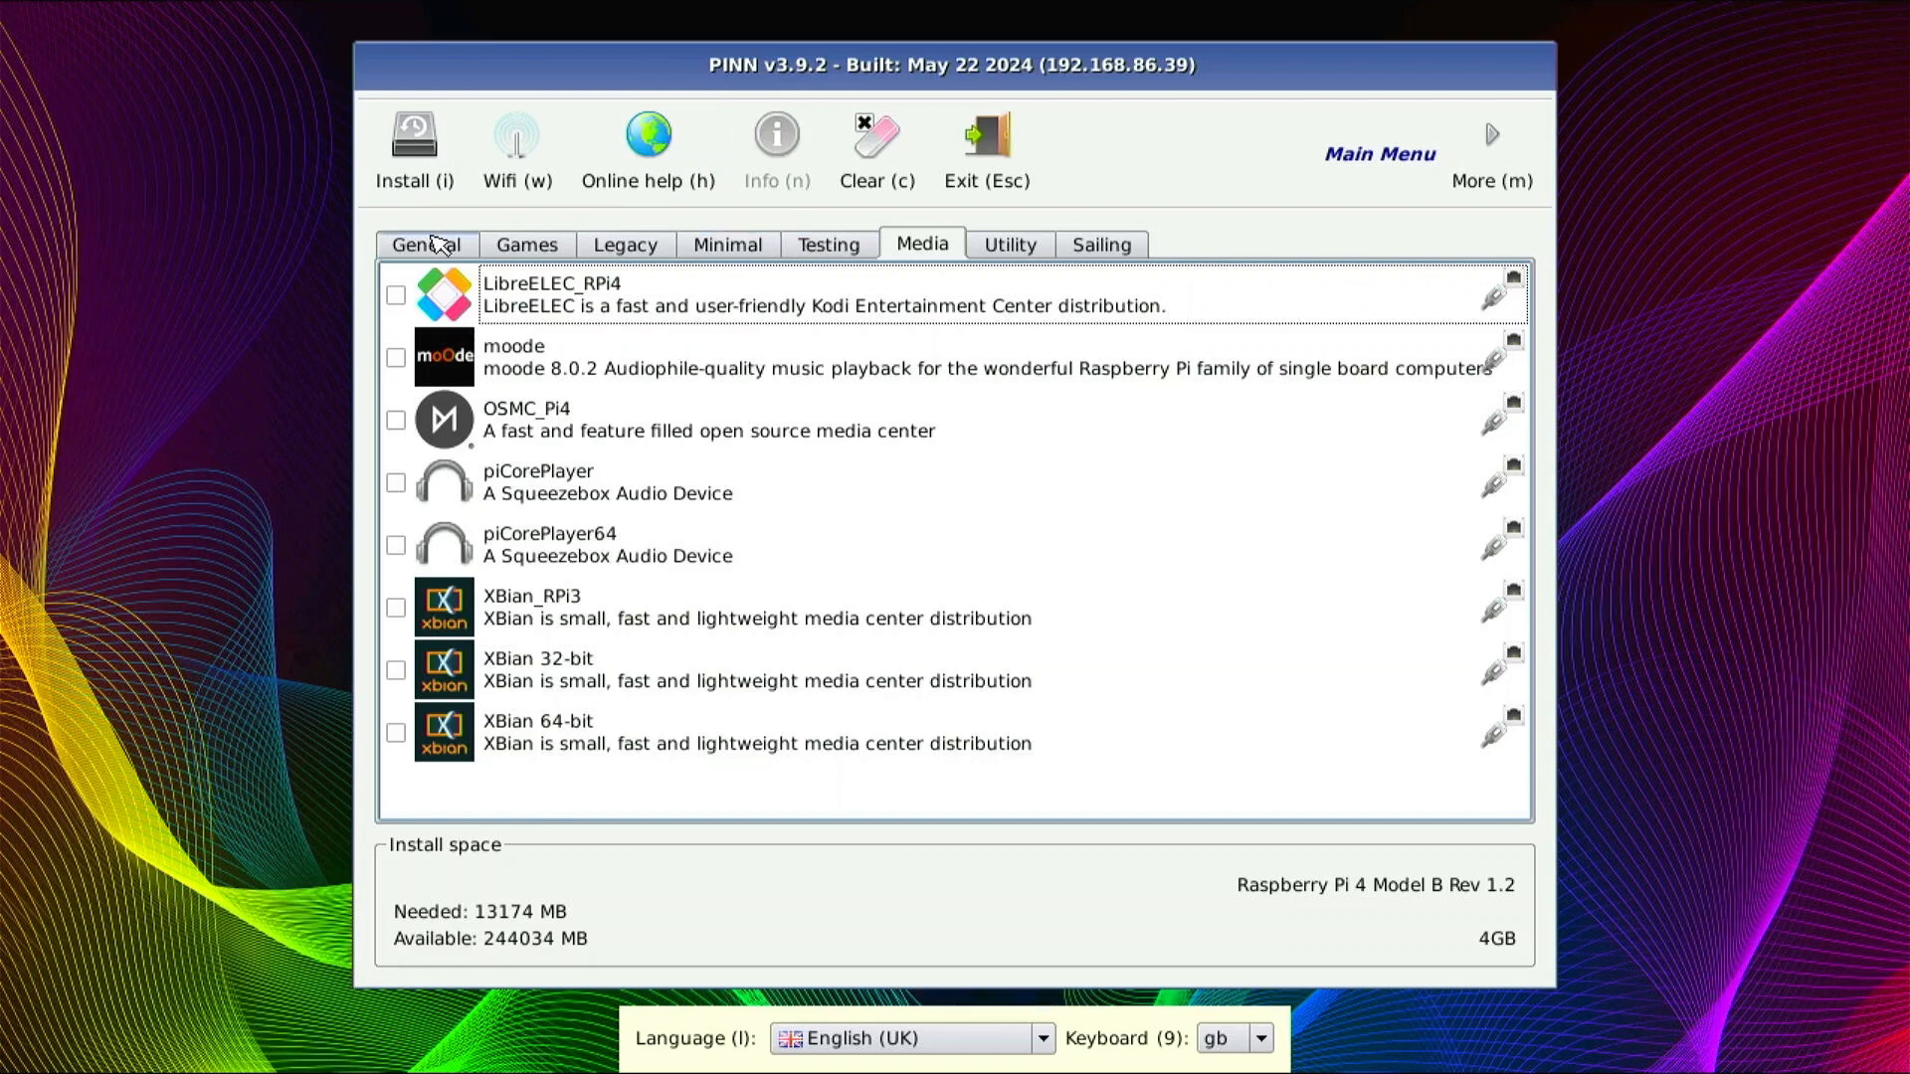
# - Select LibreELEC_RPi4, then view Utility showing ProjectSpace 2–8 installed and Data Partition unticked
pyautogui.click(975, 294)
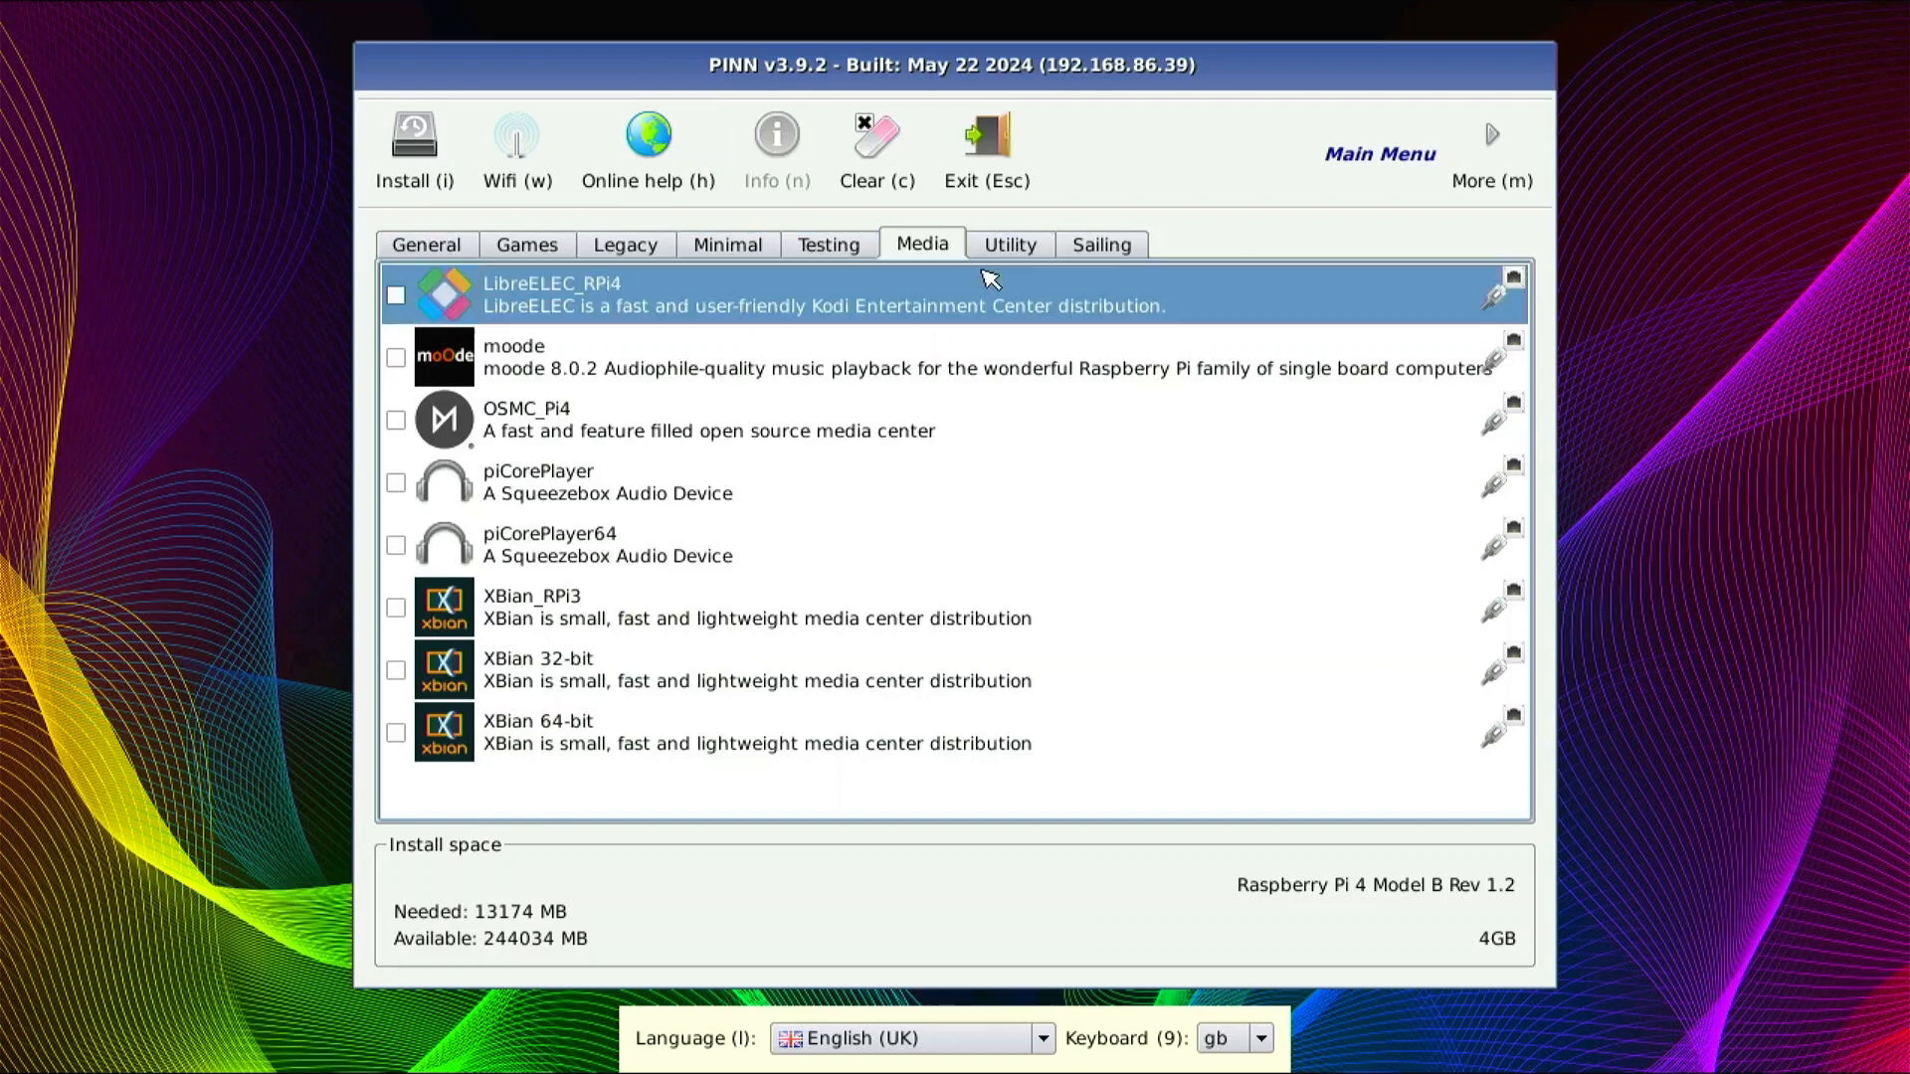
pyautogui.click(1008, 244)
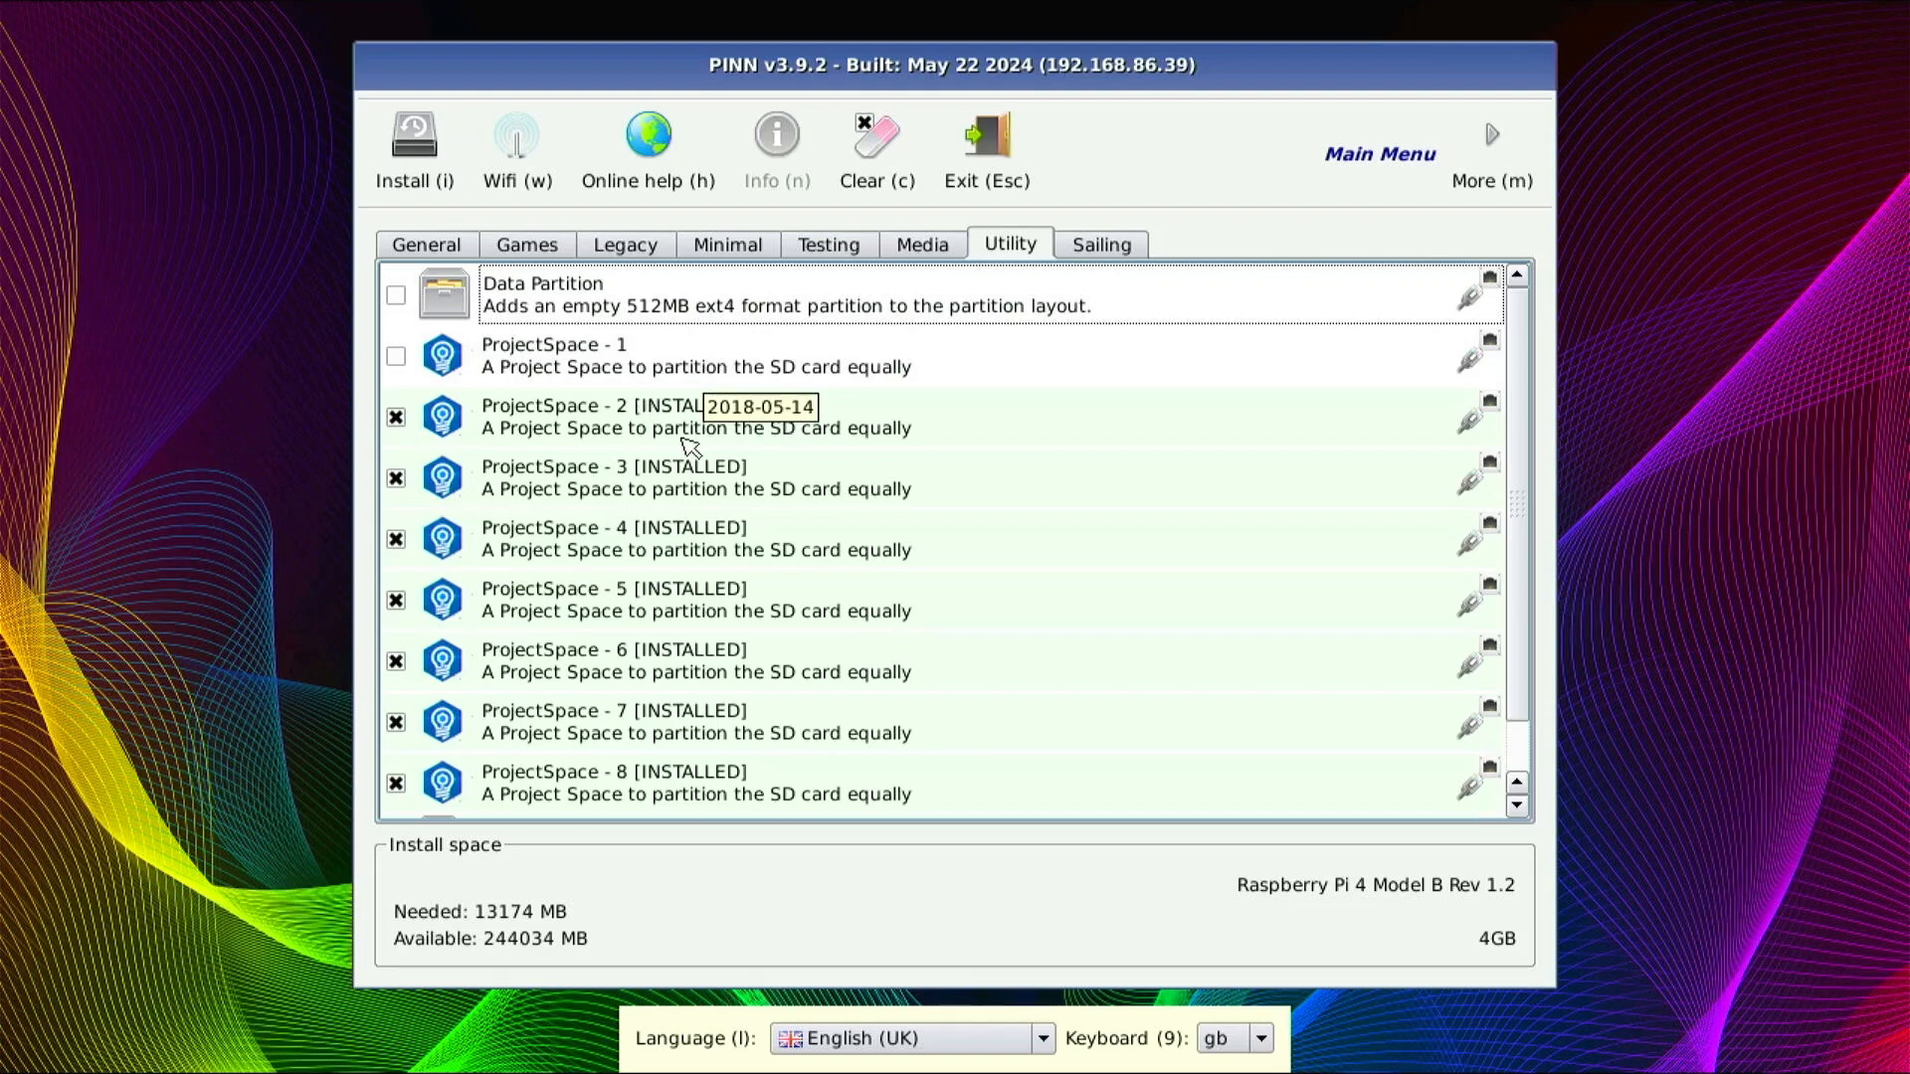
pyautogui.moveTo(684, 390)
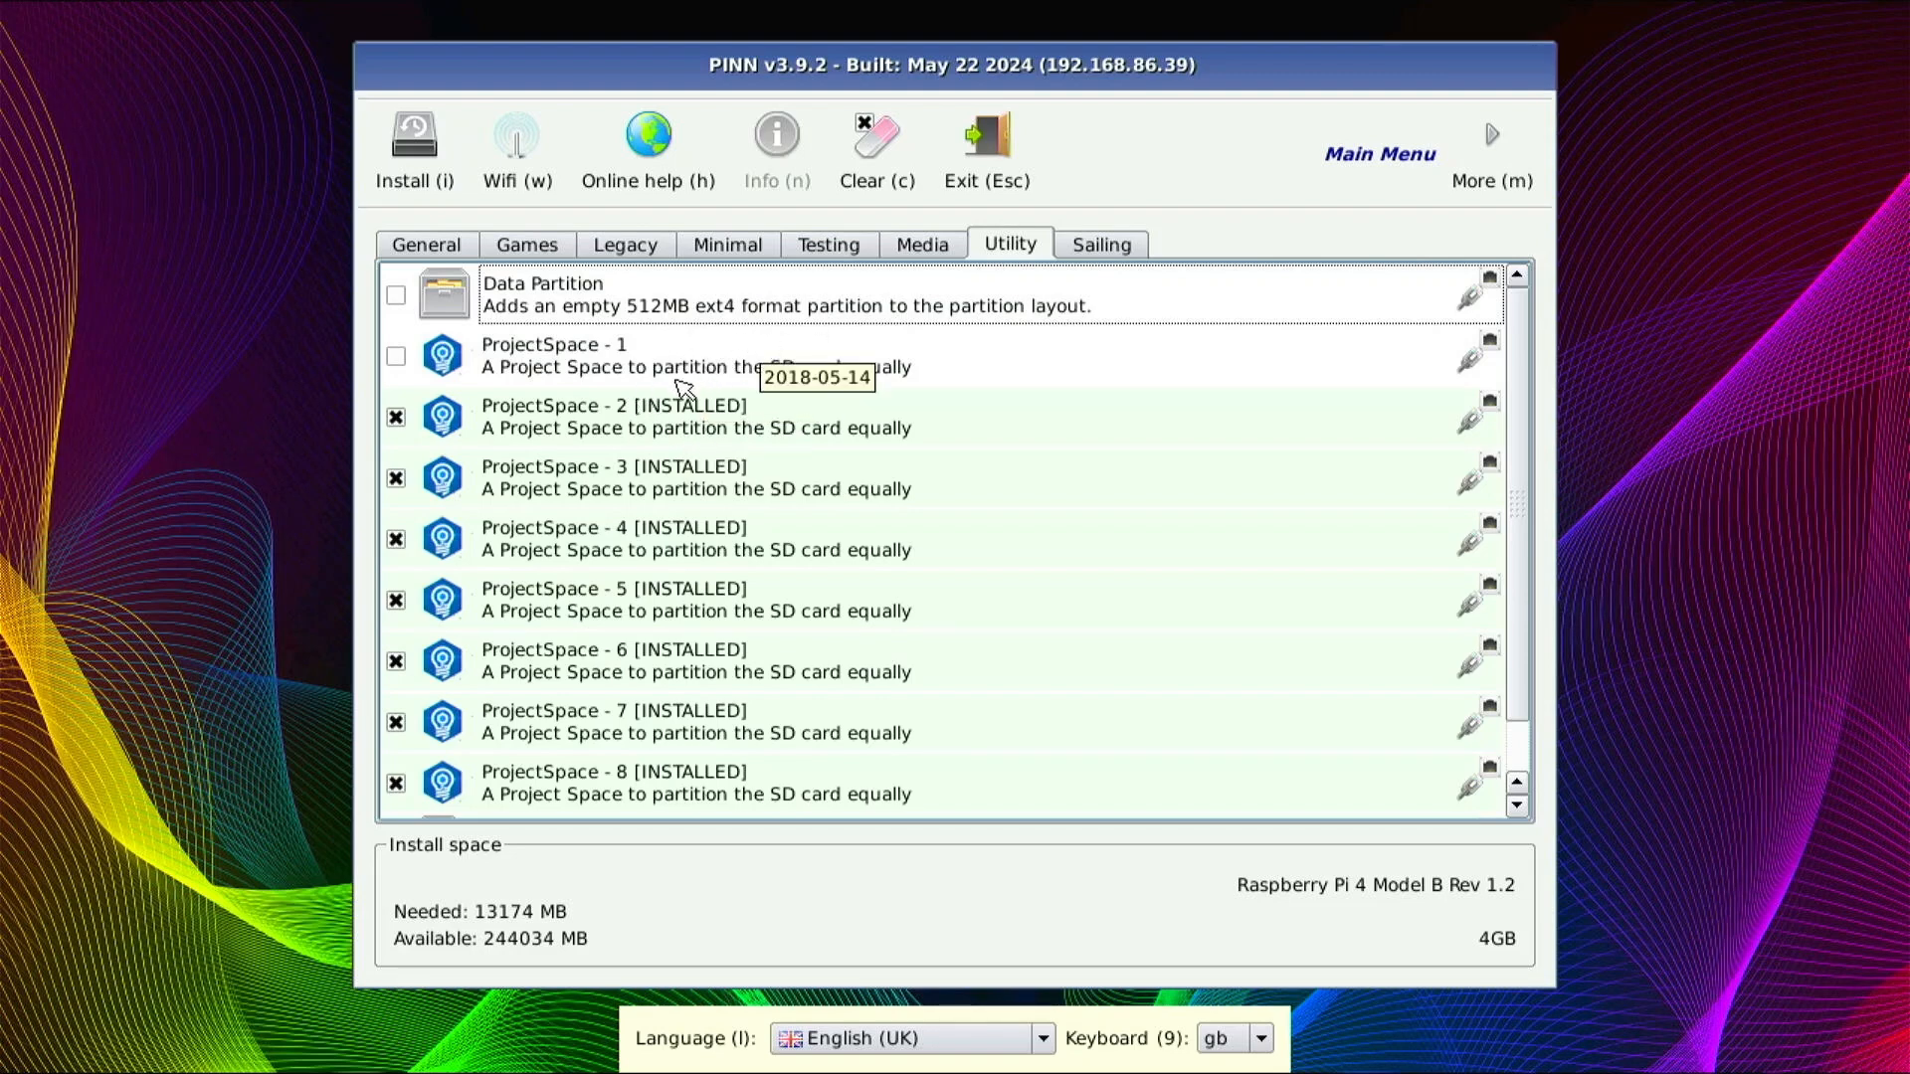
pyautogui.moveTo(680, 458)
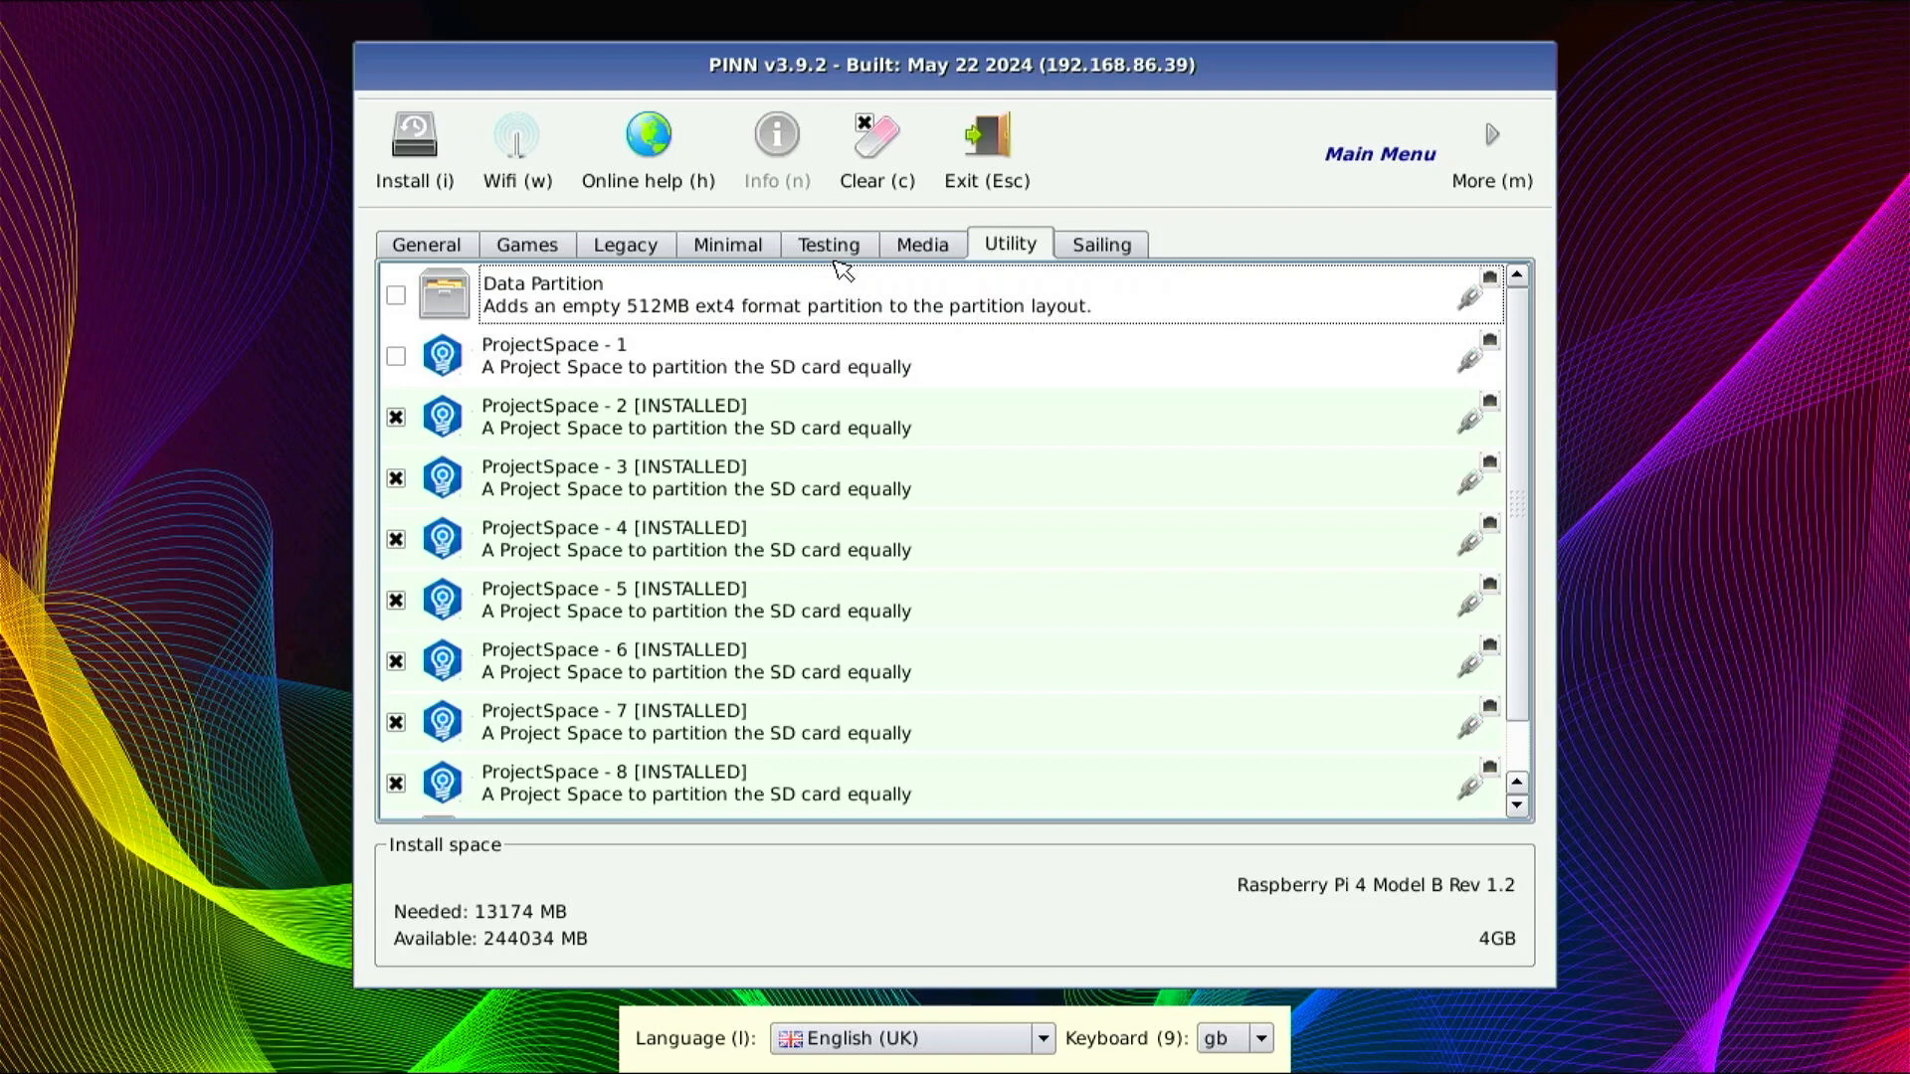
pyautogui.moveTo(561, 621)
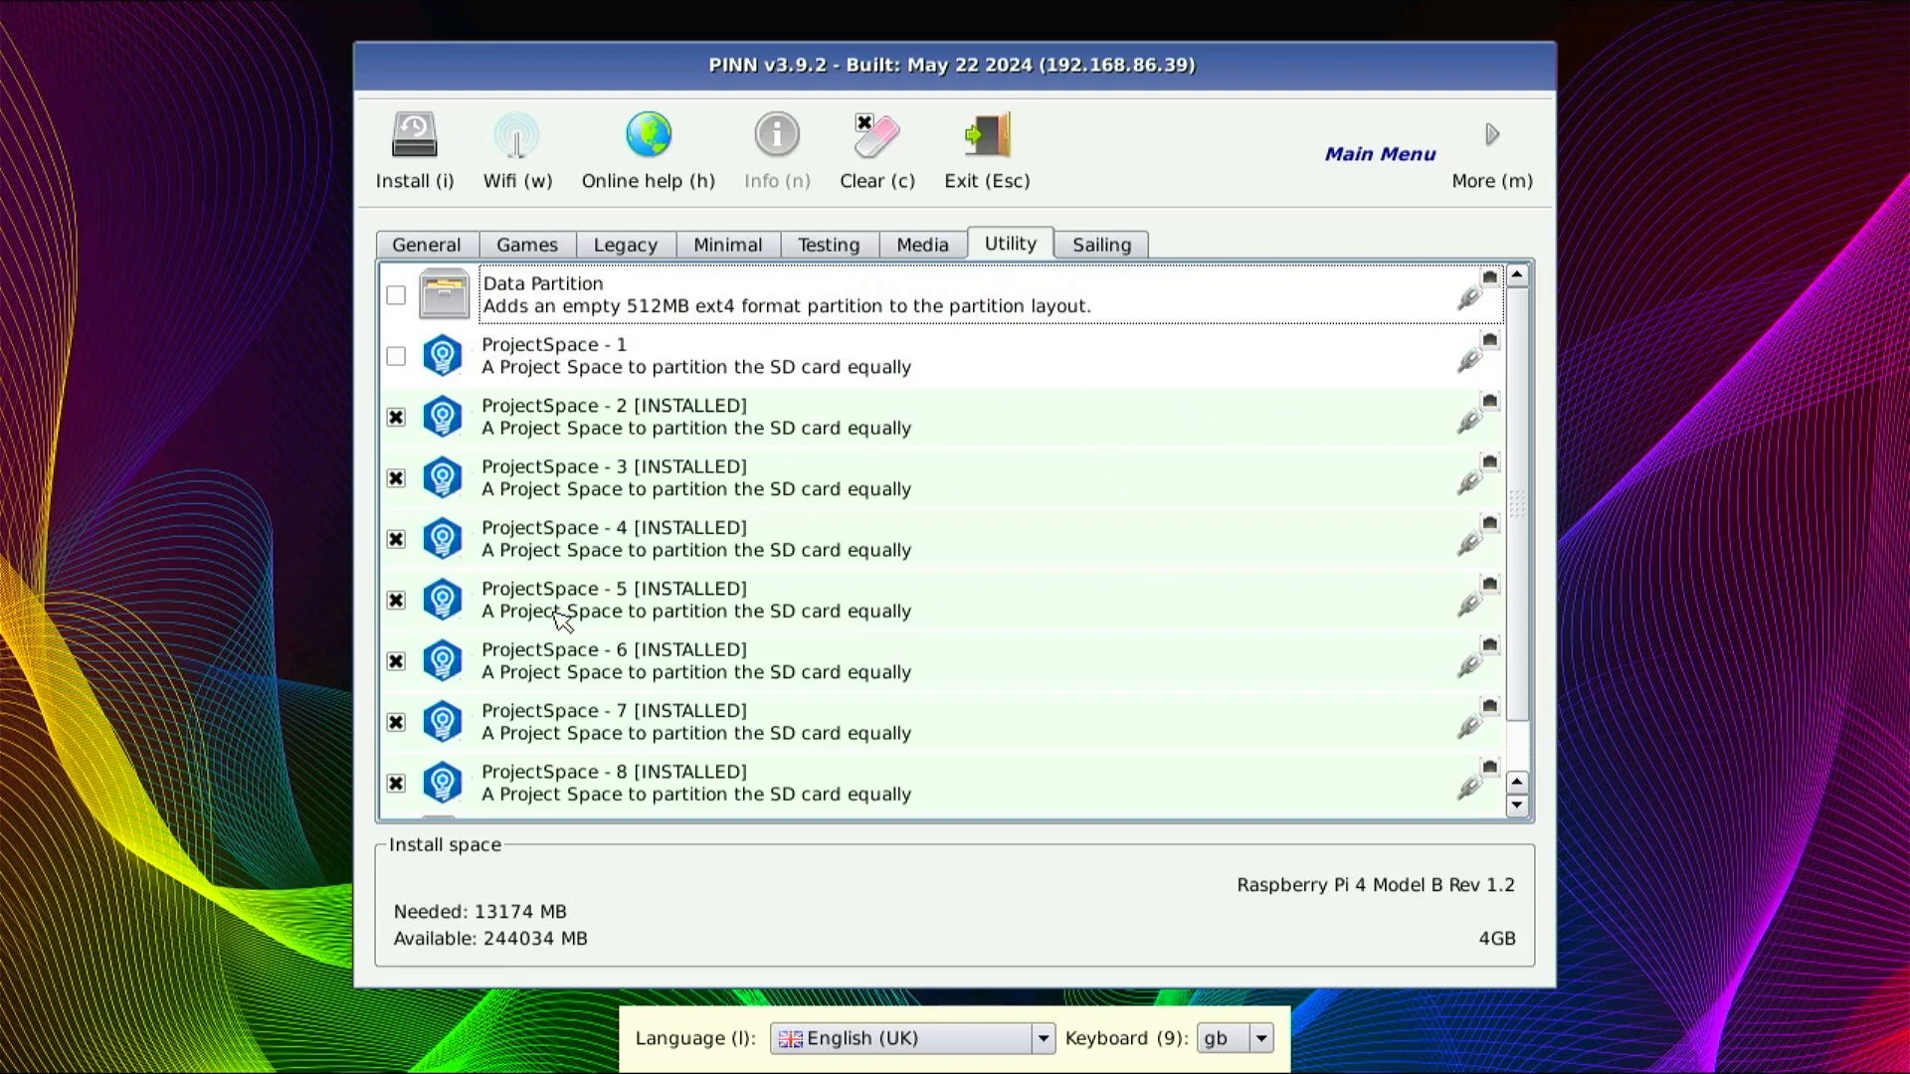
pyautogui.moveTo(825, 684)
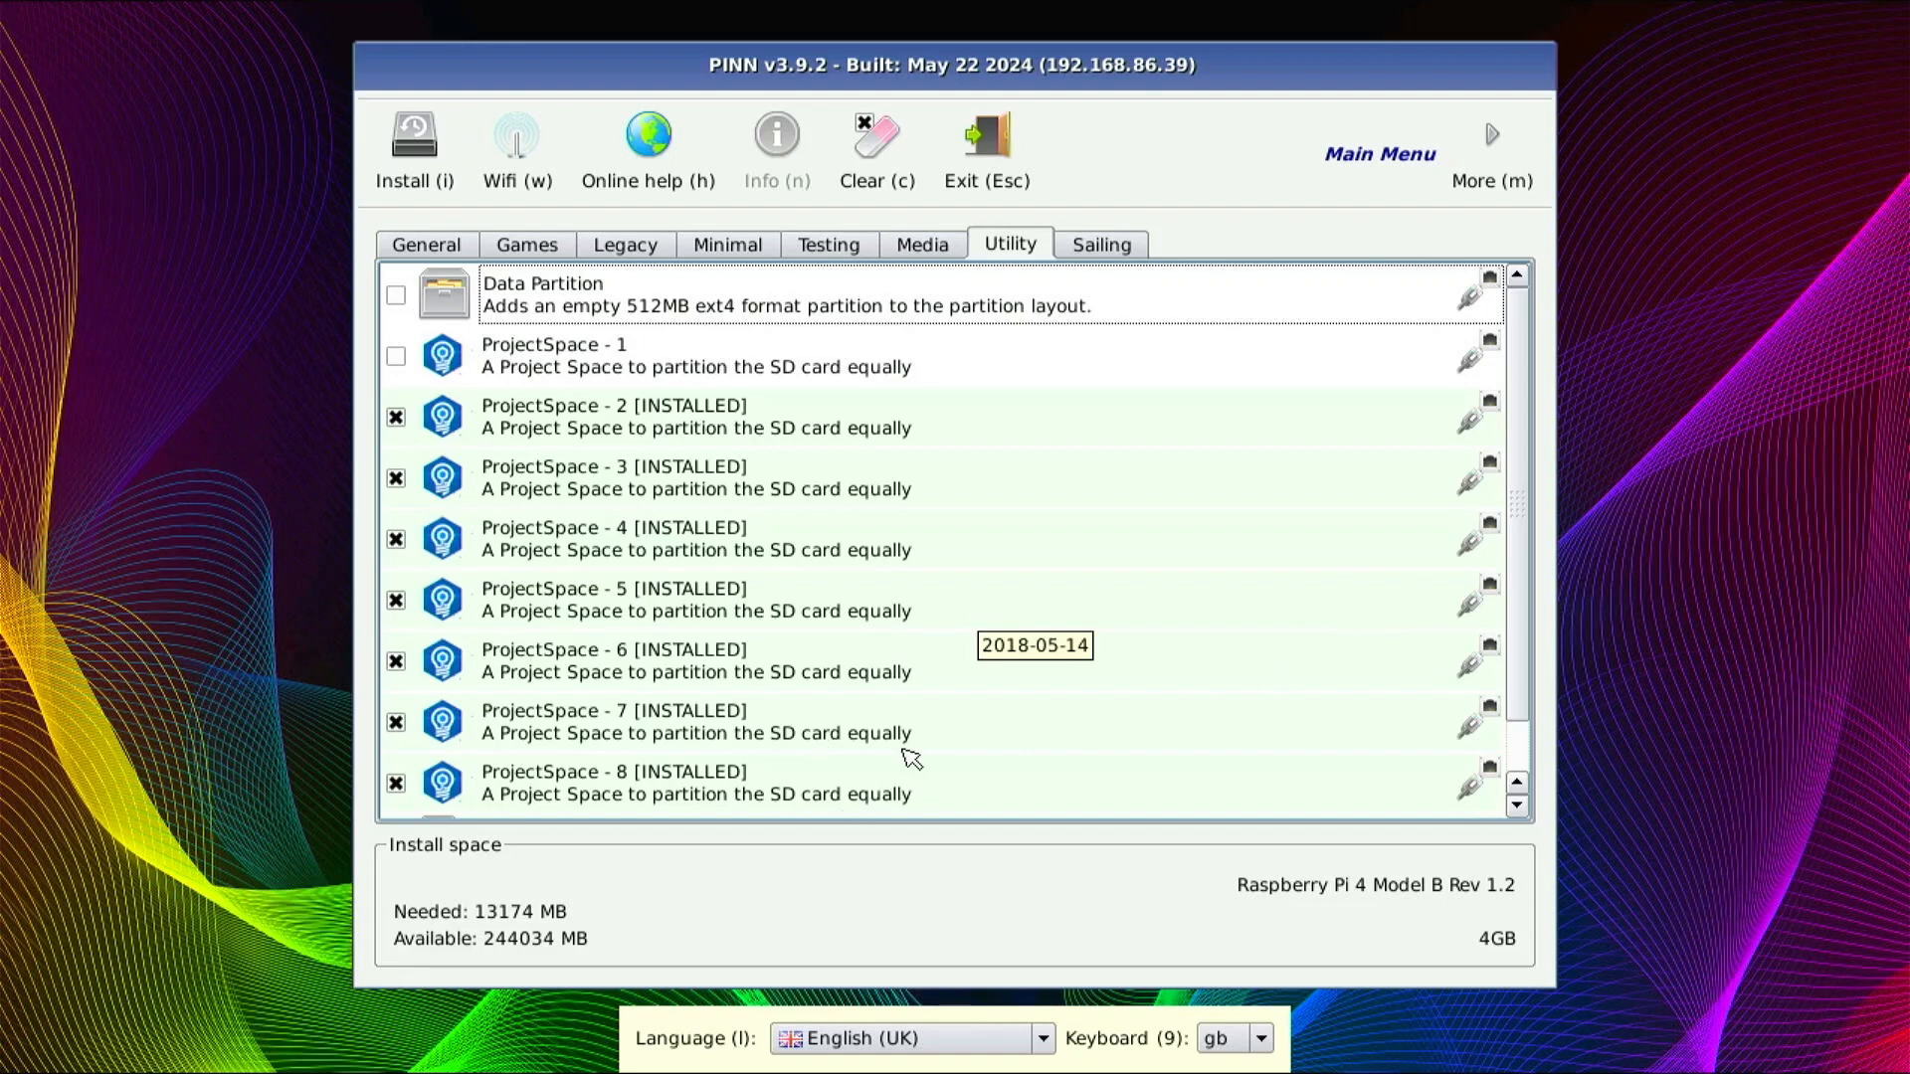
pyautogui.moveTo(955, 716)
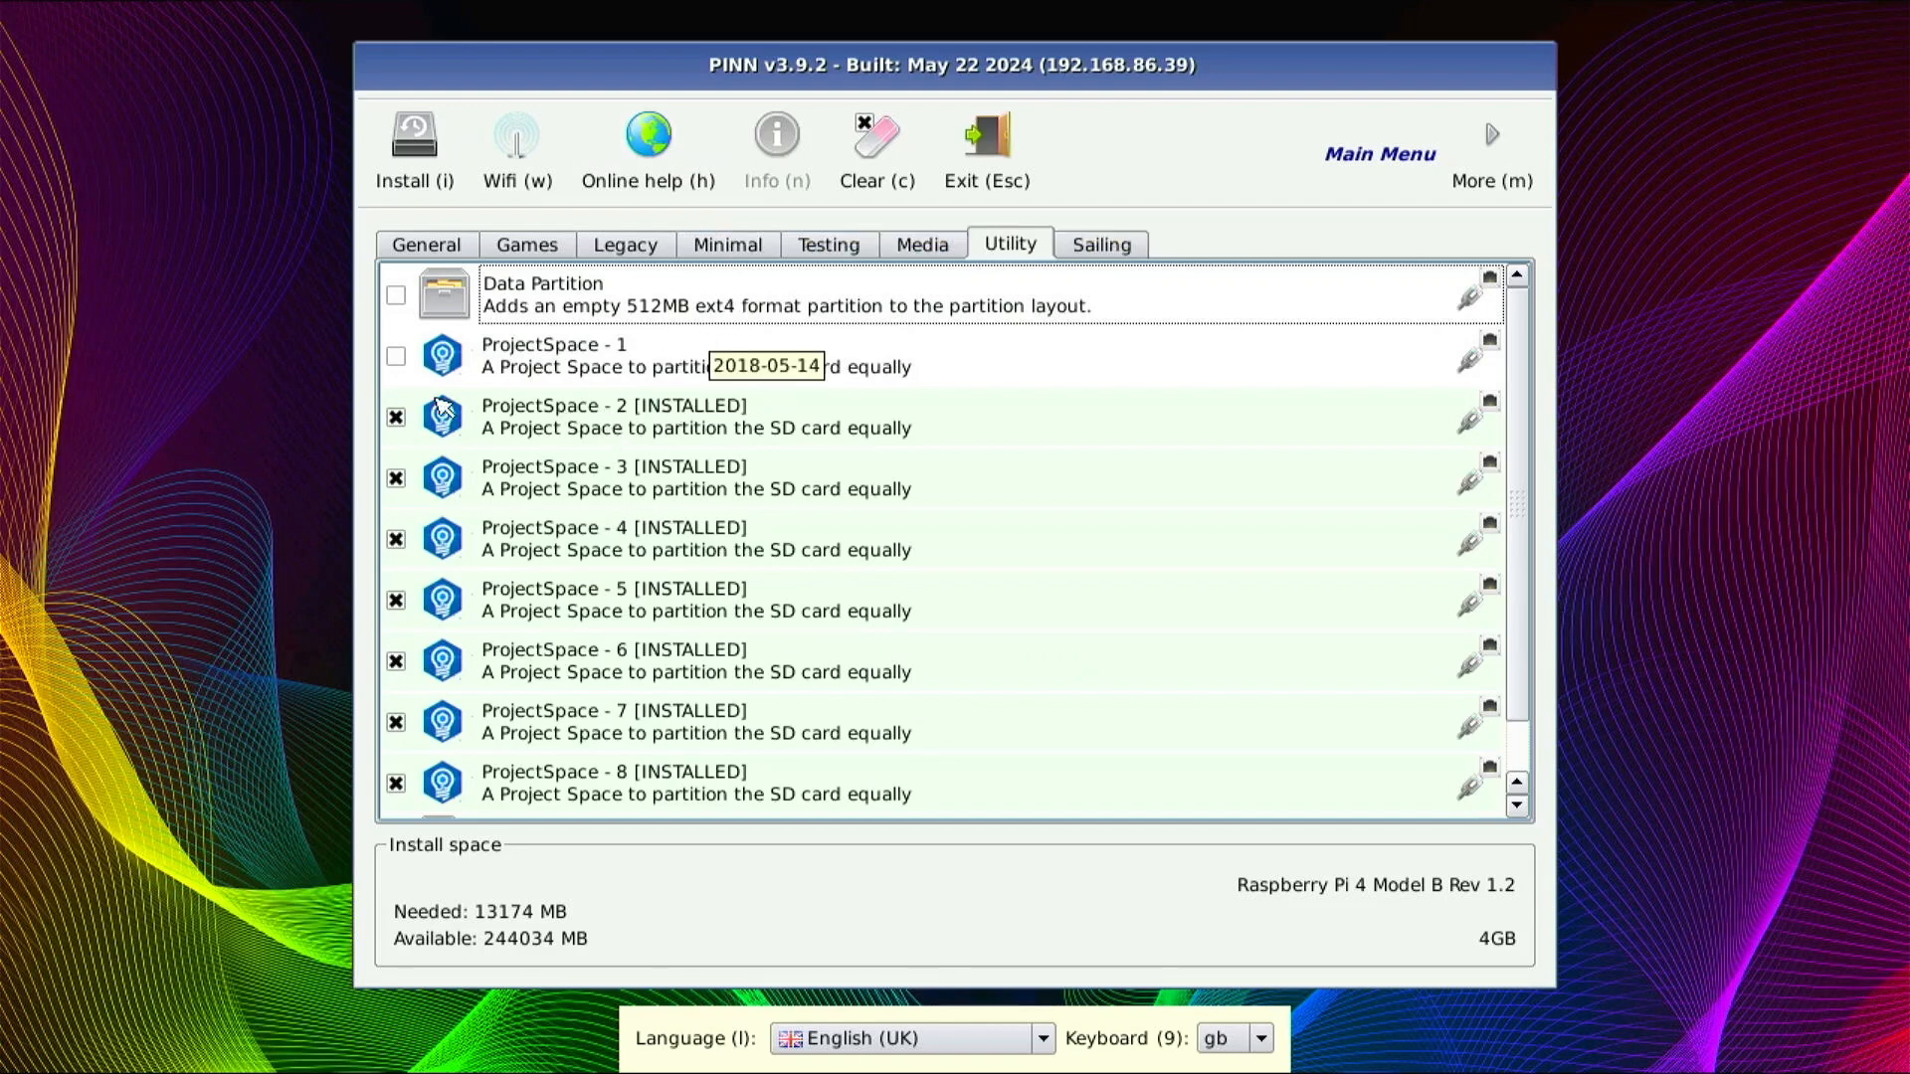
# - Tick ProjectSpace 1, untick DietPi_64, and keep raspios_arm64_lite and Arch2 ticked (12570 MB)
pyautogui.click(395, 358)
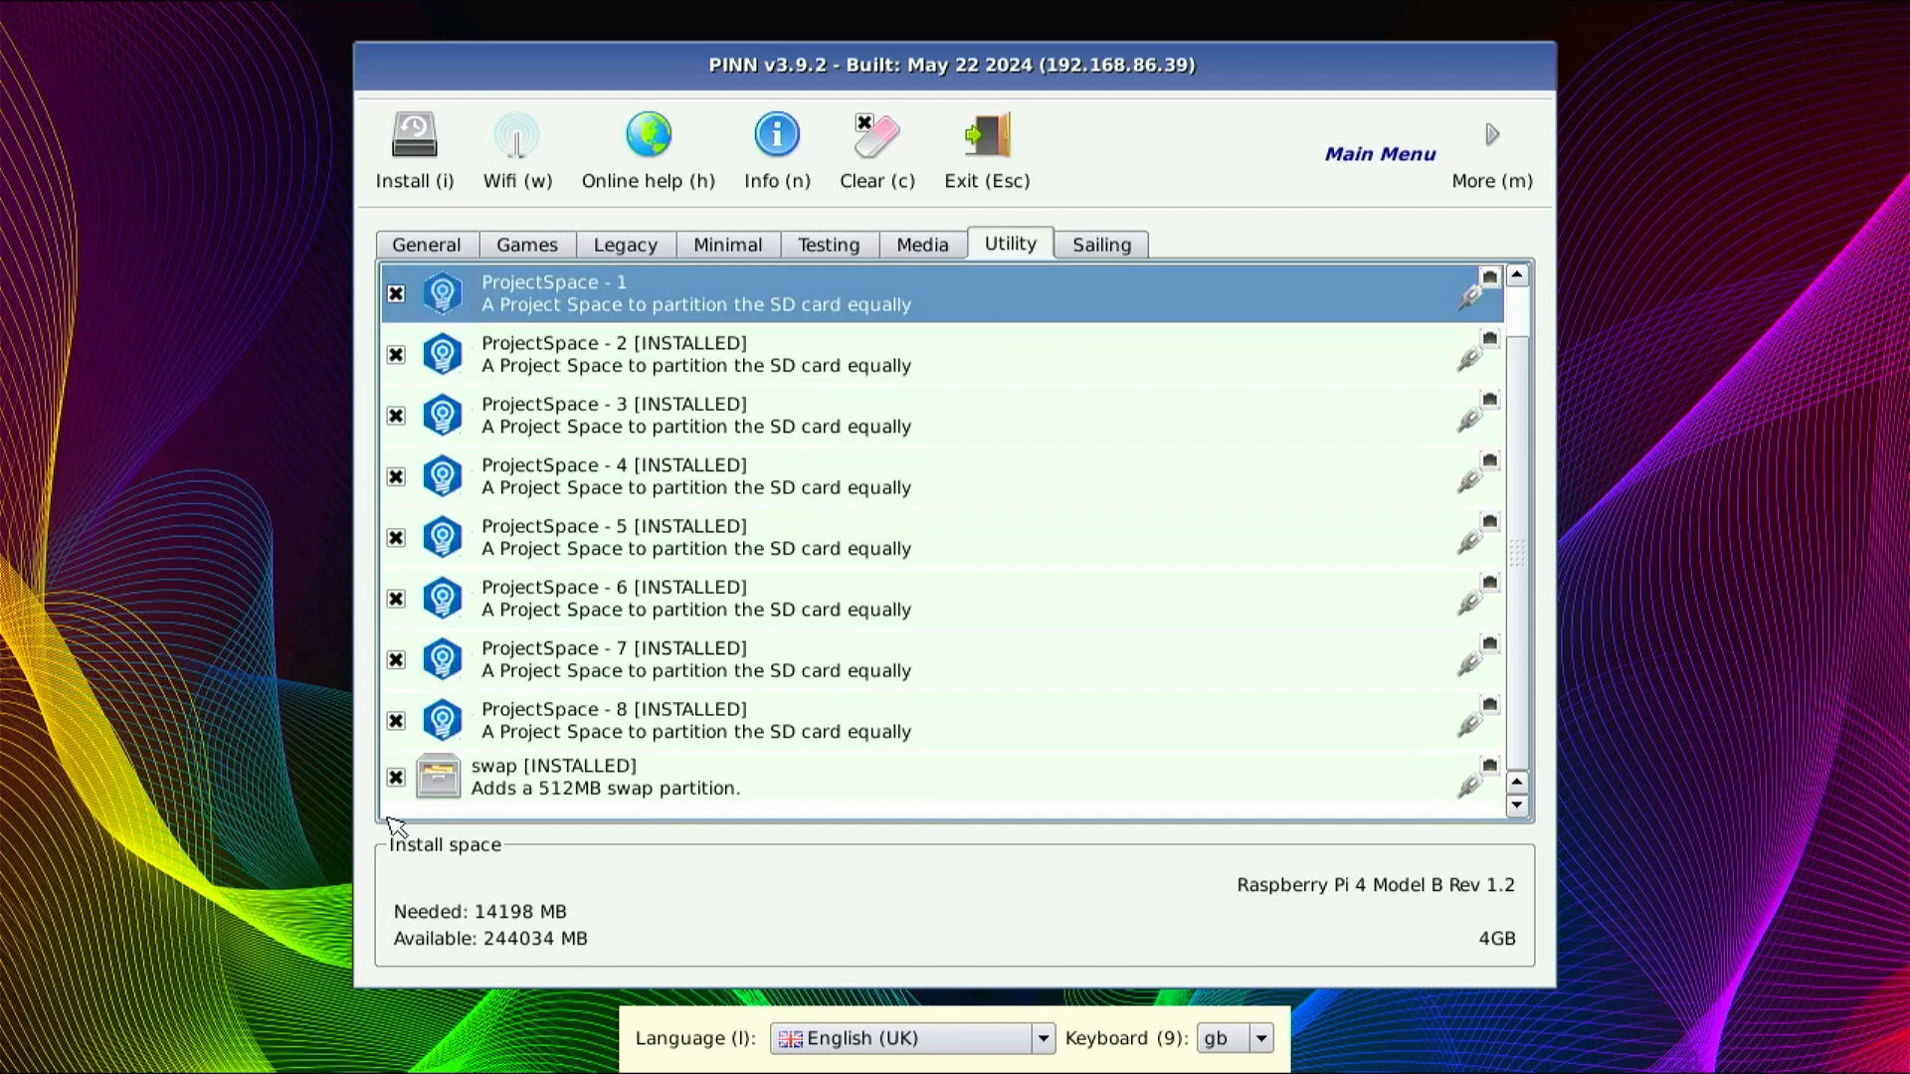
pyautogui.moveTo(423, 867)
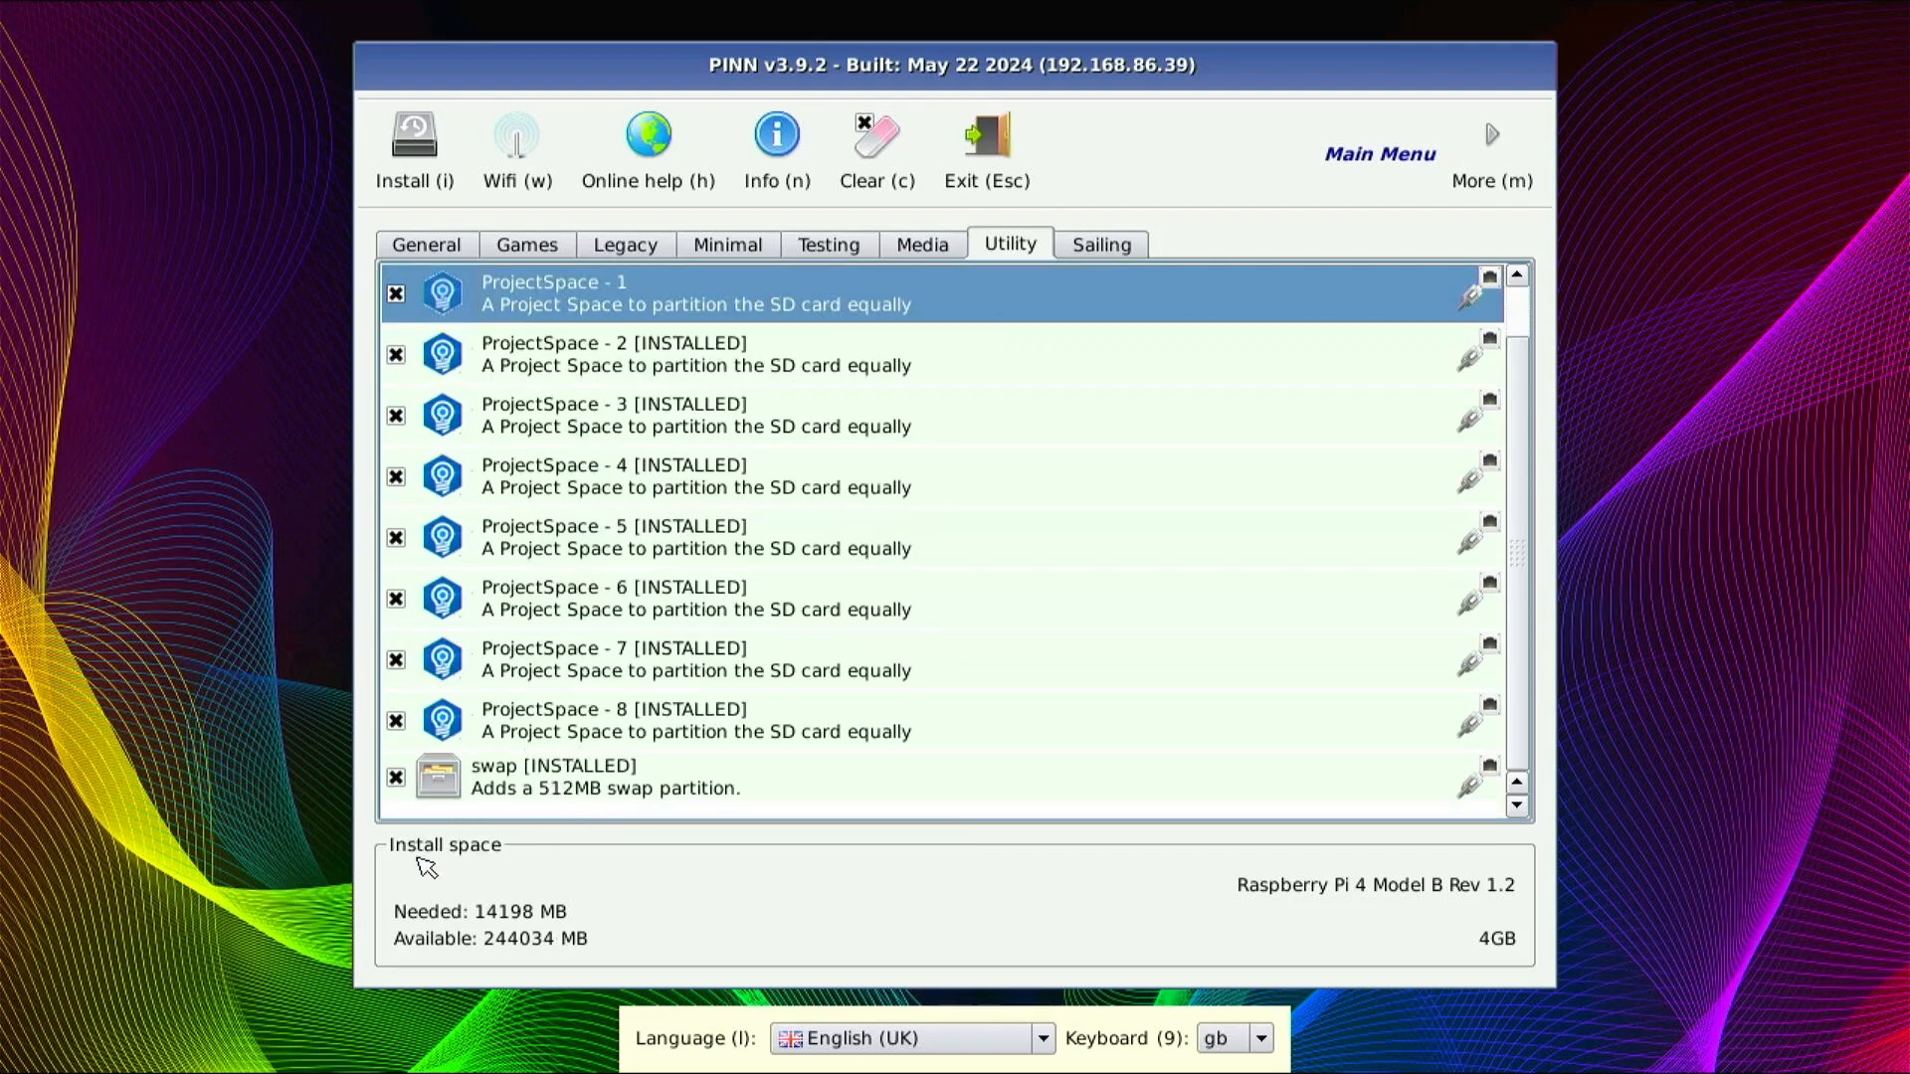
pyautogui.moveTo(984, 299)
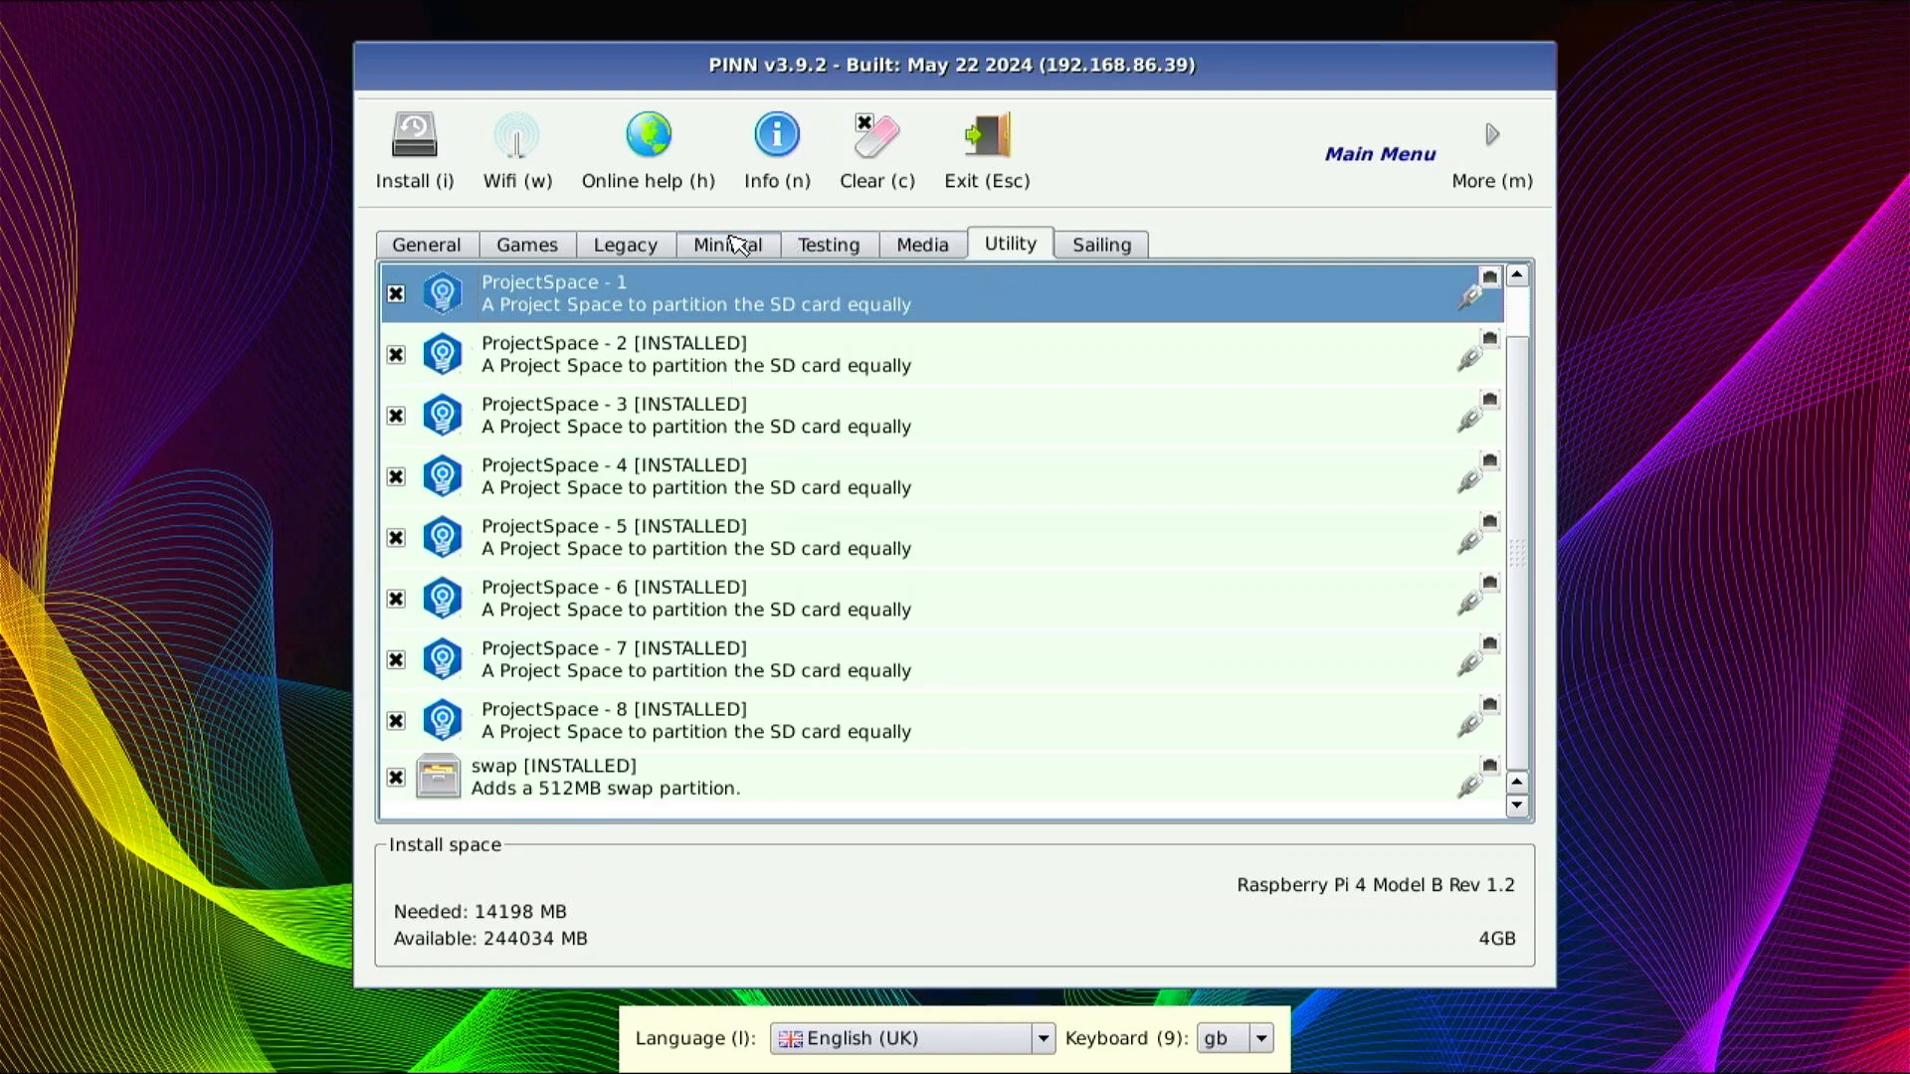
pyautogui.click(726, 244)
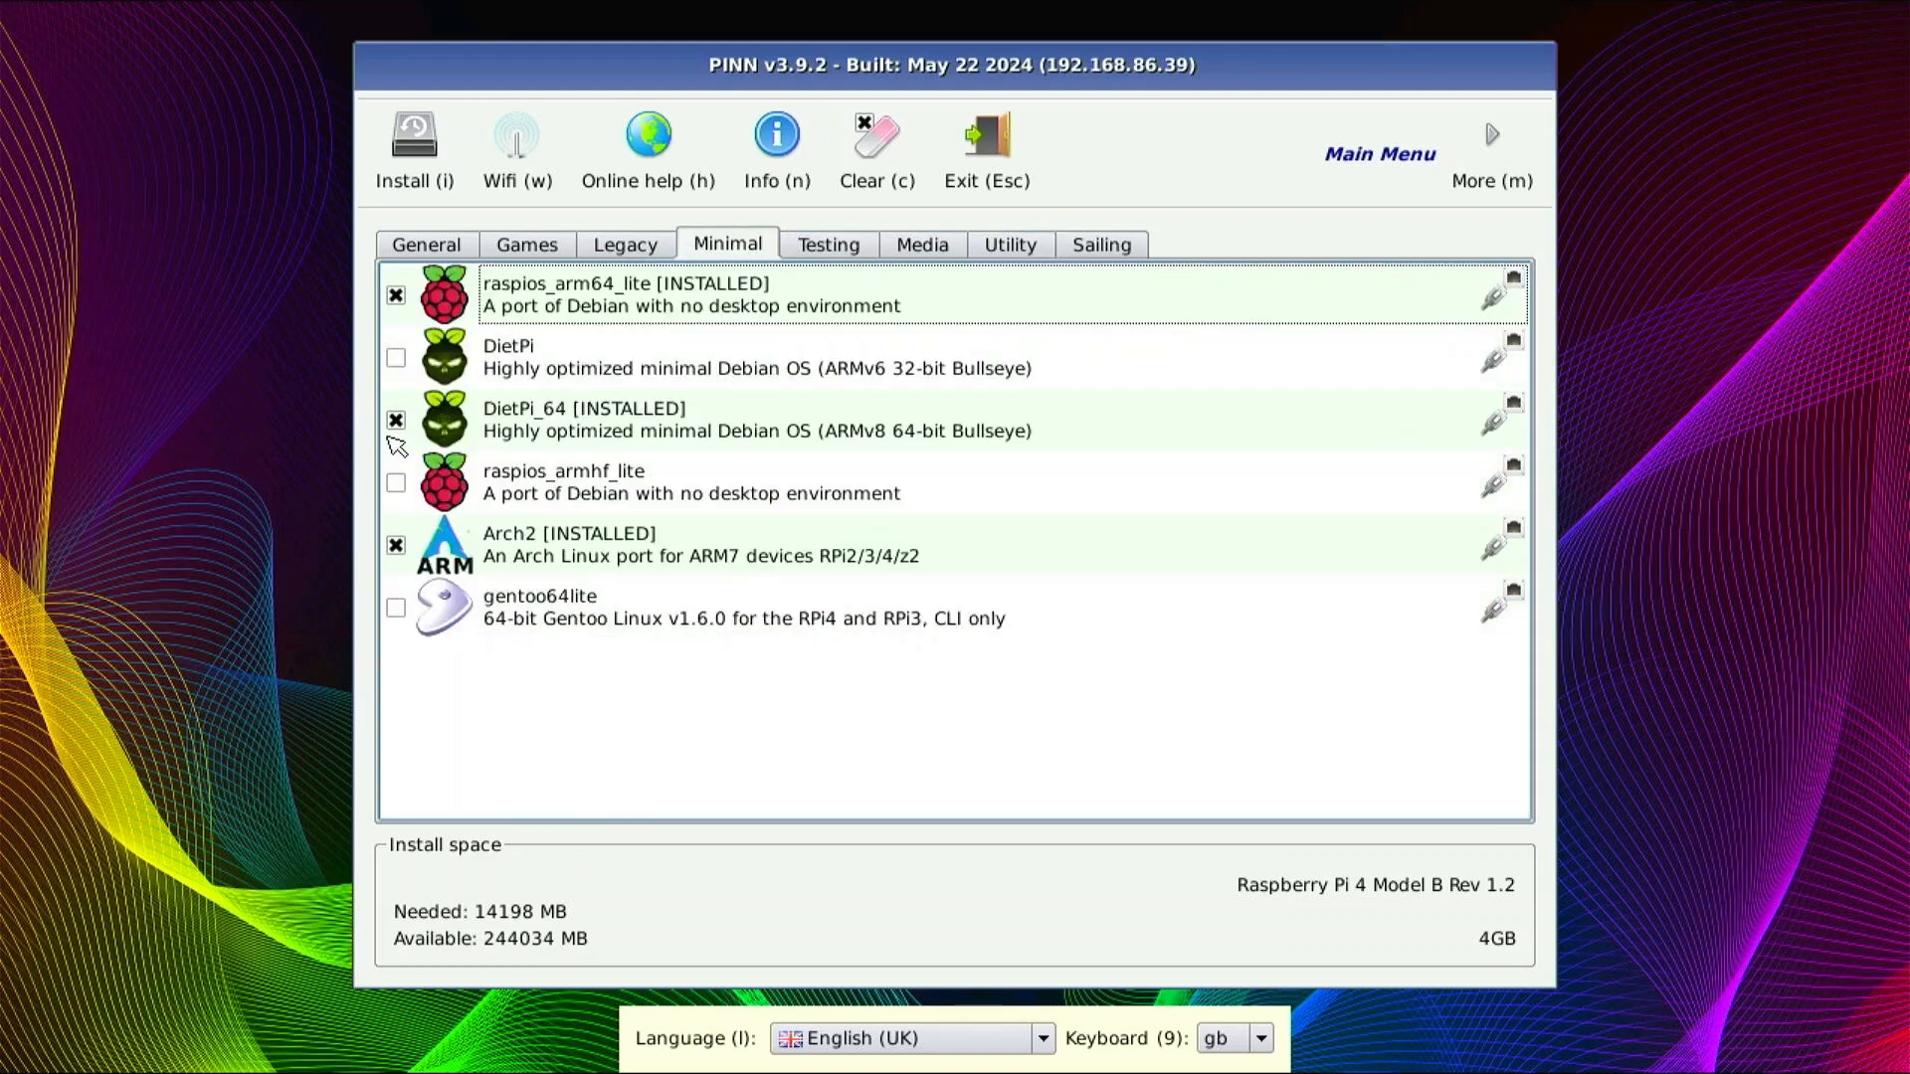
pyautogui.click(395, 420)
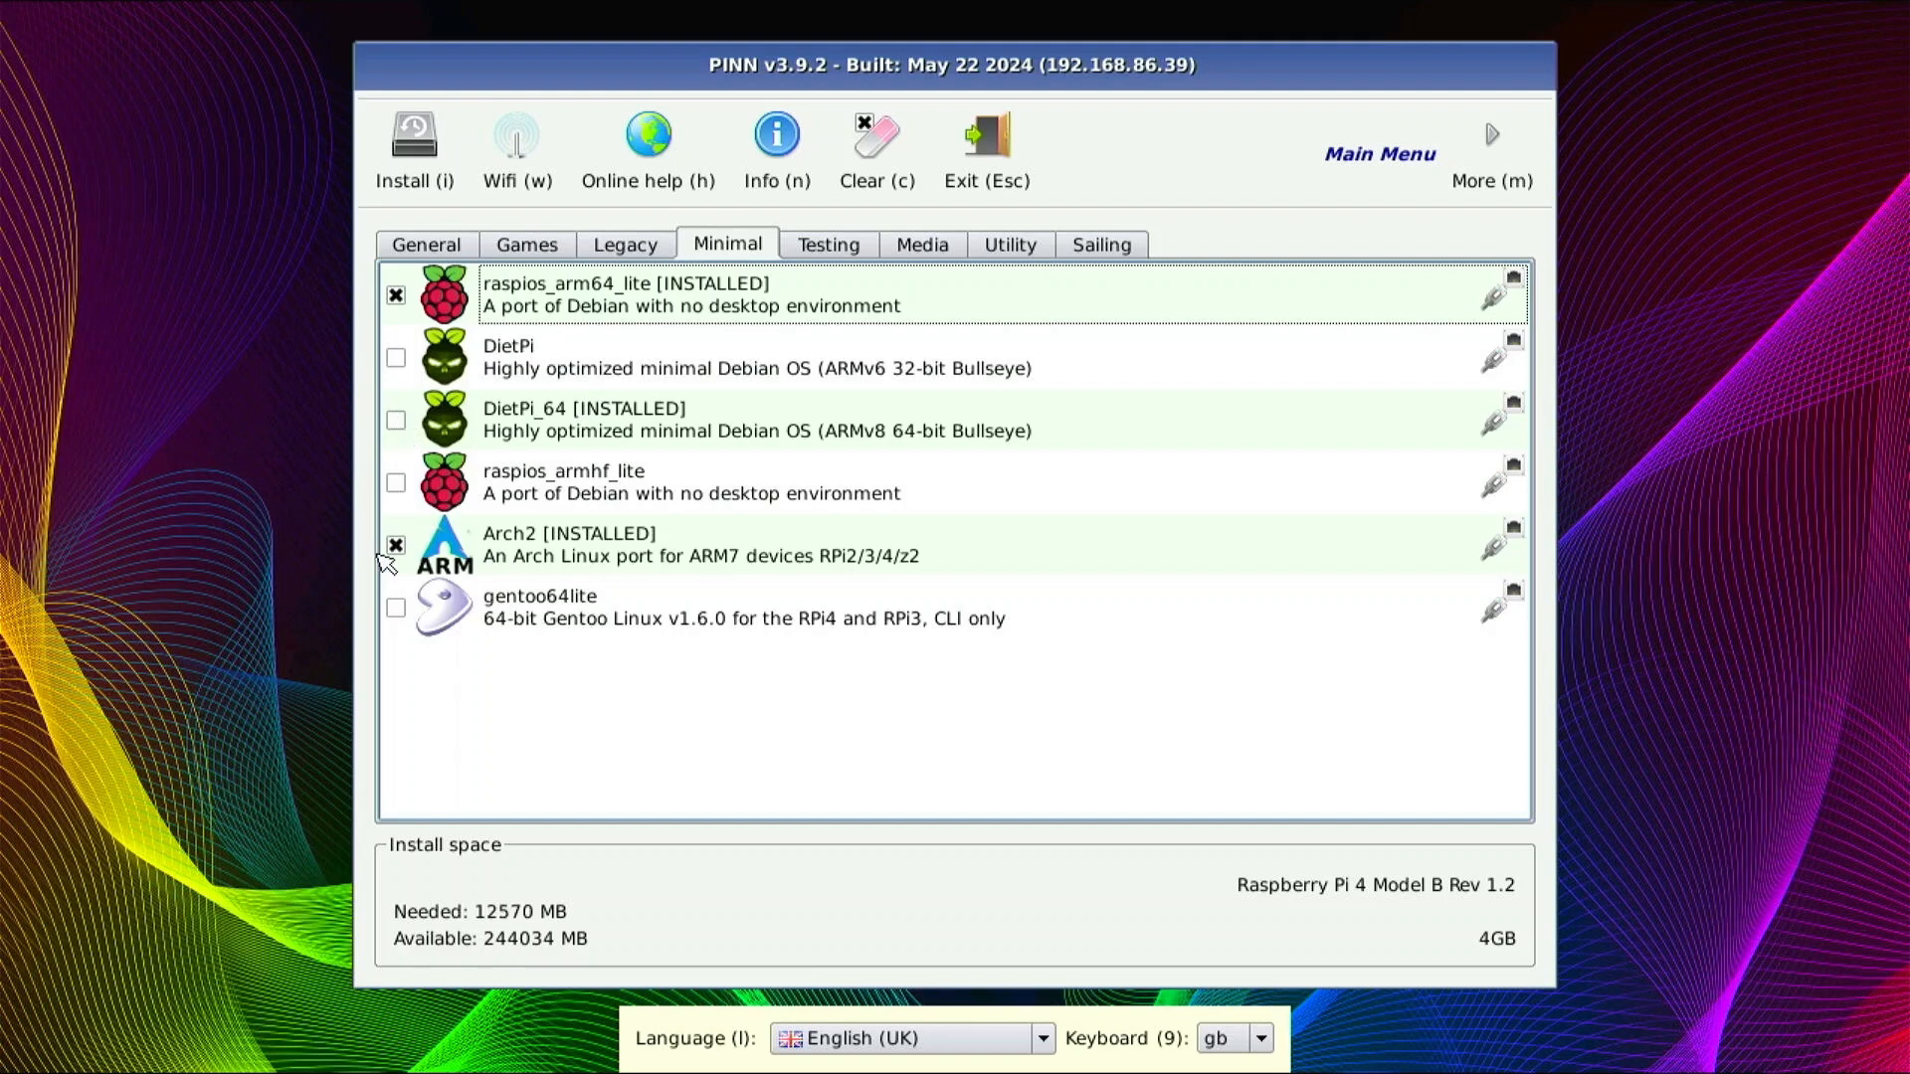
pyautogui.click(395, 544)
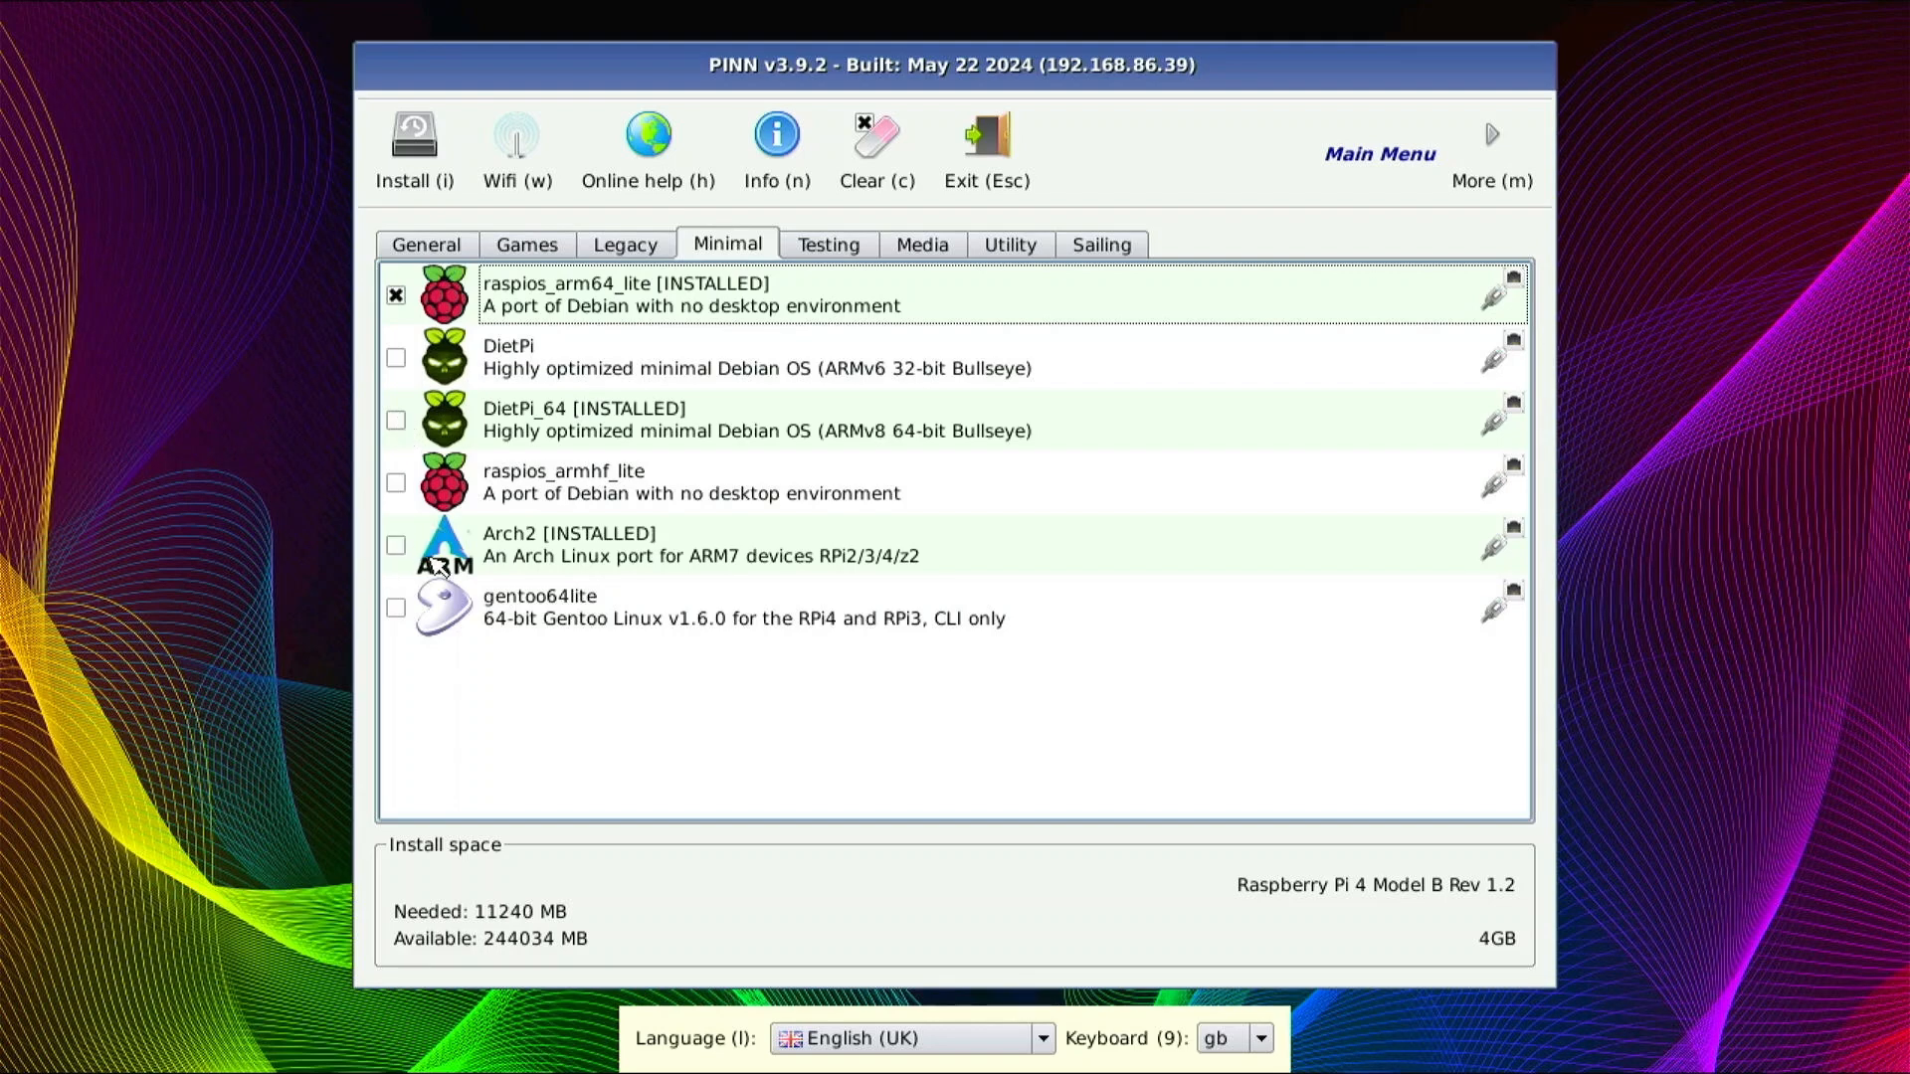
pyautogui.moveTo(514, 352)
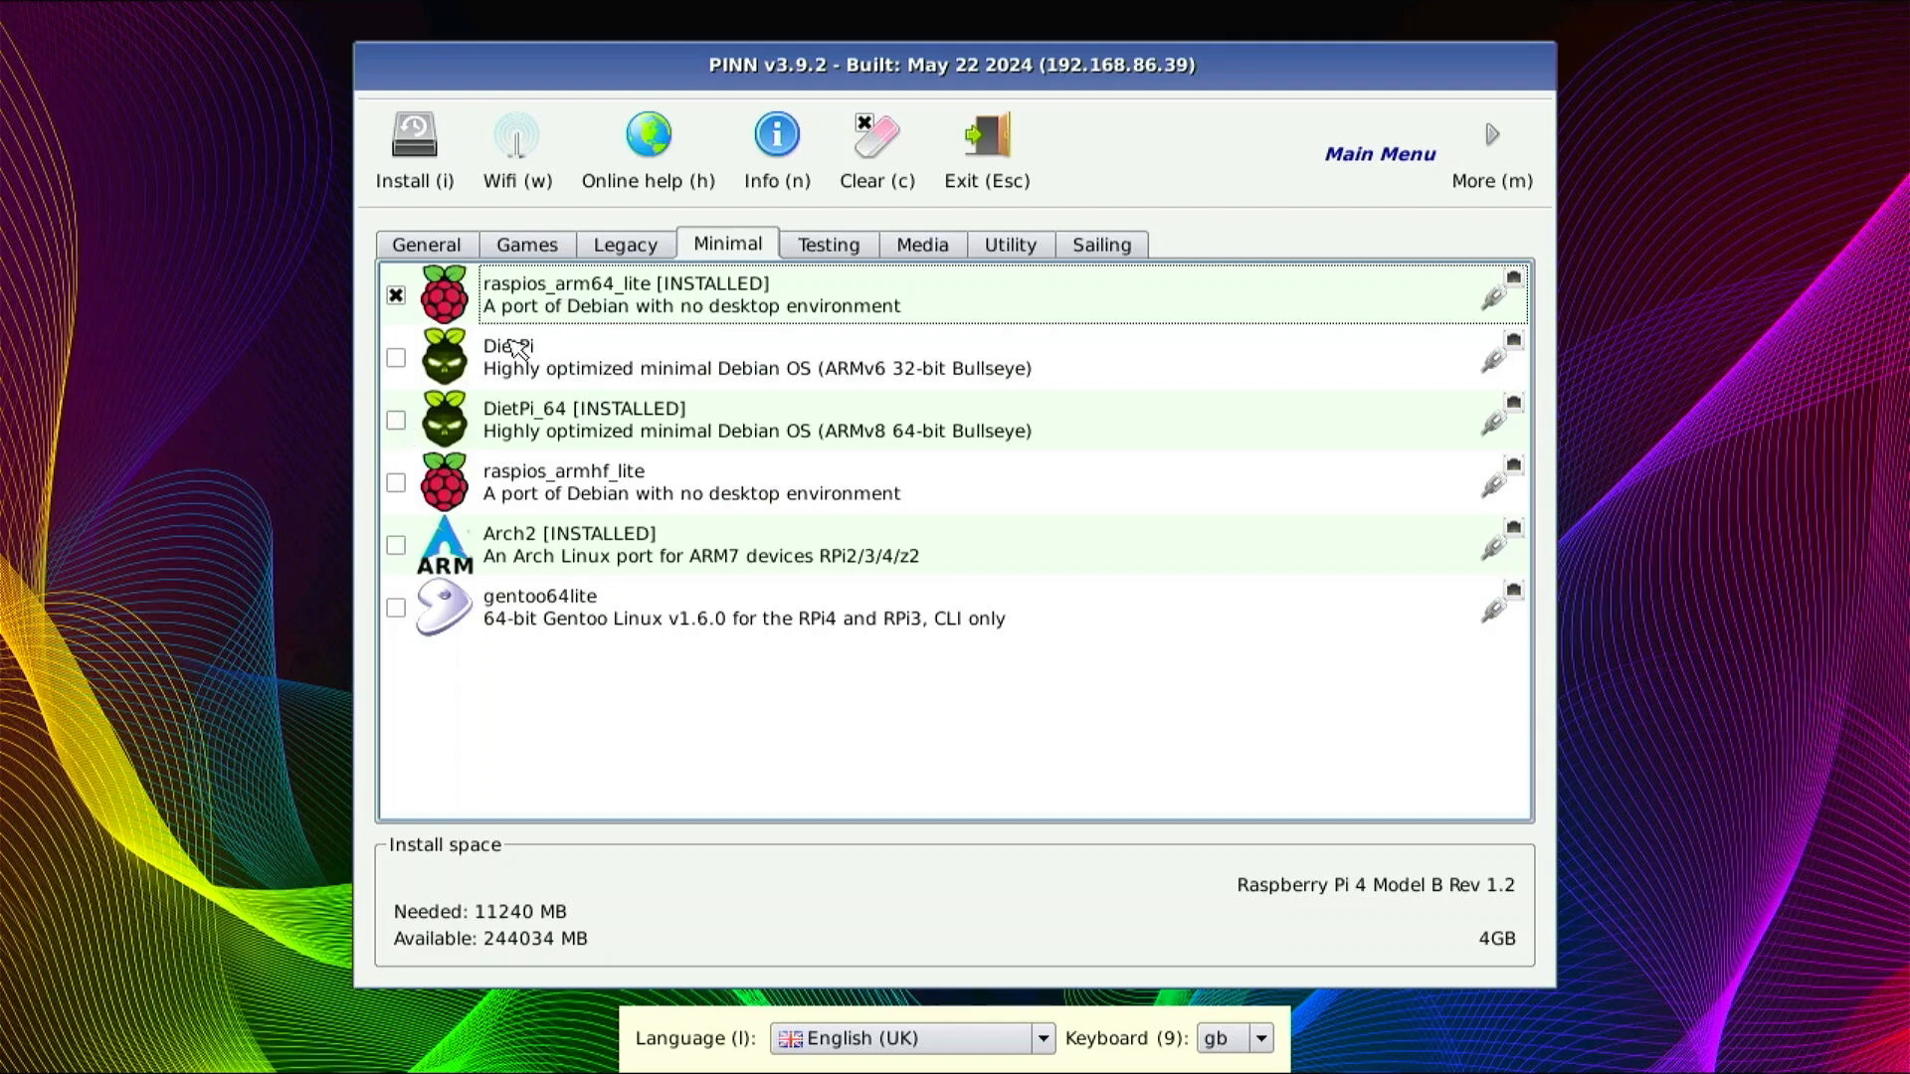
pyautogui.moveTo(597, 304)
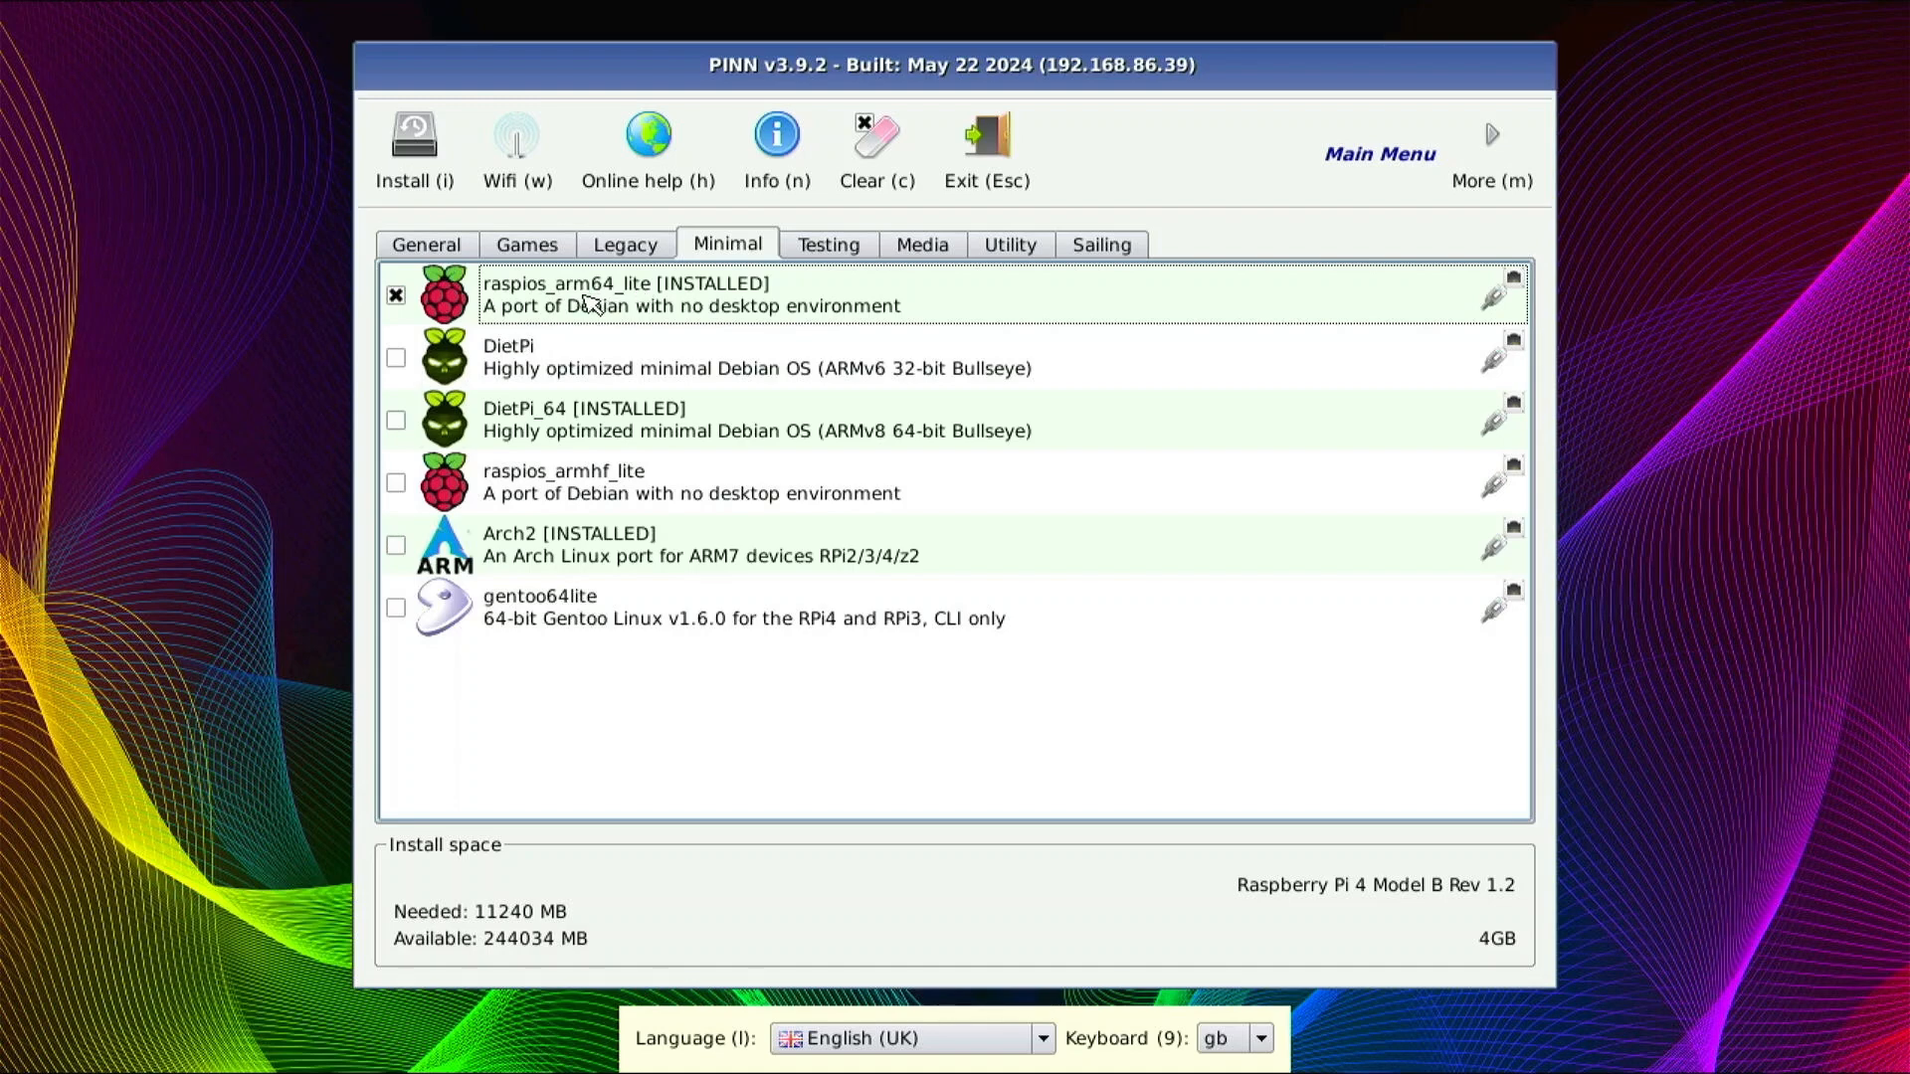
pyautogui.moveTo(646, 292)
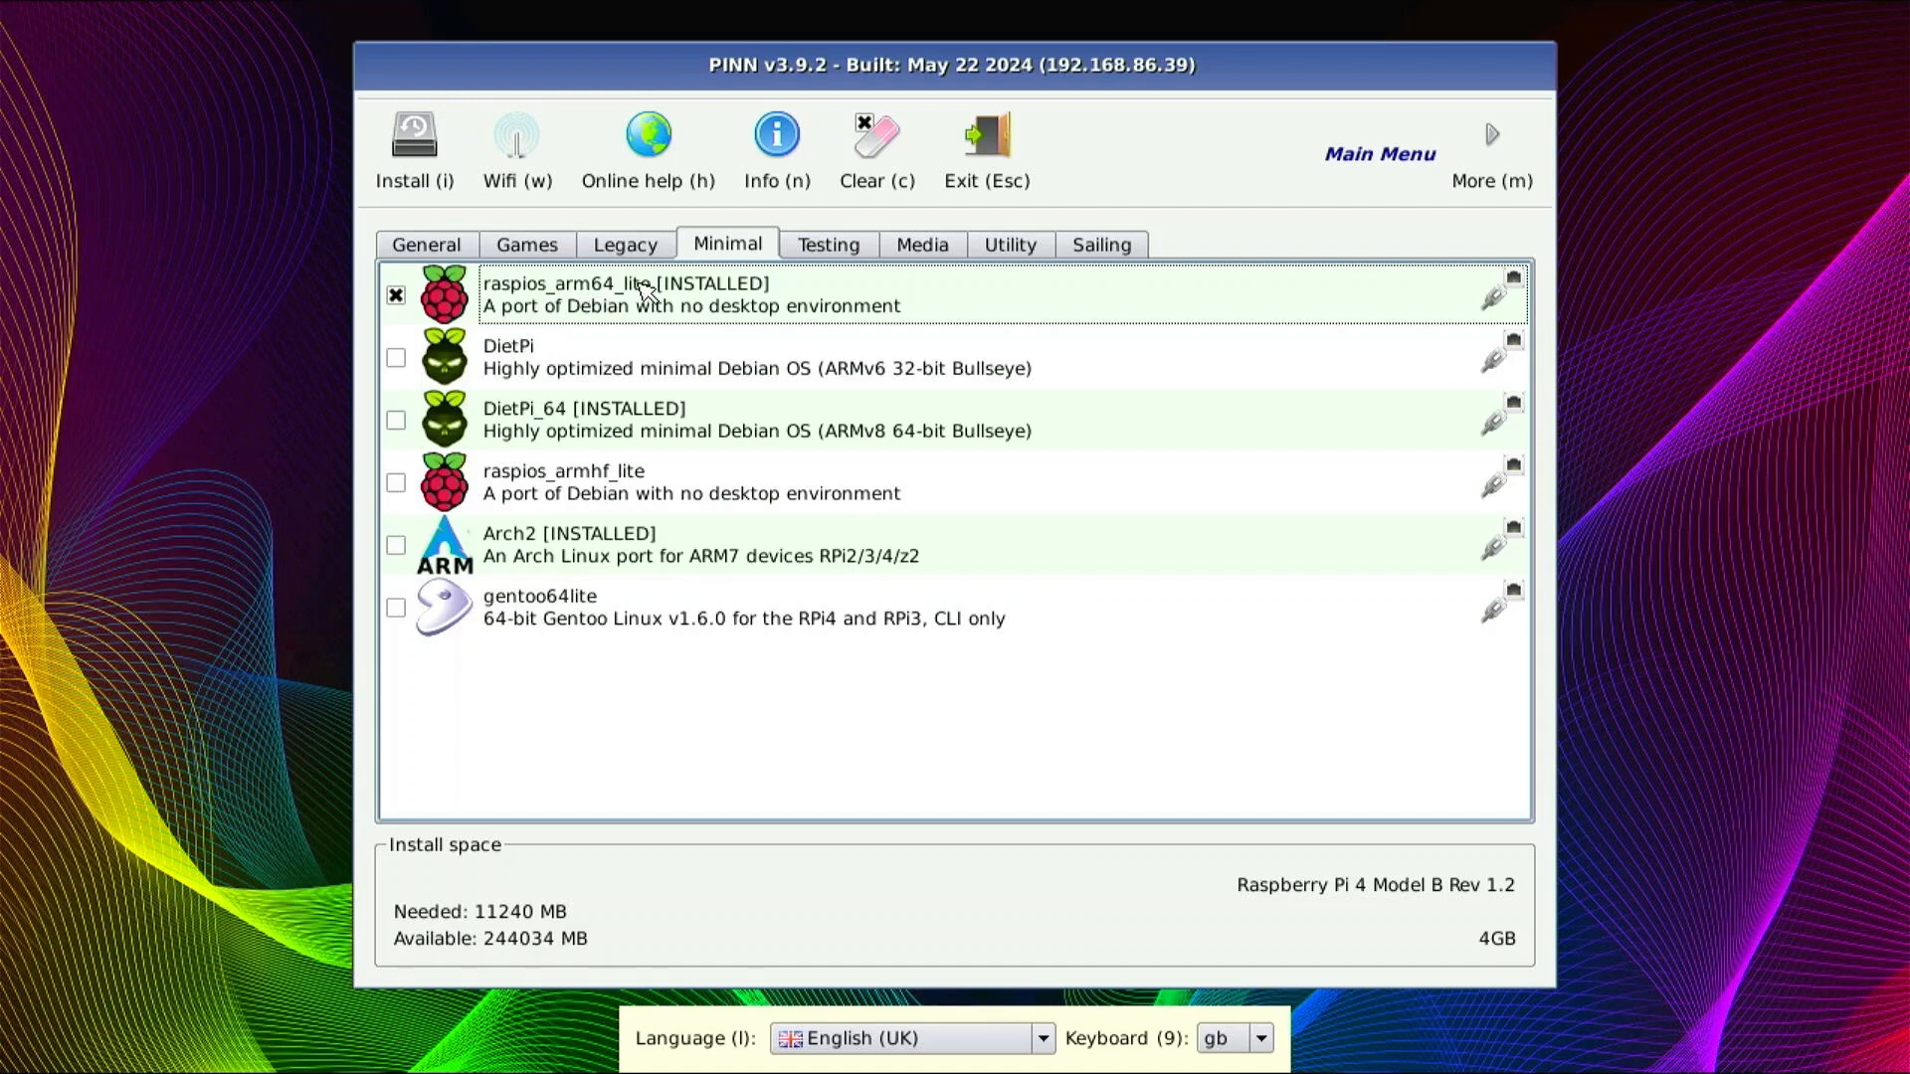
pyautogui.moveTo(580, 694)
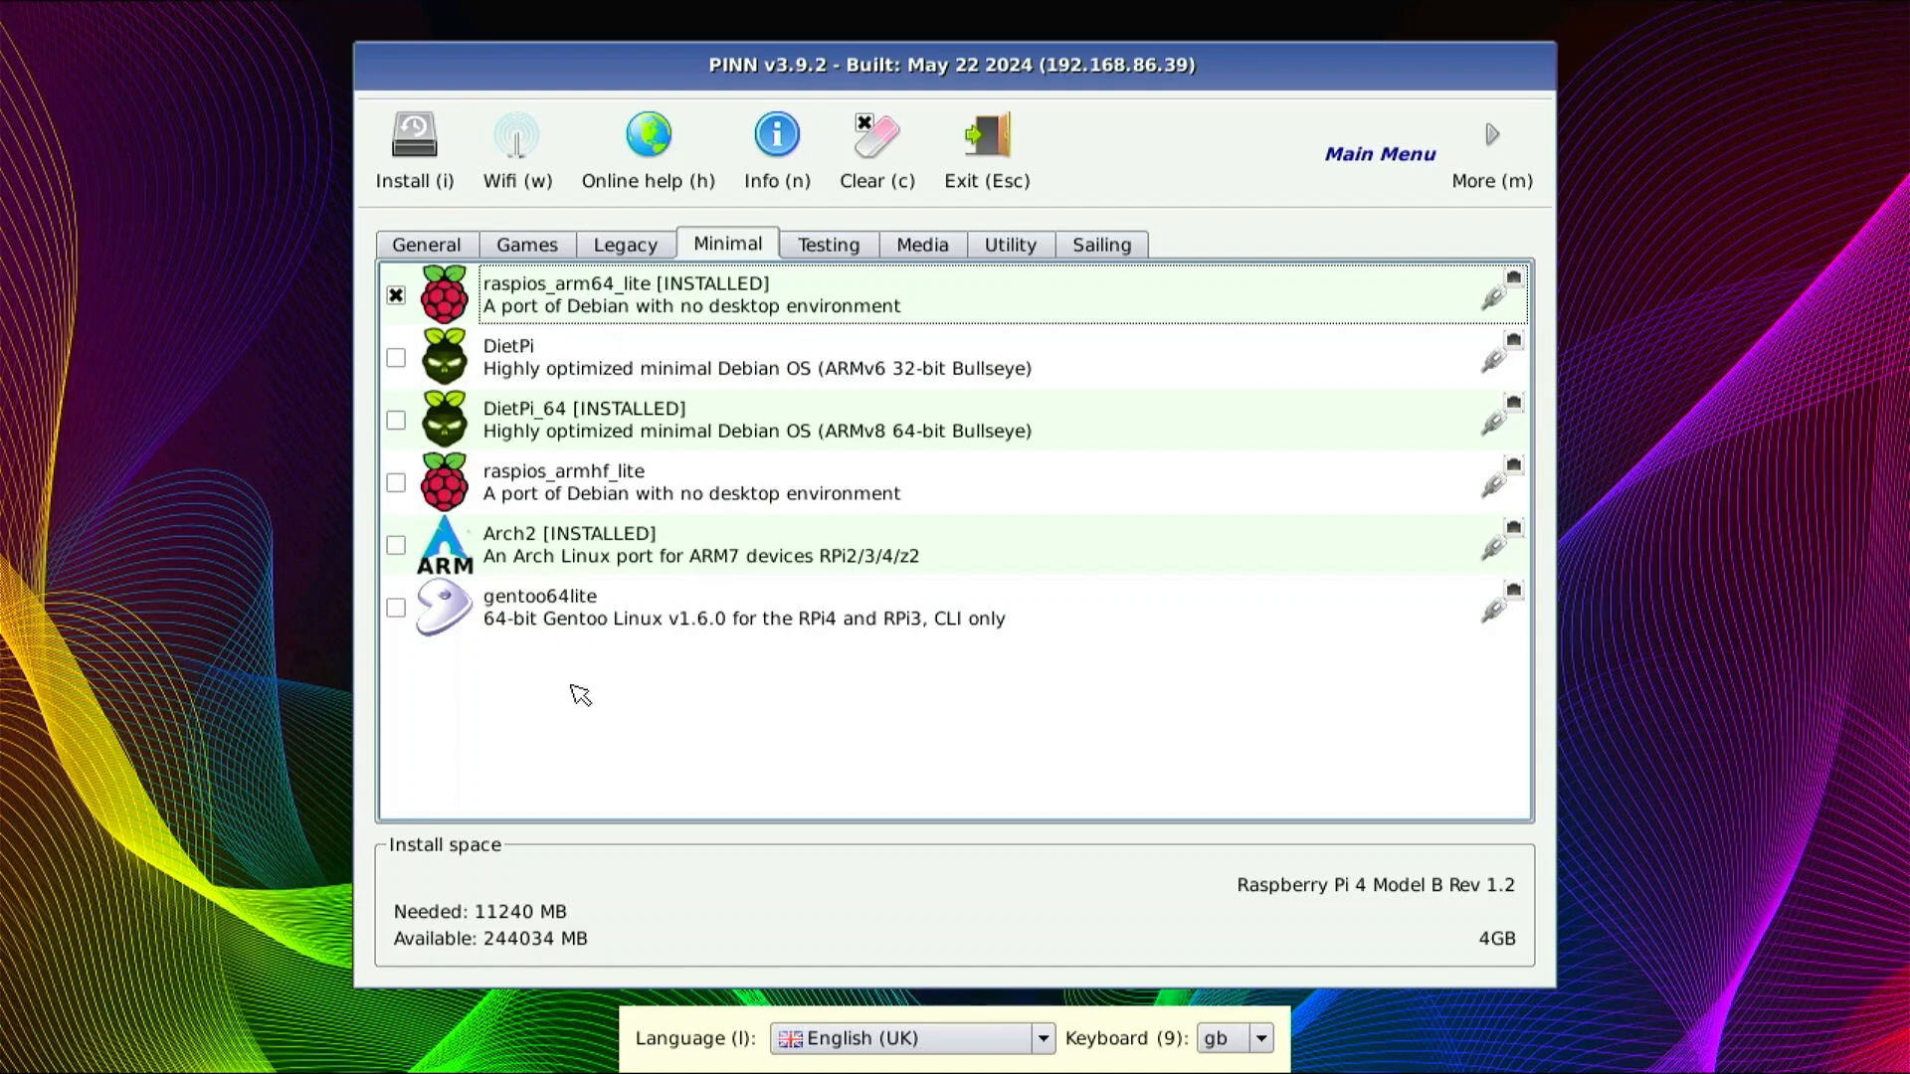
pyautogui.moveTo(408, 569)
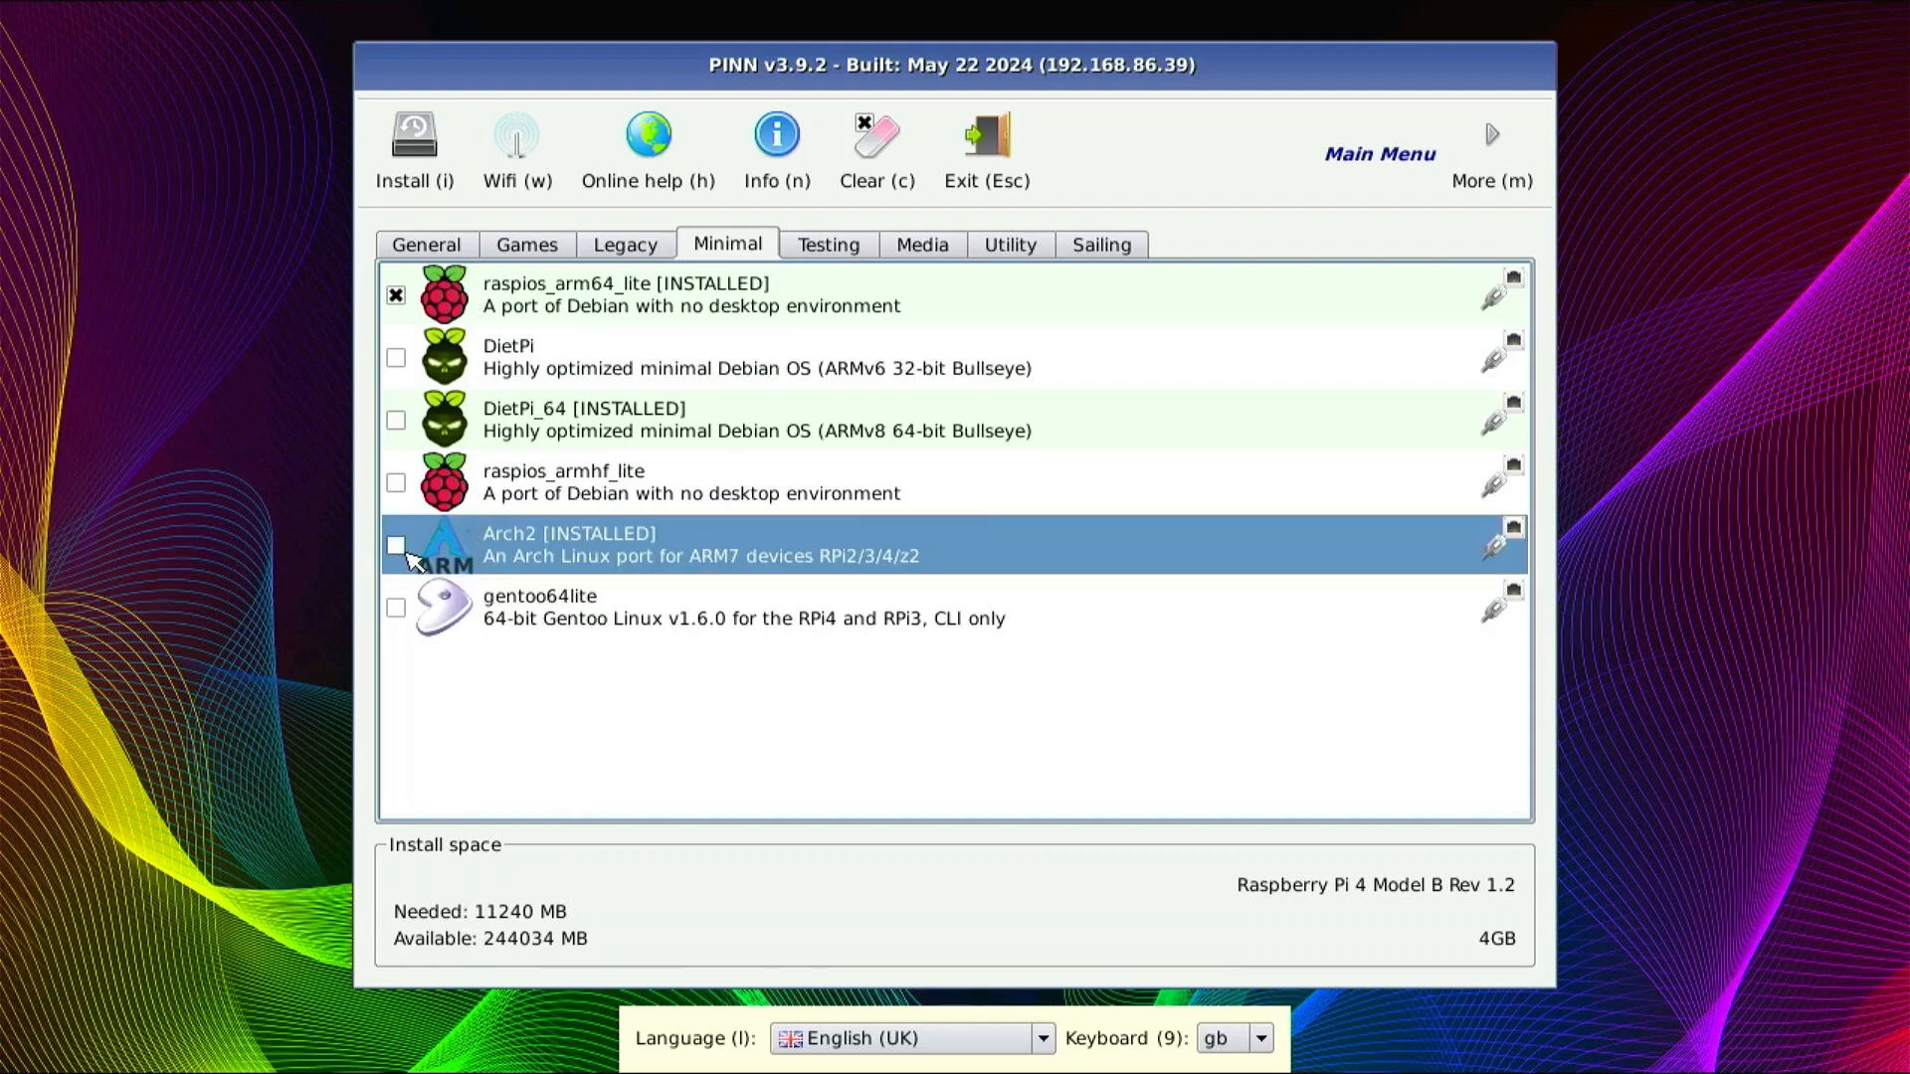
pyautogui.click(395, 544)
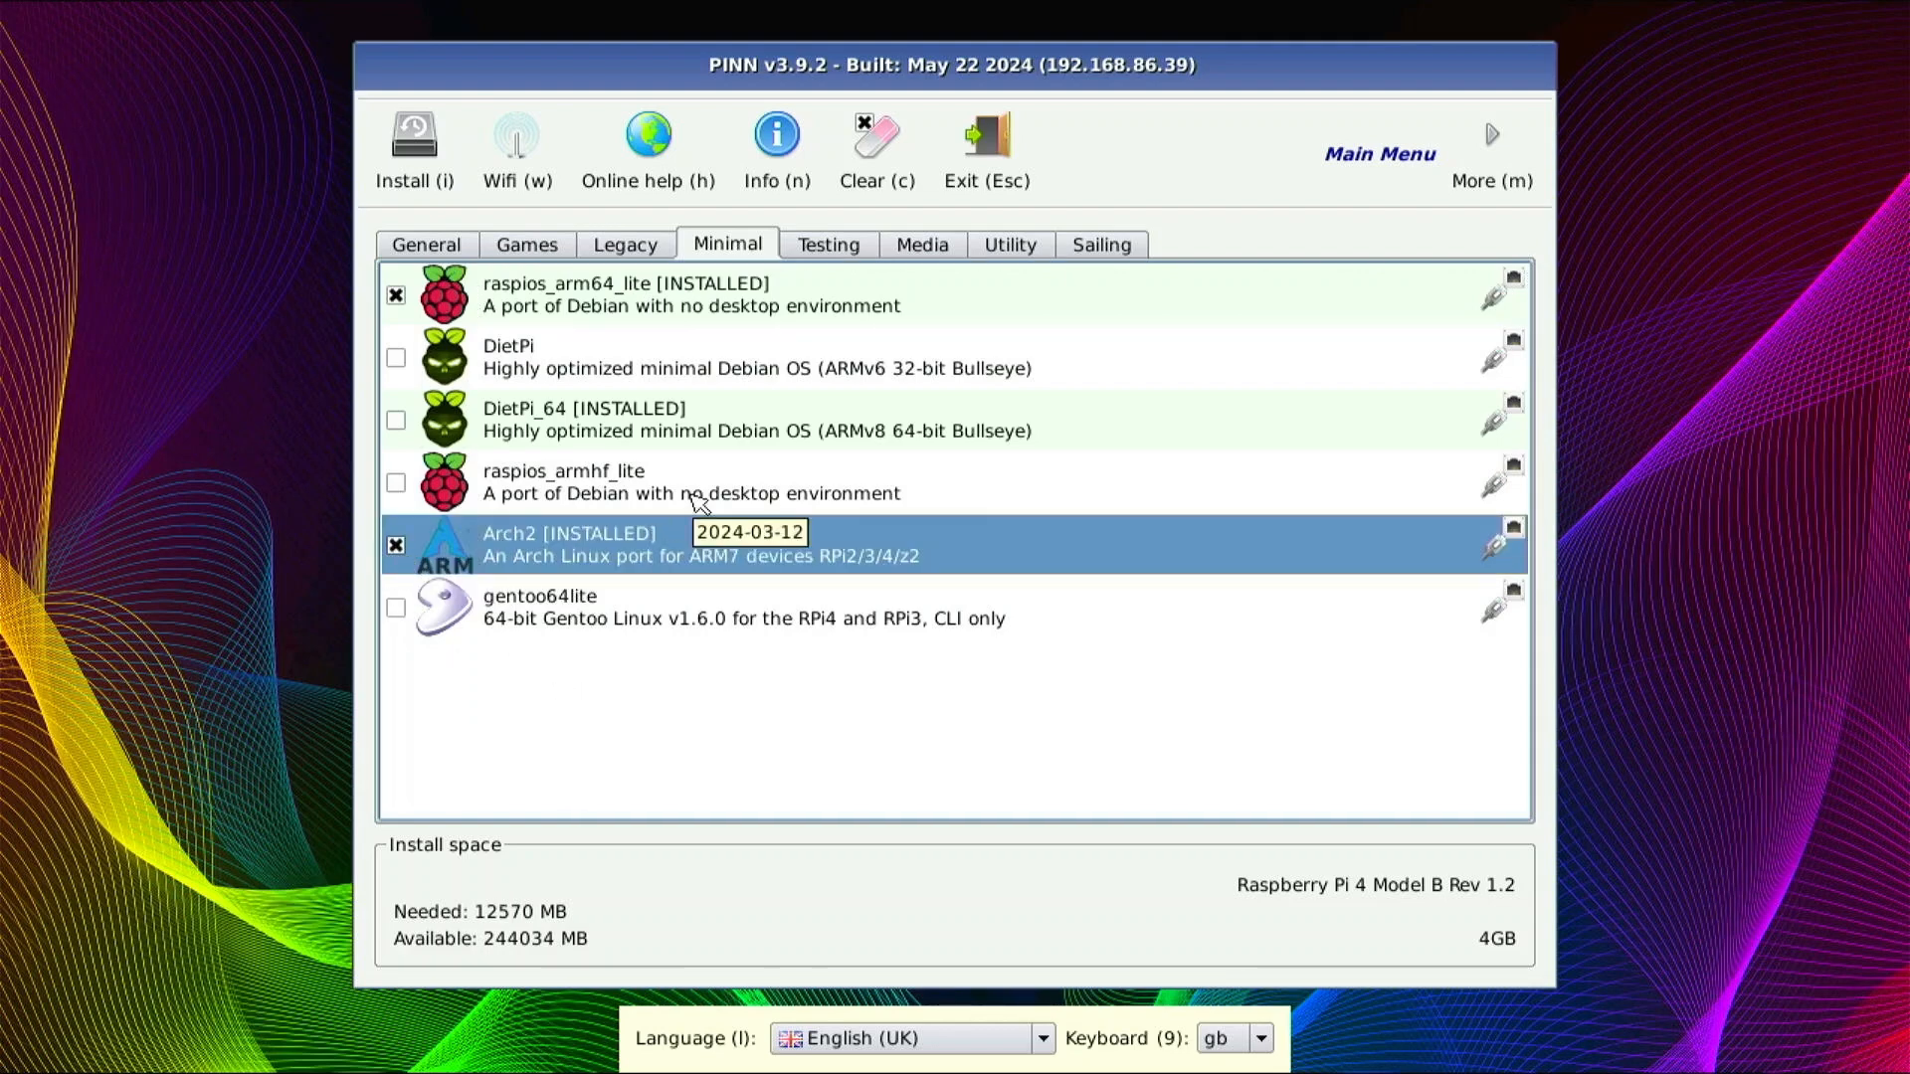
pyautogui.moveTo(968, 278)
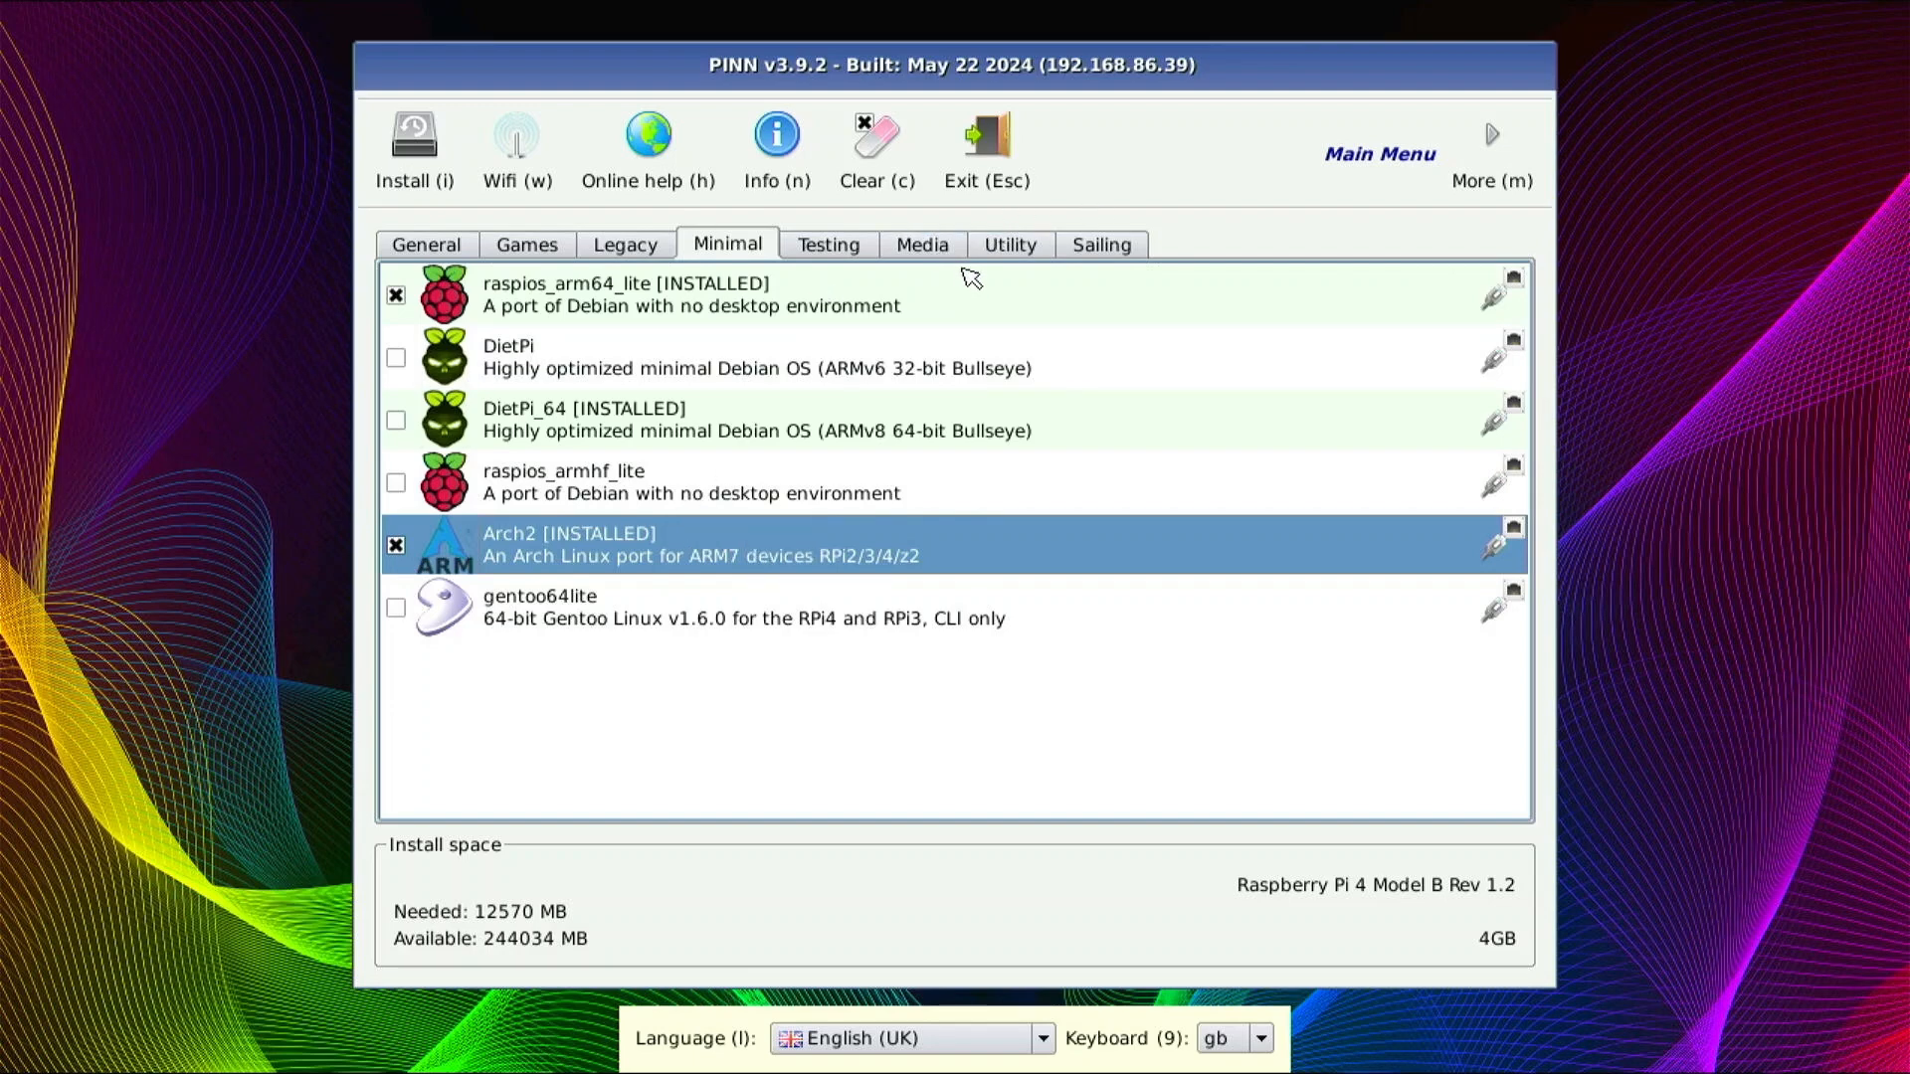
# - Browse General, Games, Legacy and Testing, returning to Utility with ProjectSpace 1–8 ticked
pyautogui.click(1009, 244)
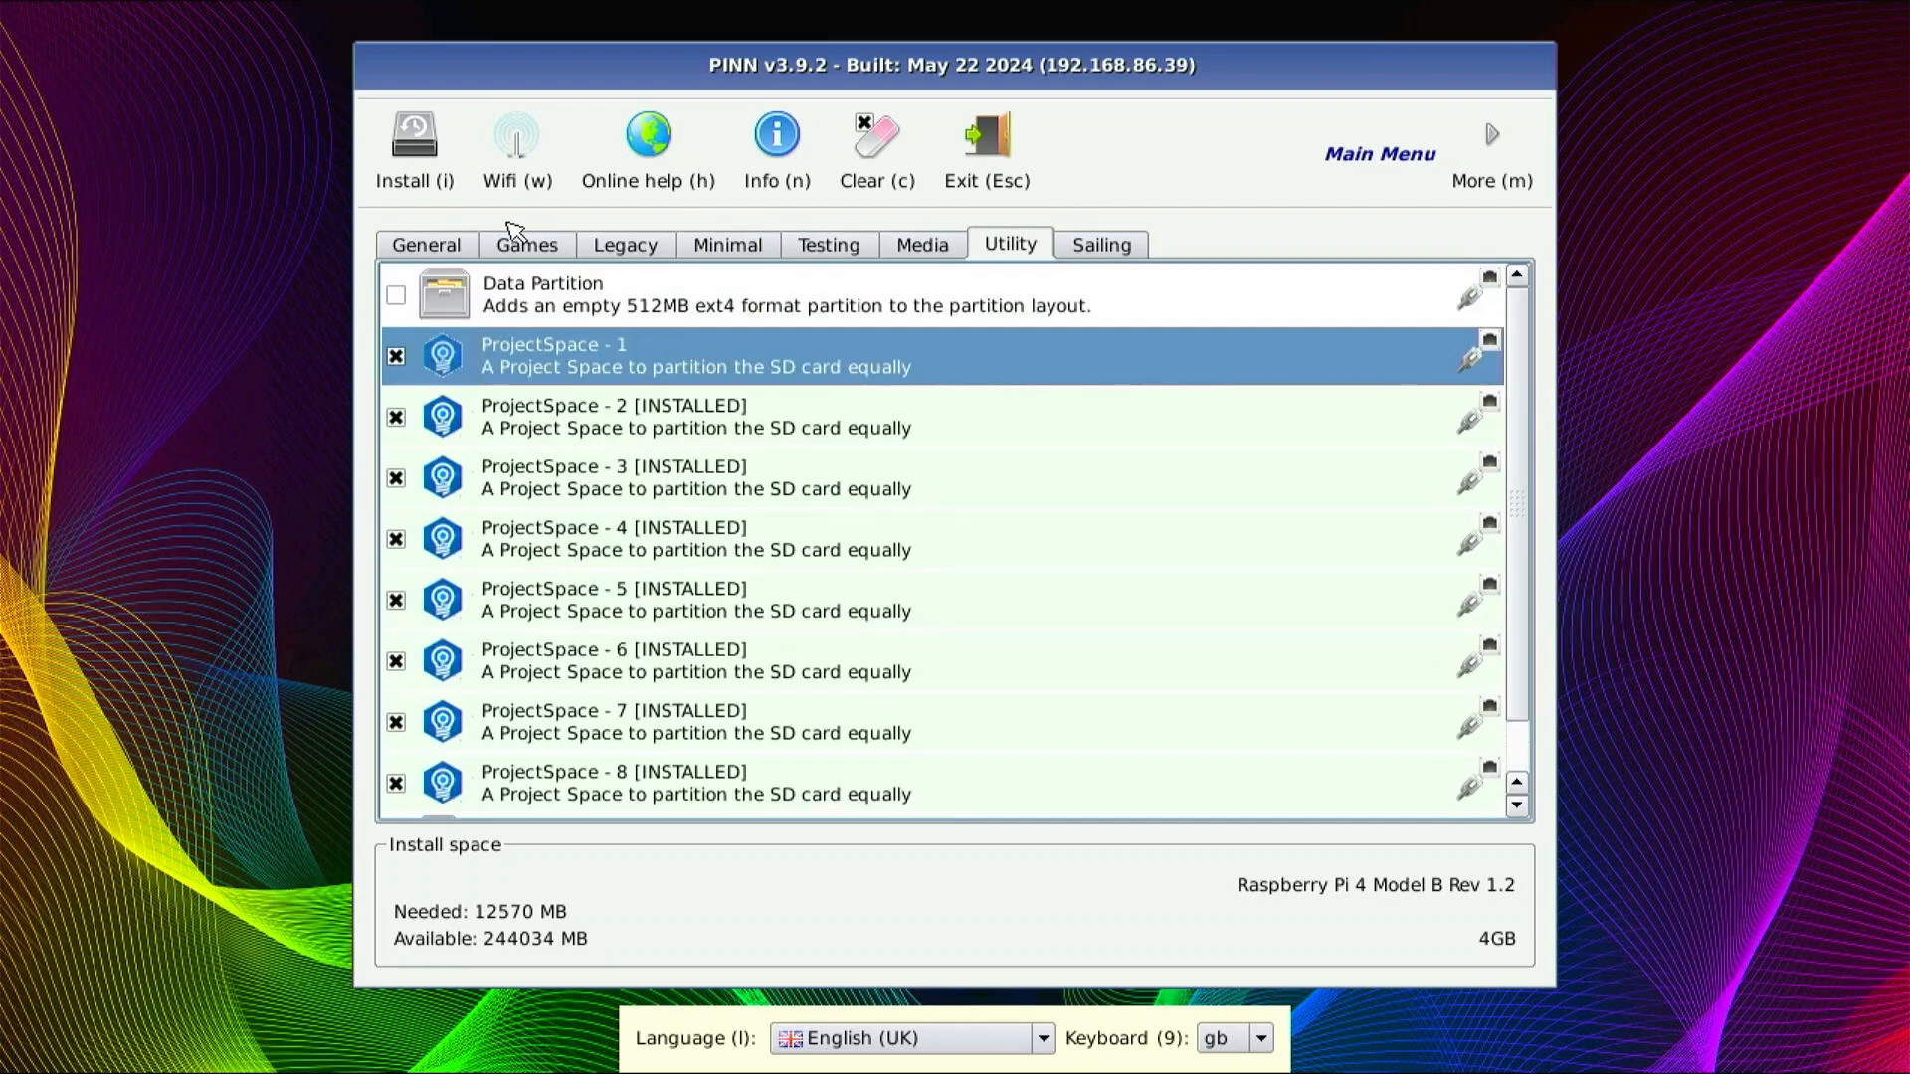
pyautogui.click(424, 244)
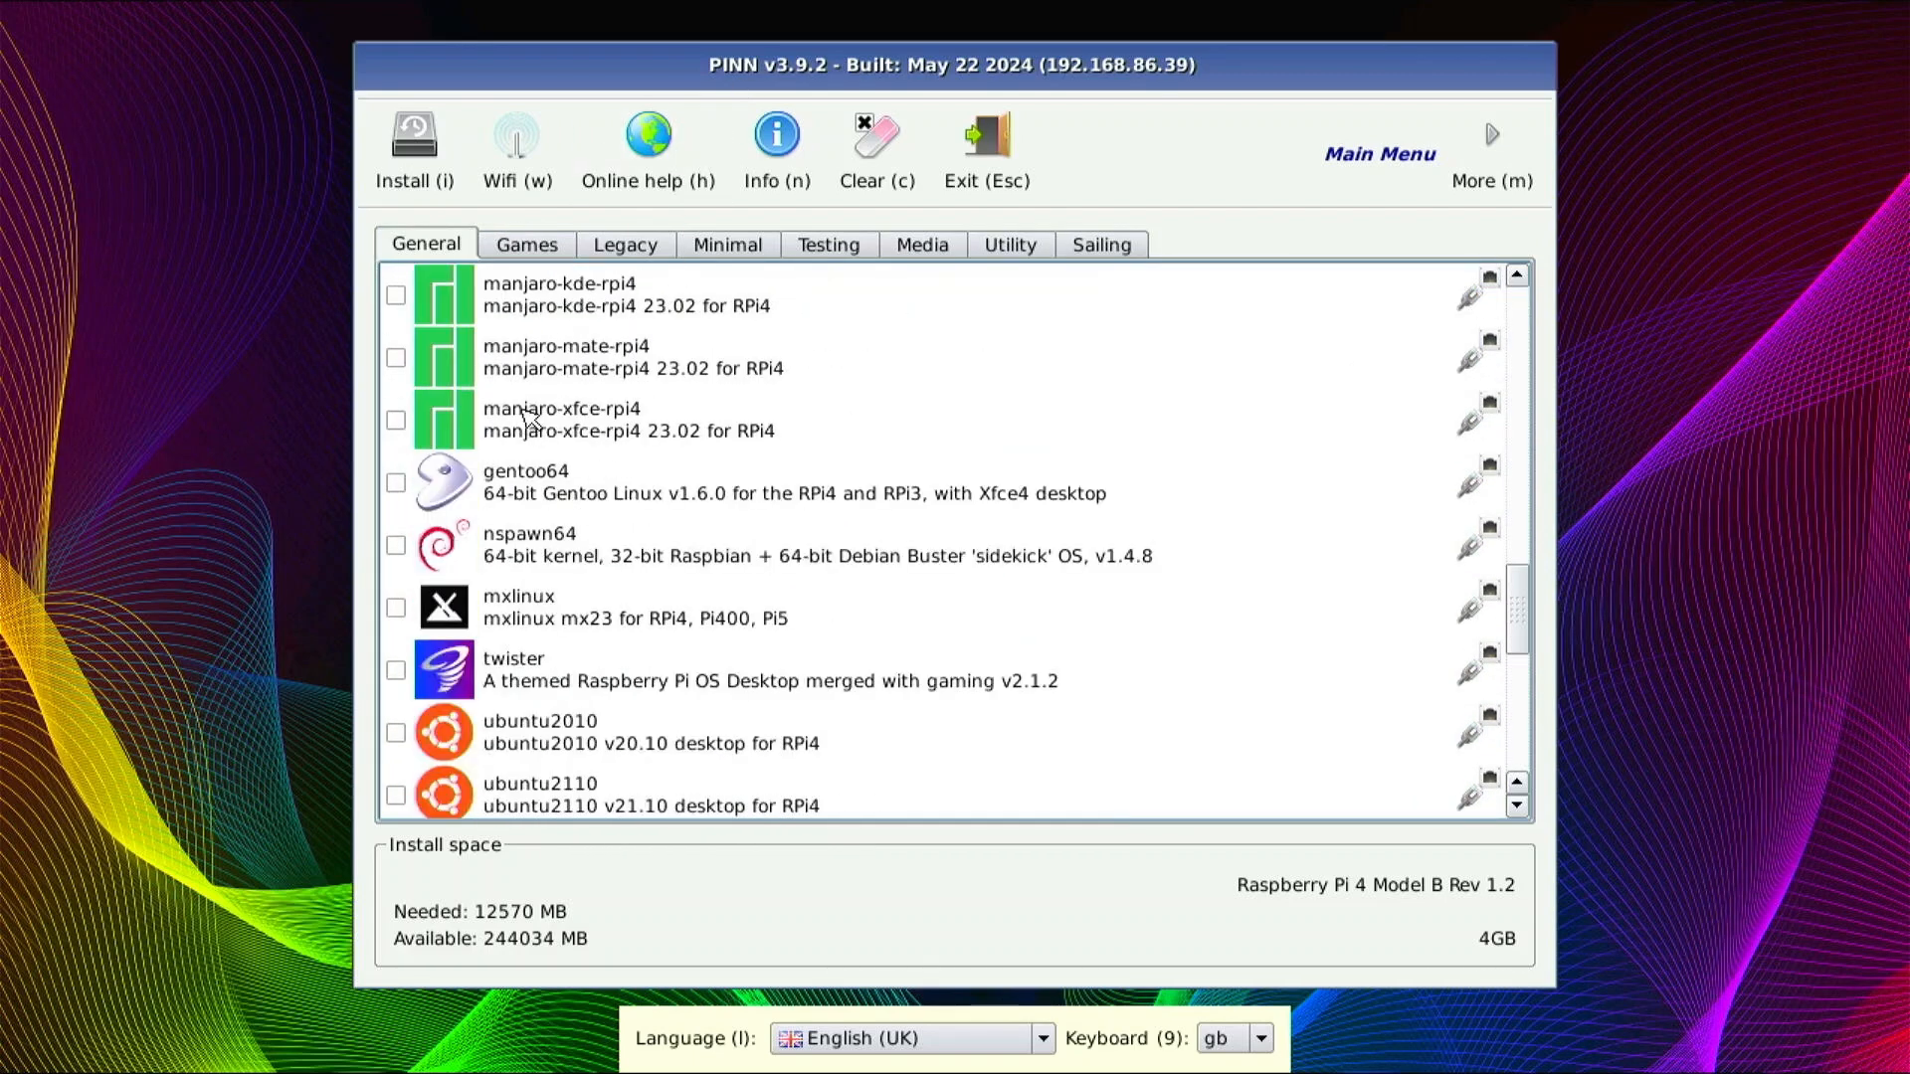
pyautogui.click(526, 244)
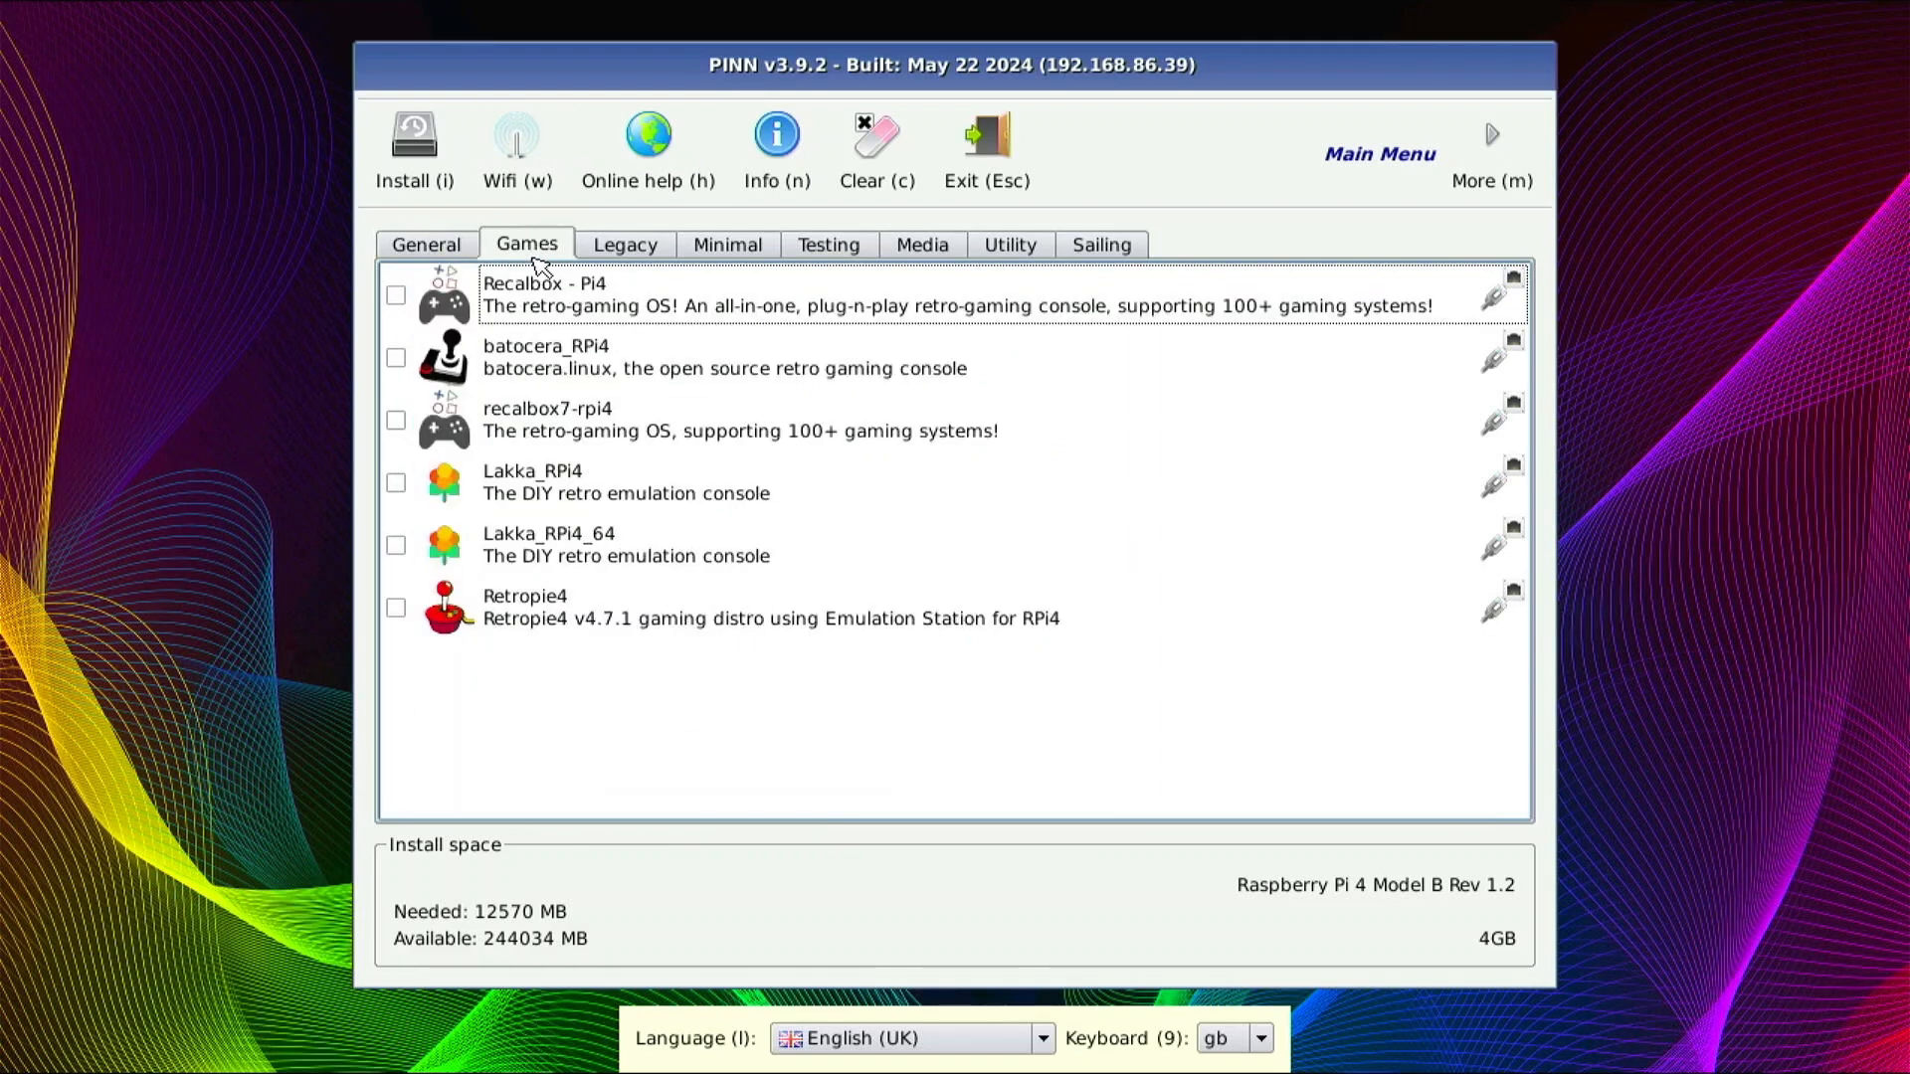
pyautogui.click(624, 244)
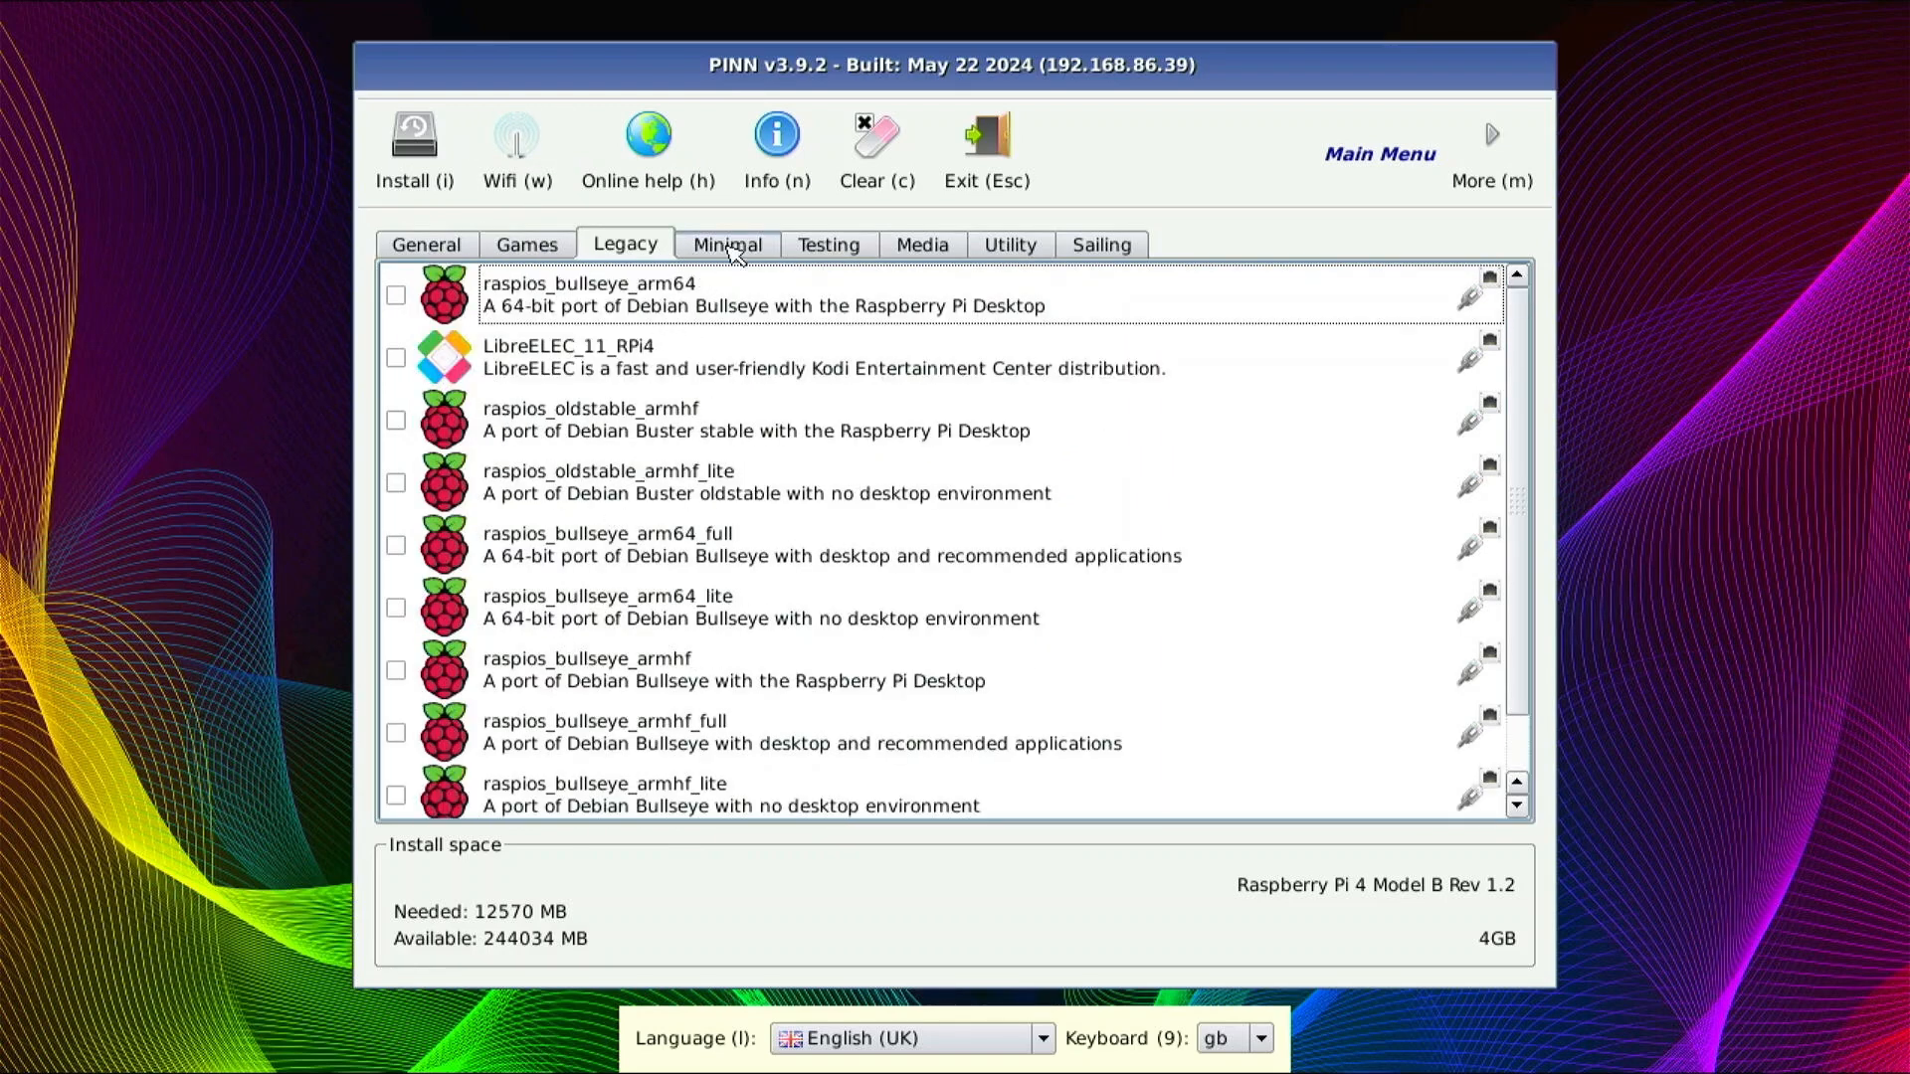
pyautogui.click(827, 245)
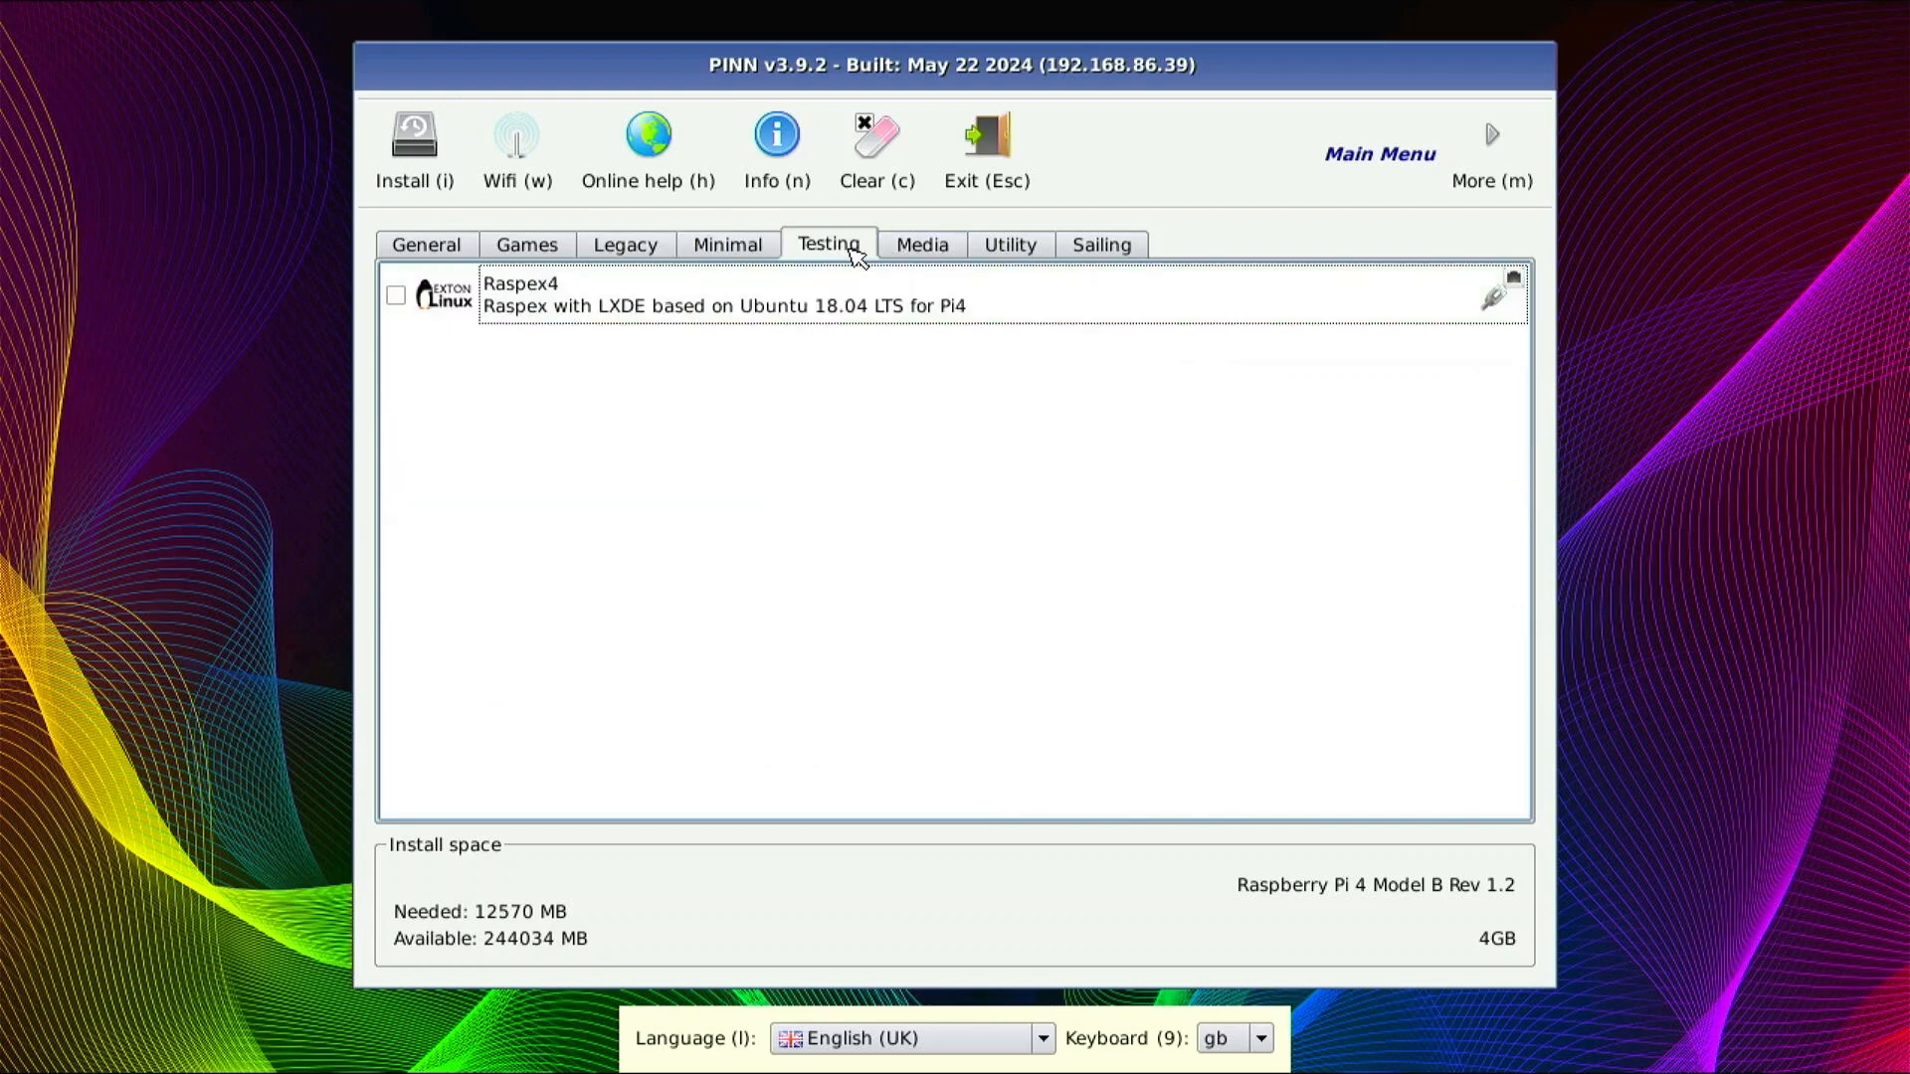
pyautogui.click(1008, 245)
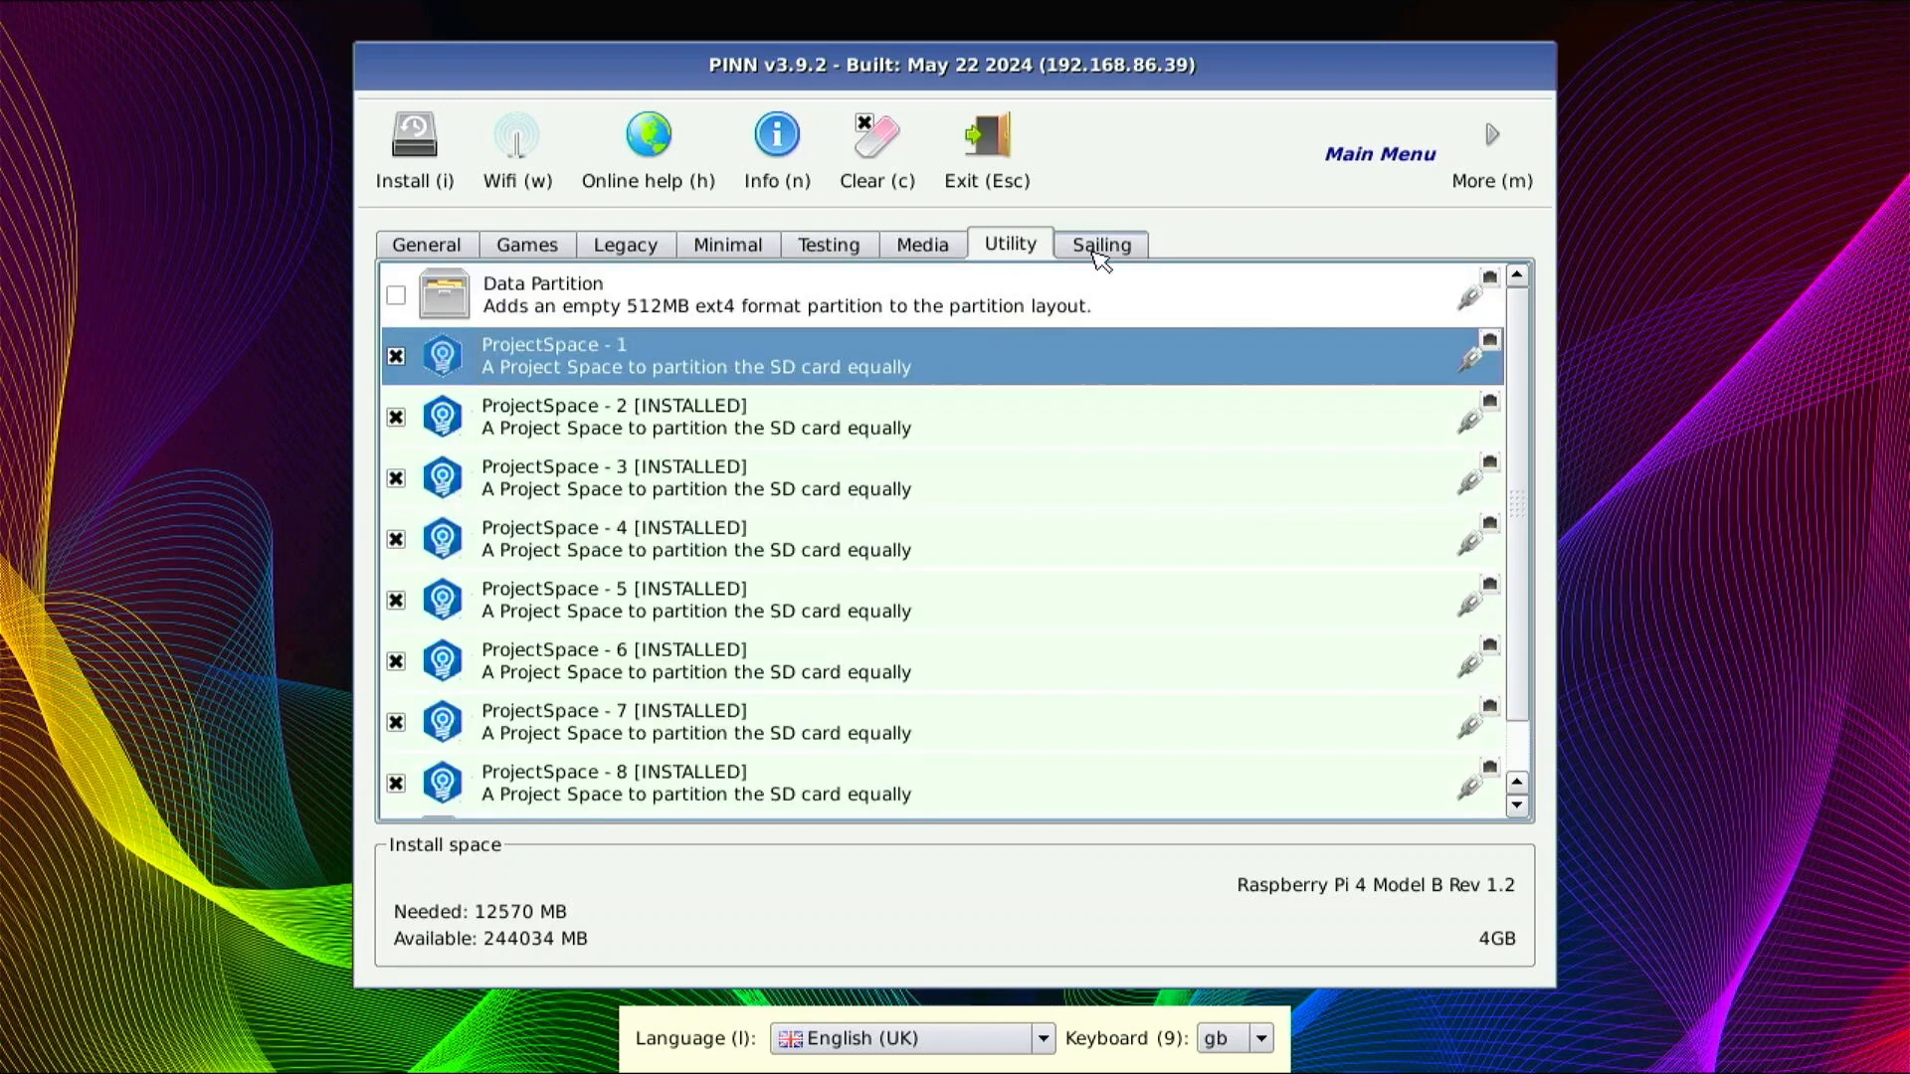
# - Start the install and confirm deleting existing installations by entering DELETE
pyautogui.click(1098, 243)
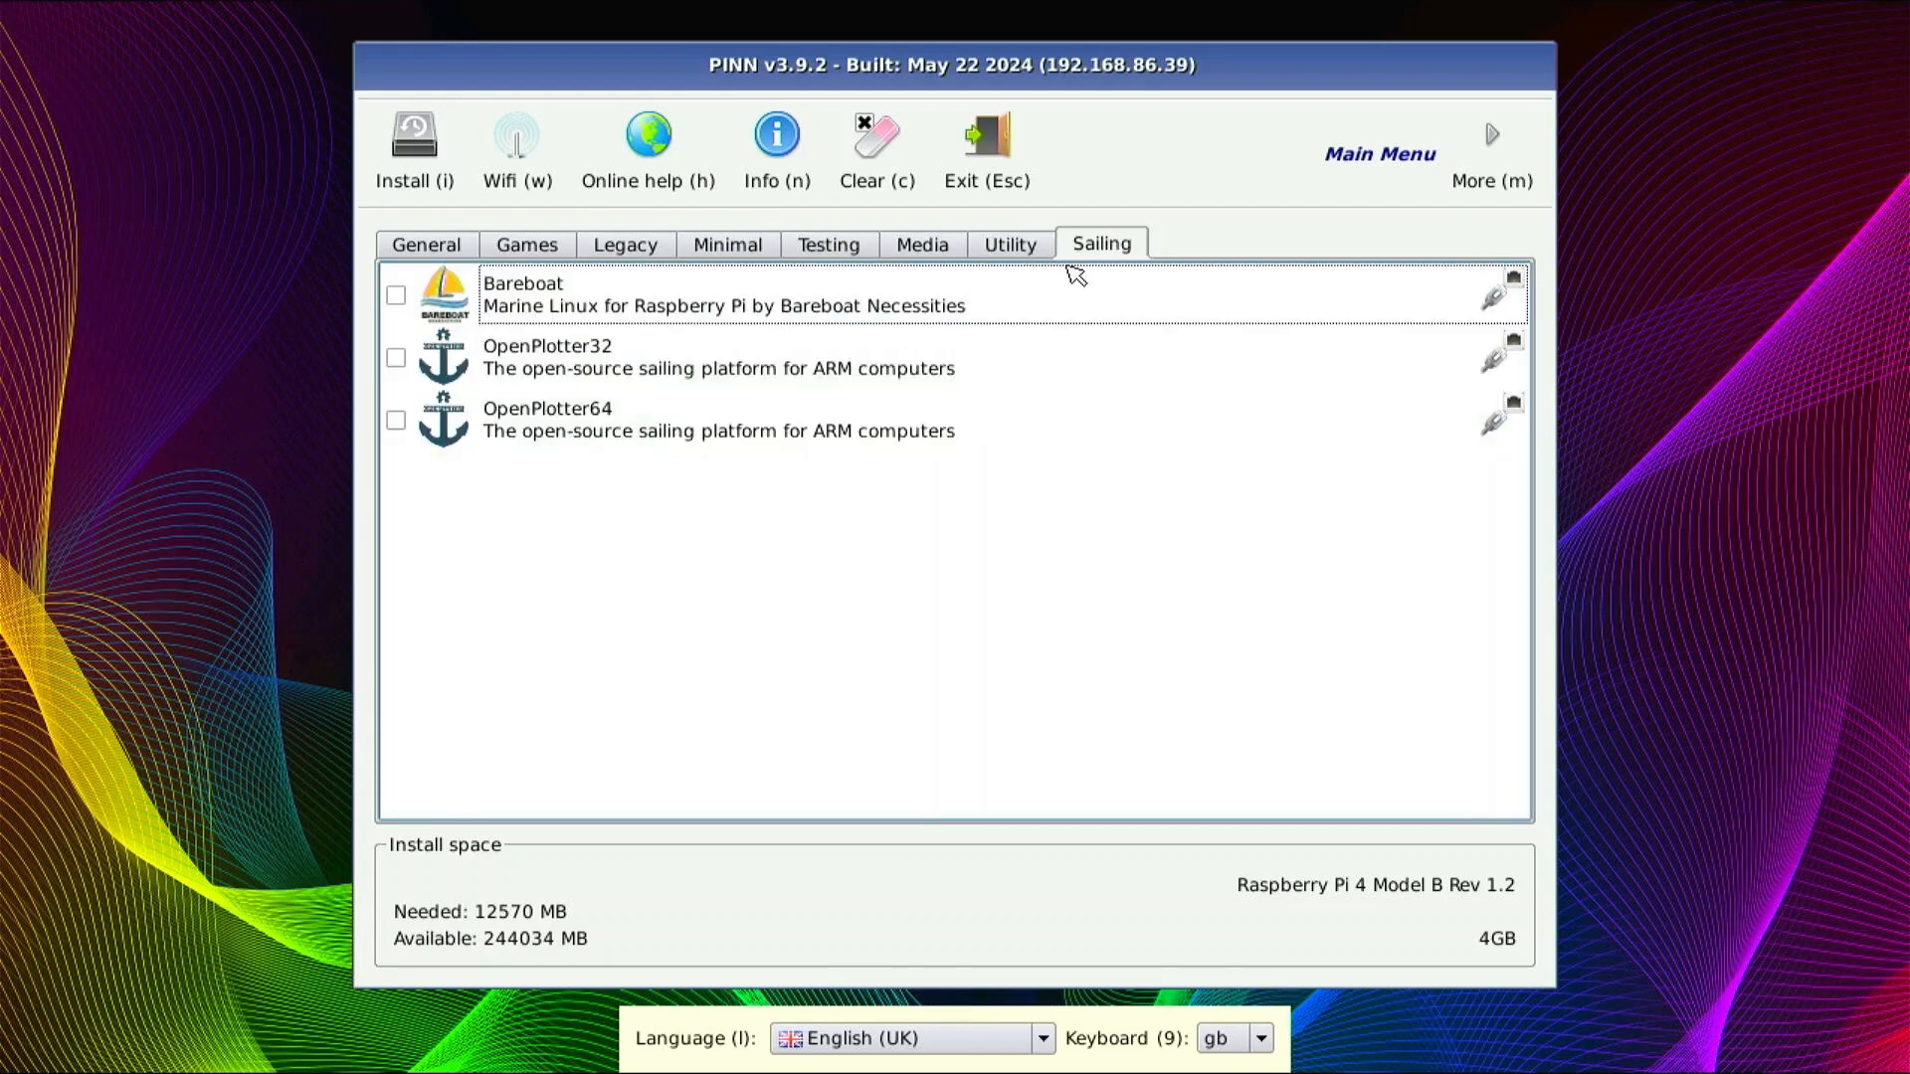
pyautogui.moveTo(414, 153)
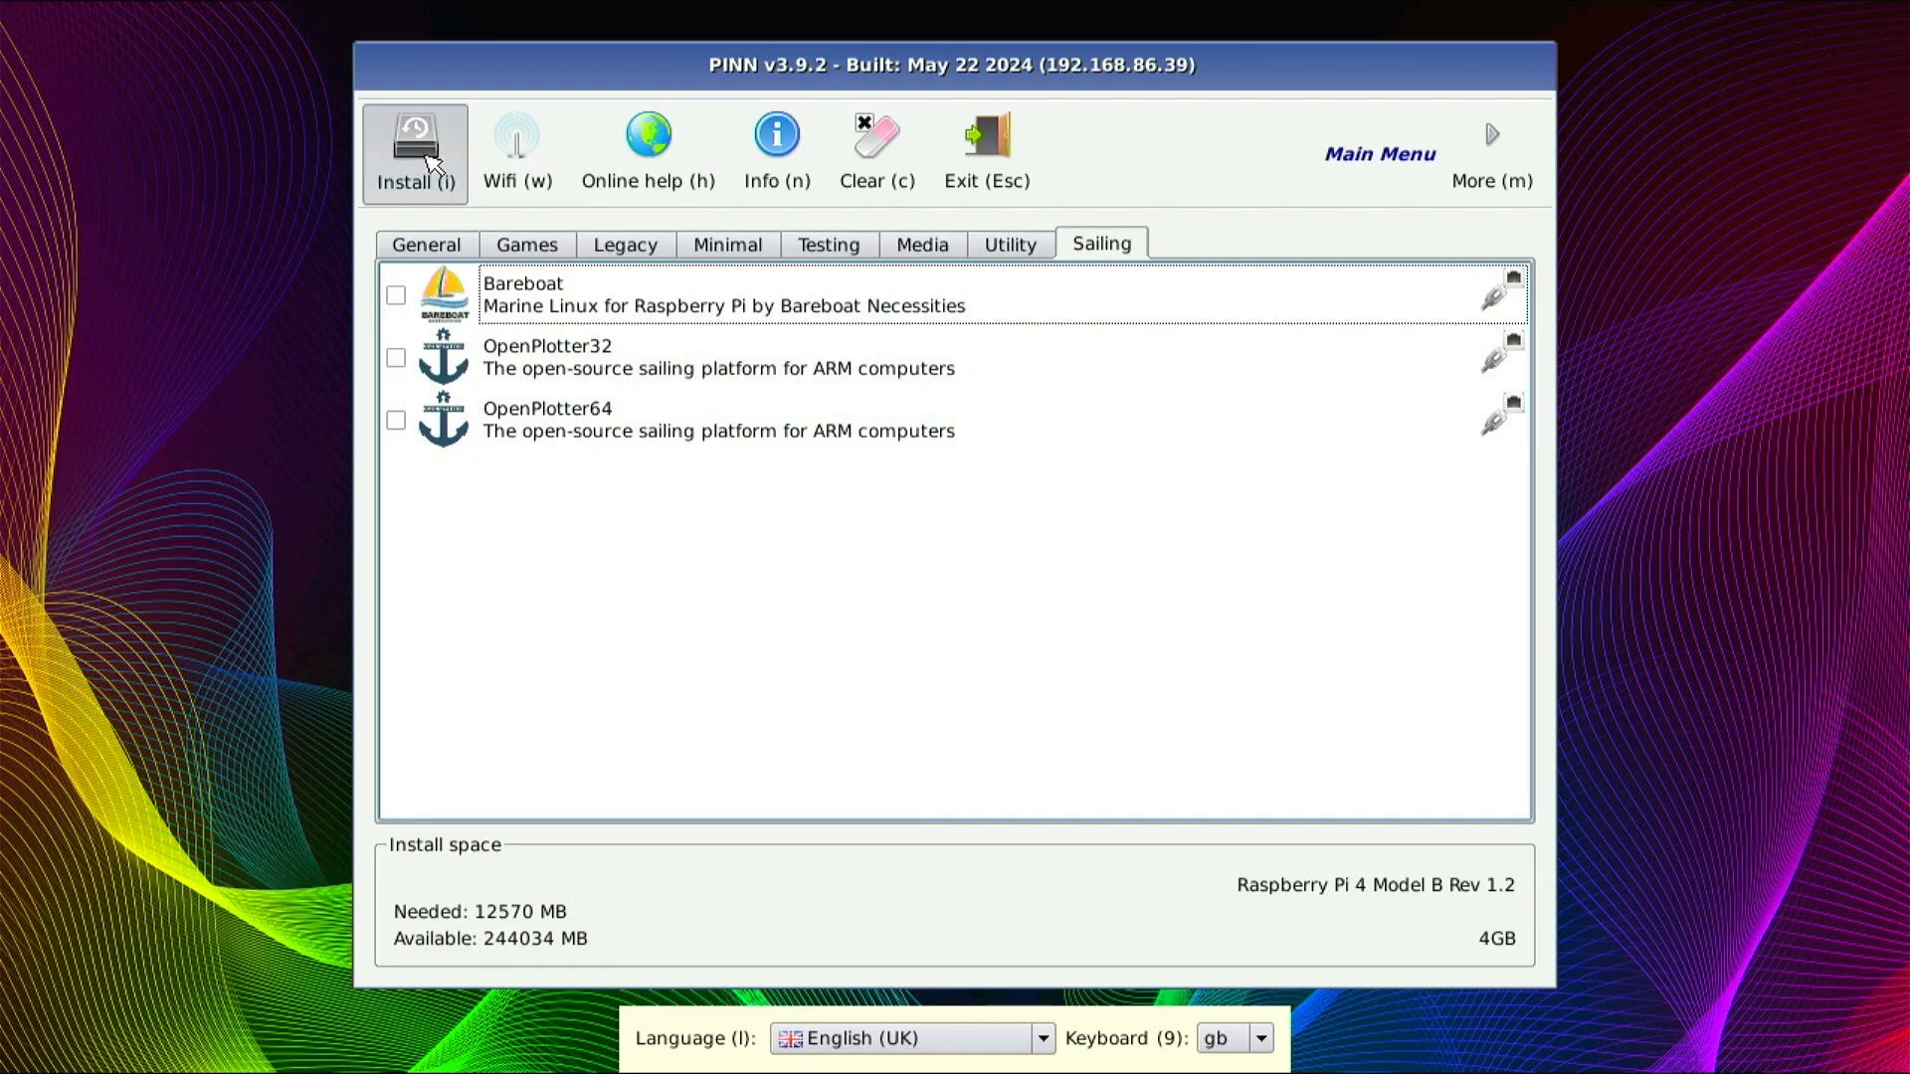
pyautogui.click(413, 152)
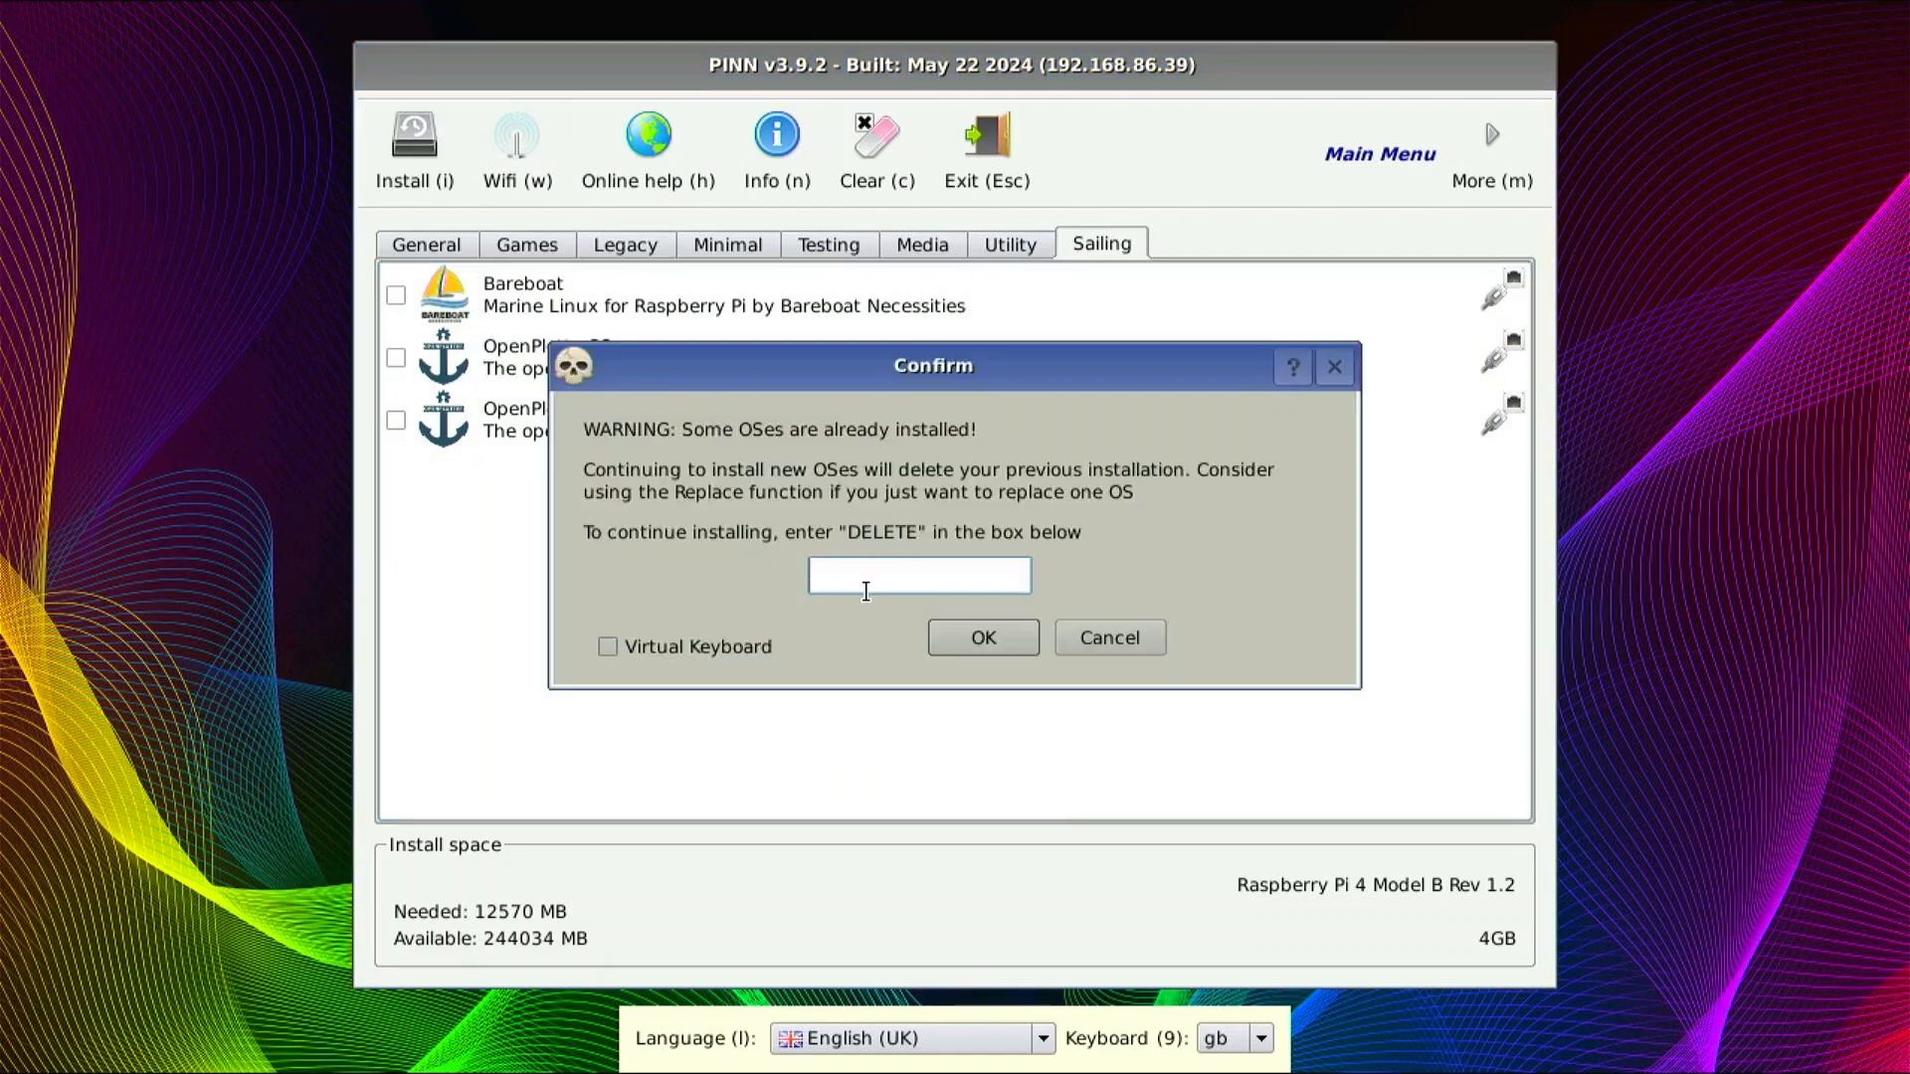
pyautogui.moveTo(357, 378)
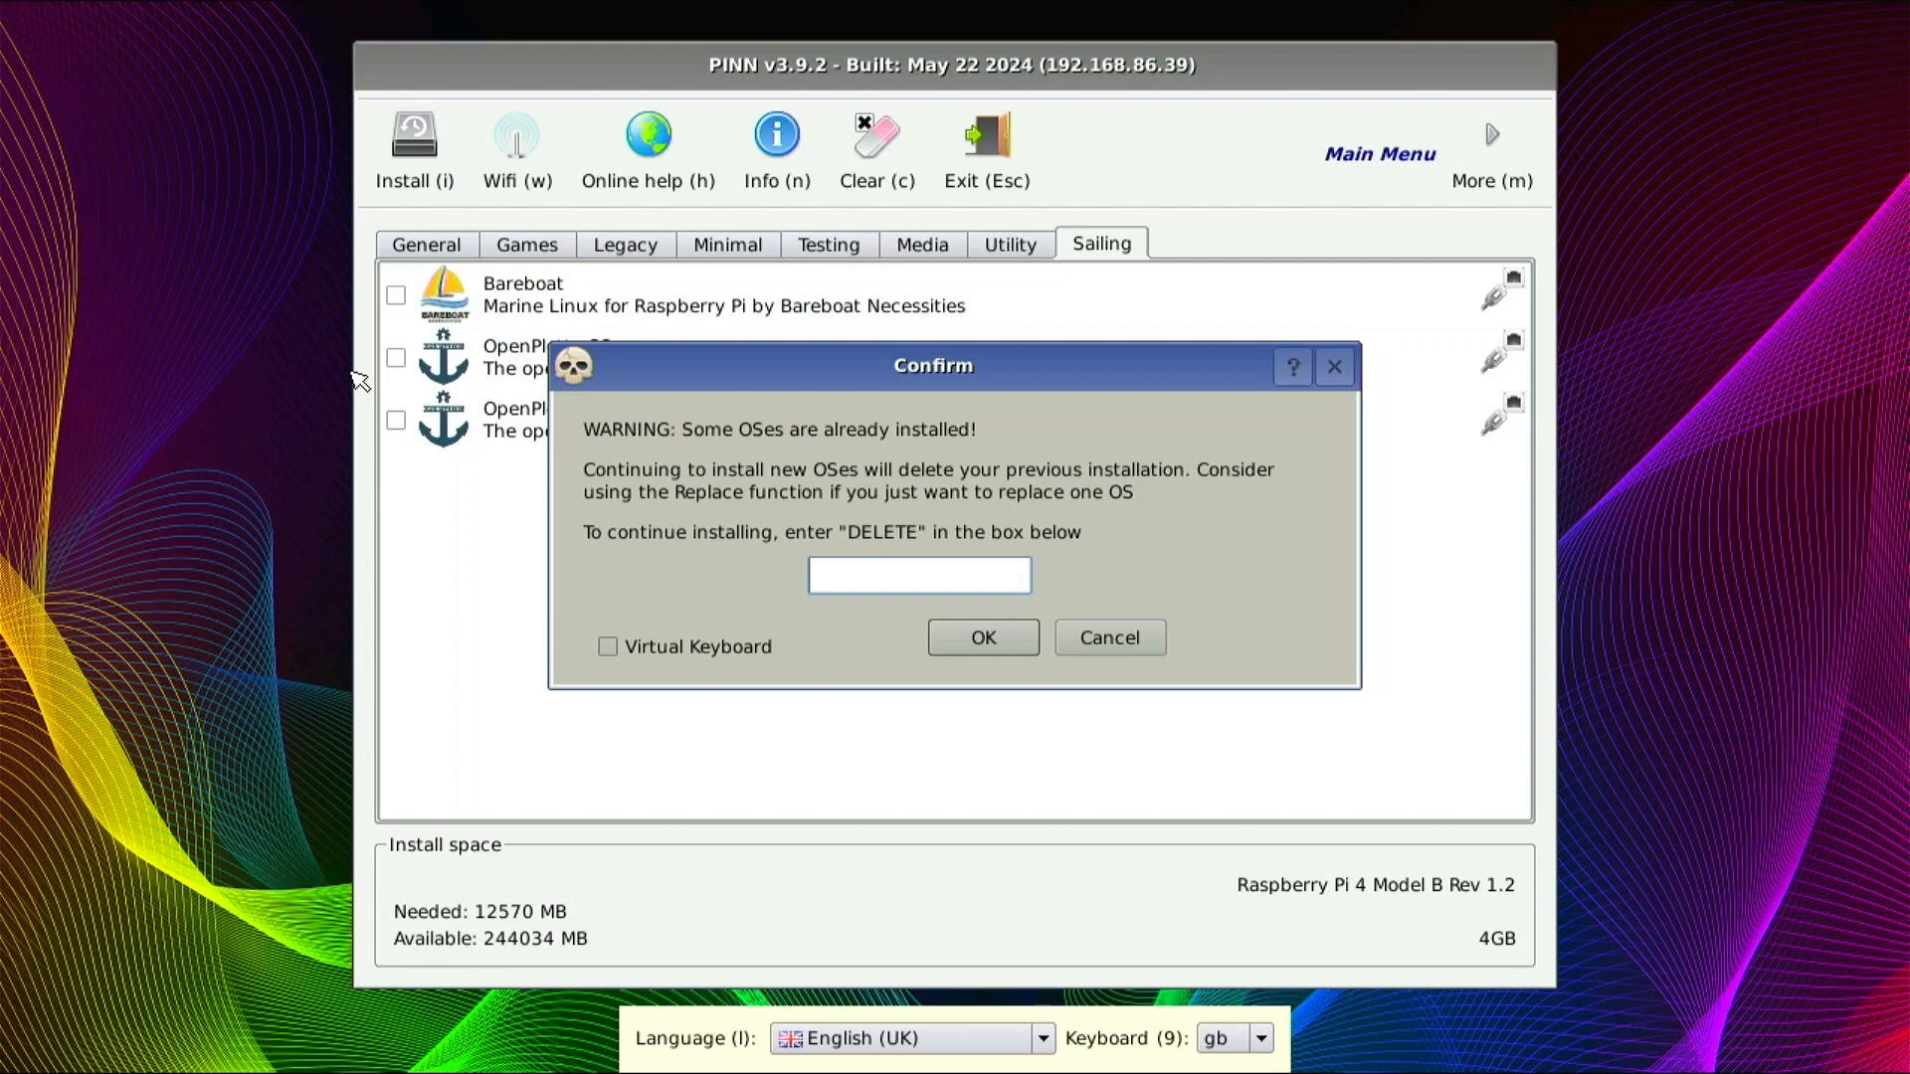
pyautogui.write('d')
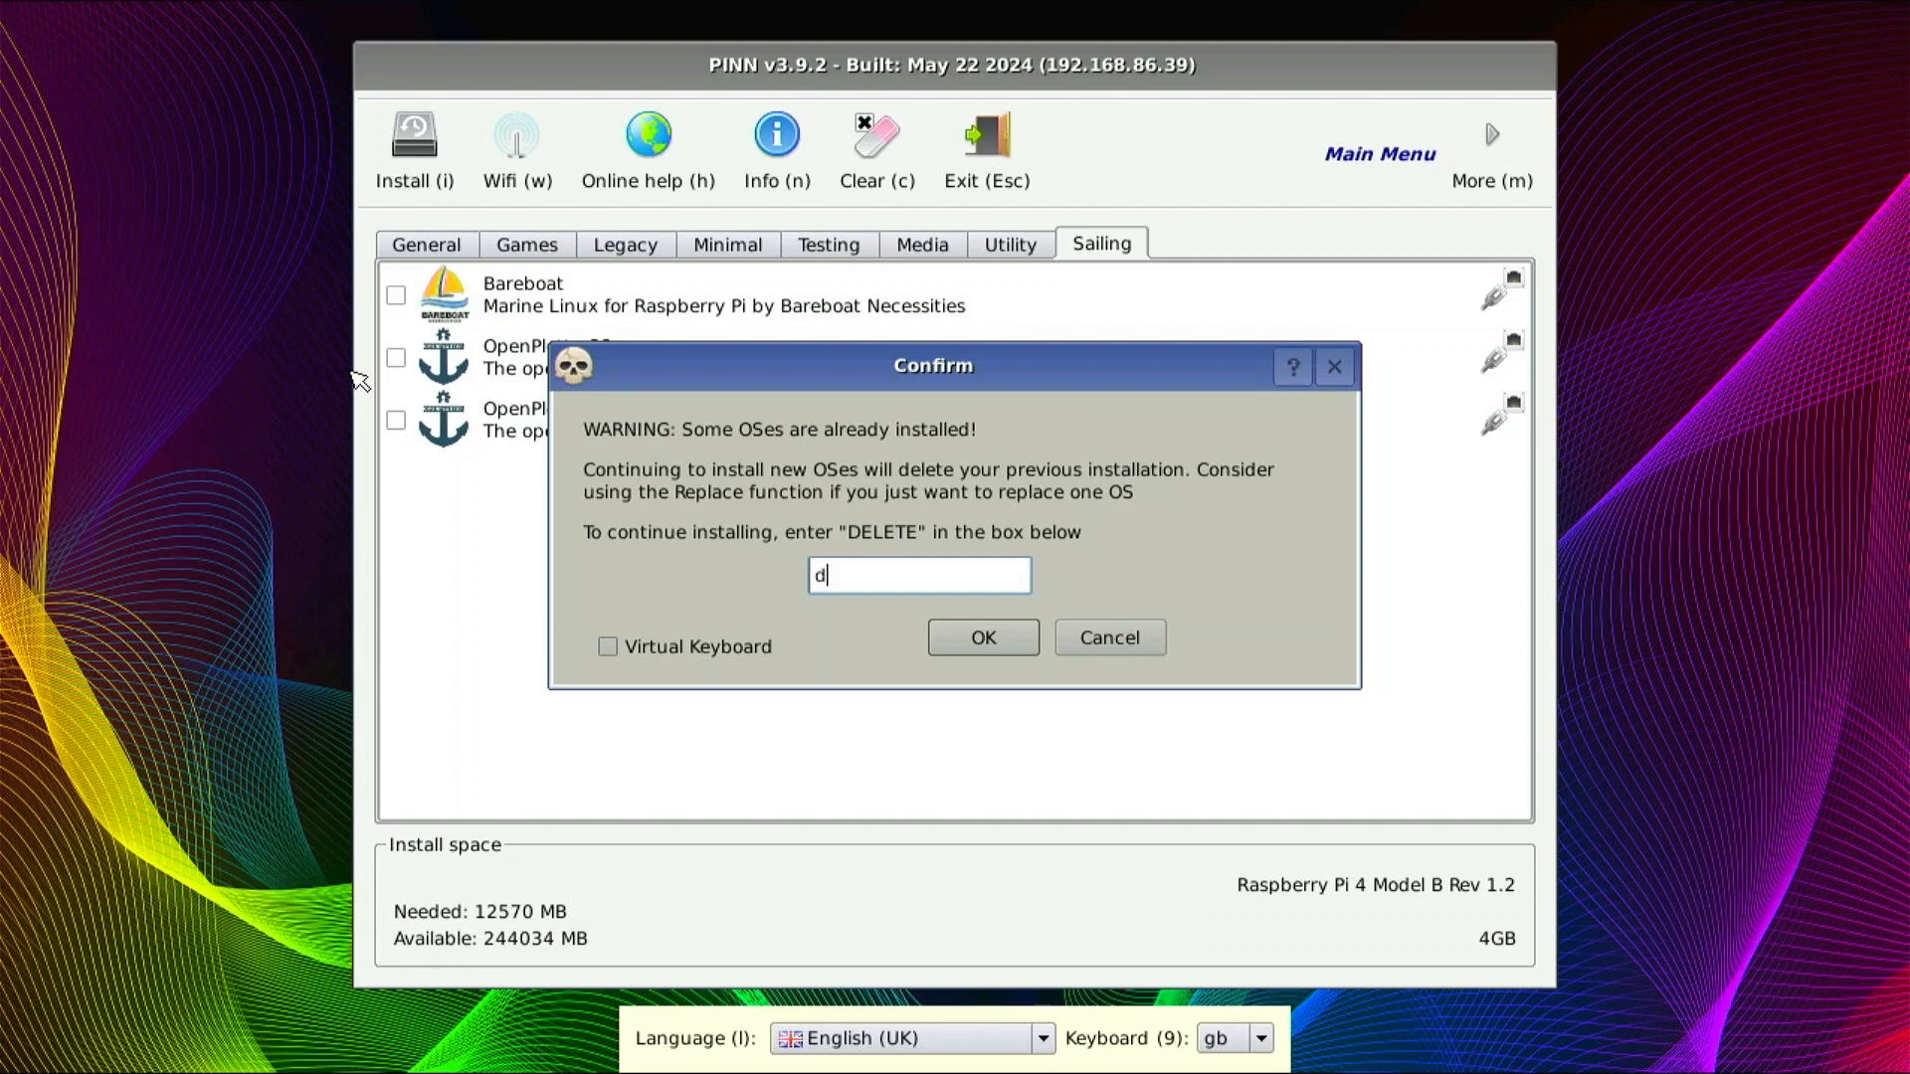
pyautogui.write('ELETE')
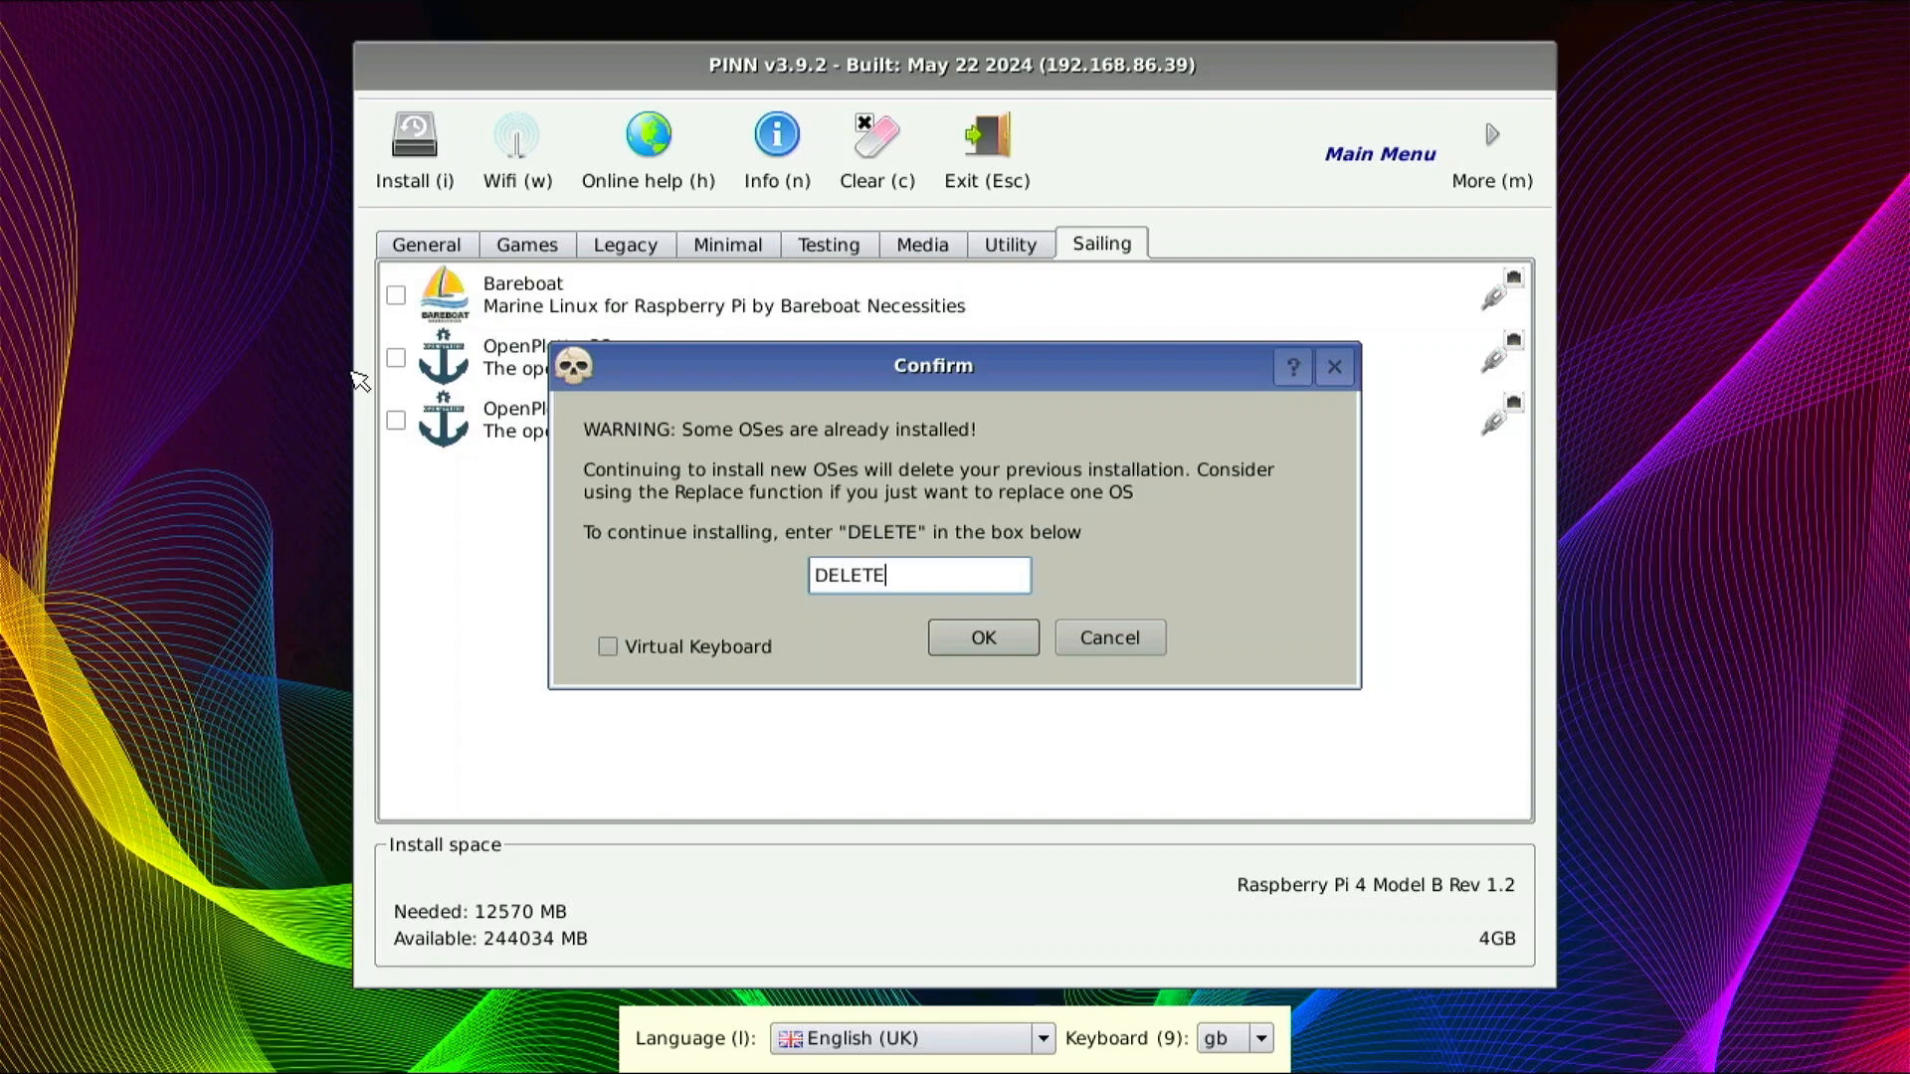
pyautogui.click(982, 636)
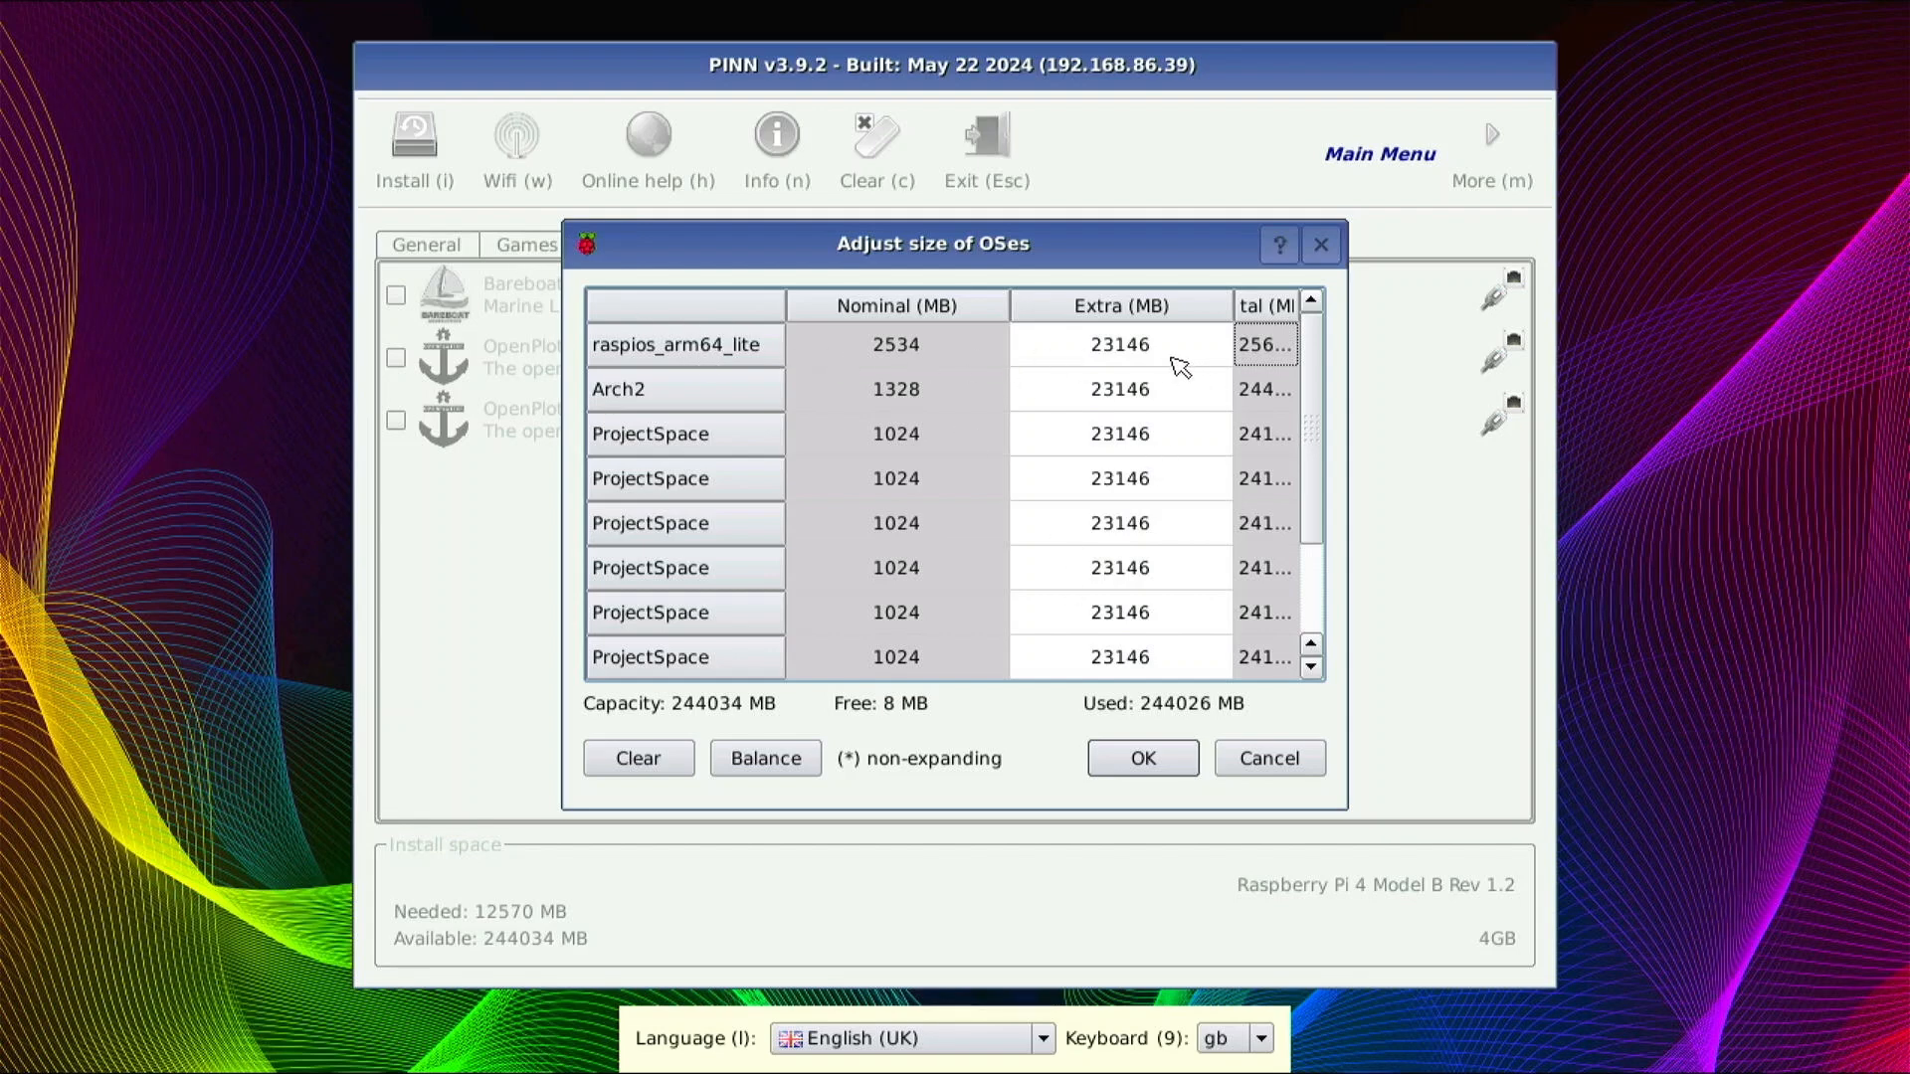
# - Review raspios_arm64_lite, Arch2 and ProjectSpace partition sizes and accept them unchanged
pyautogui.scroll(-3)
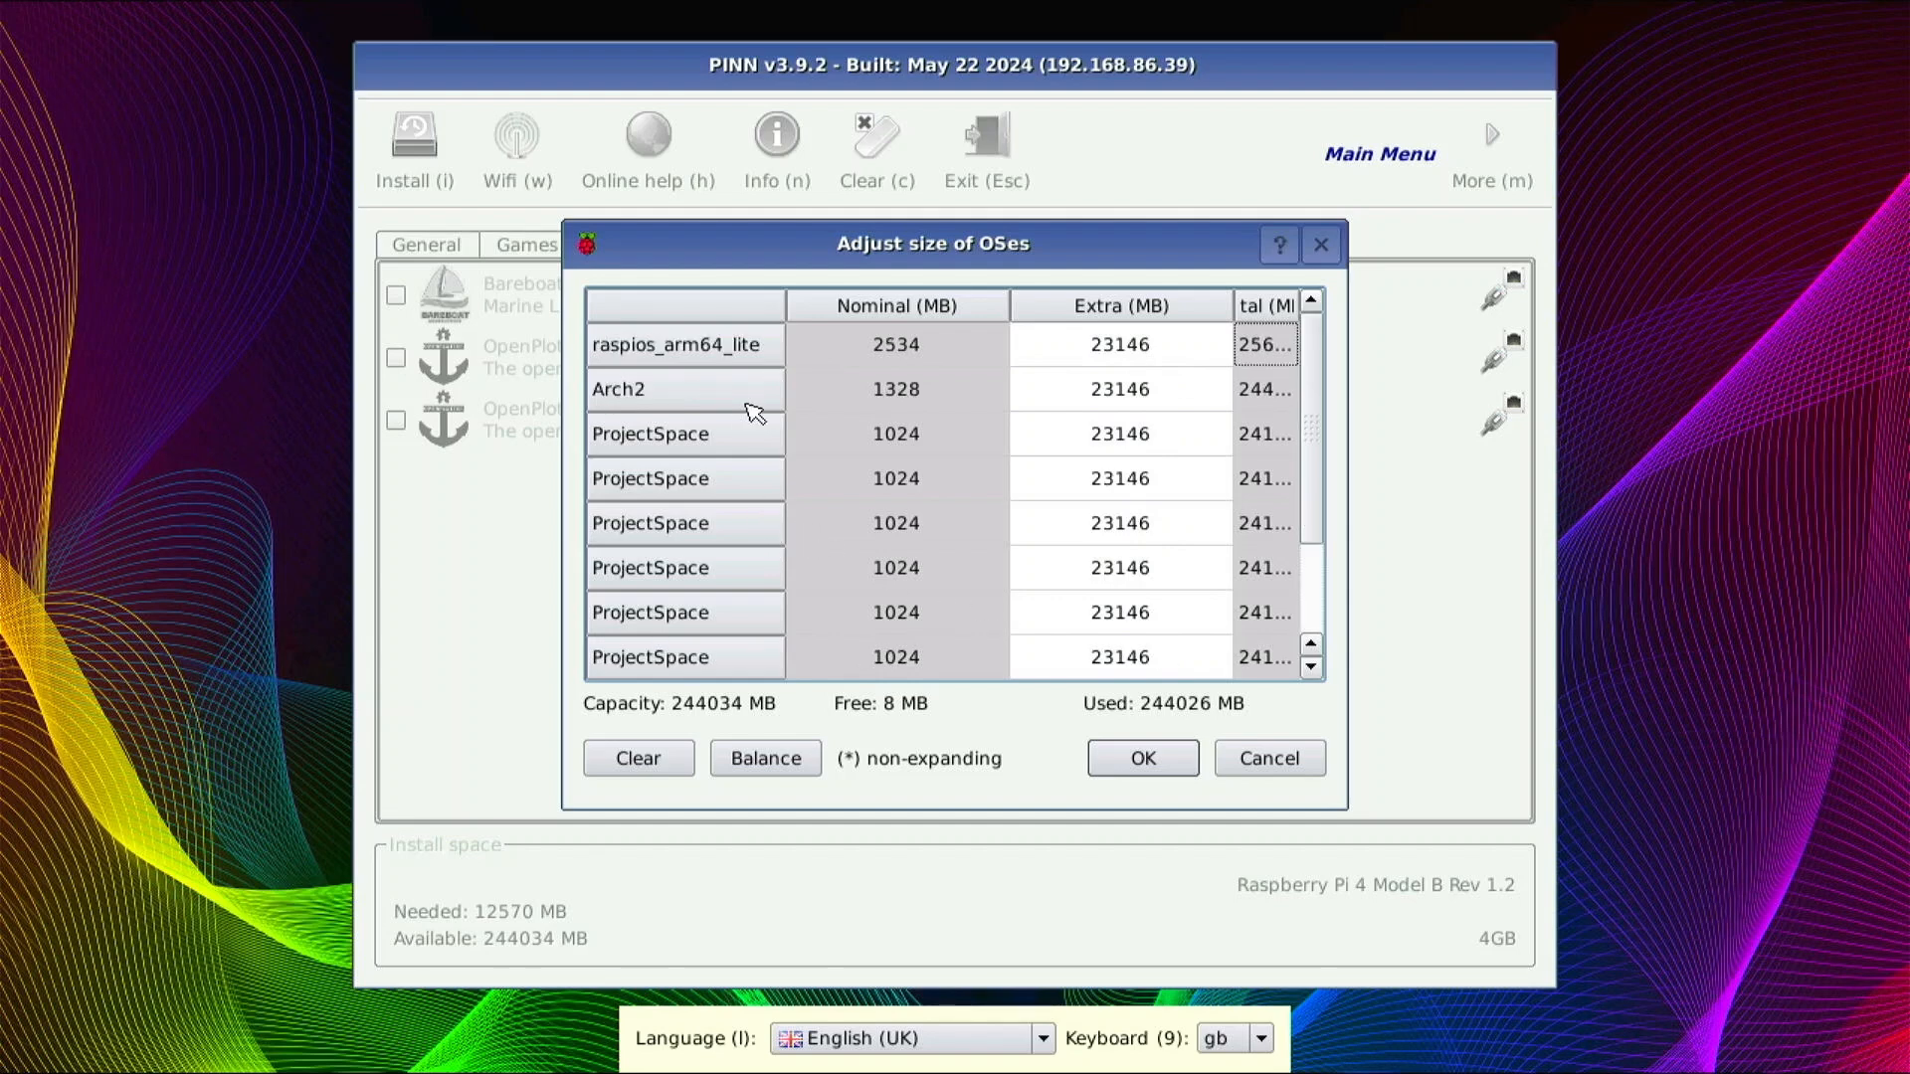
pyautogui.moveTo(752, 400)
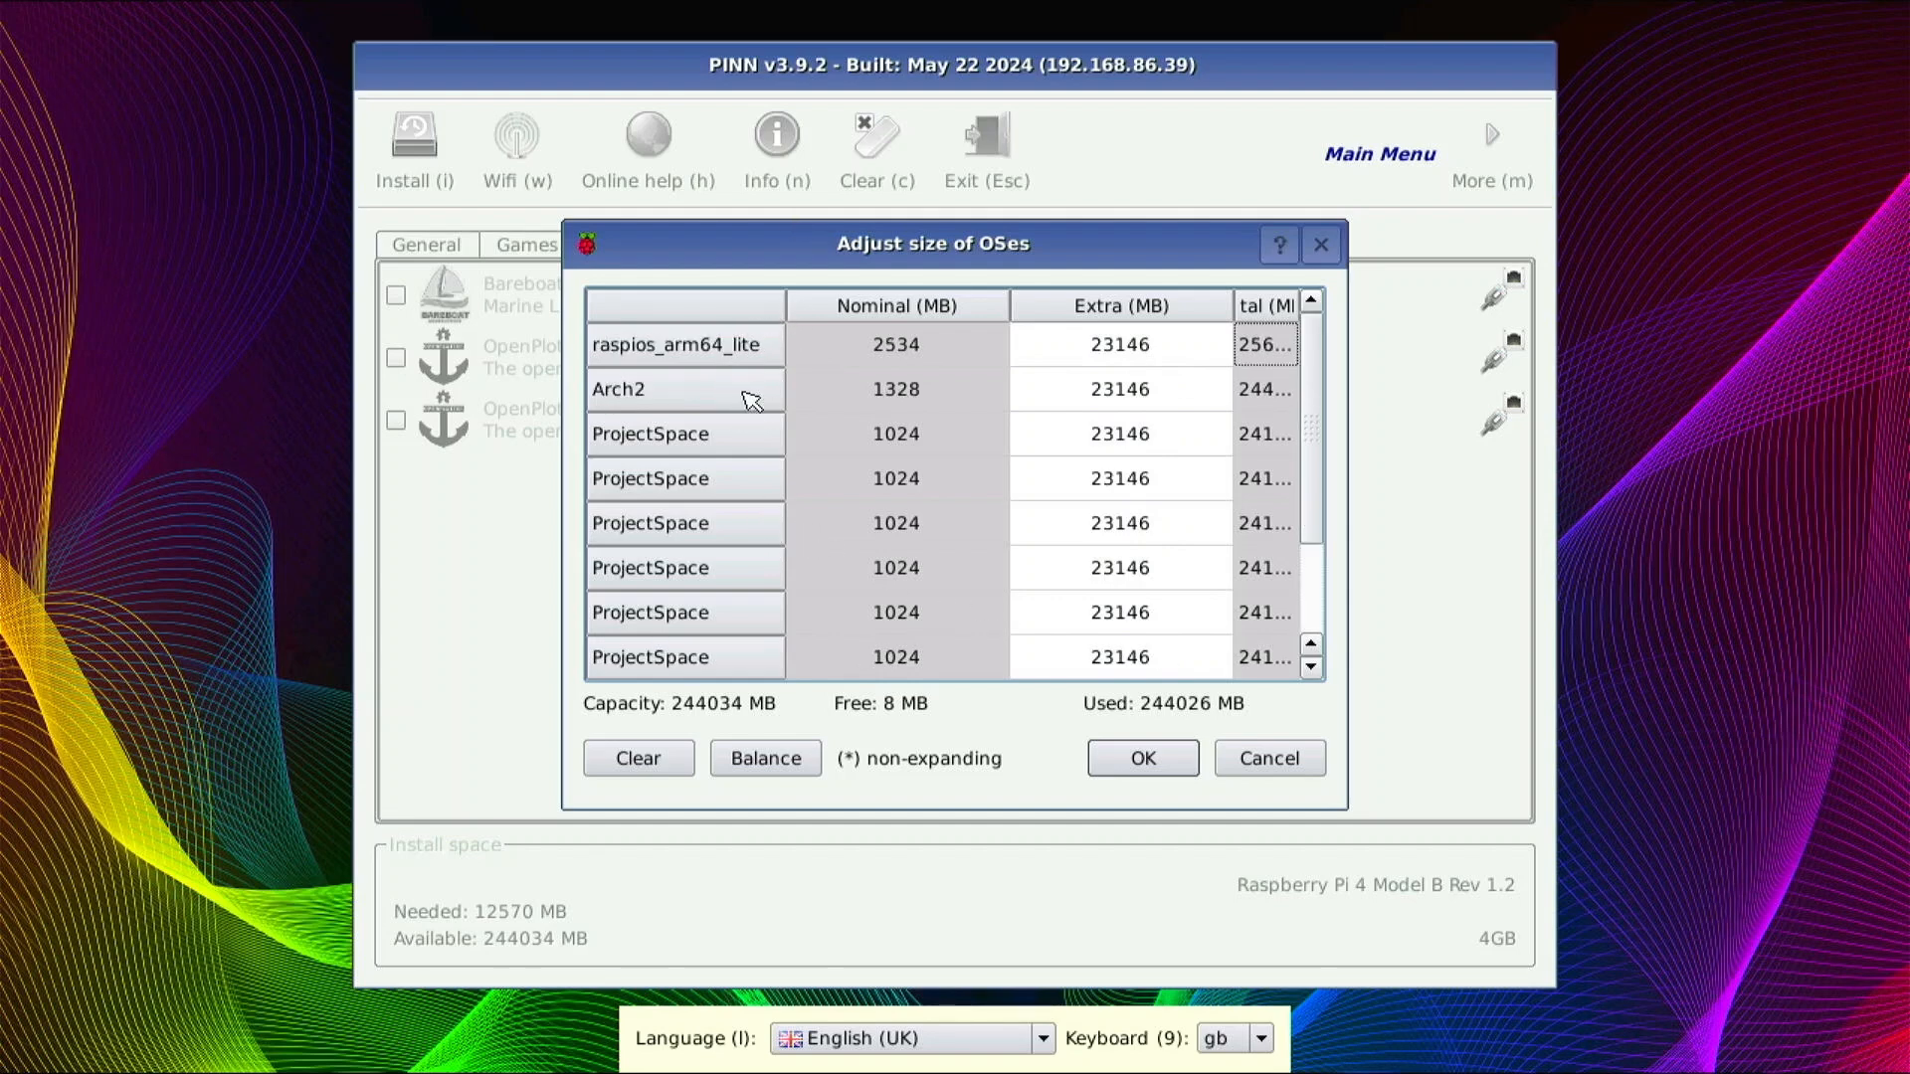
pyautogui.moveTo(586, 468)
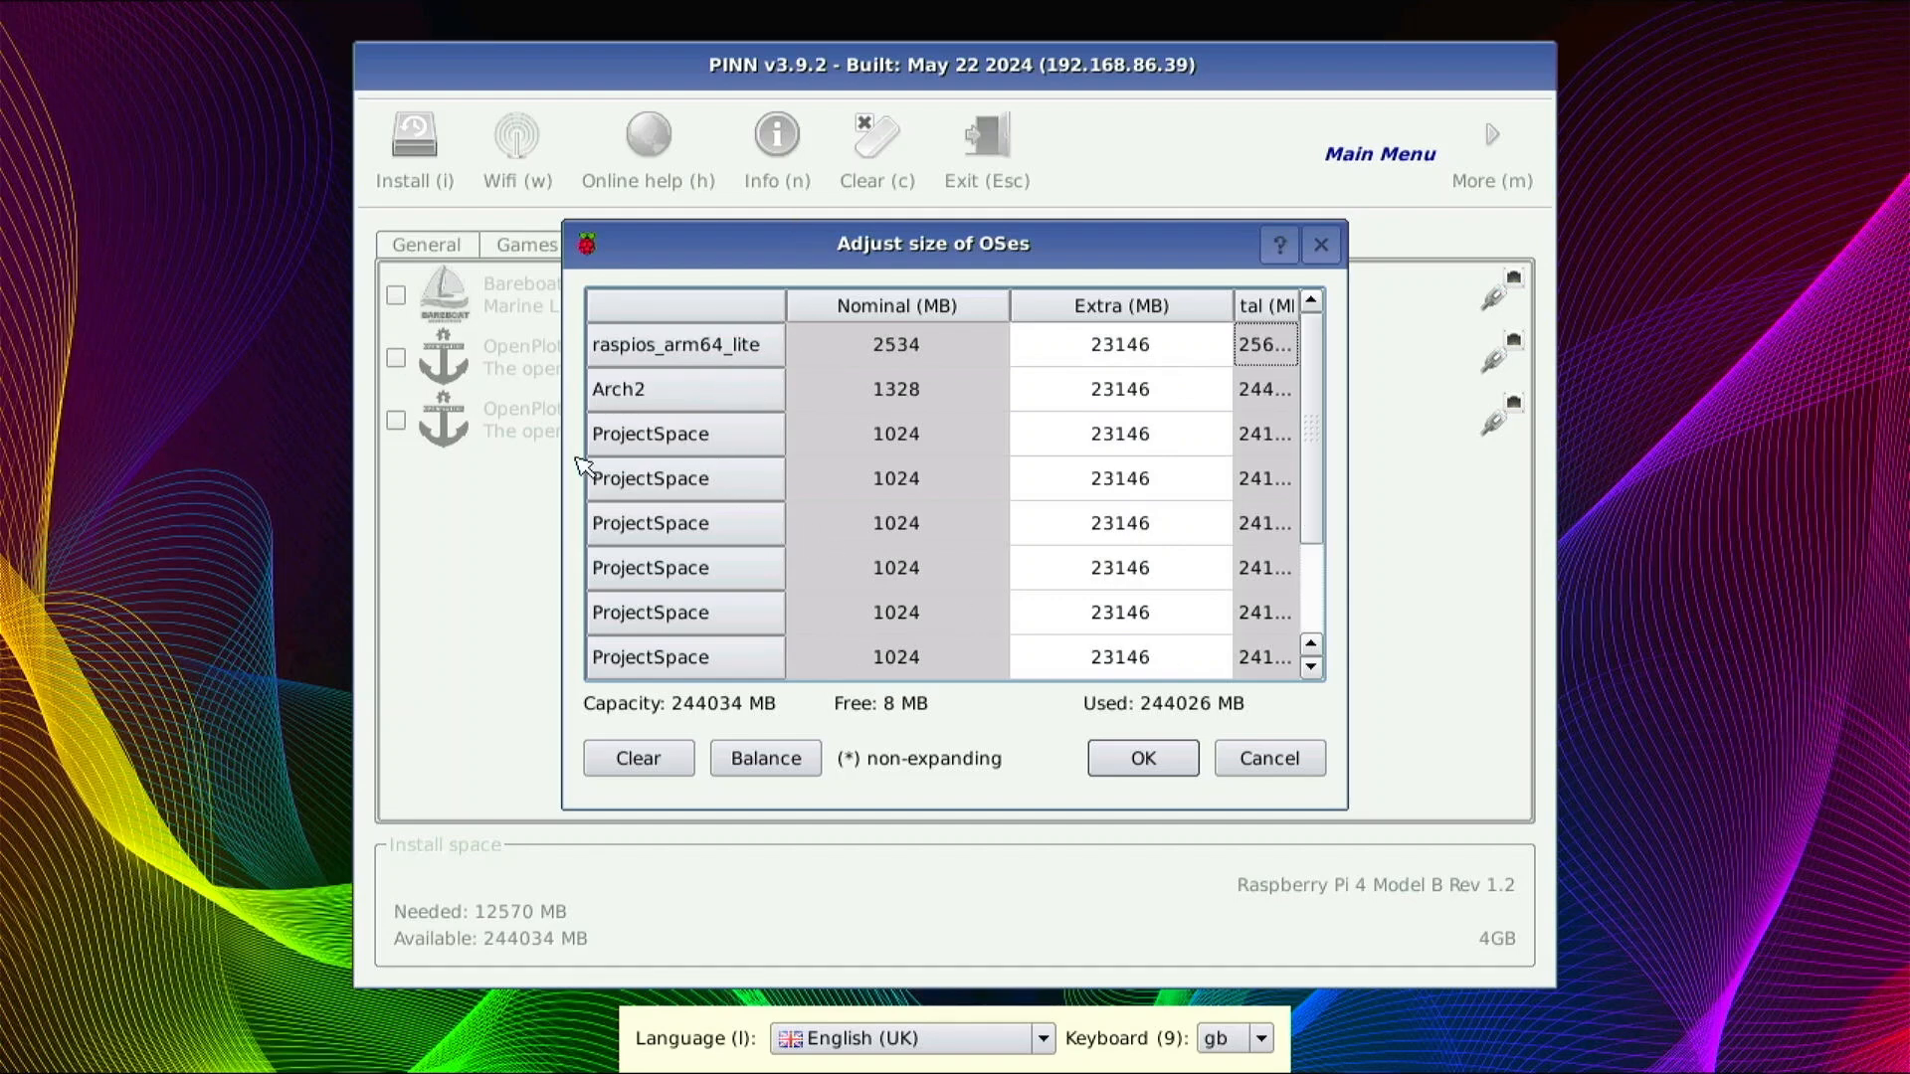
pyautogui.moveTo(737, 497)
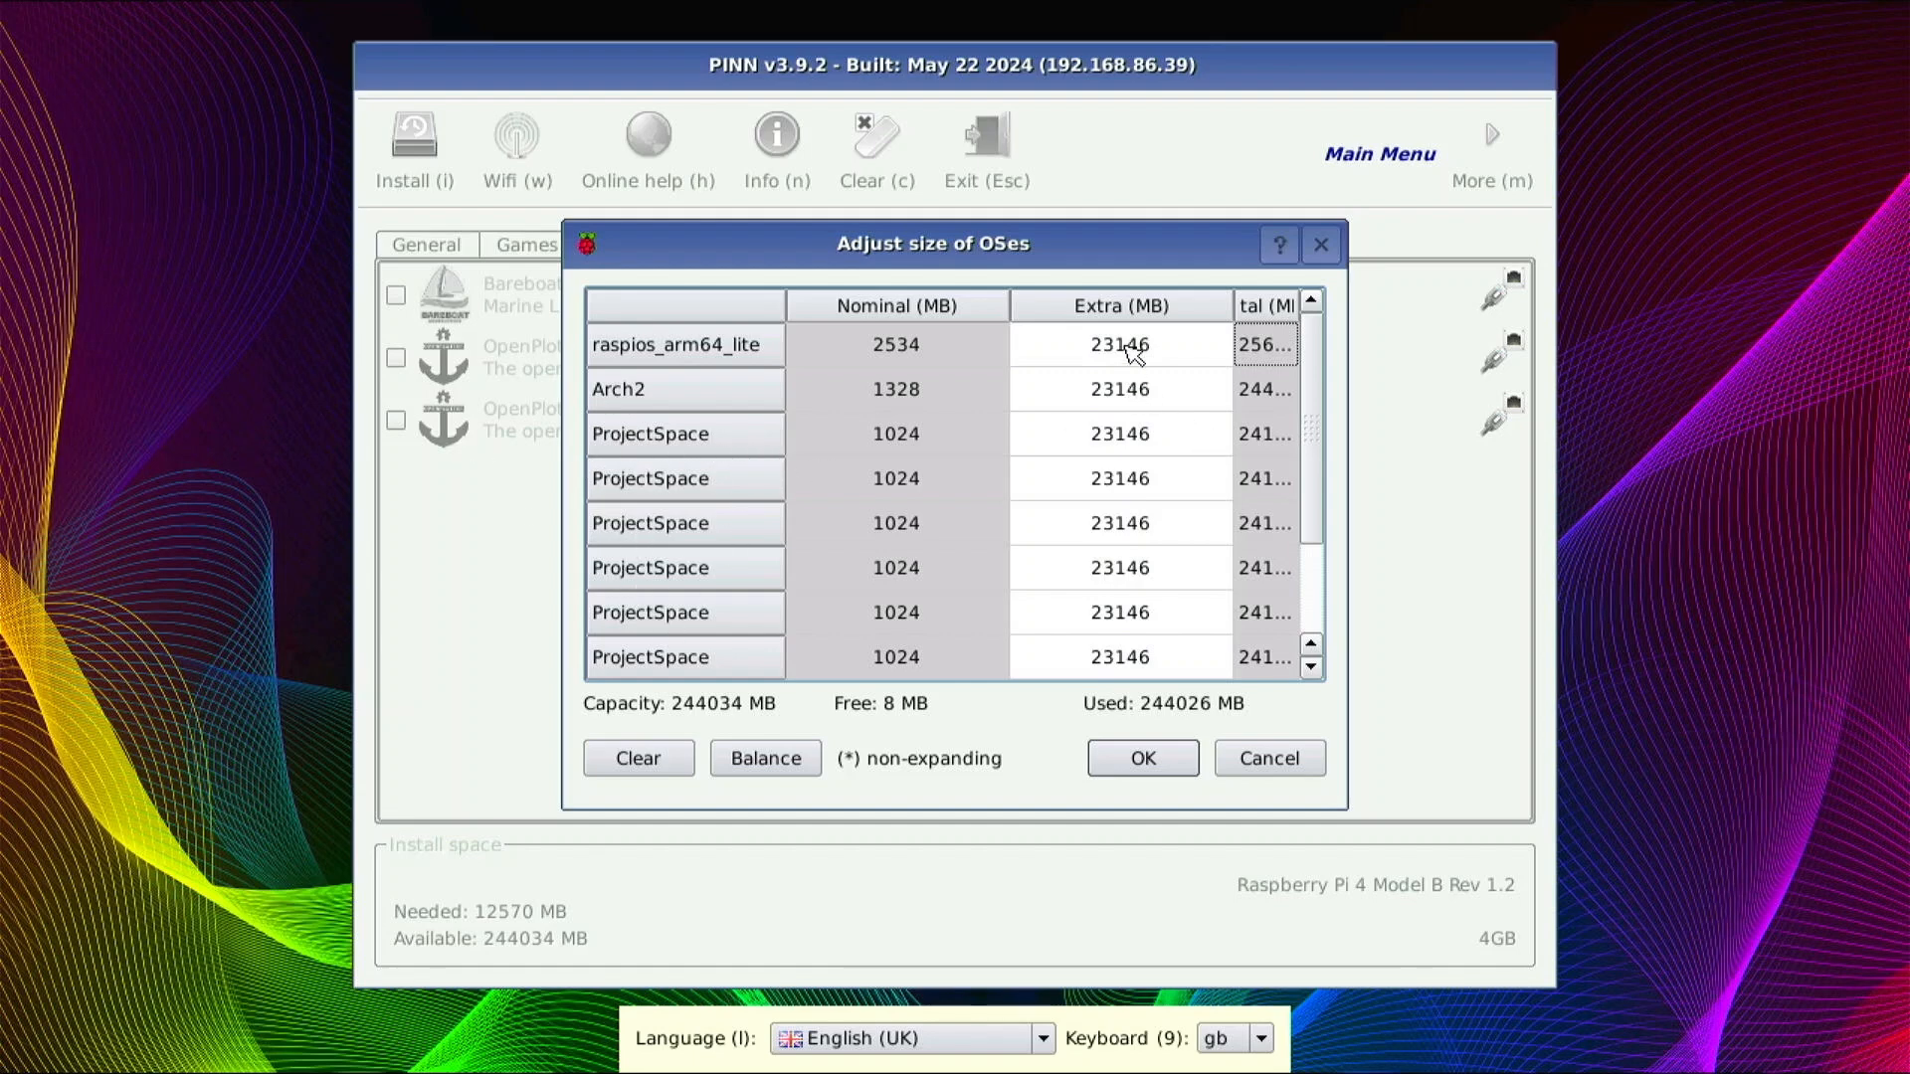
pyautogui.scroll(-3)
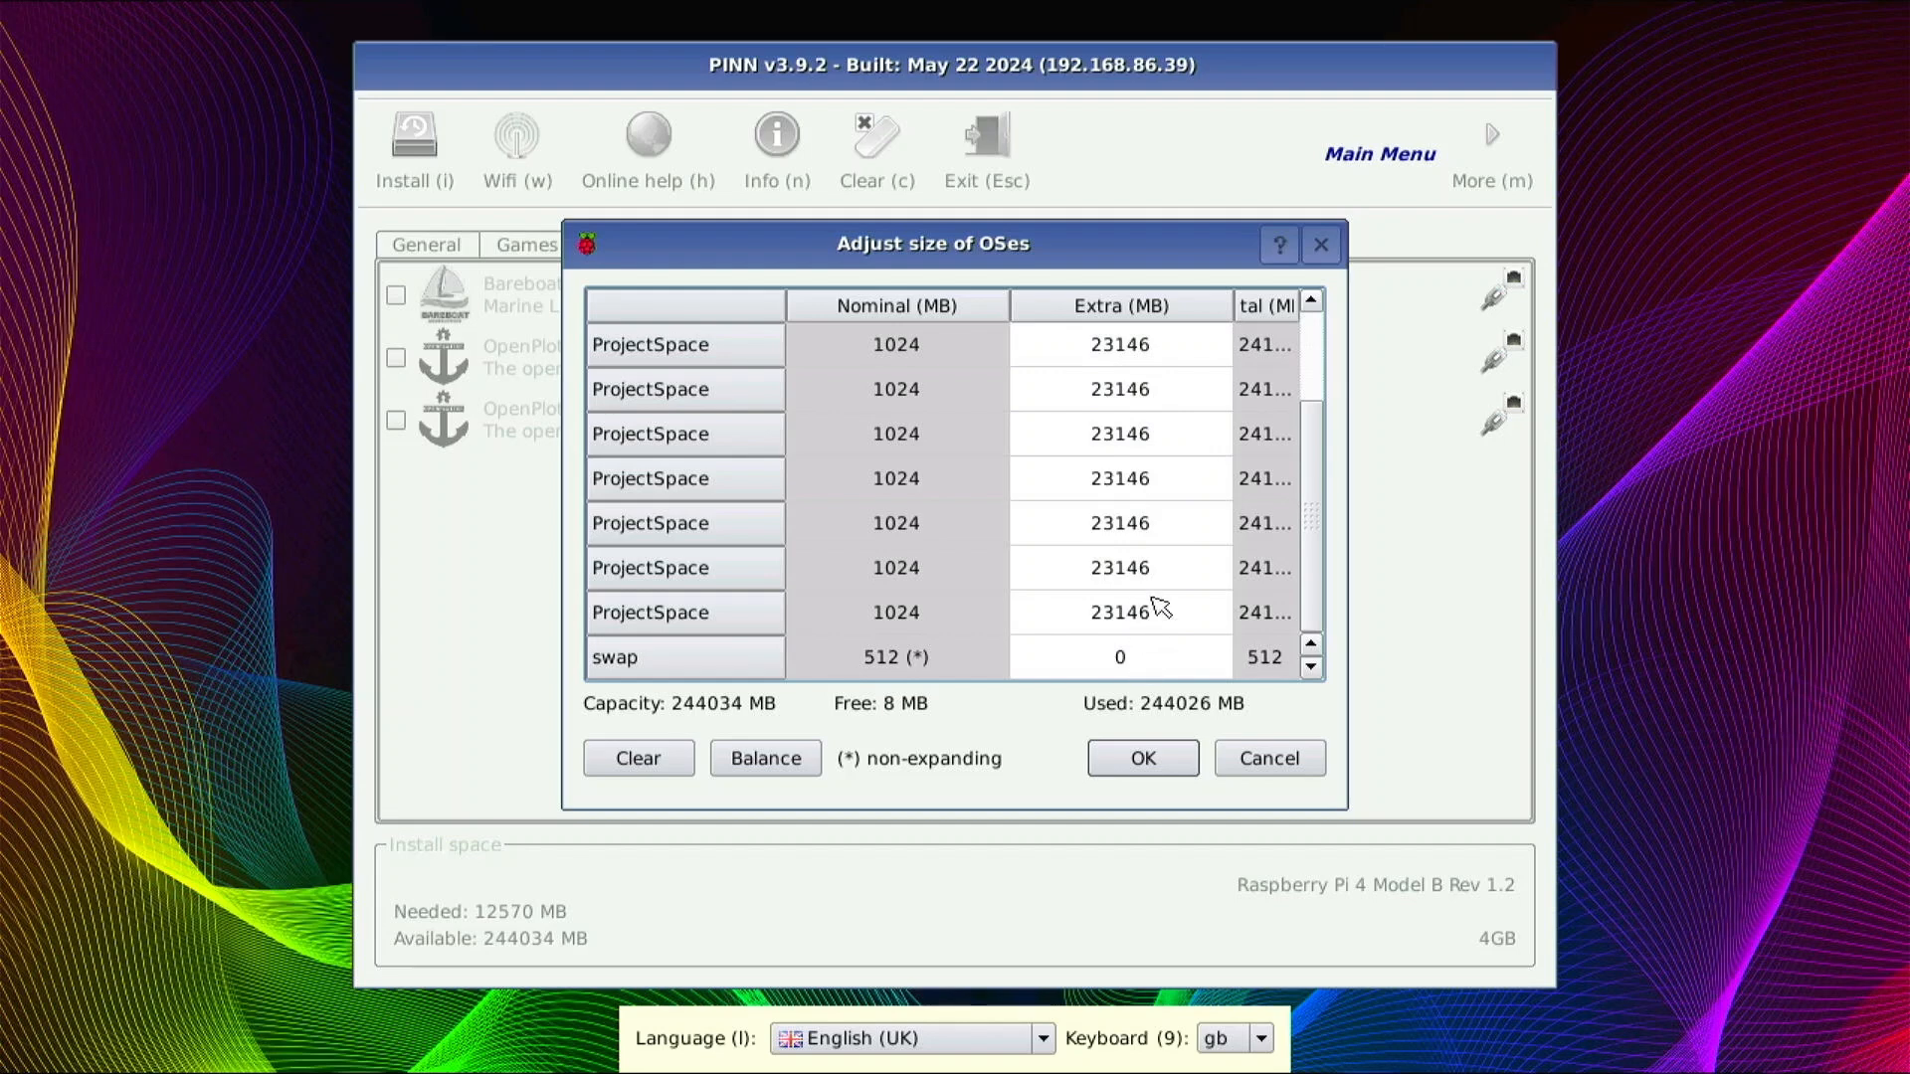
pyautogui.click(1118, 611)
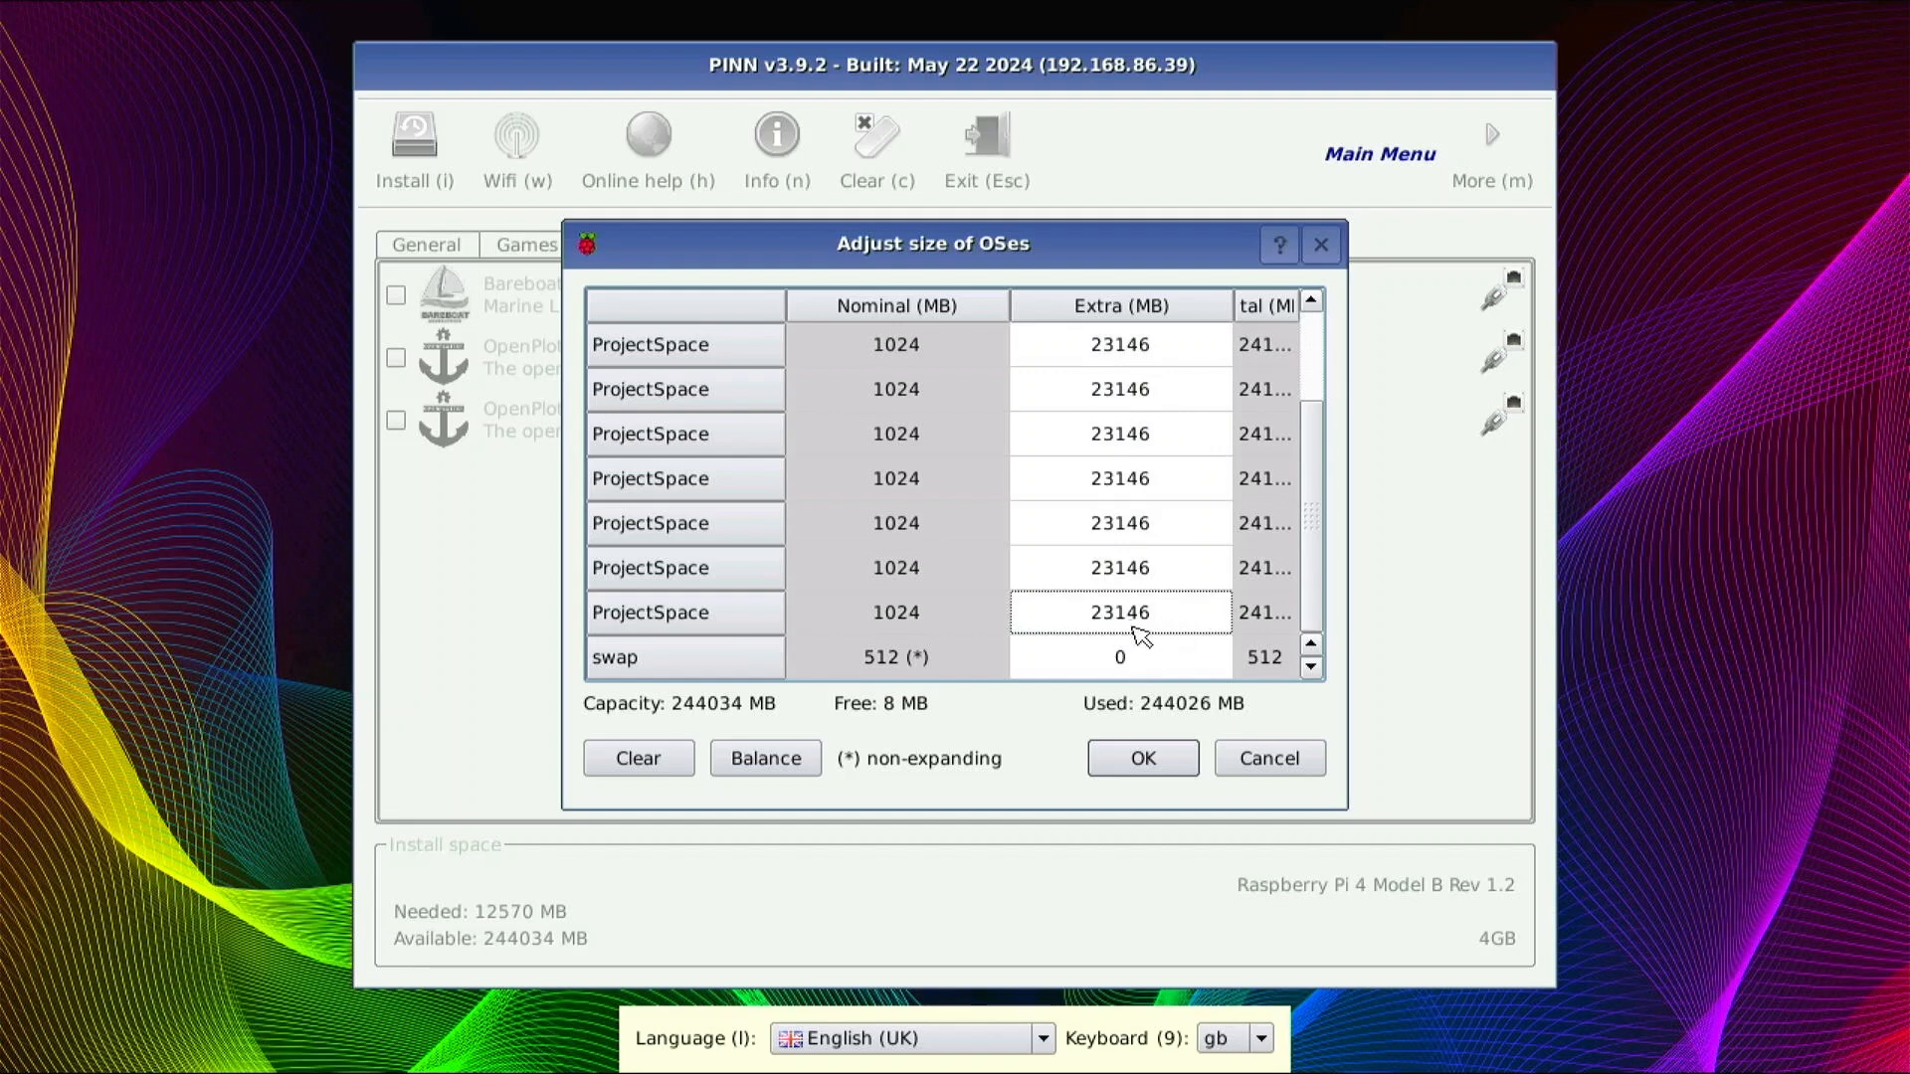
pyautogui.moveTo(1102, 468)
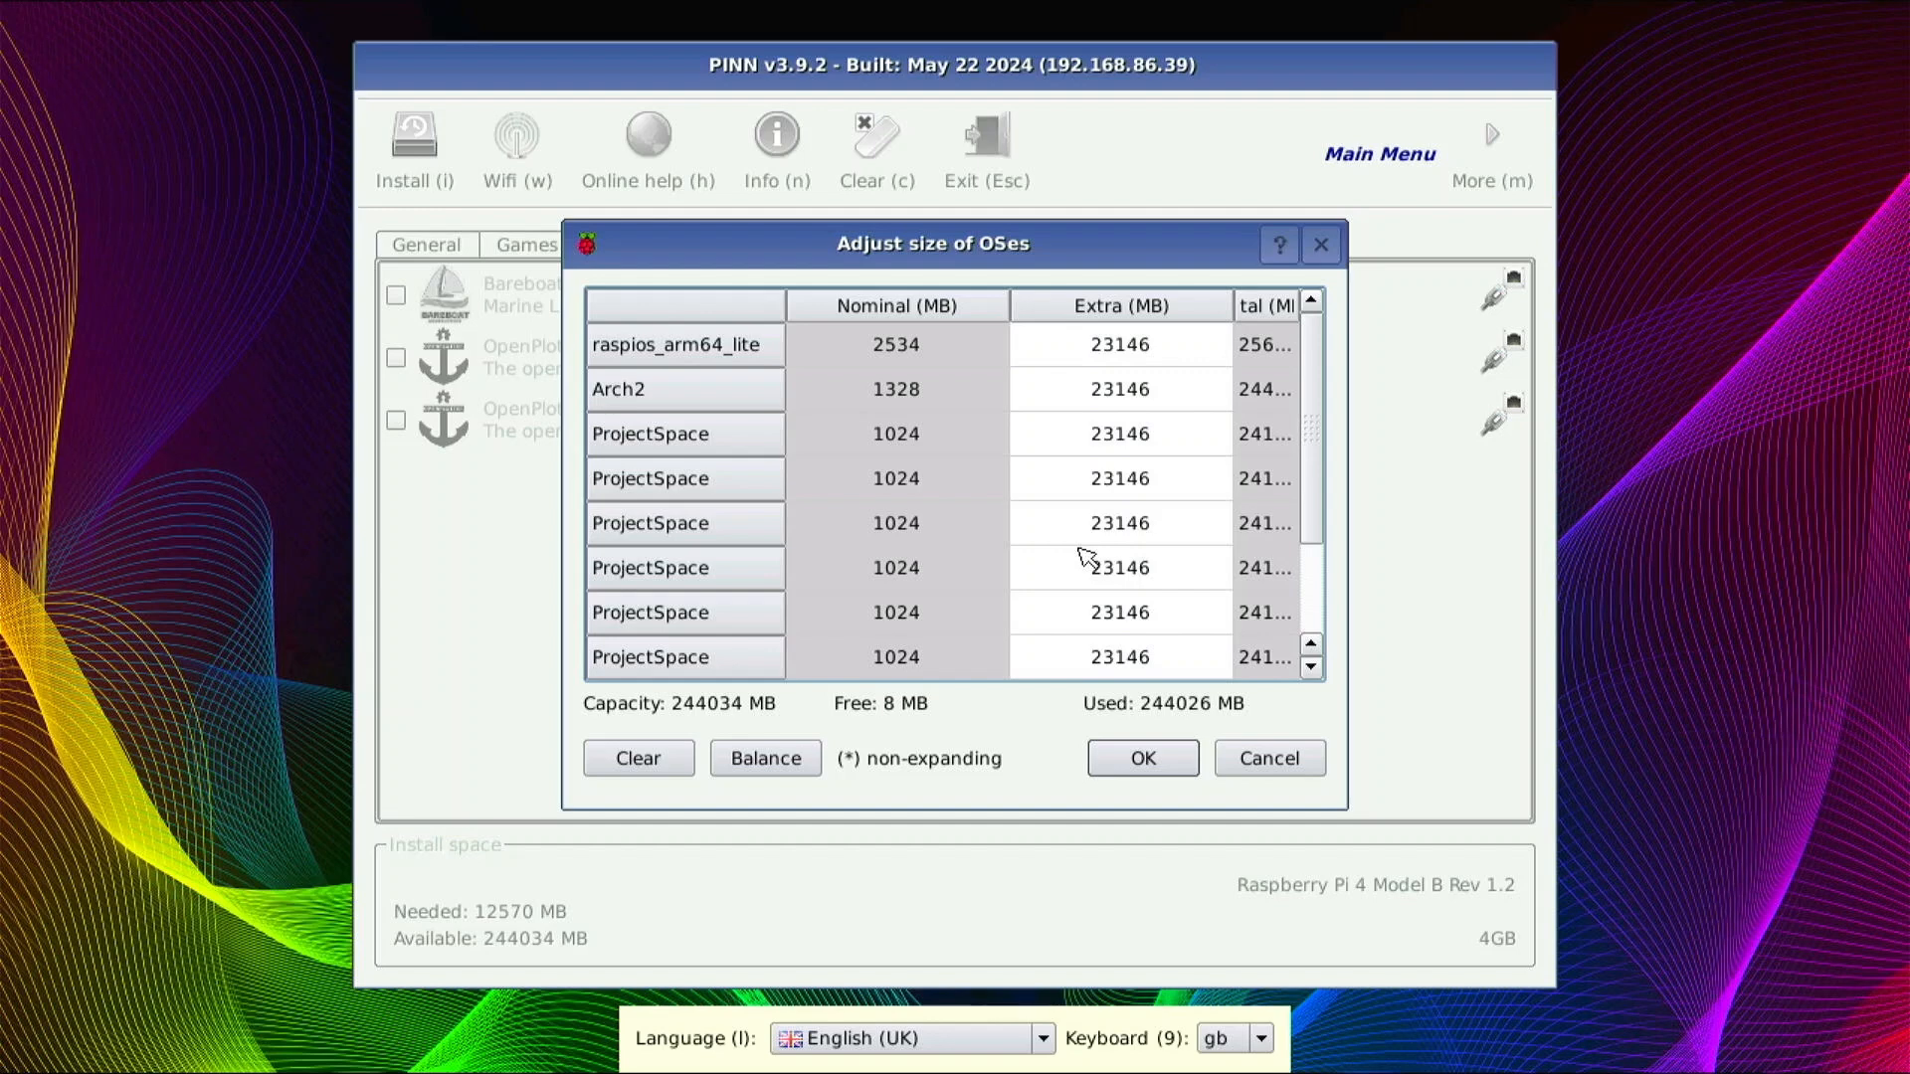
pyautogui.moveTo(1026, 357)
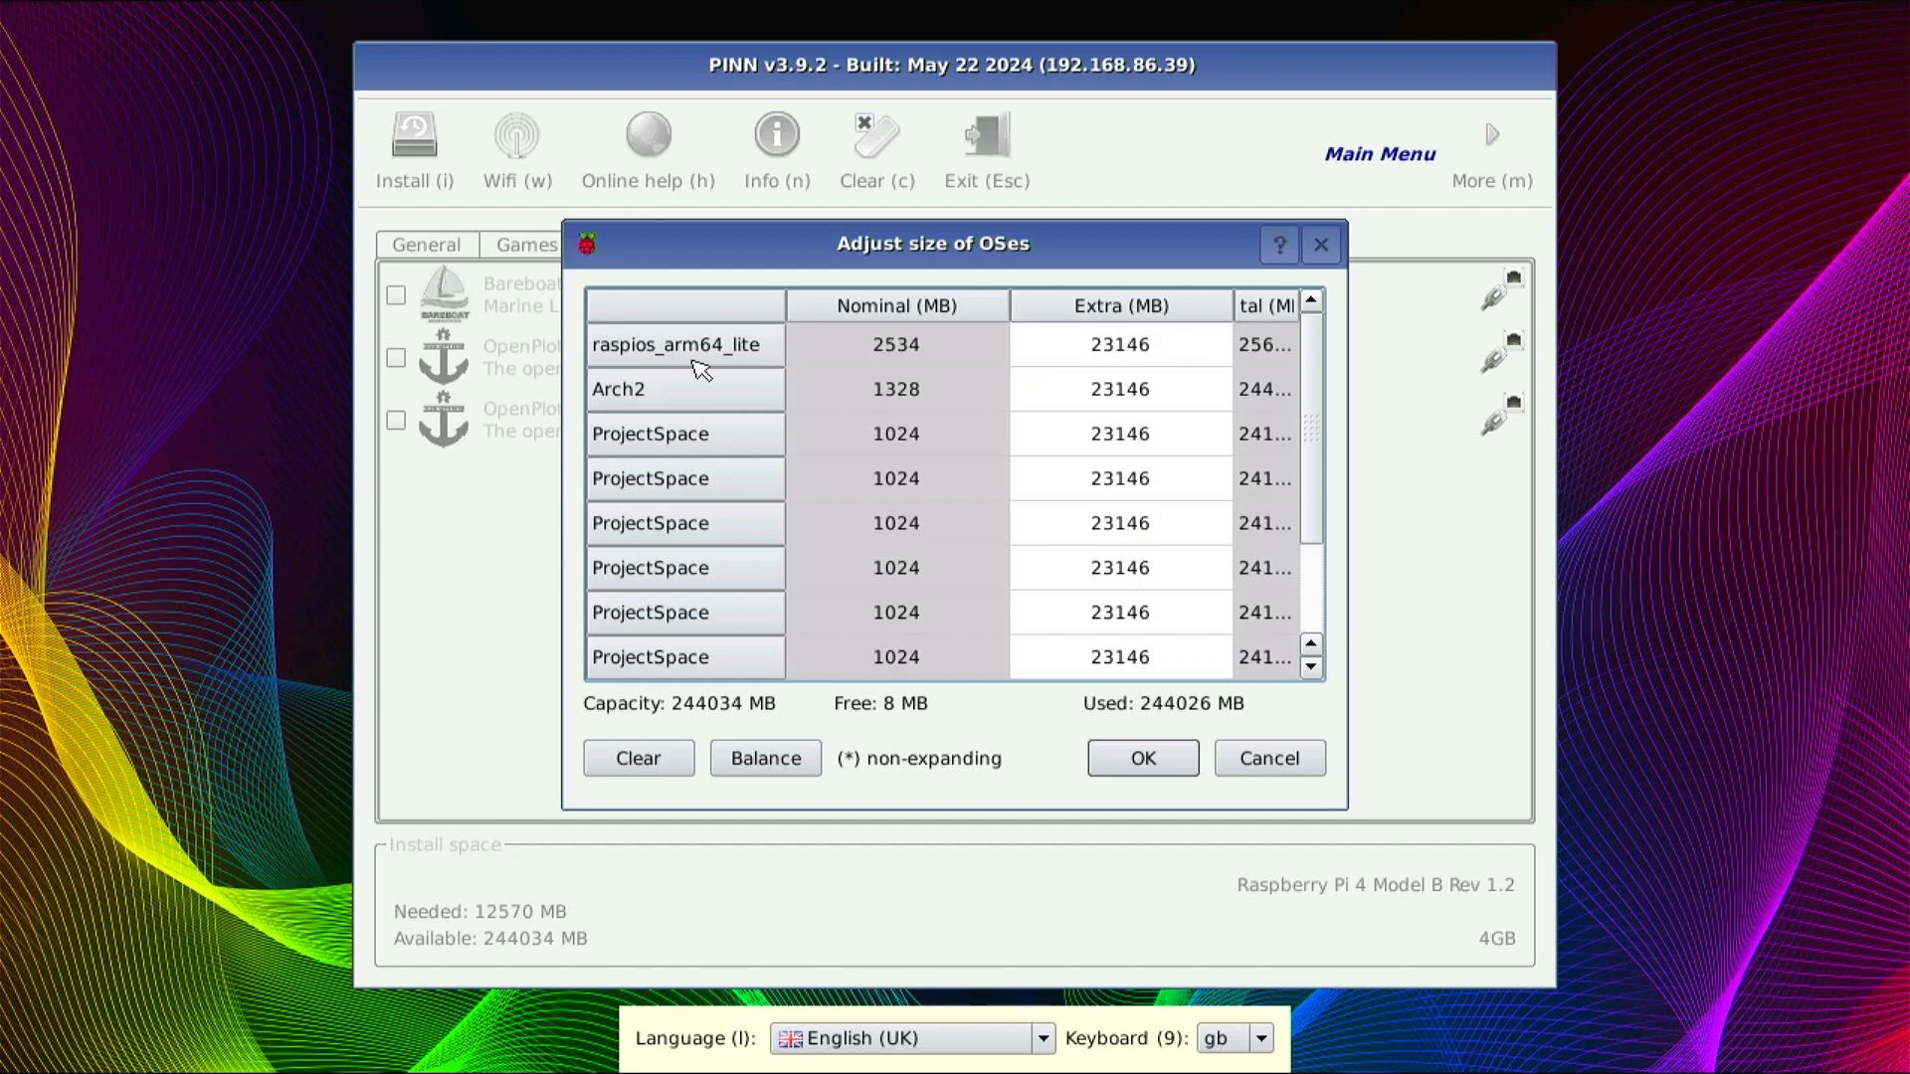
pyautogui.moveTo(835, 384)
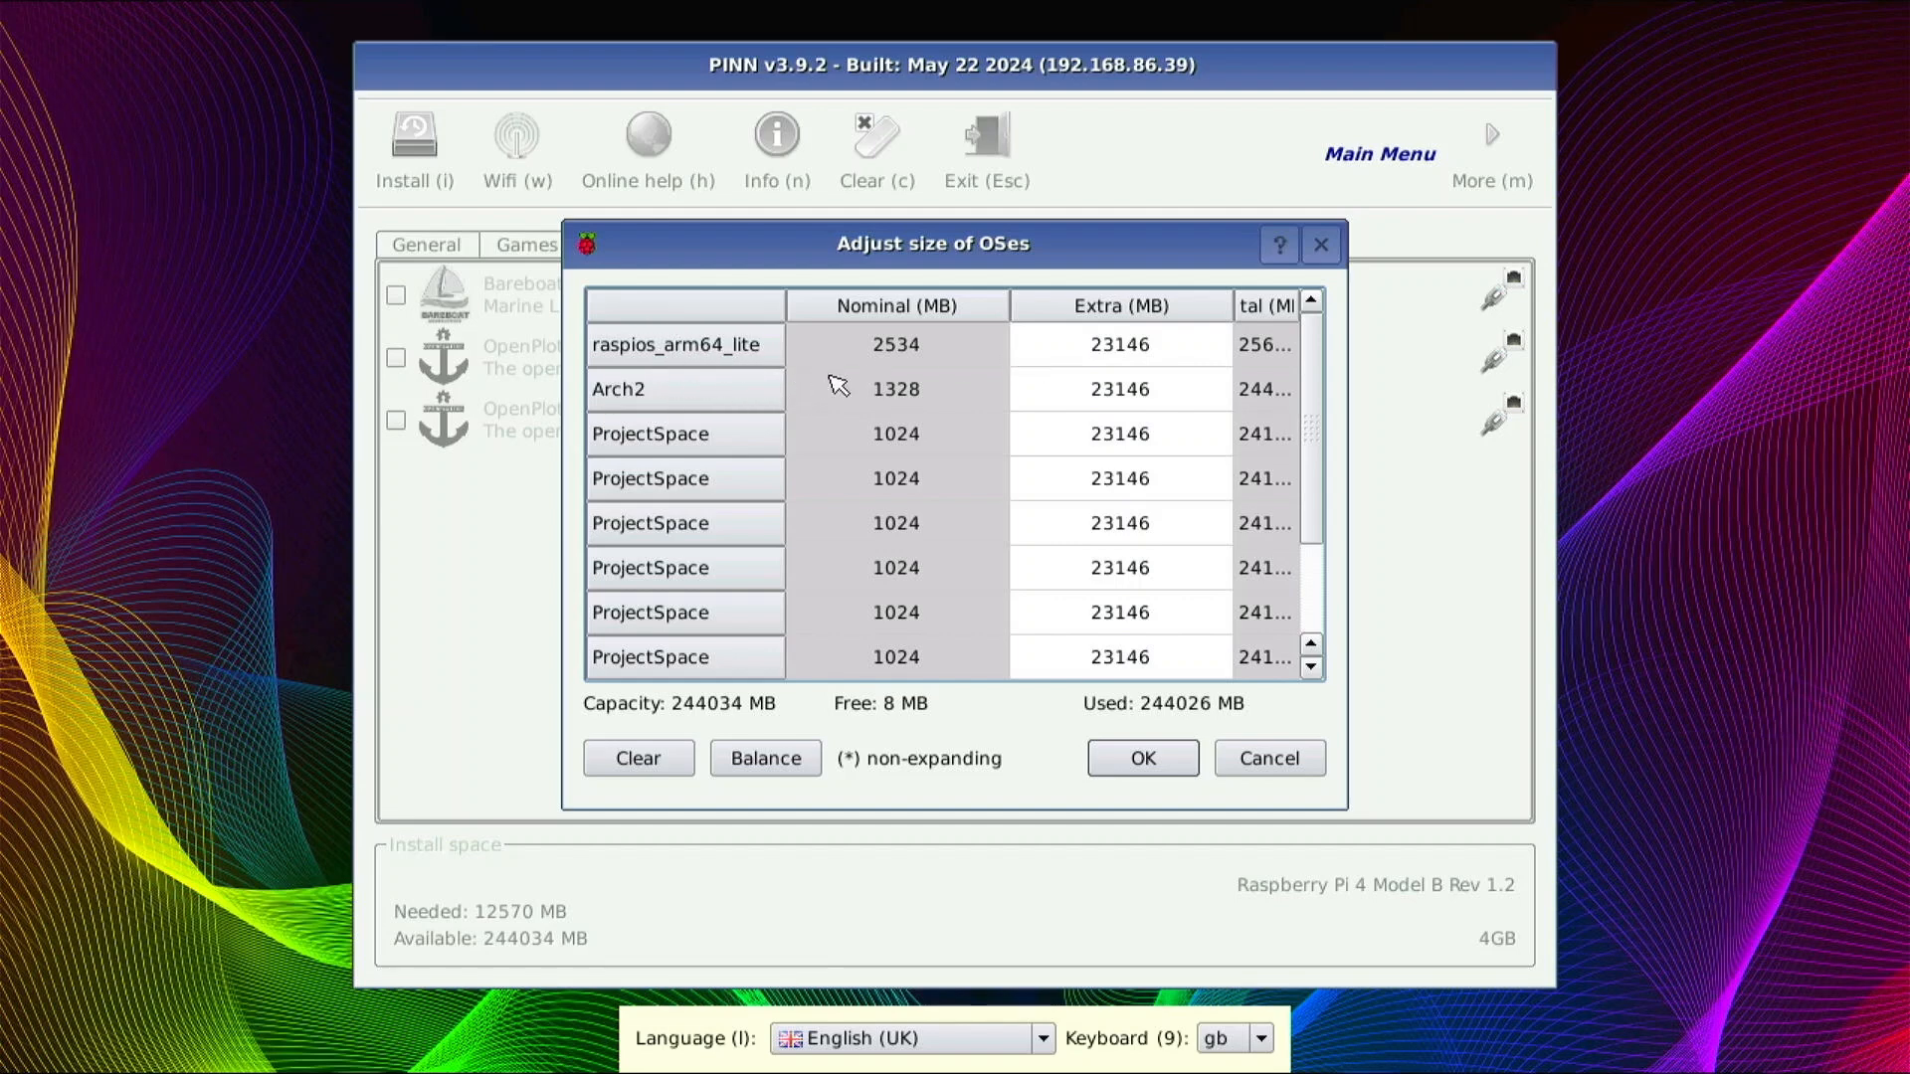
pyautogui.moveTo(867, 626)
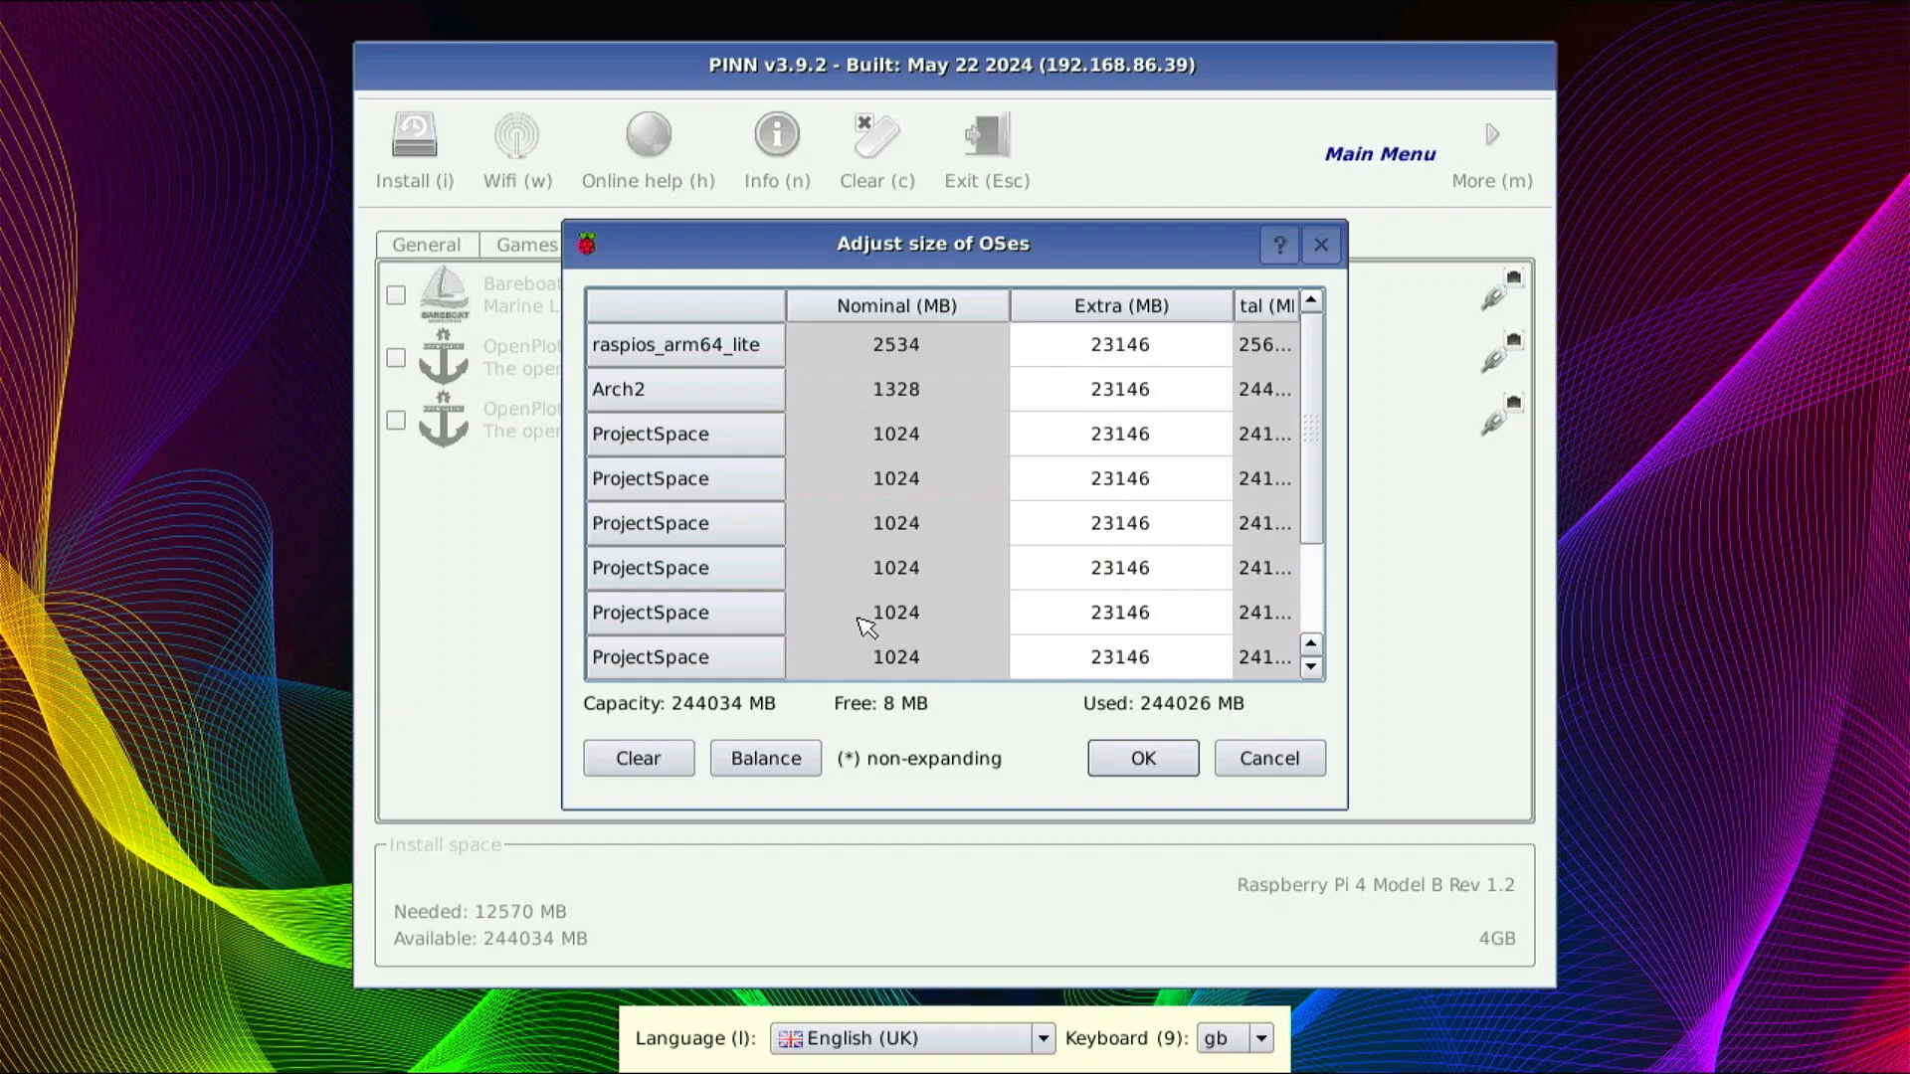
pyautogui.moveTo(832, 598)
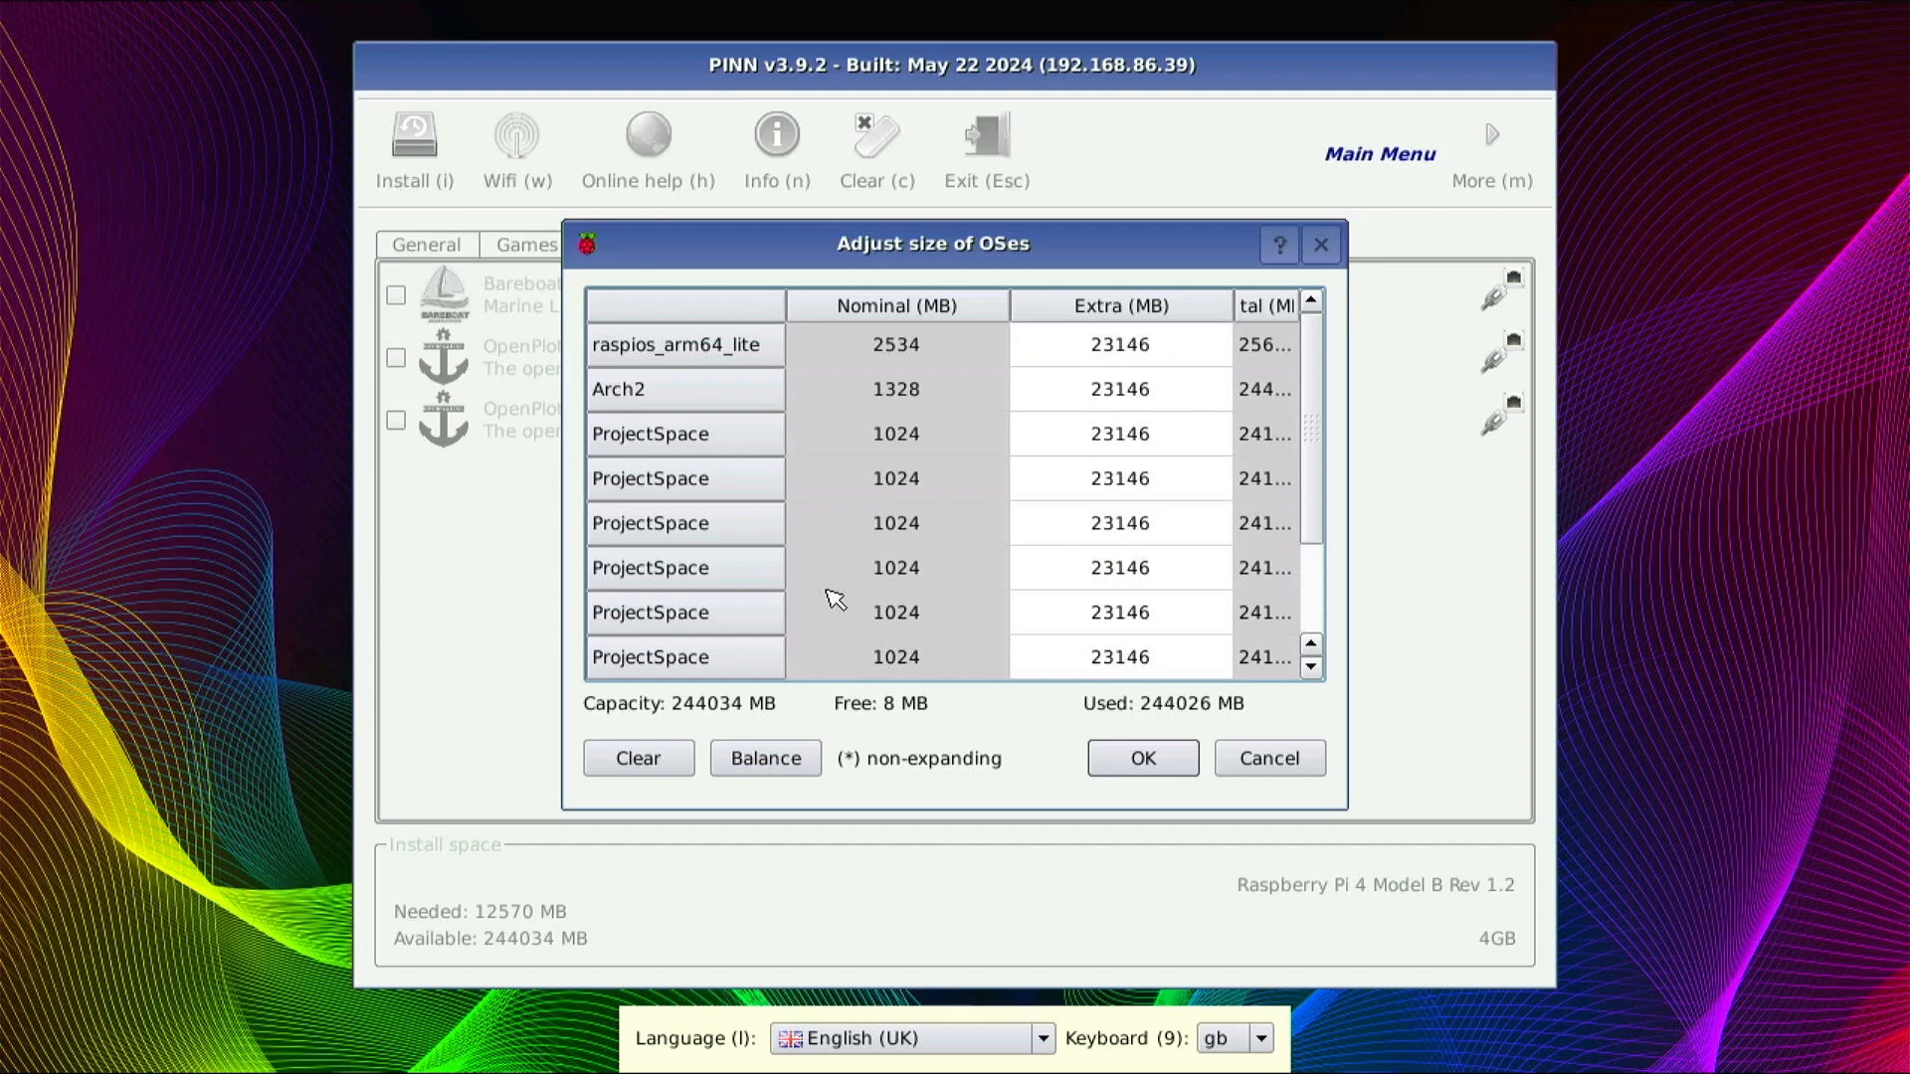
pyautogui.moveTo(832, 597)
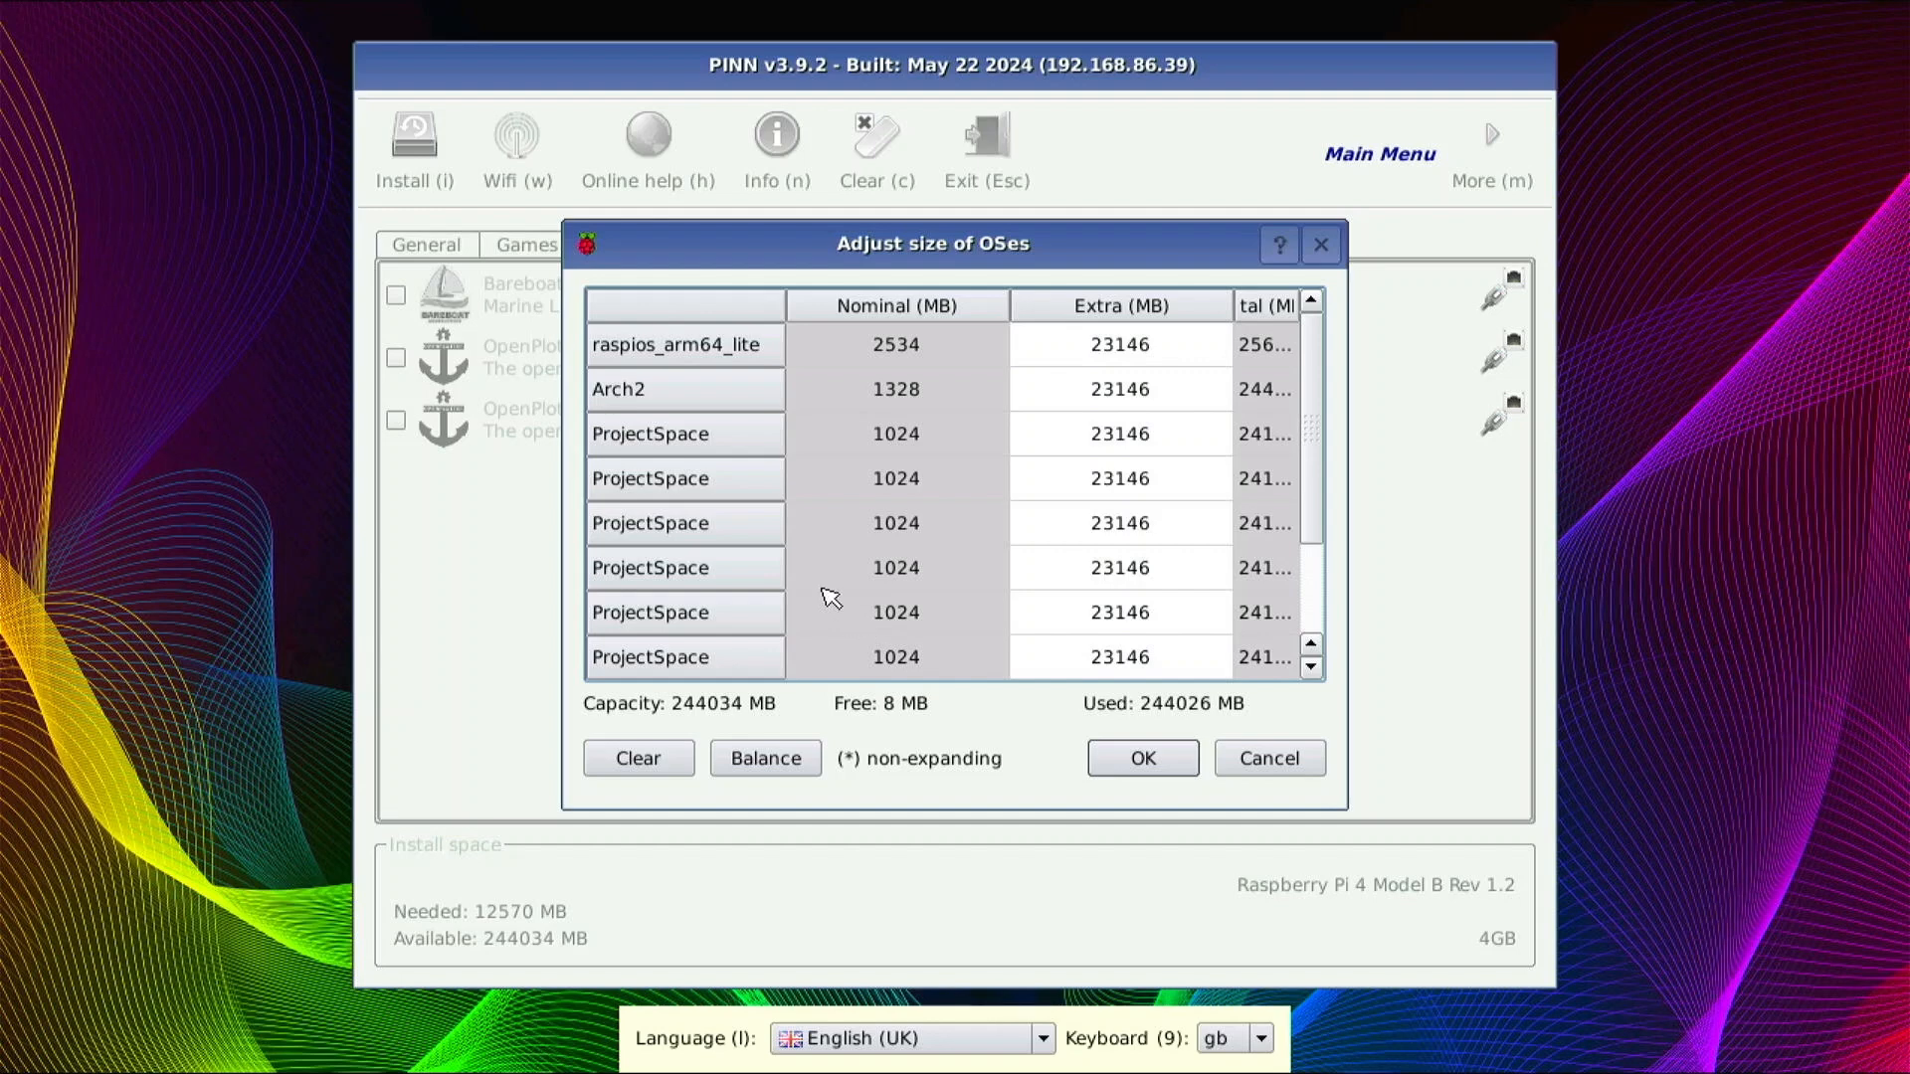
pyautogui.moveTo(829, 492)
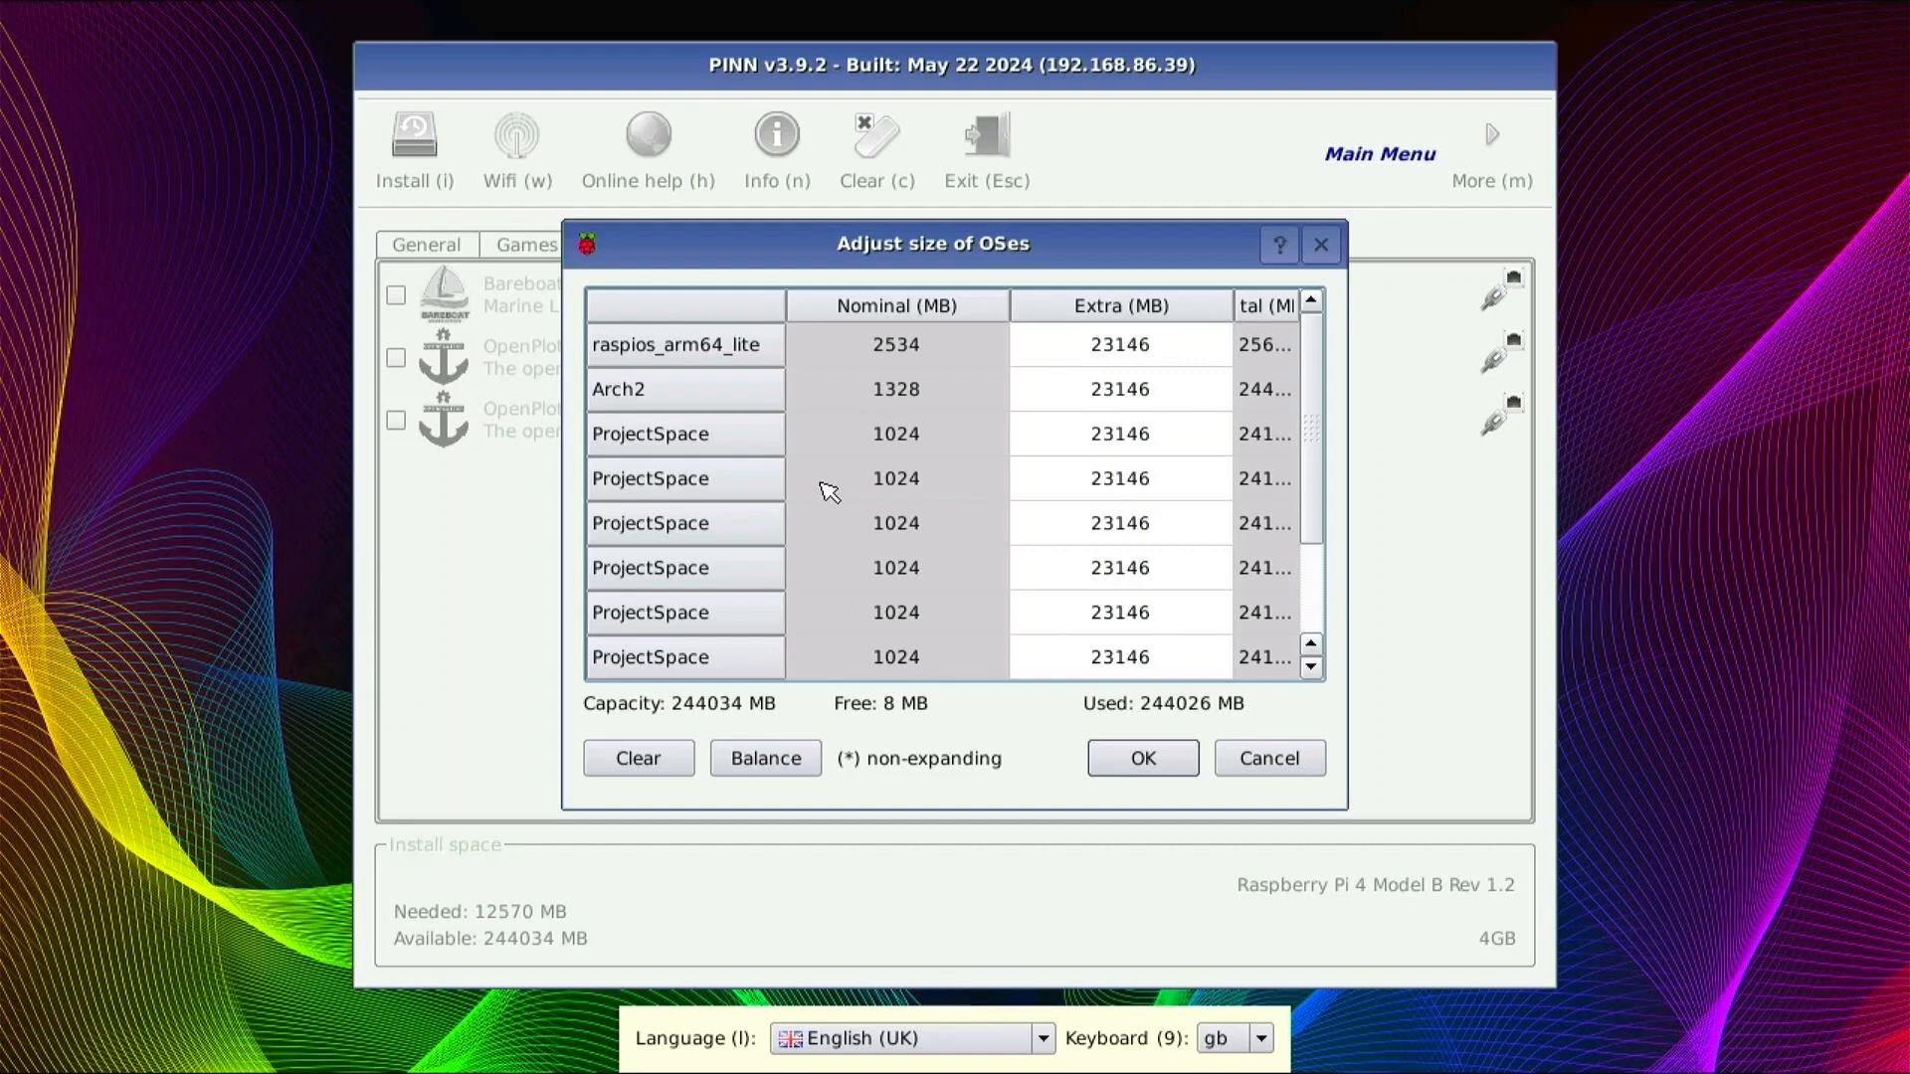
pyautogui.moveTo(944, 624)
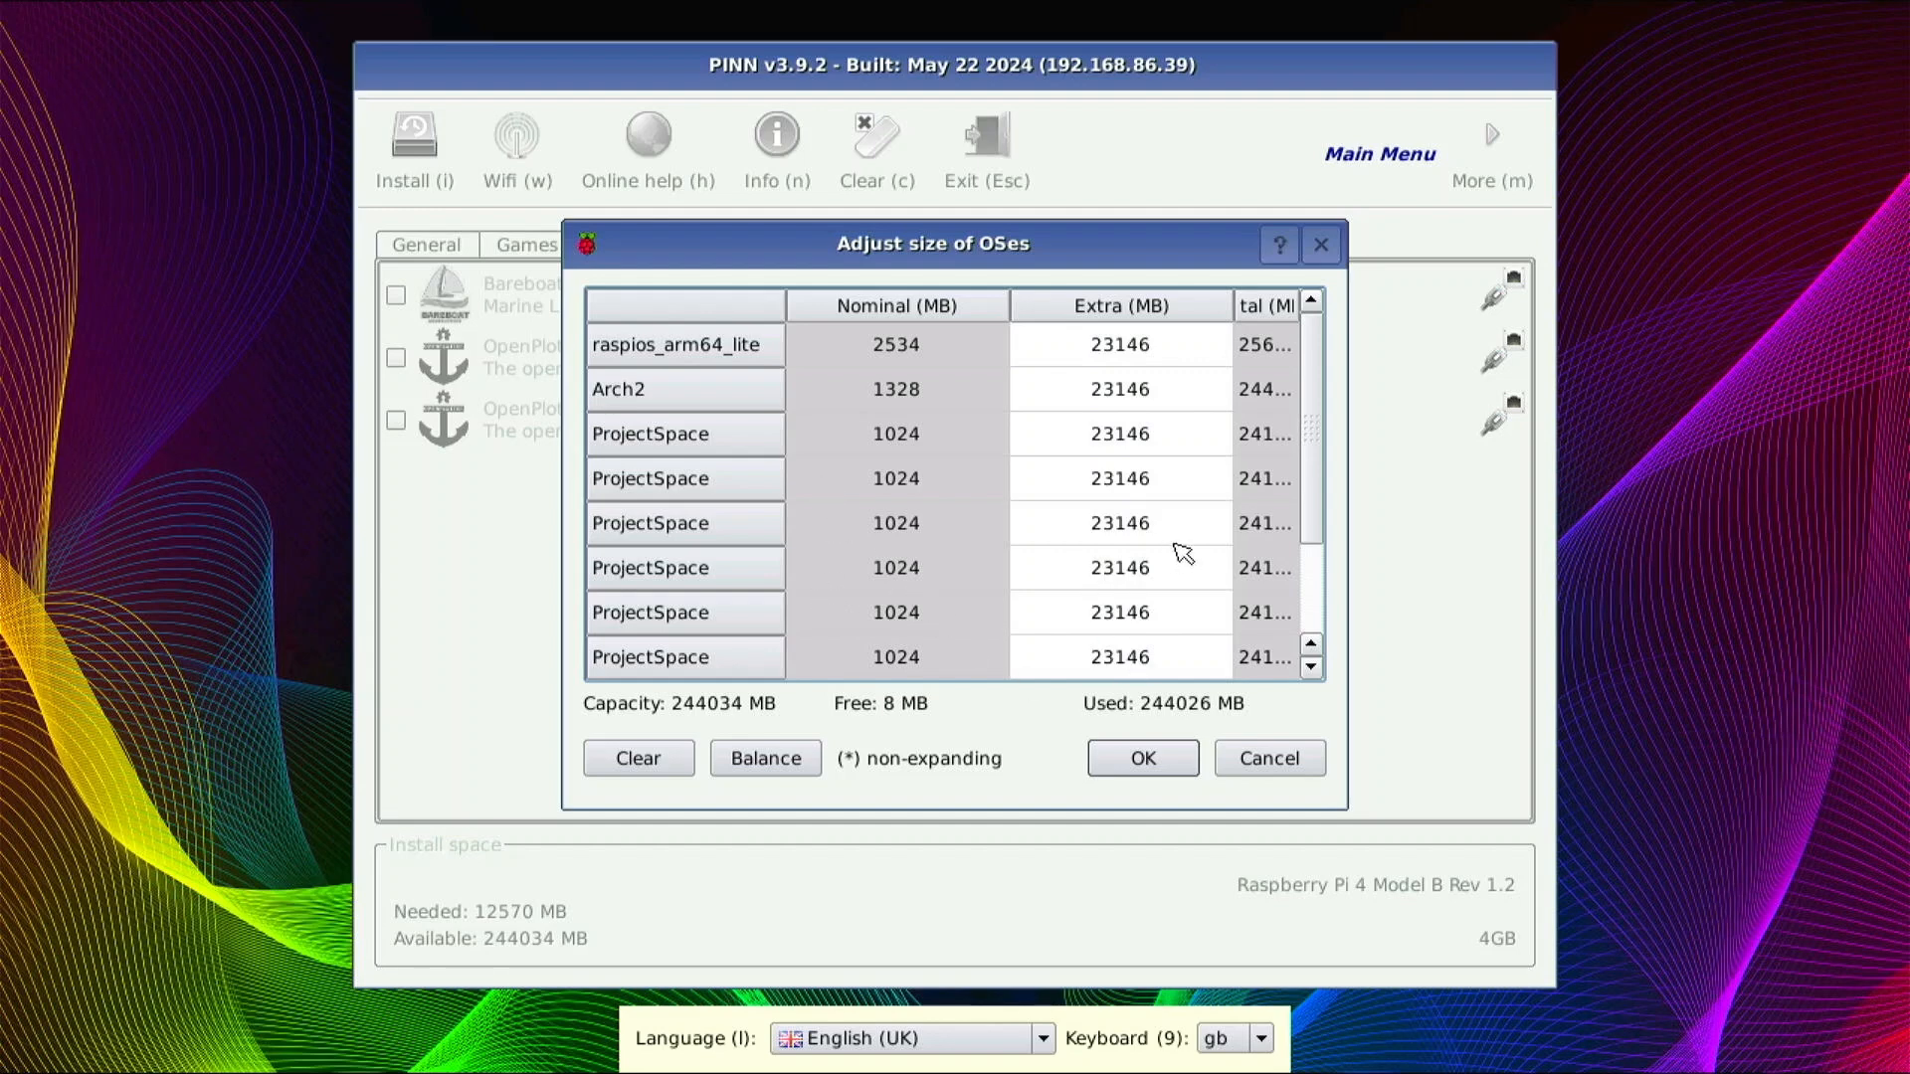
pyautogui.moveTo(690, 369)
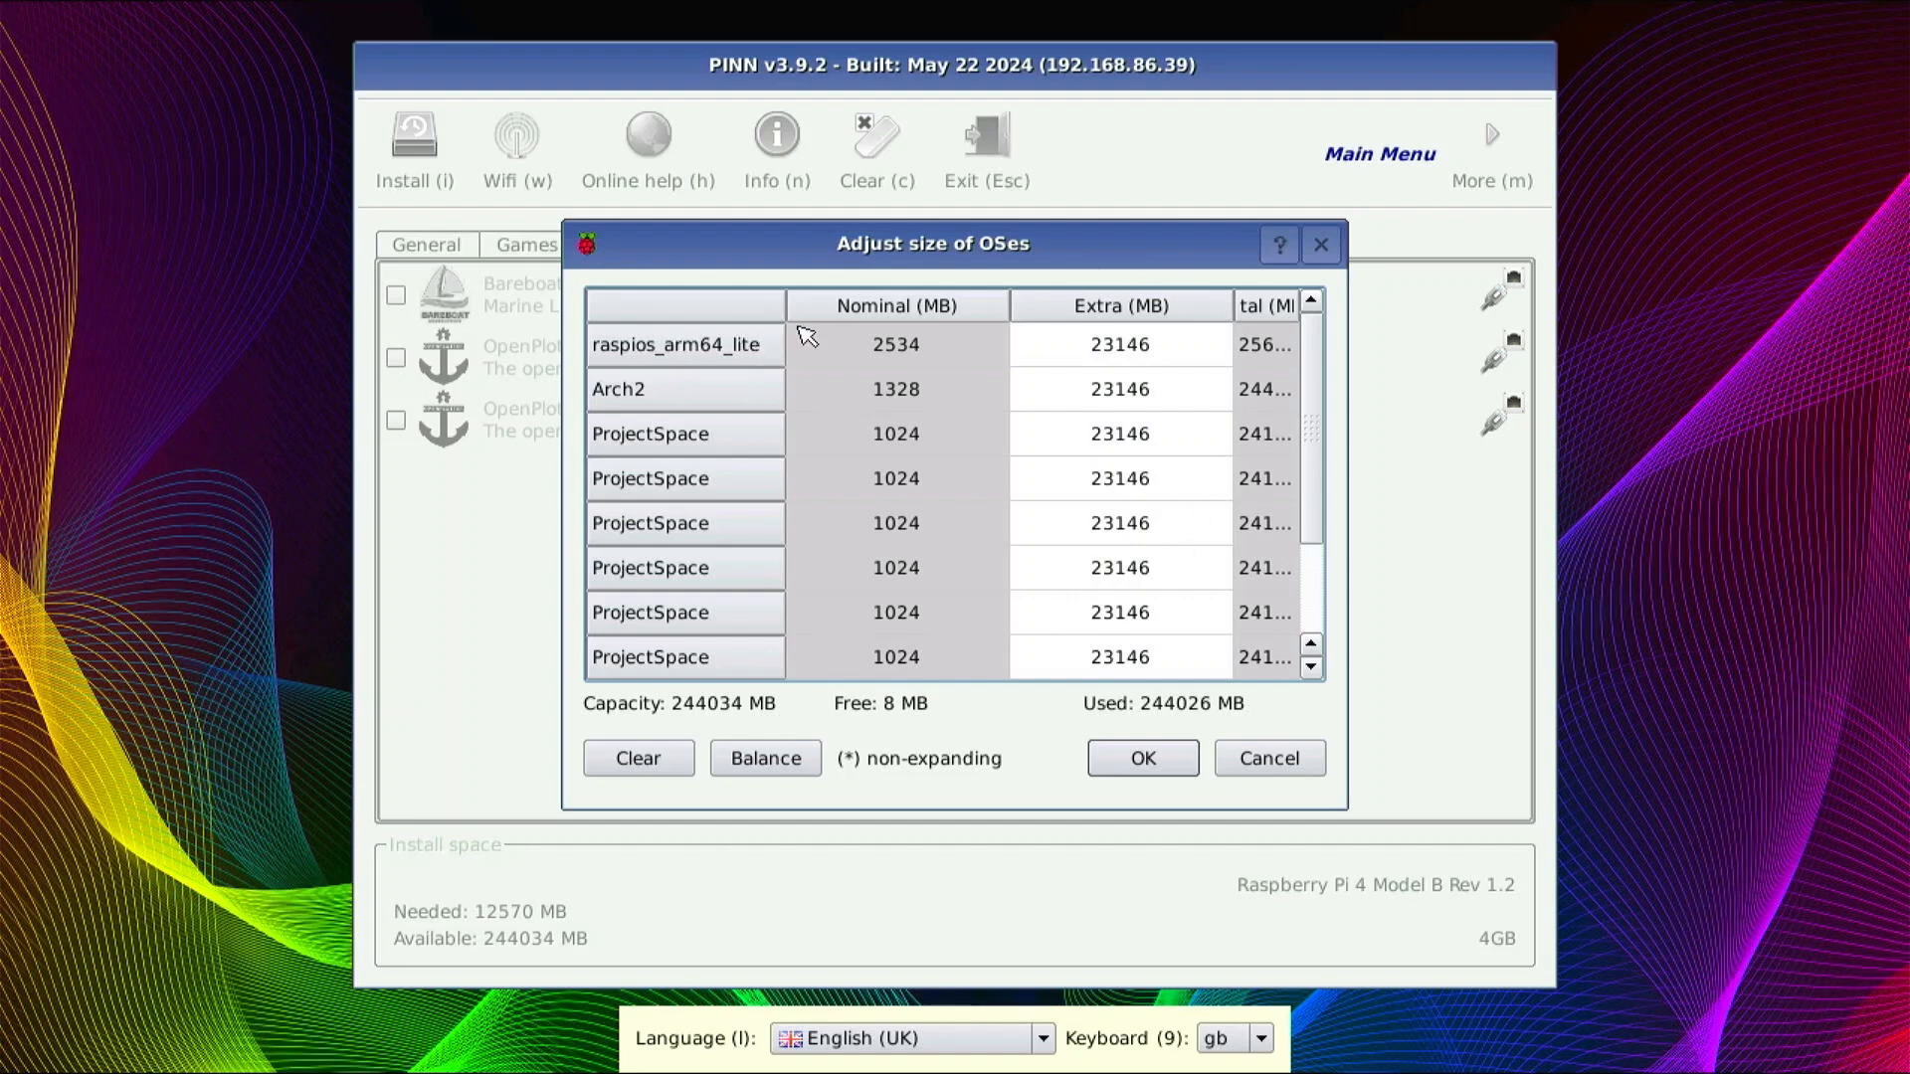
pyautogui.moveTo(1084, 478)
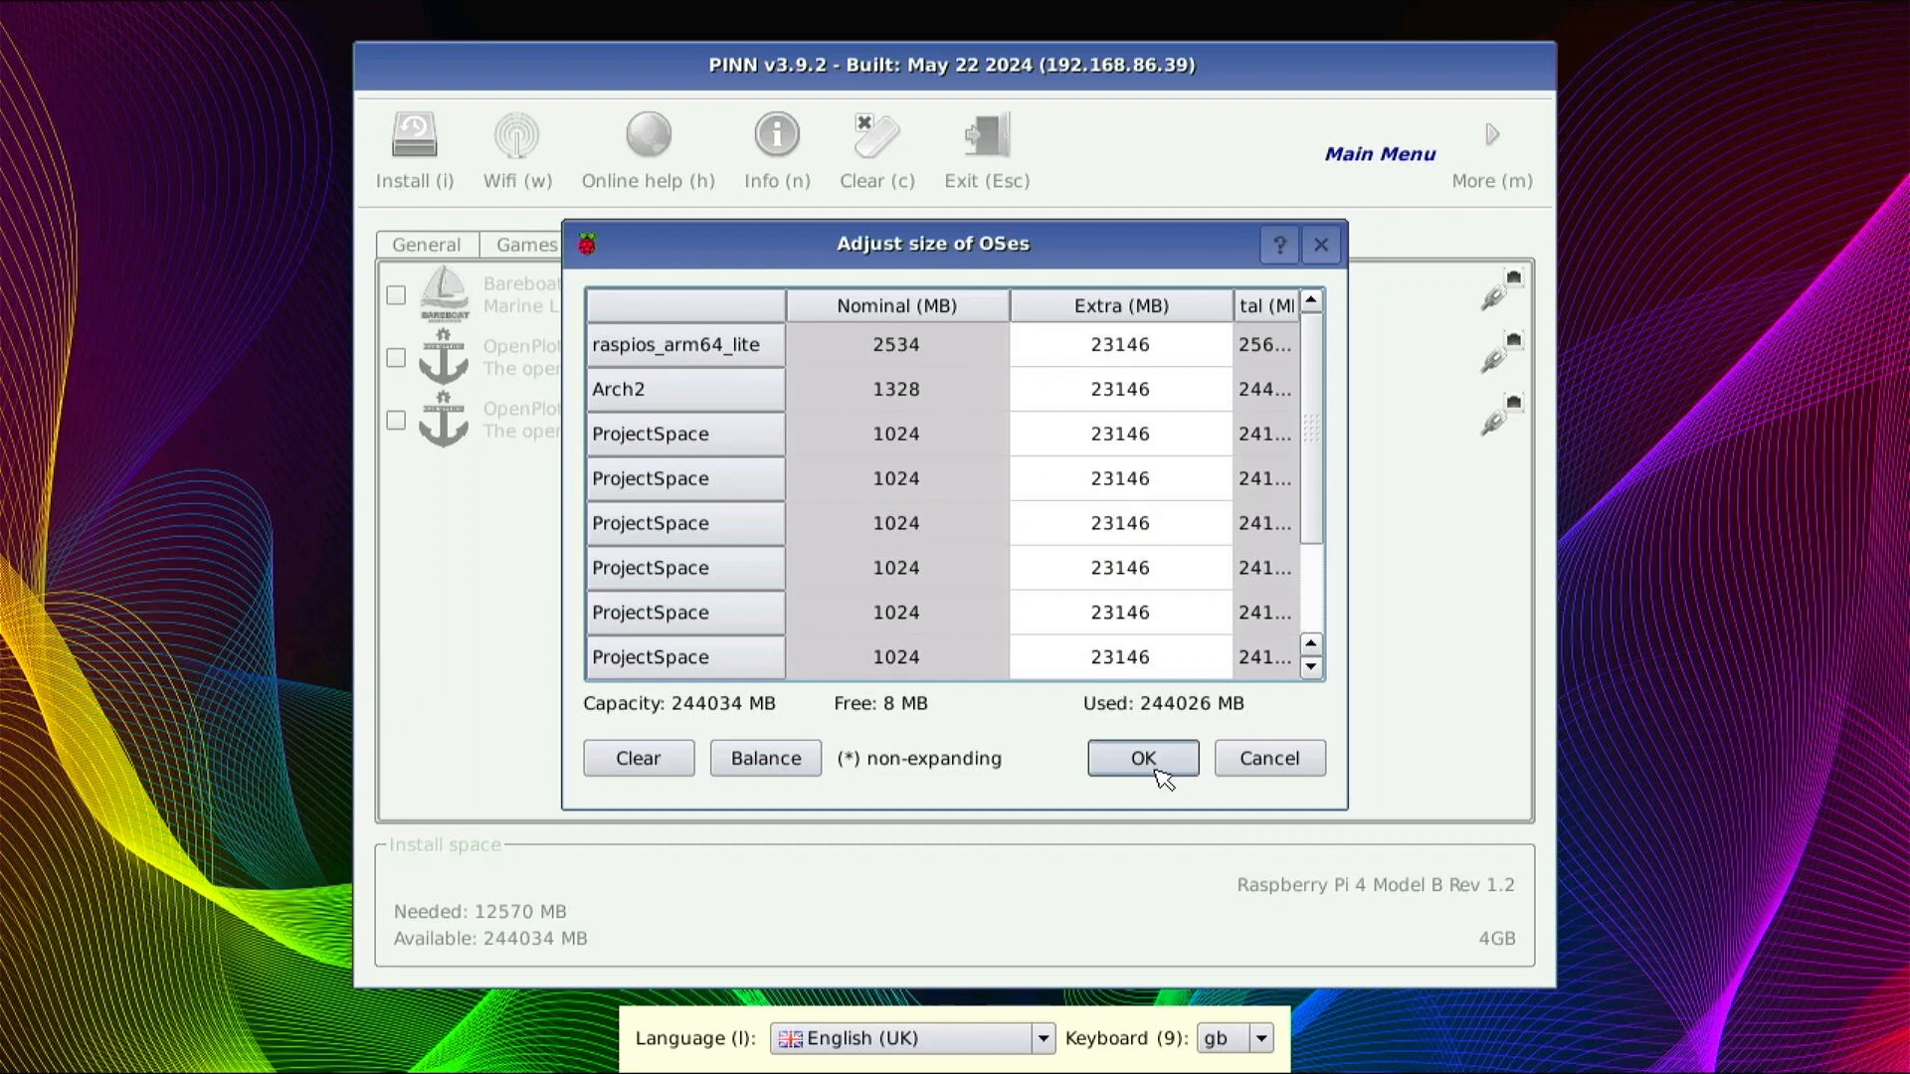
pyautogui.moveTo(699, 544)
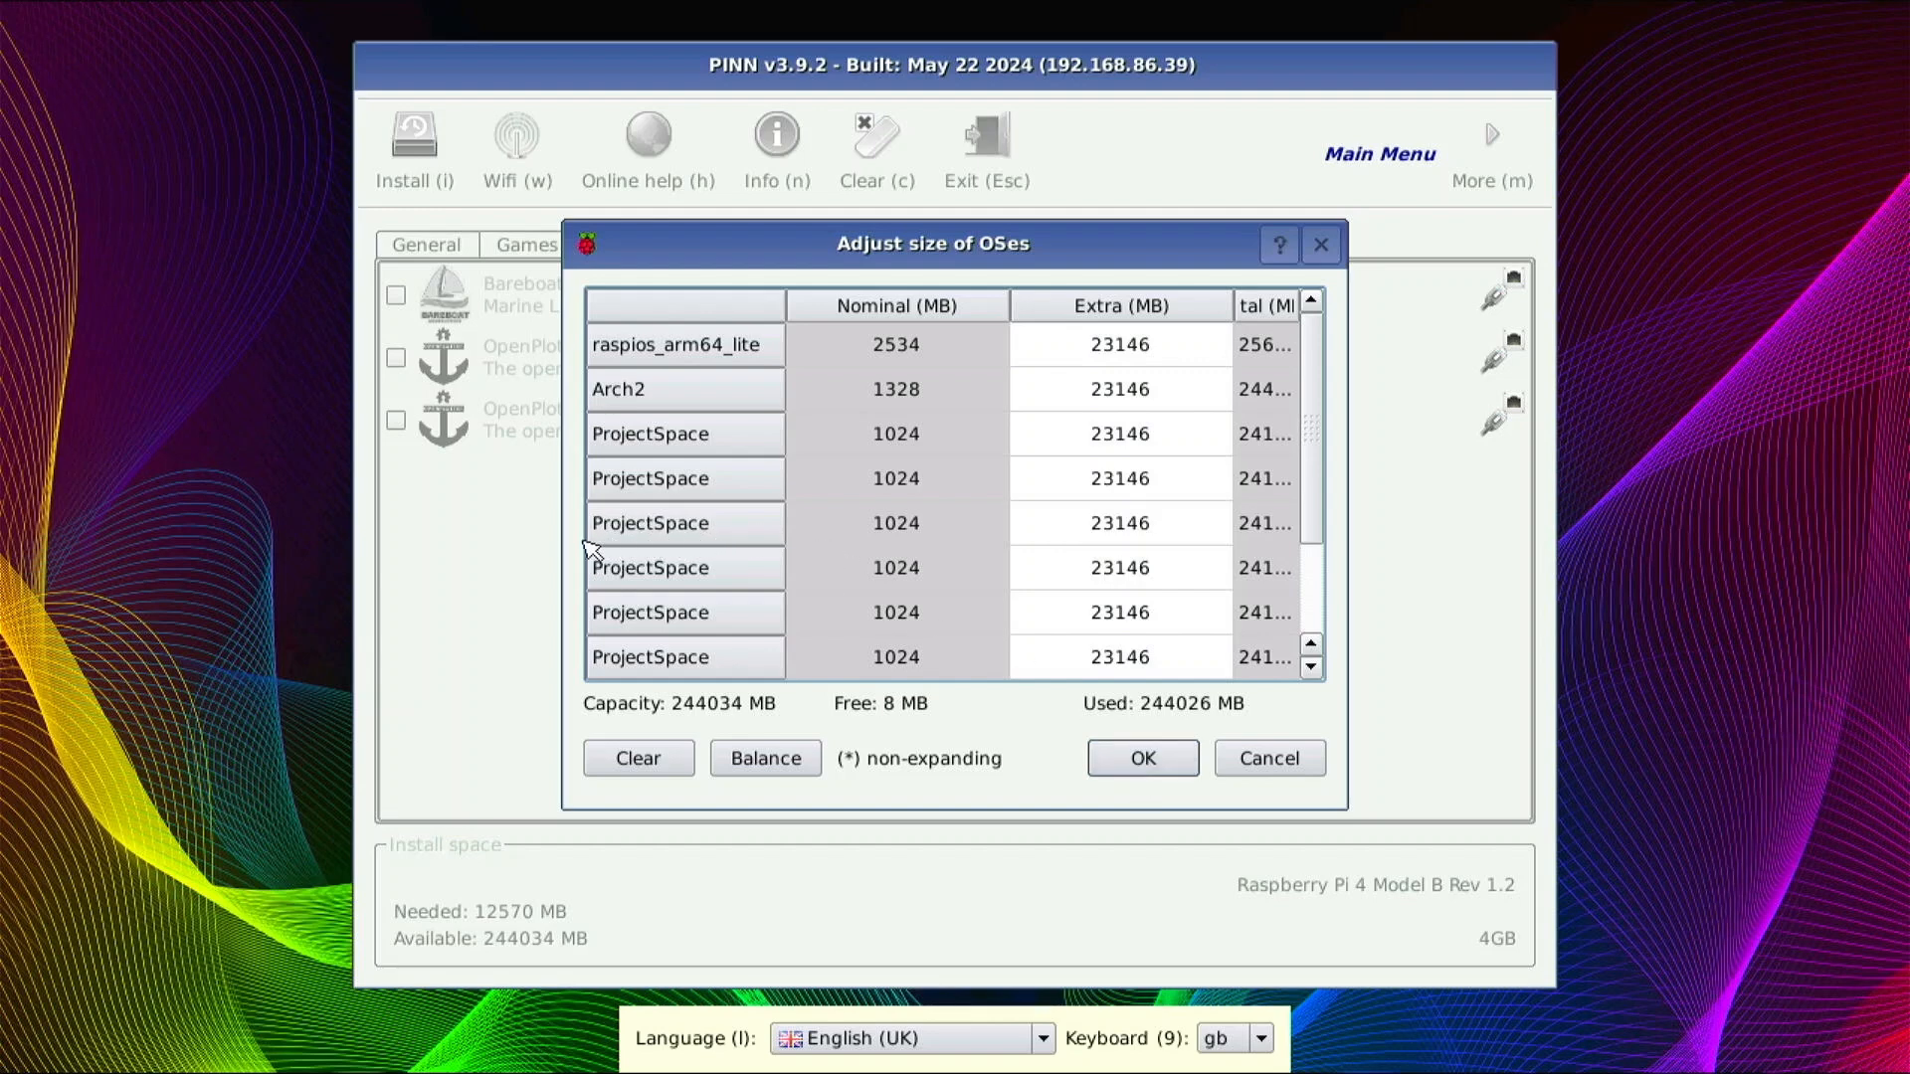
pyautogui.click(1140, 758)
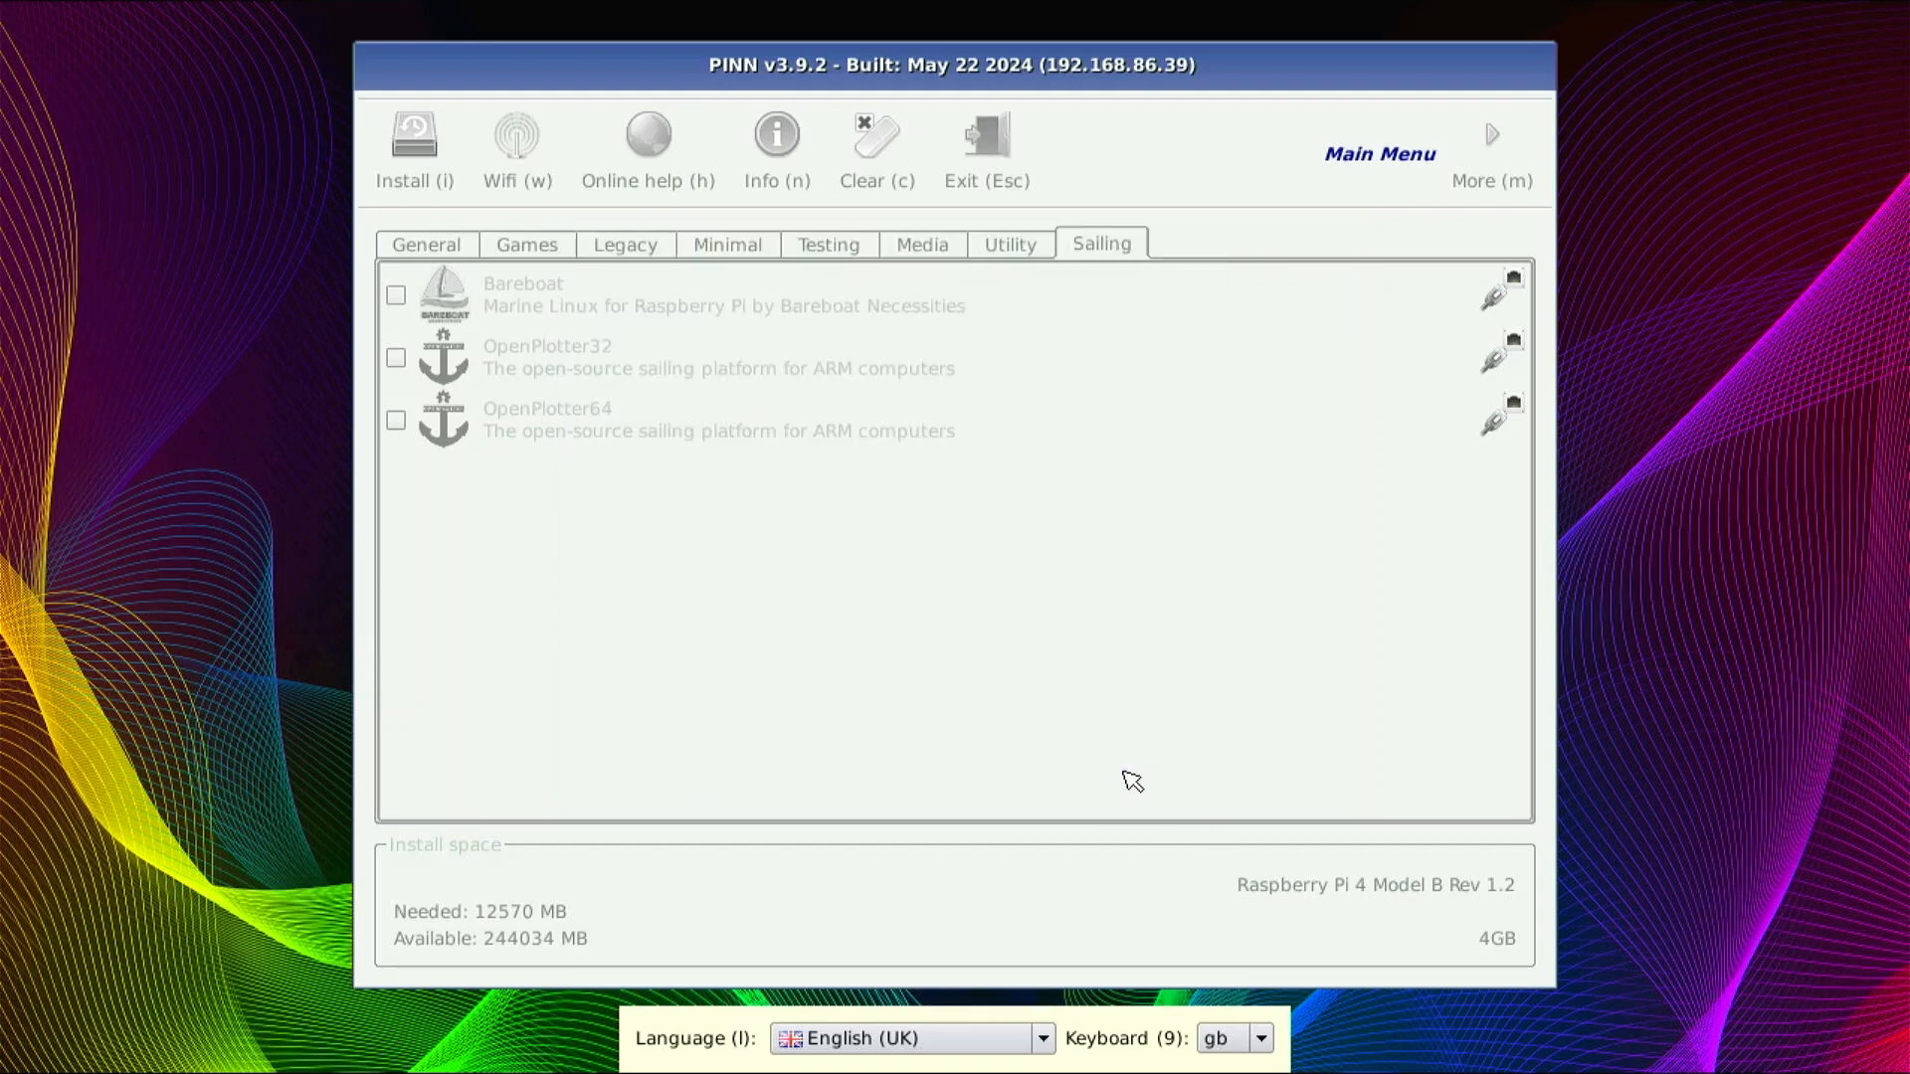
# - Confirm the install prompt and wait for 'OS(es) Installed Successfully'
pyautogui.click(413, 146)
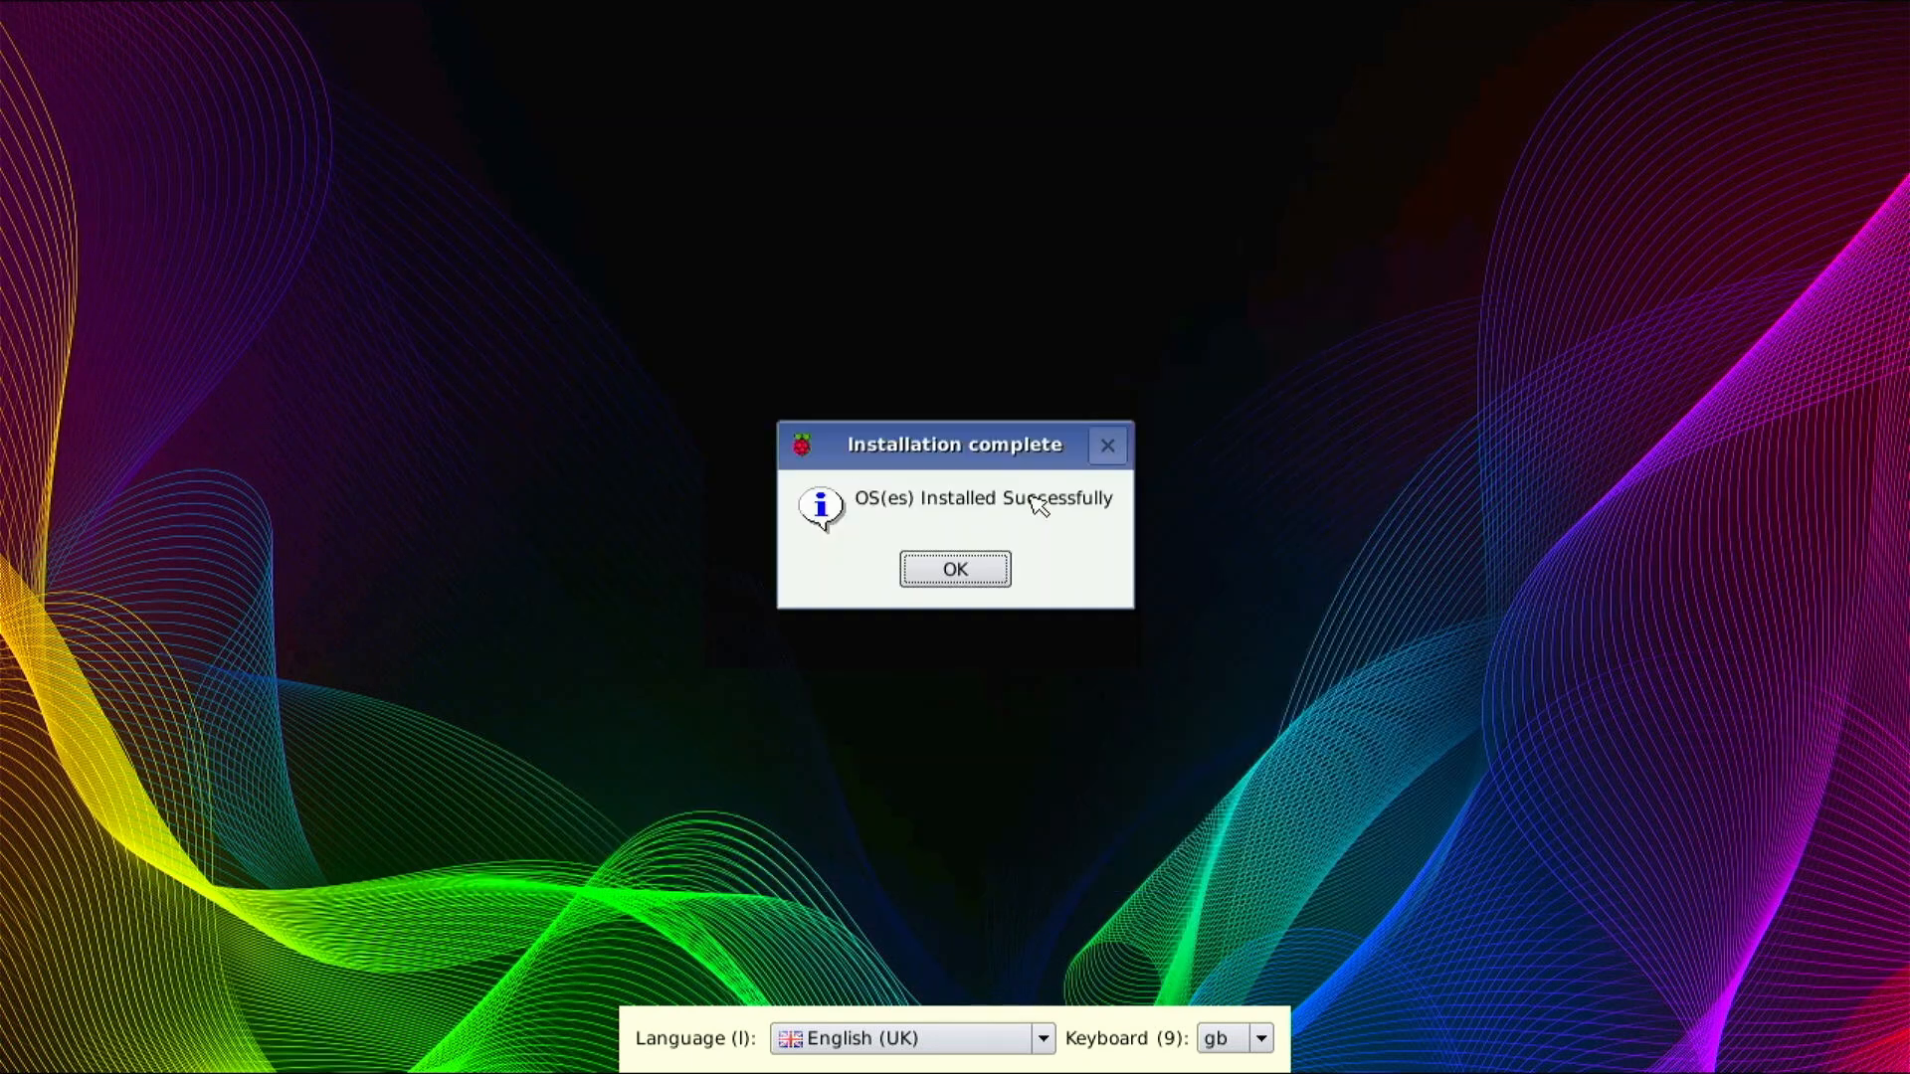
pyautogui.moveTo(832, 73)
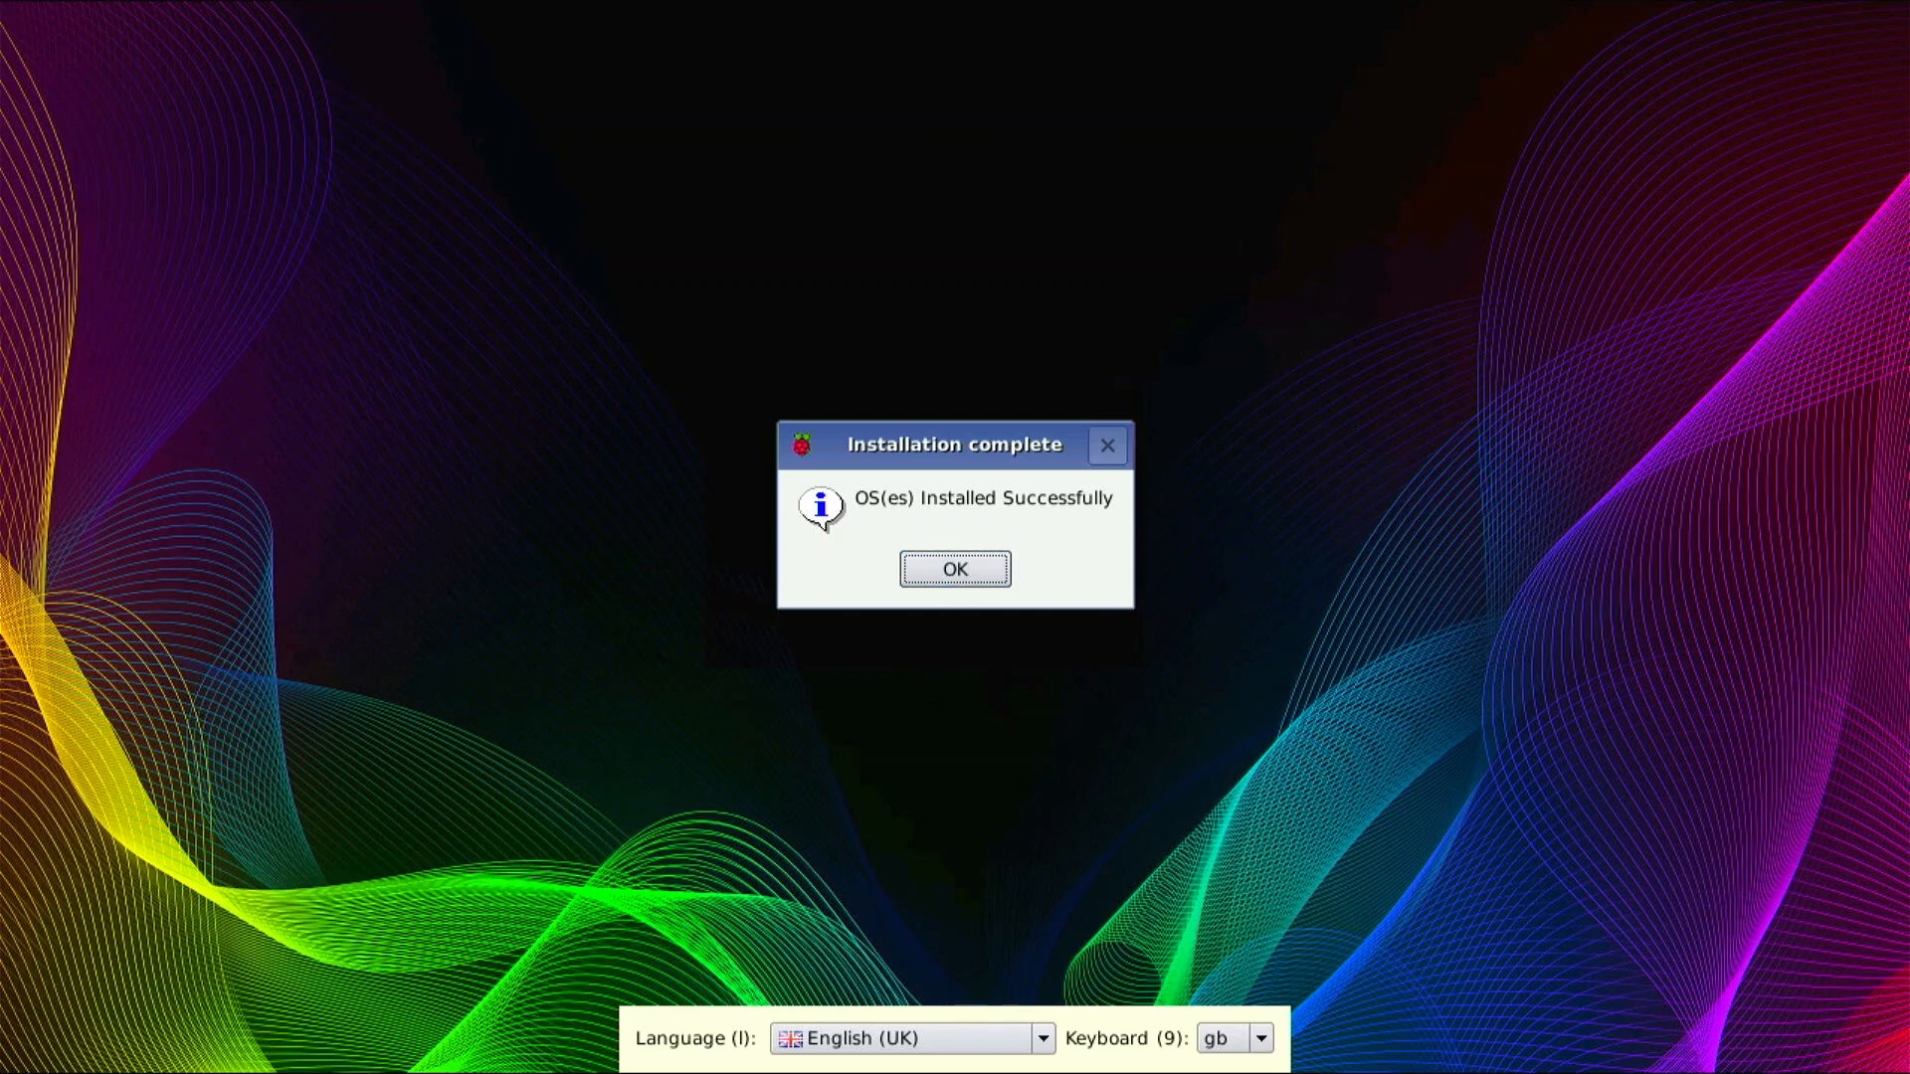
pyautogui.moveTo(335, 748)
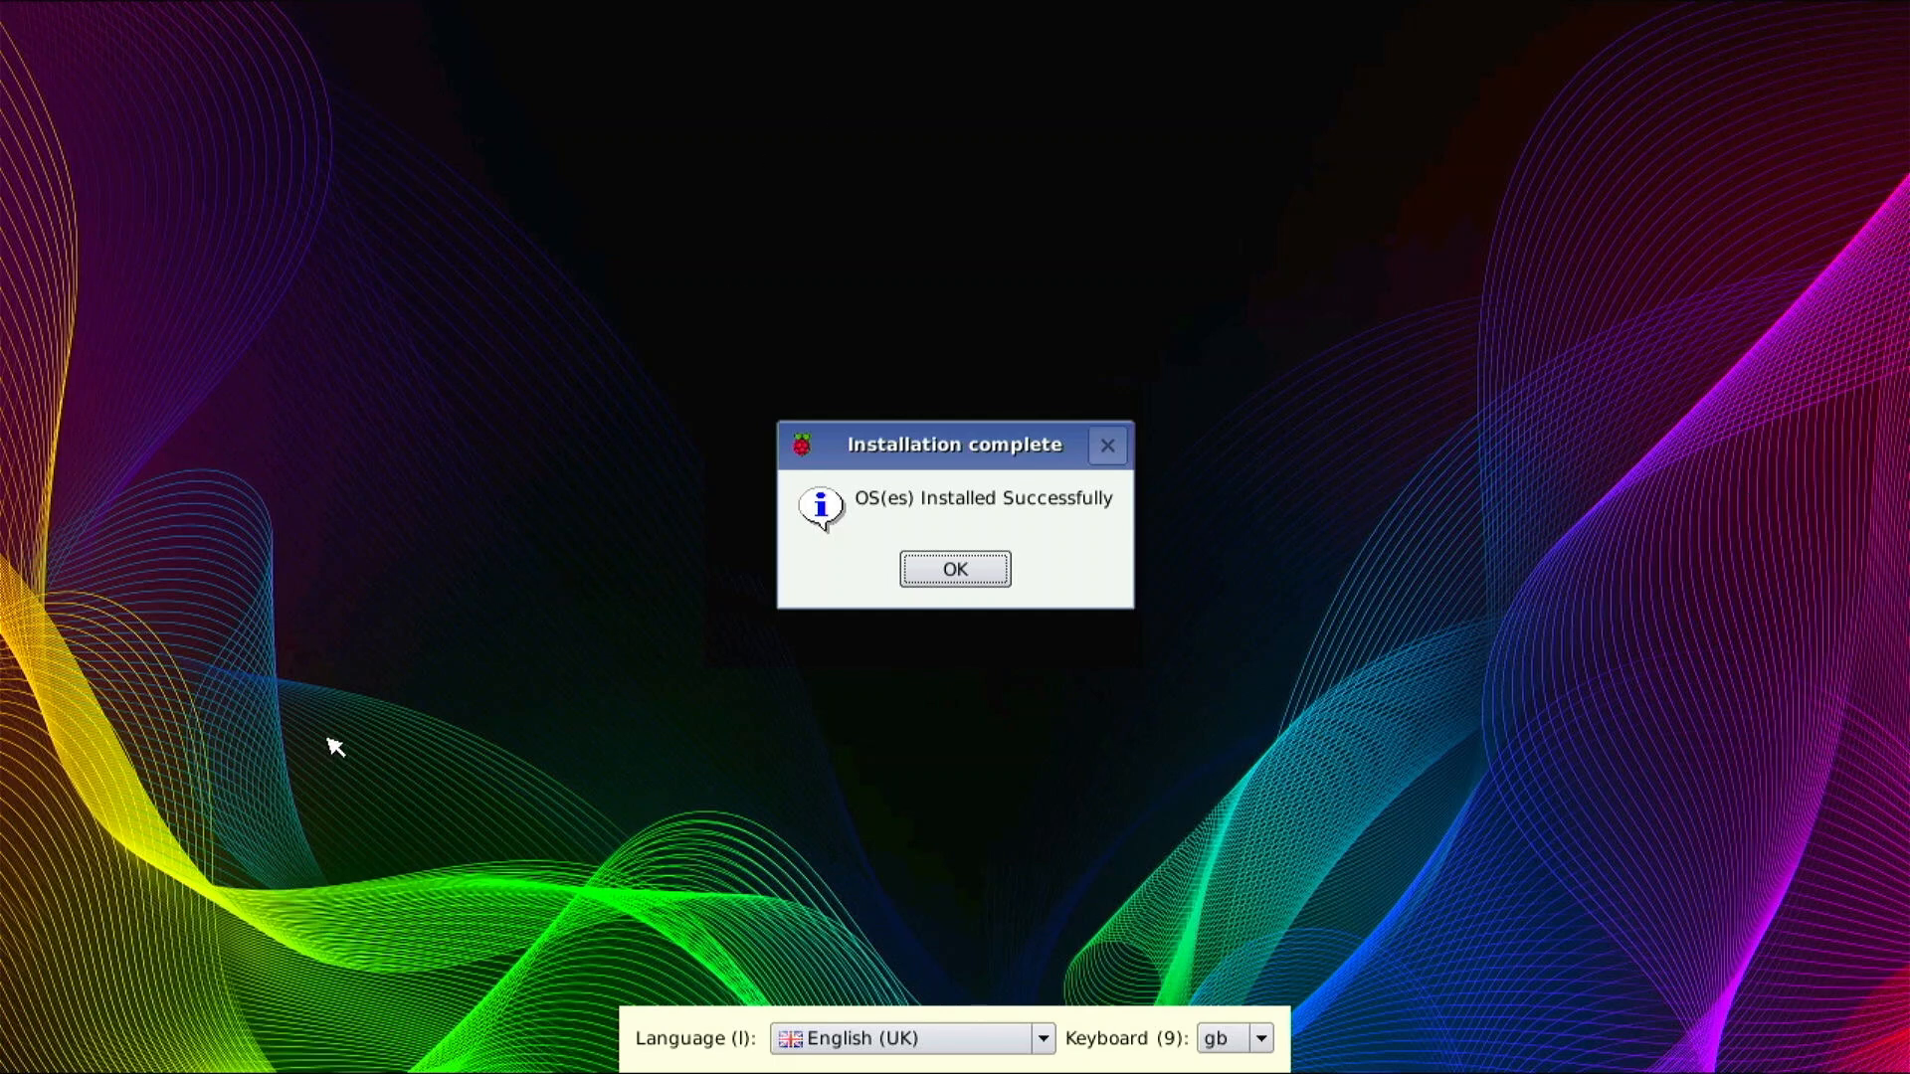
pyautogui.moveTo(337, 740)
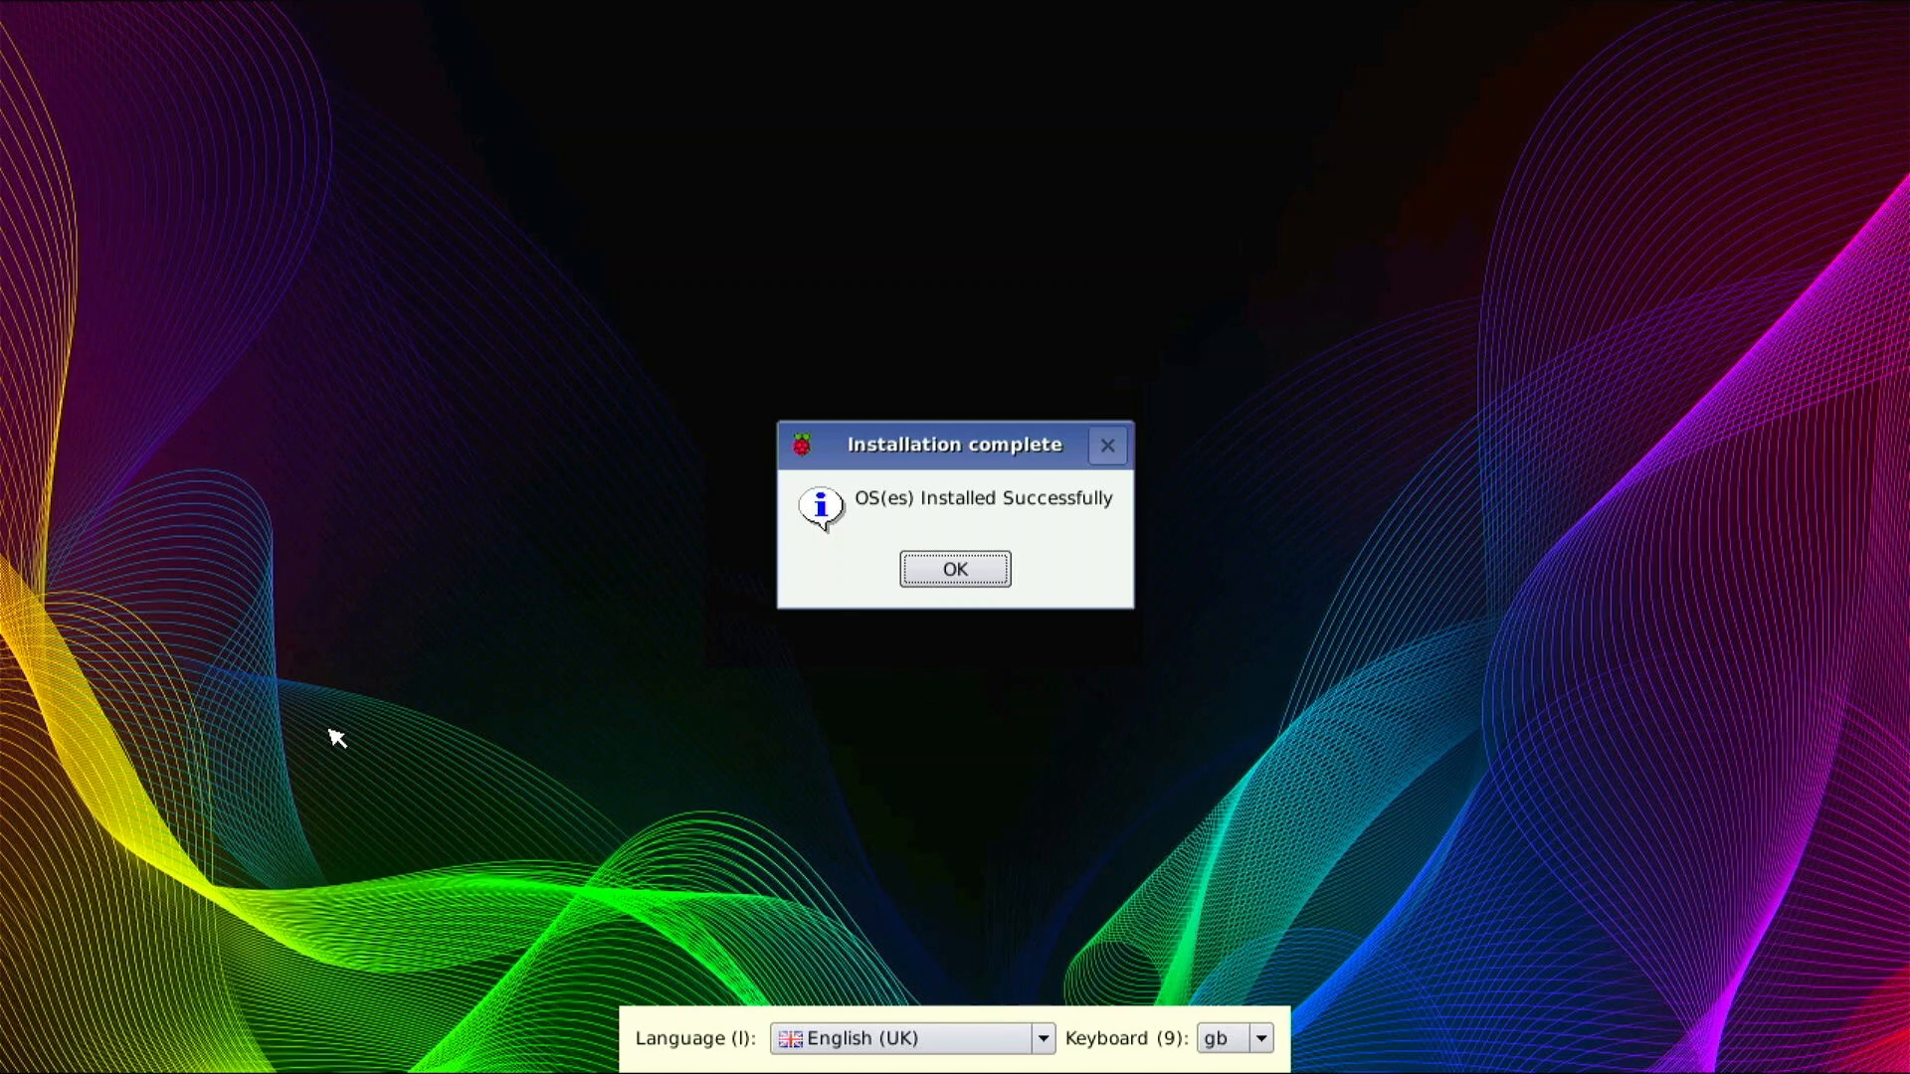
pyautogui.moveTo(1087, 359)
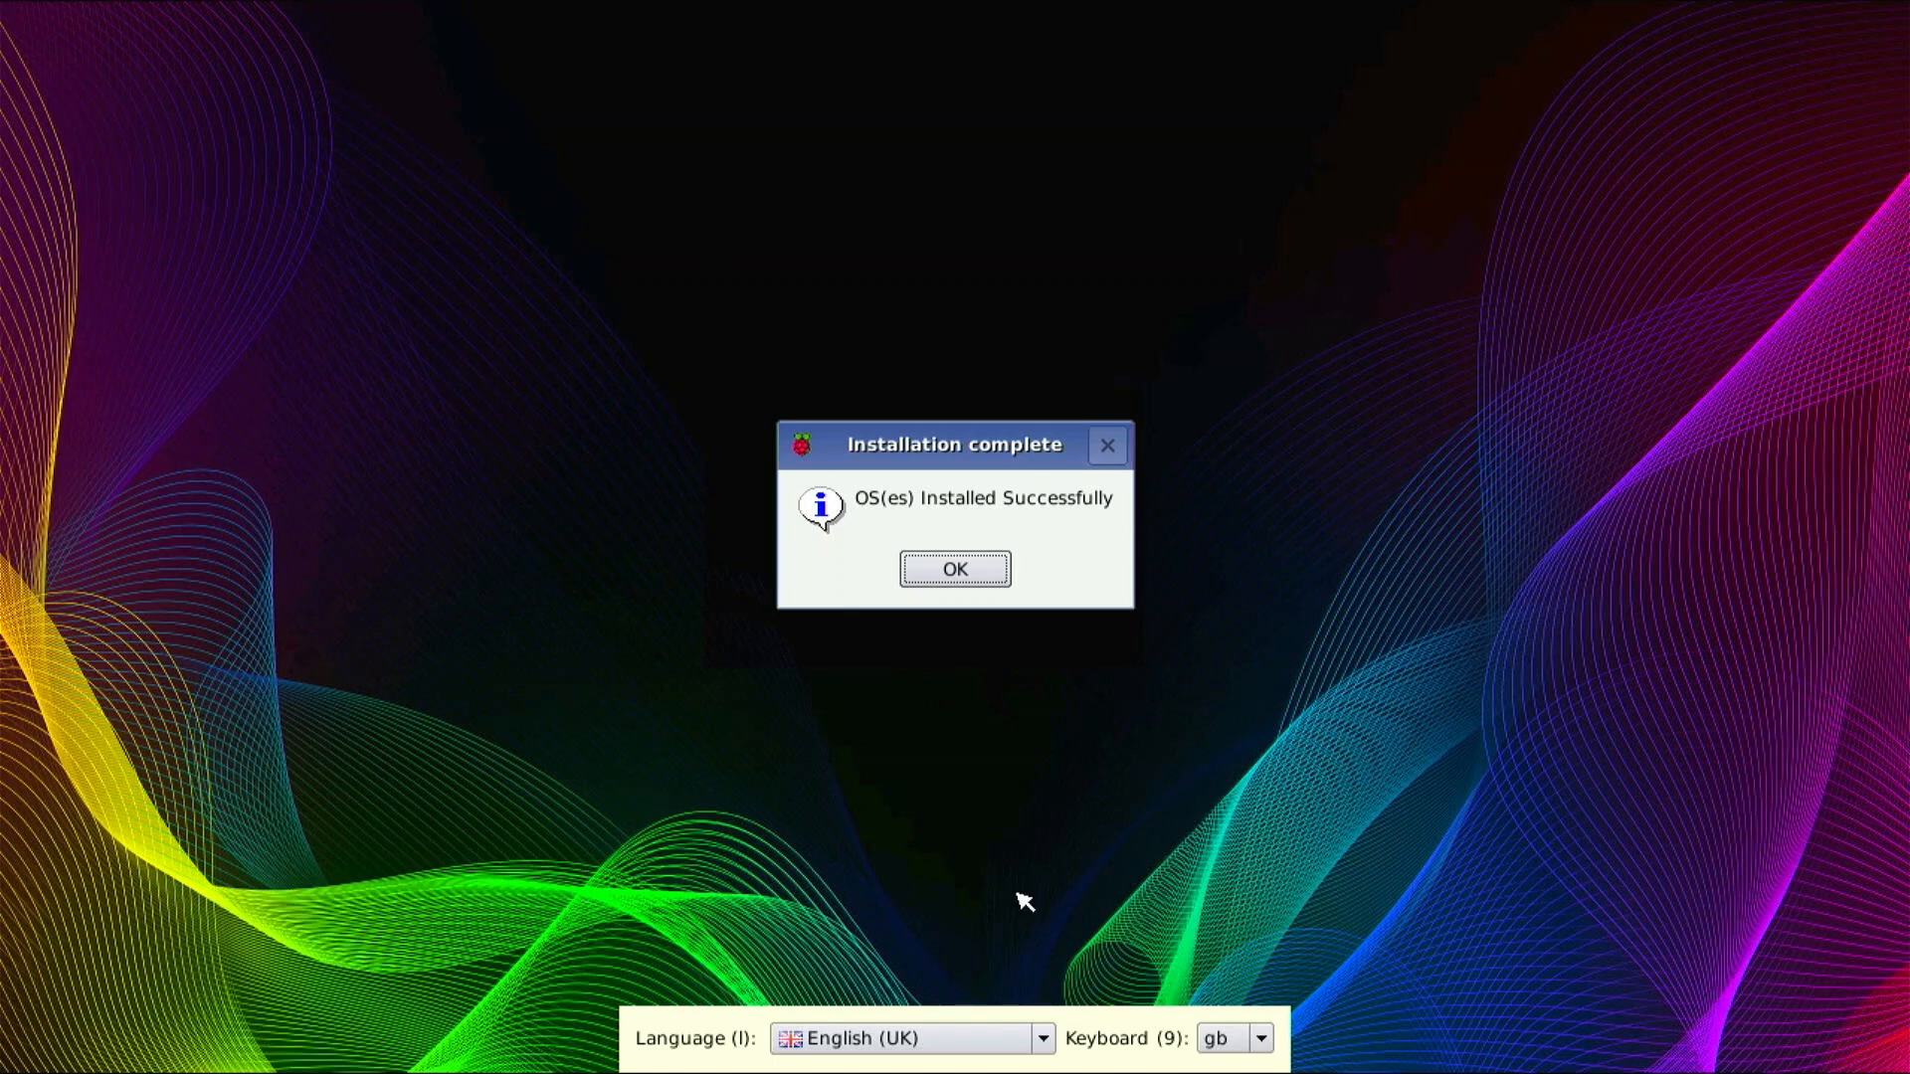
pyautogui.moveTo(1705, 494)
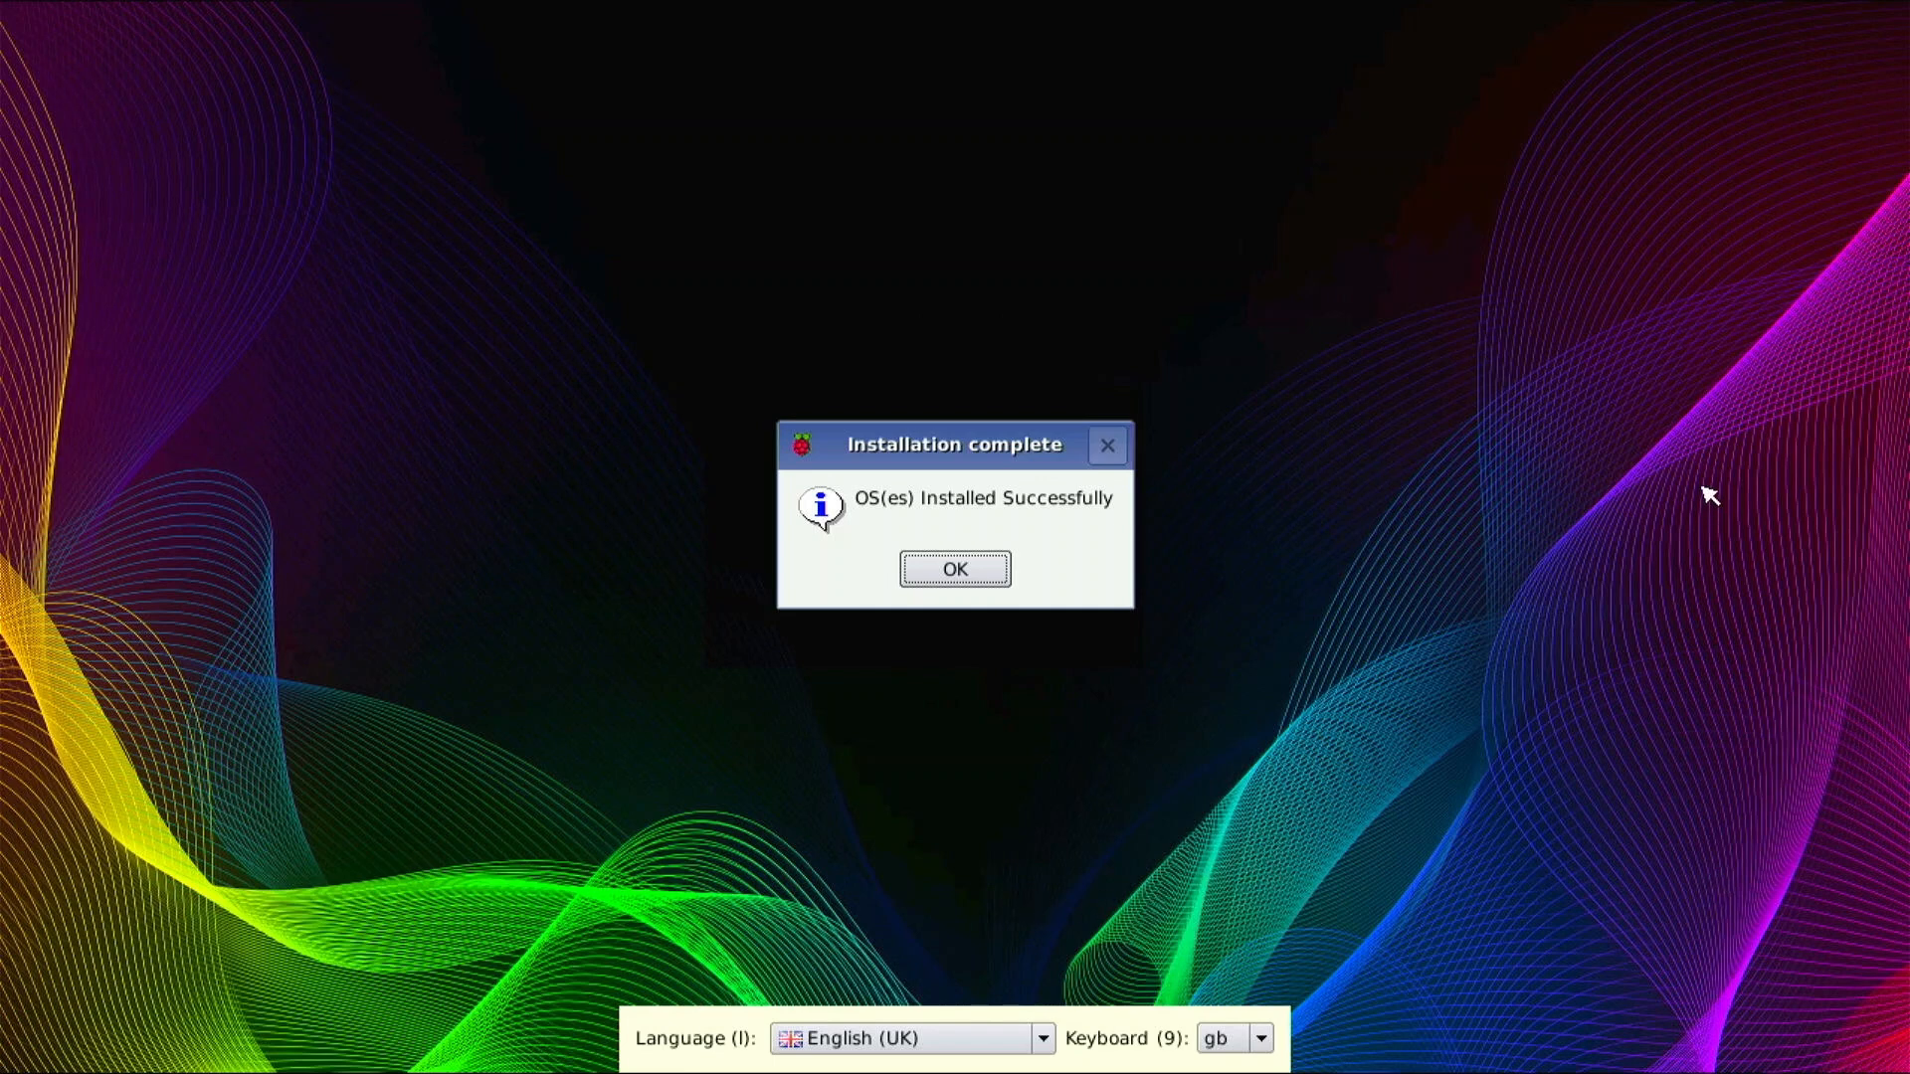
pyautogui.moveTo(938, 606)
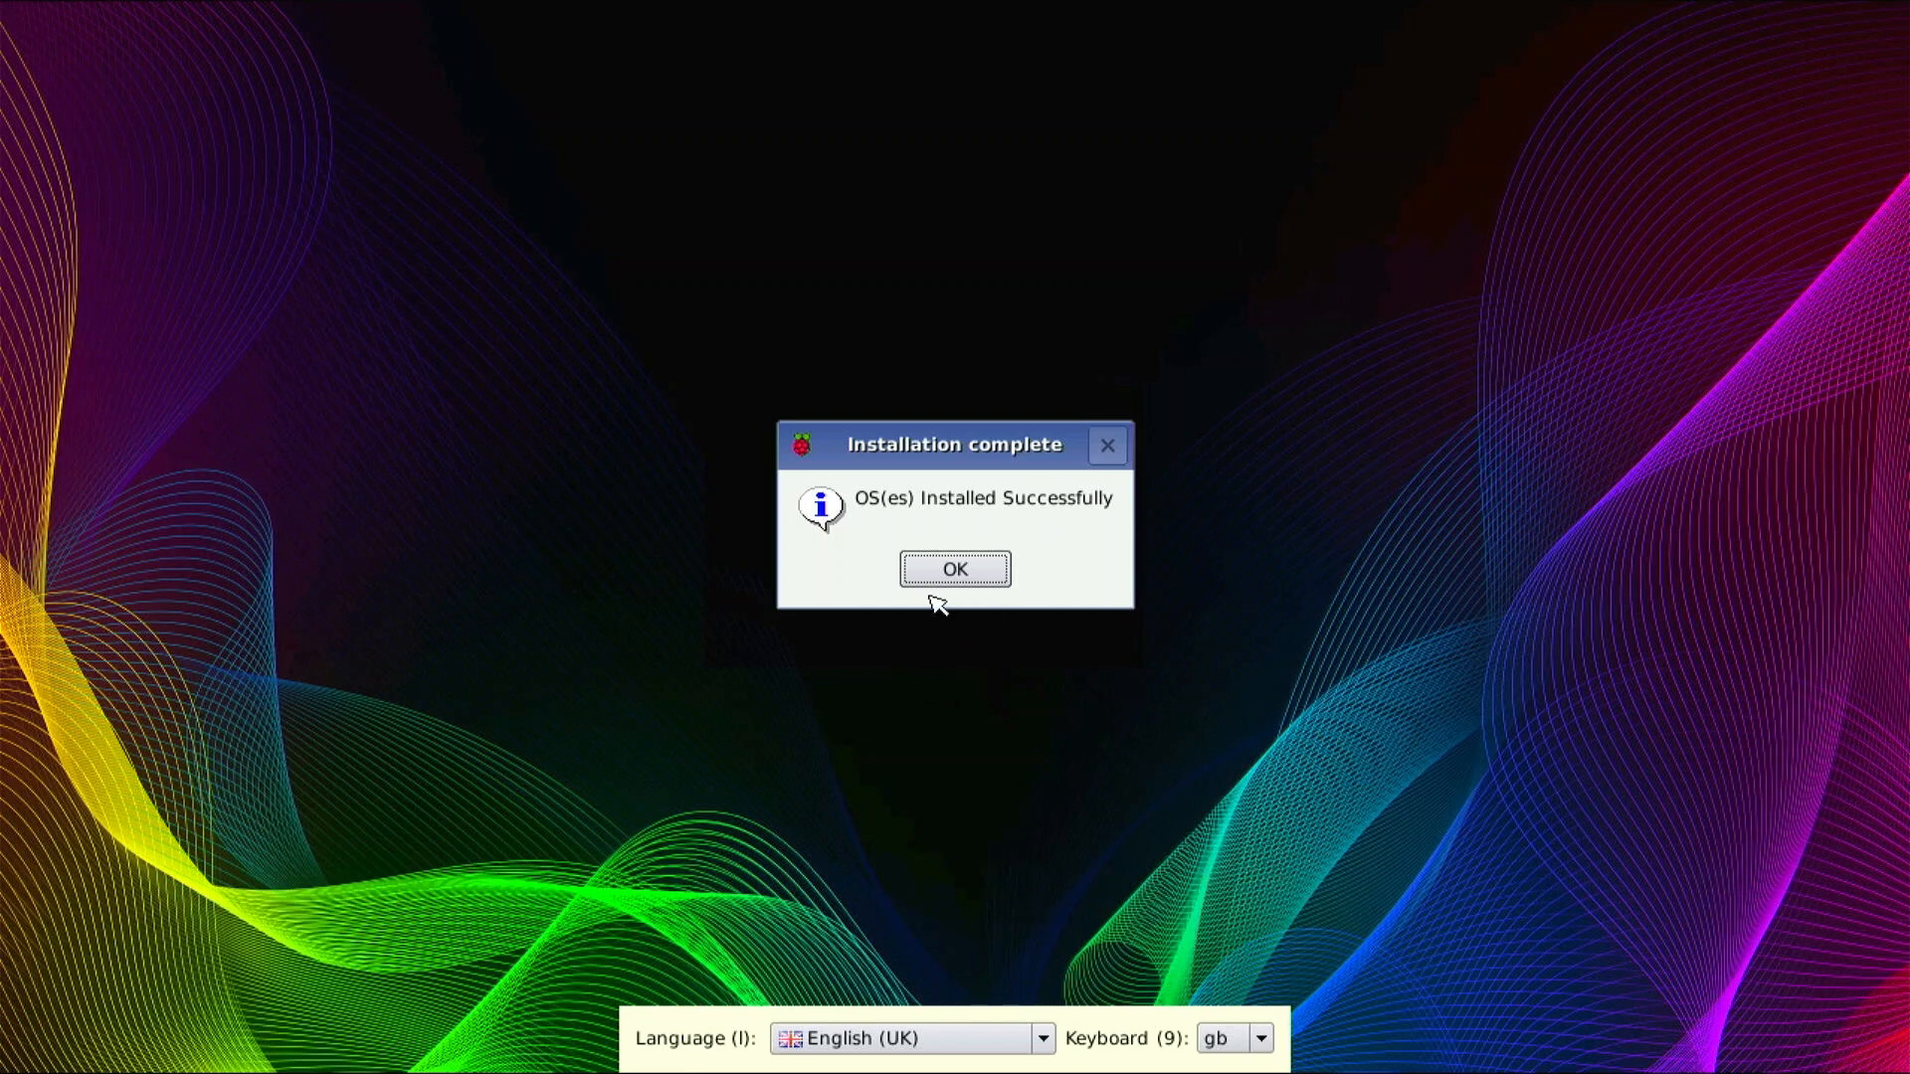
# - Acknowledge Installation complete and cancel the boot selector listing raspios_arm64_lite and Arch2
pyautogui.click(954, 569)
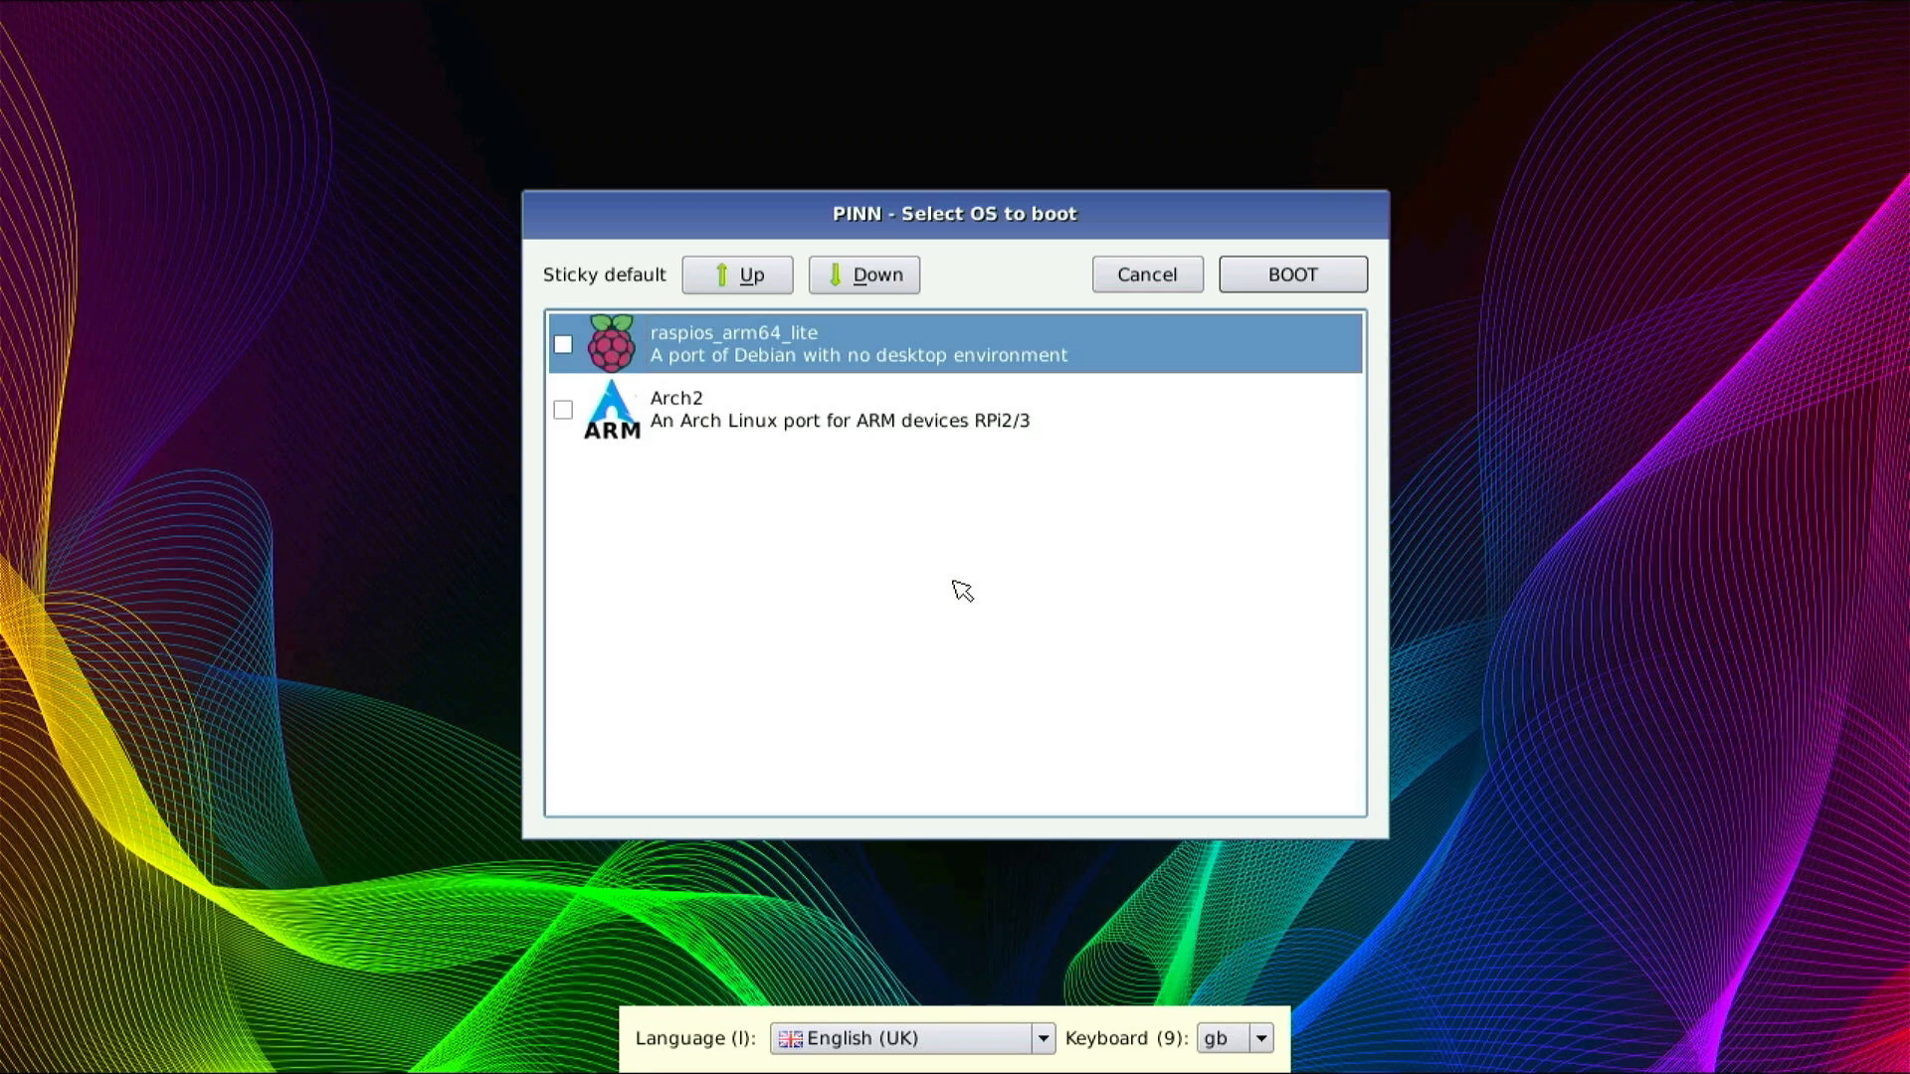
pyautogui.moveTo(814, 488)
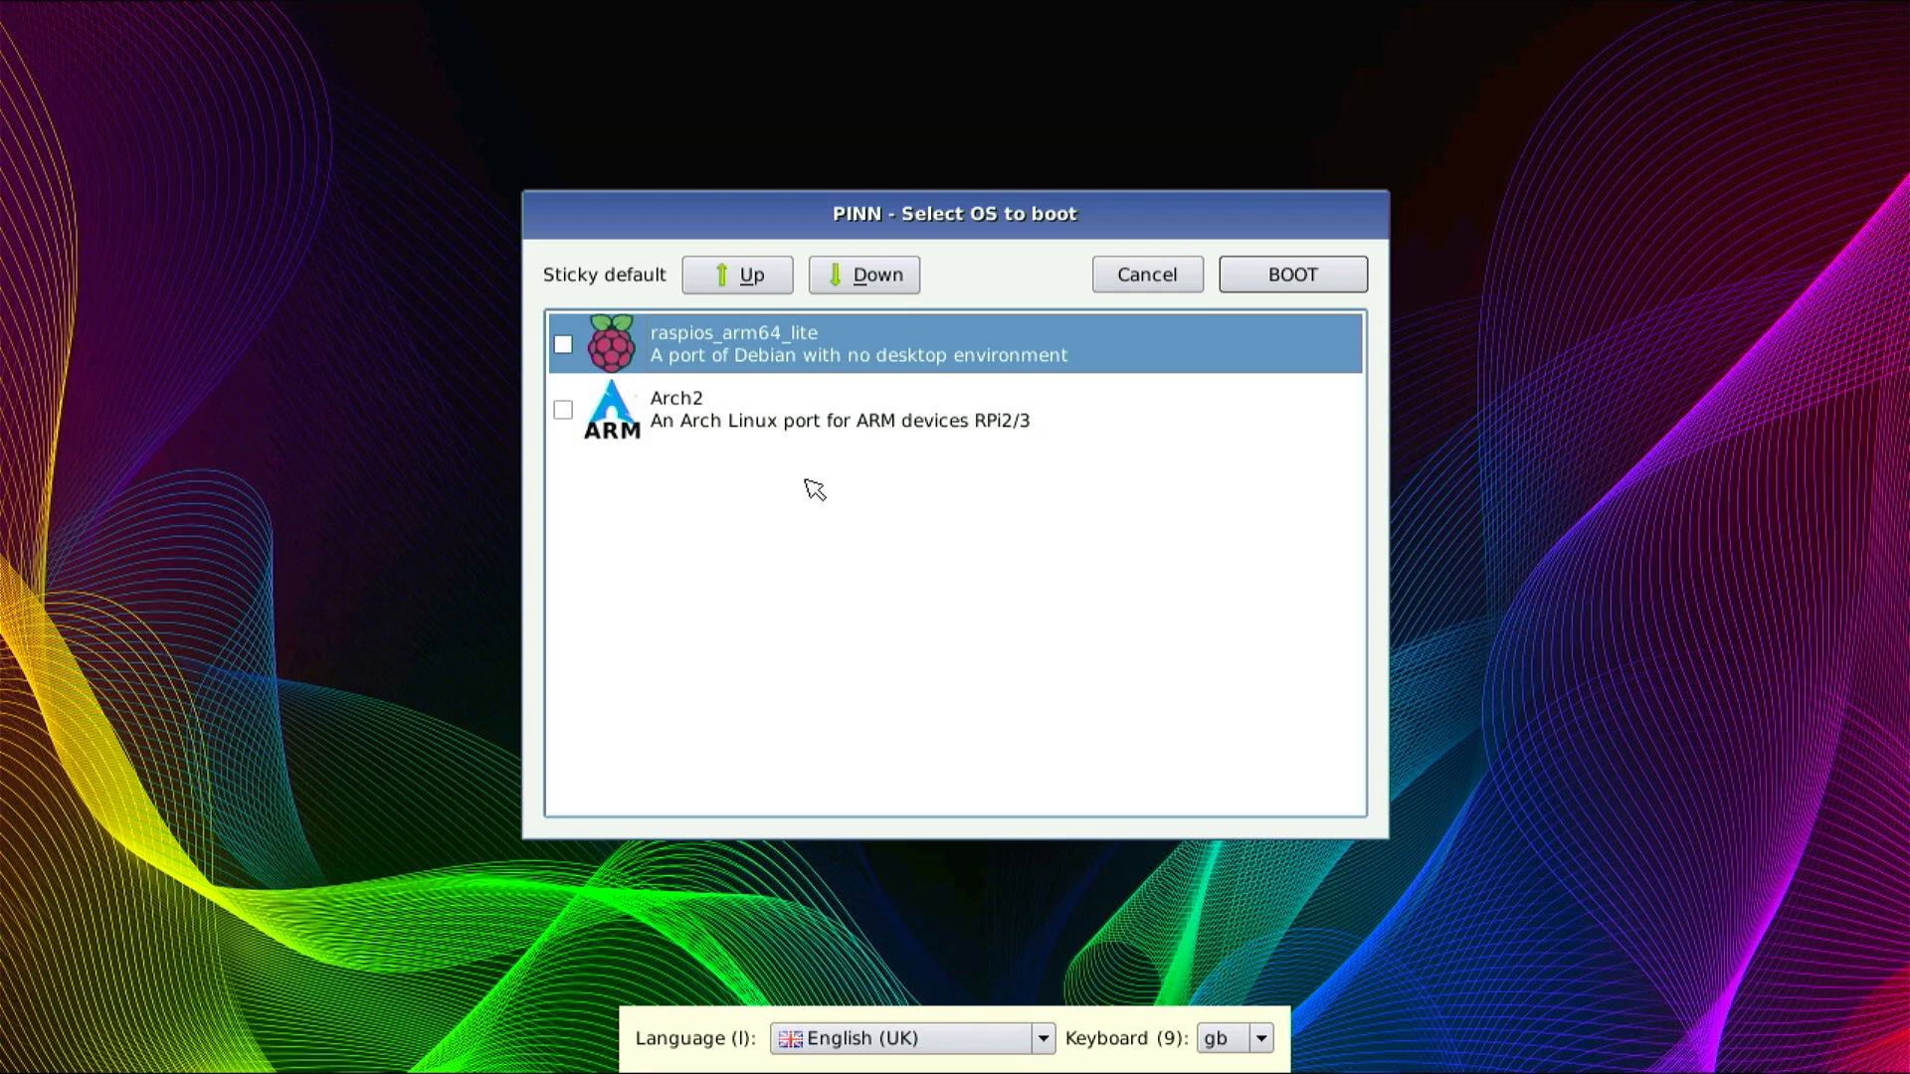
pyautogui.moveTo(956, 412)
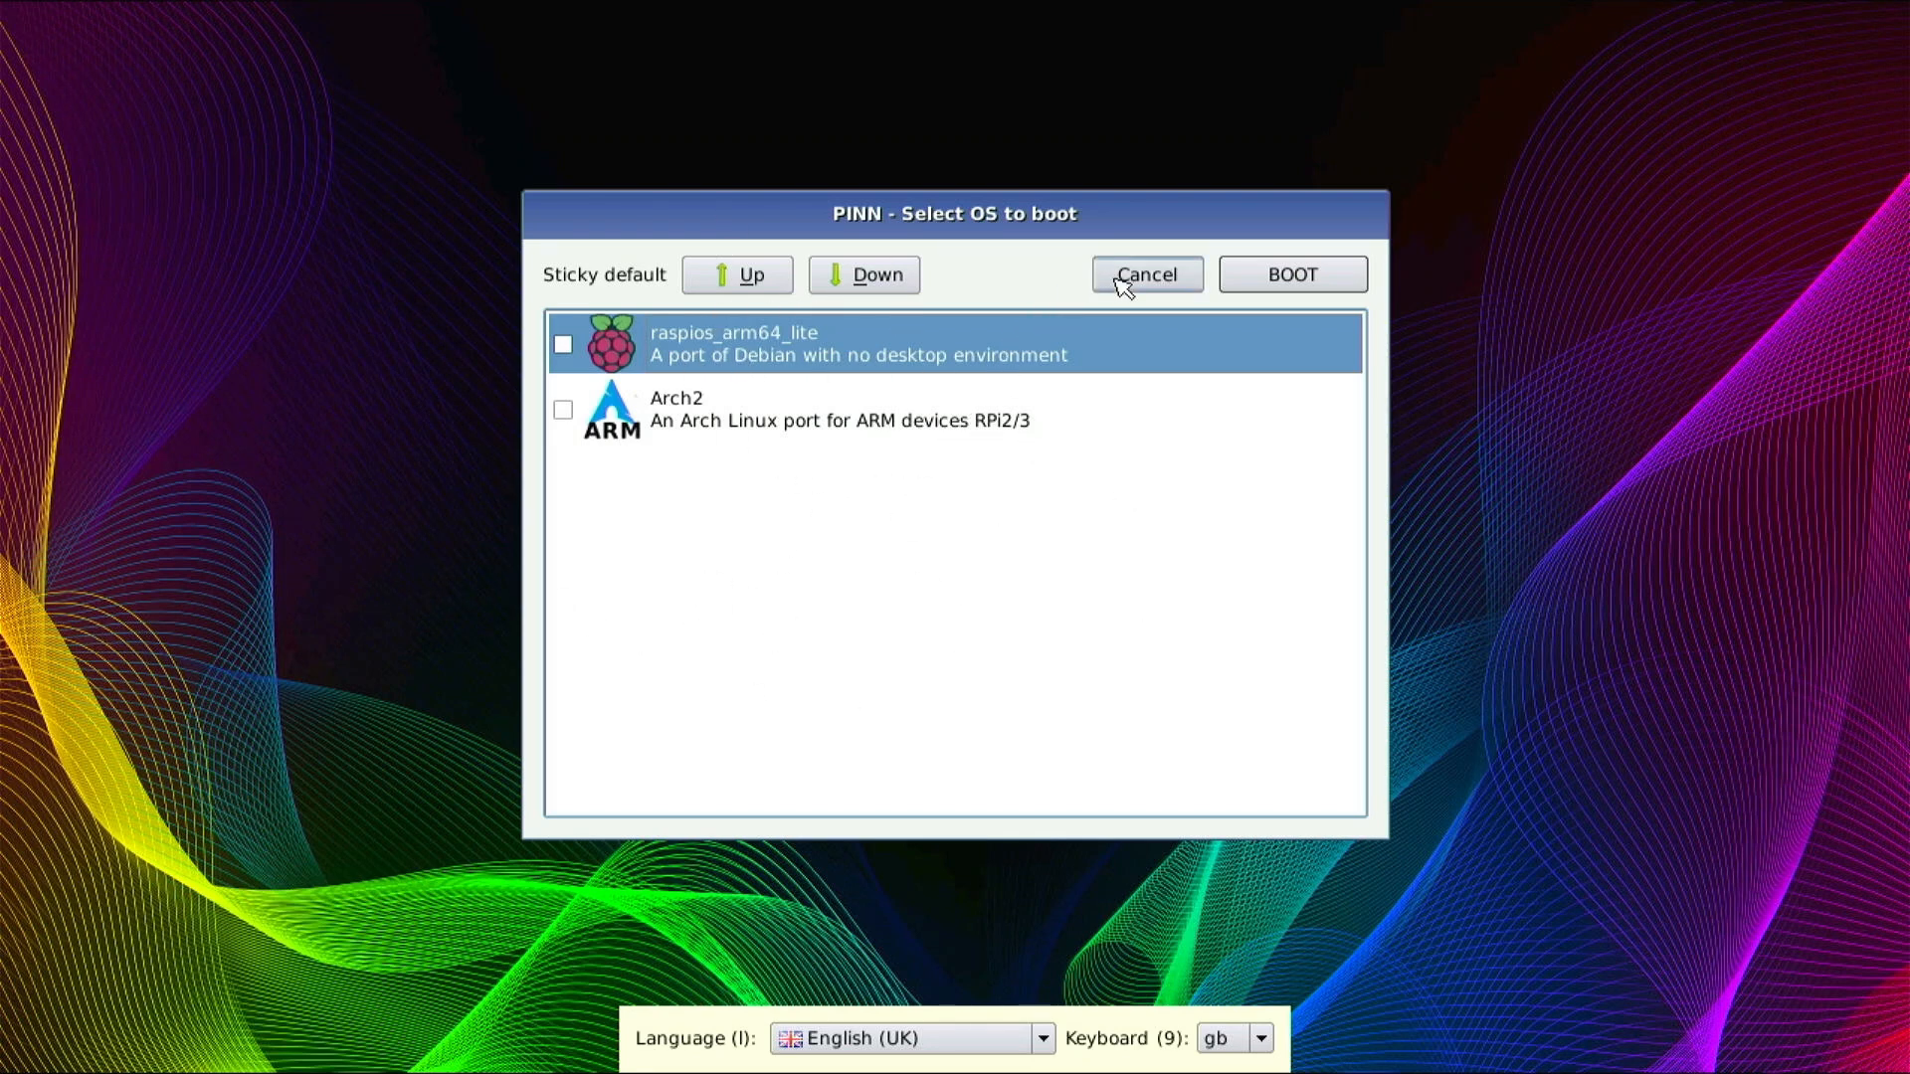
pyautogui.click(1144, 273)
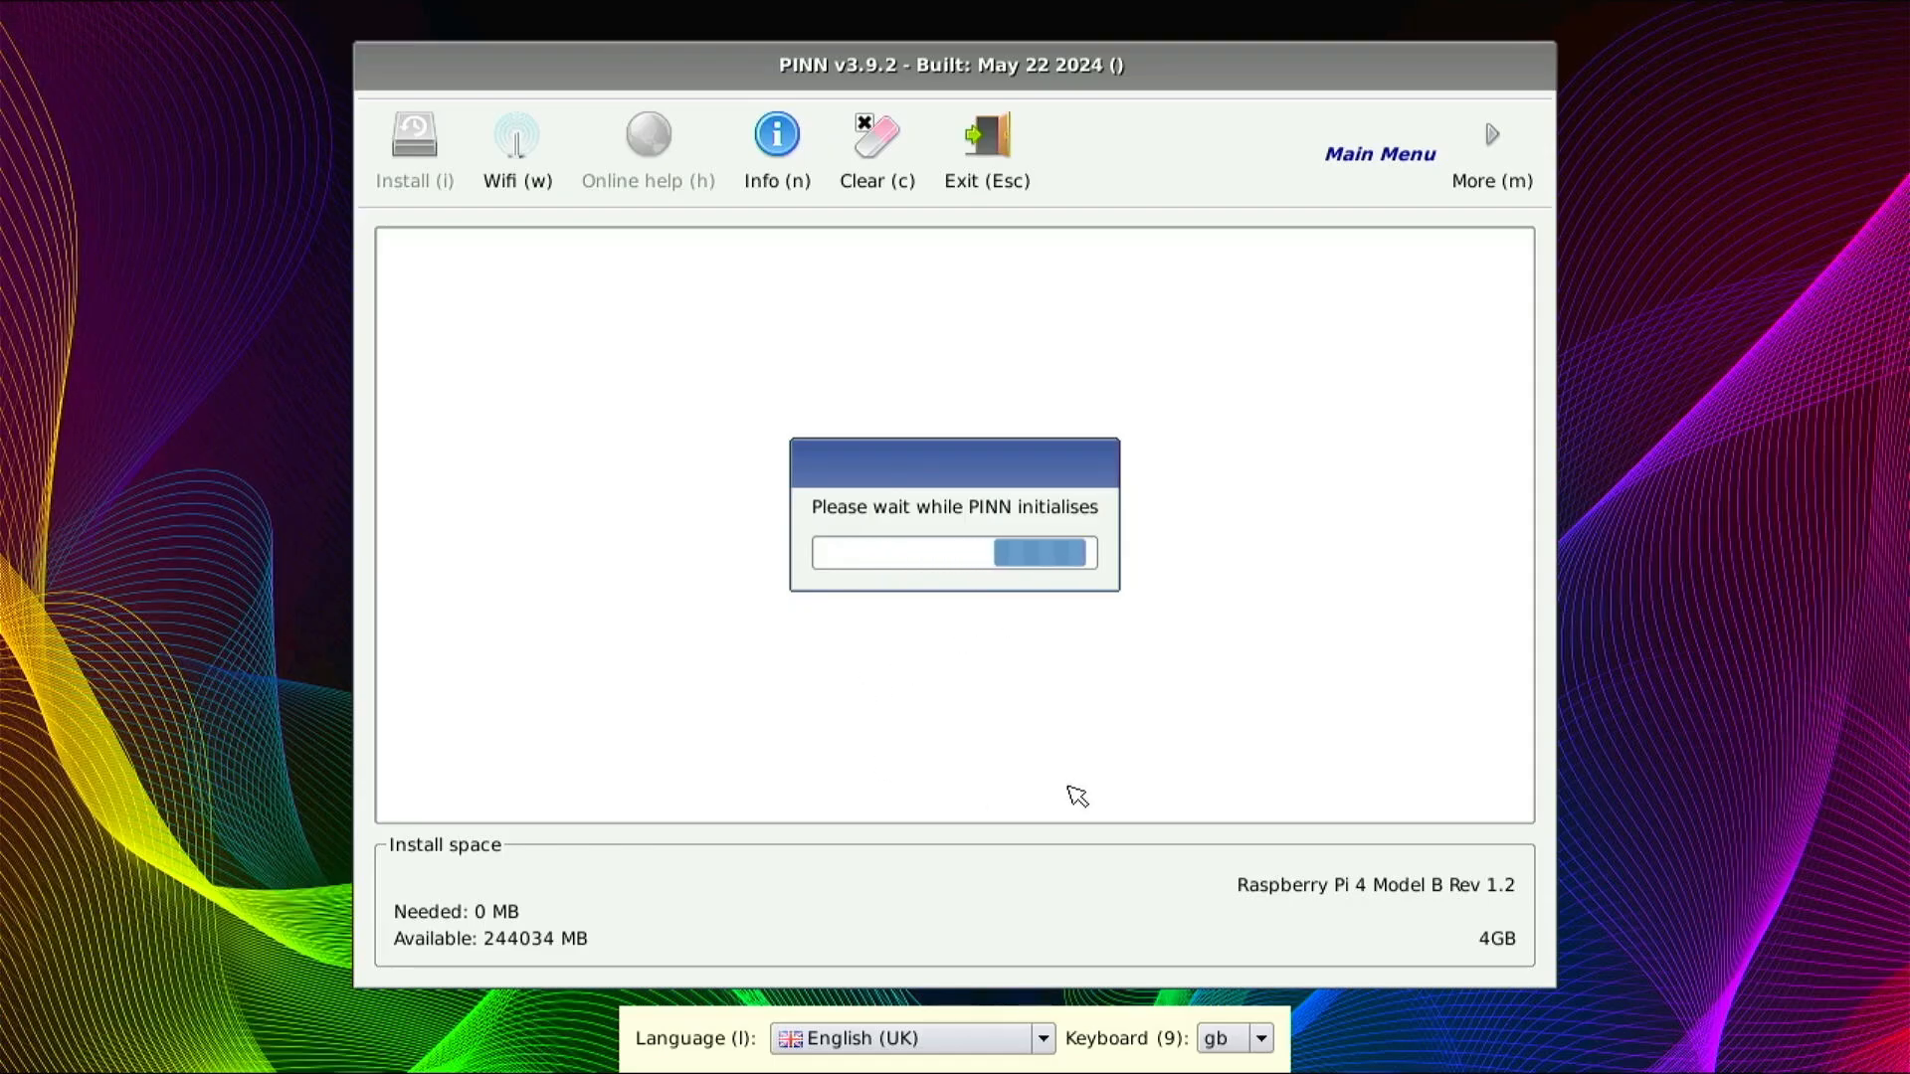
pyautogui.moveTo(1425, 690)
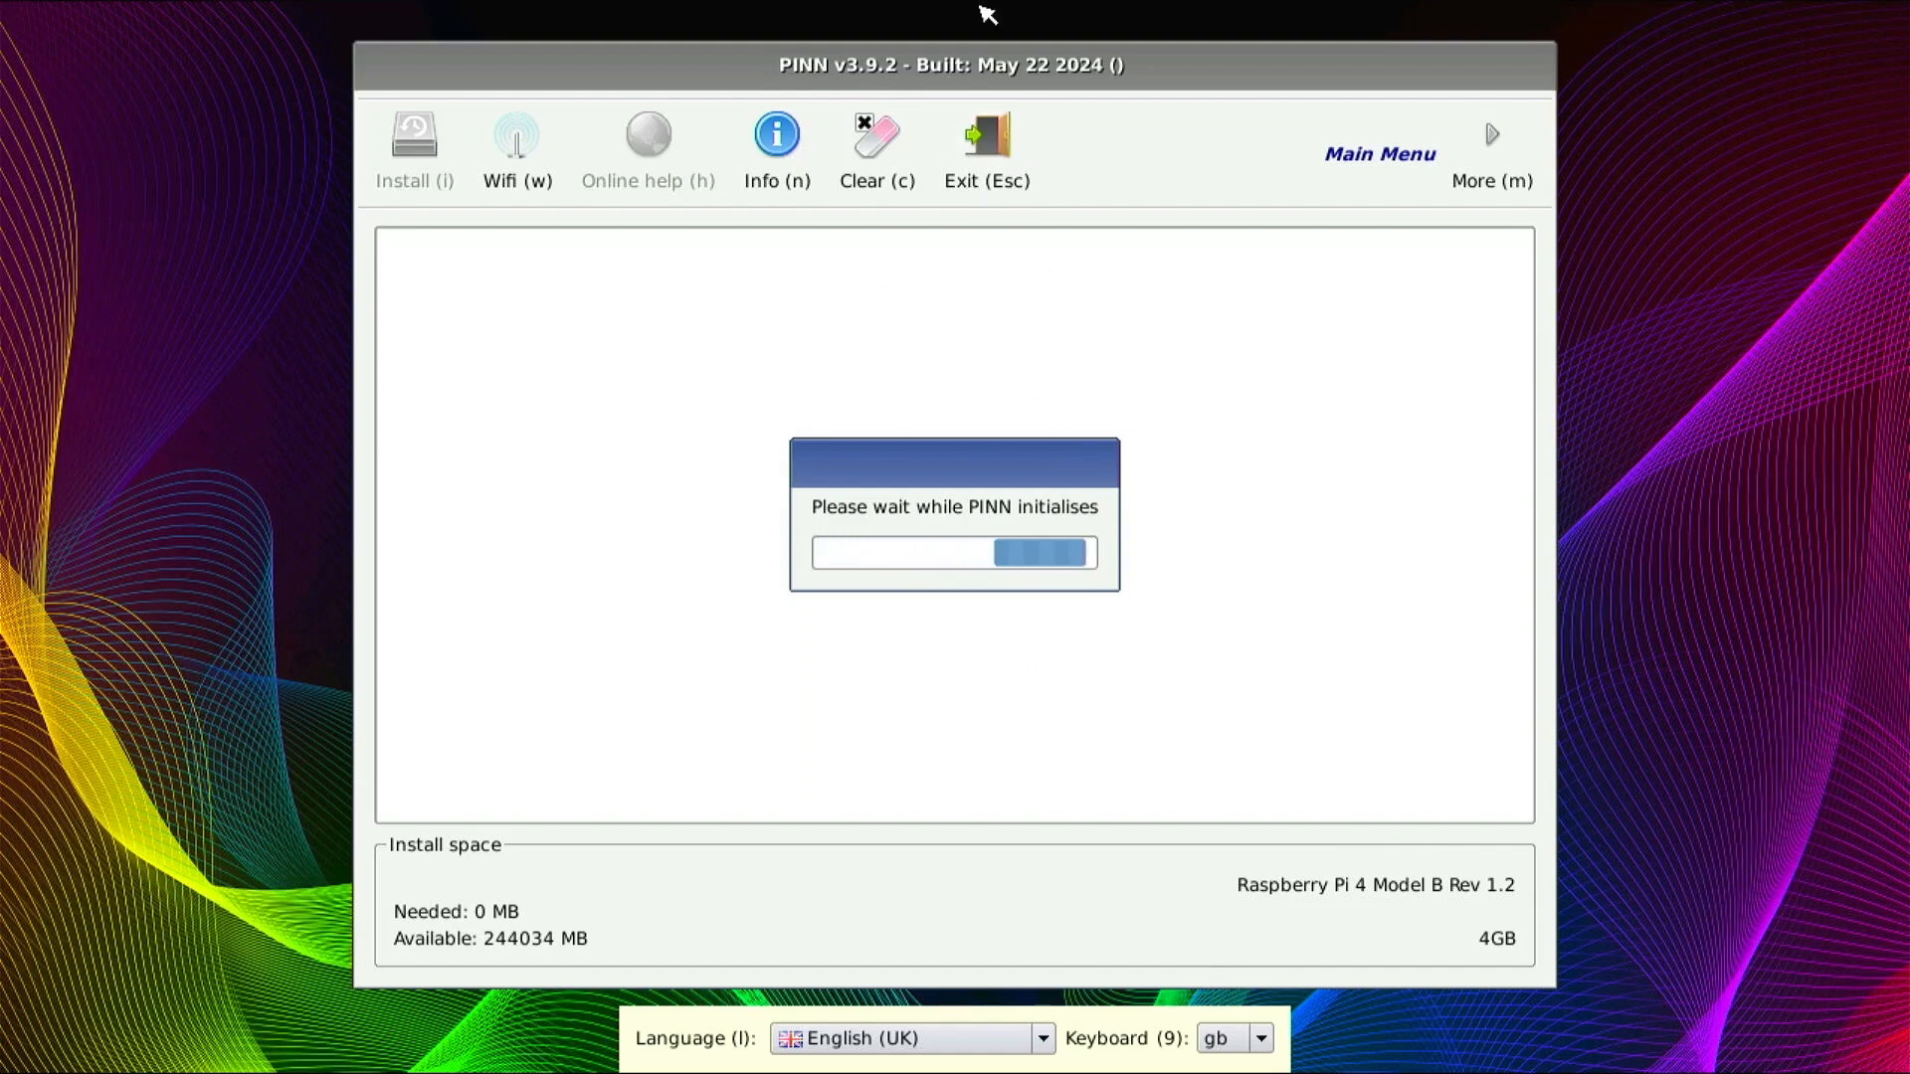
pyautogui.moveTo(778, 81)
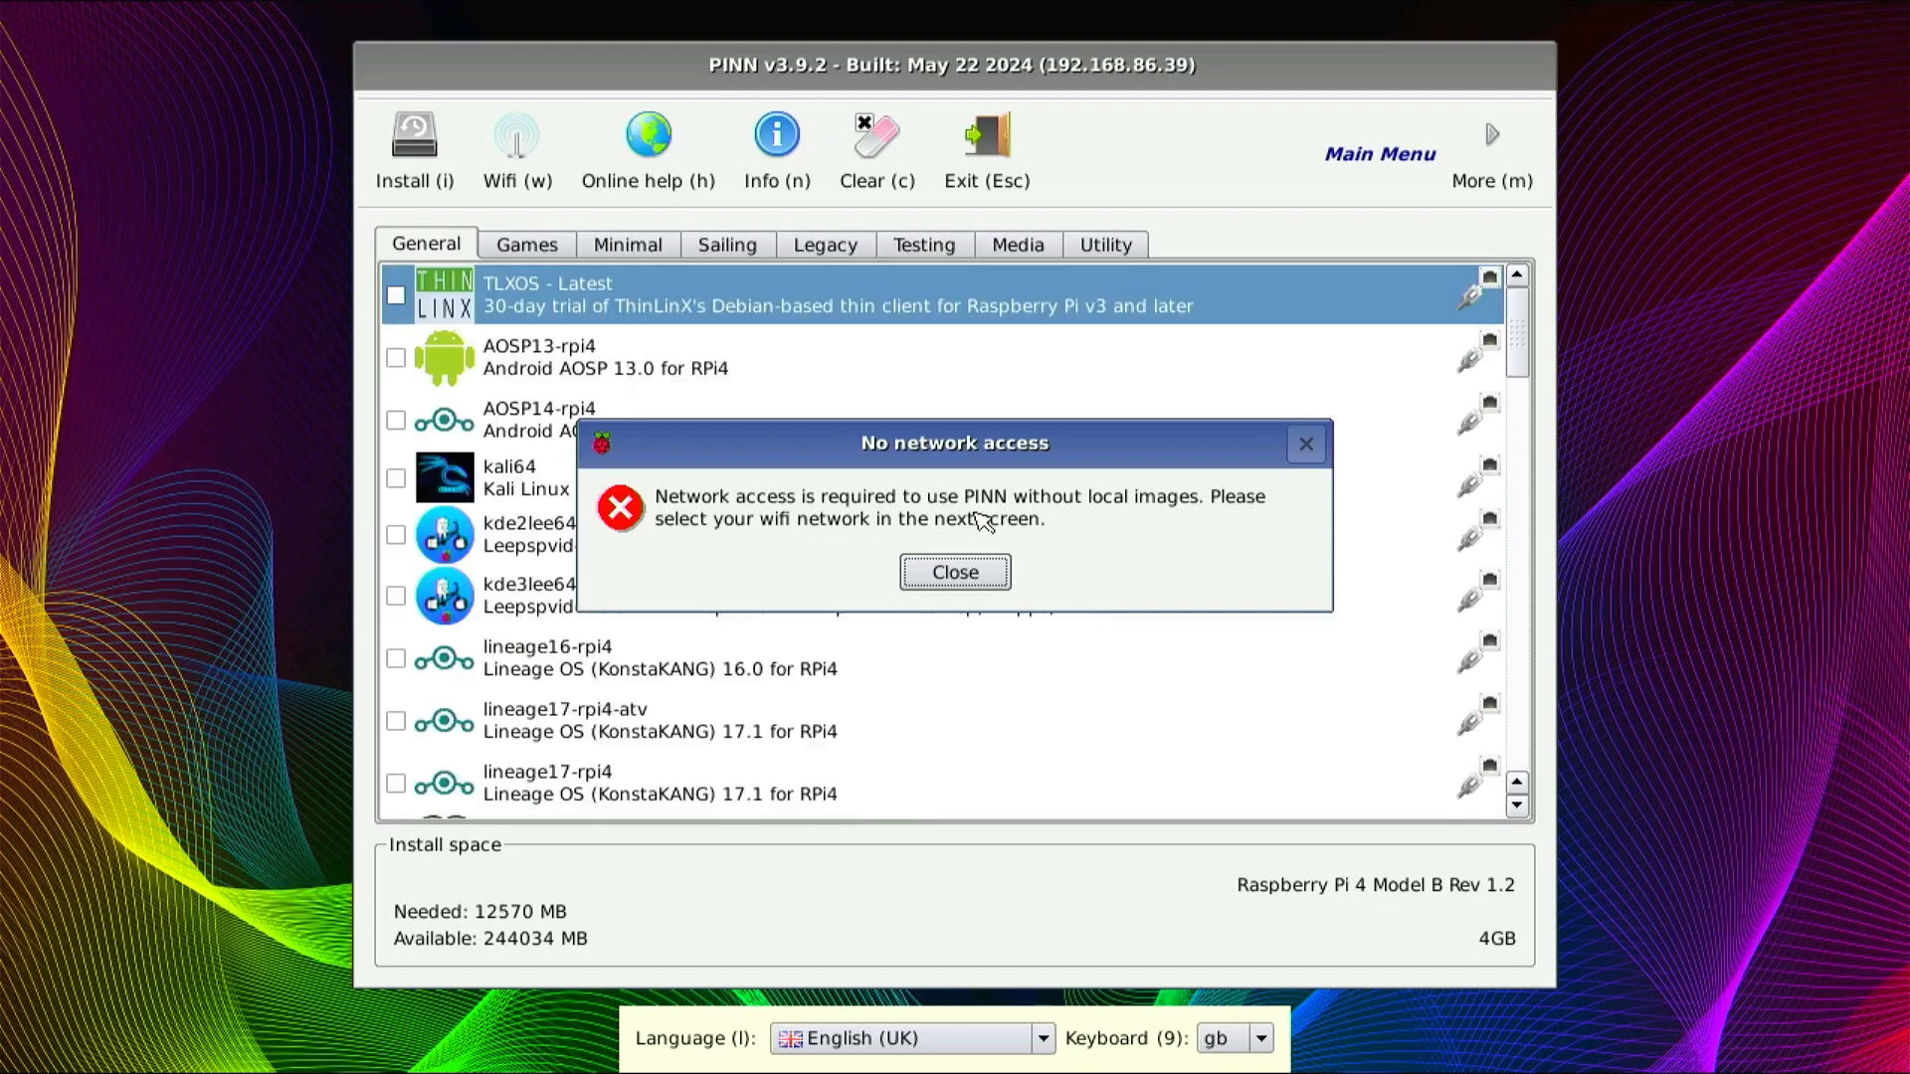
pyautogui.moveTo(890, 604)
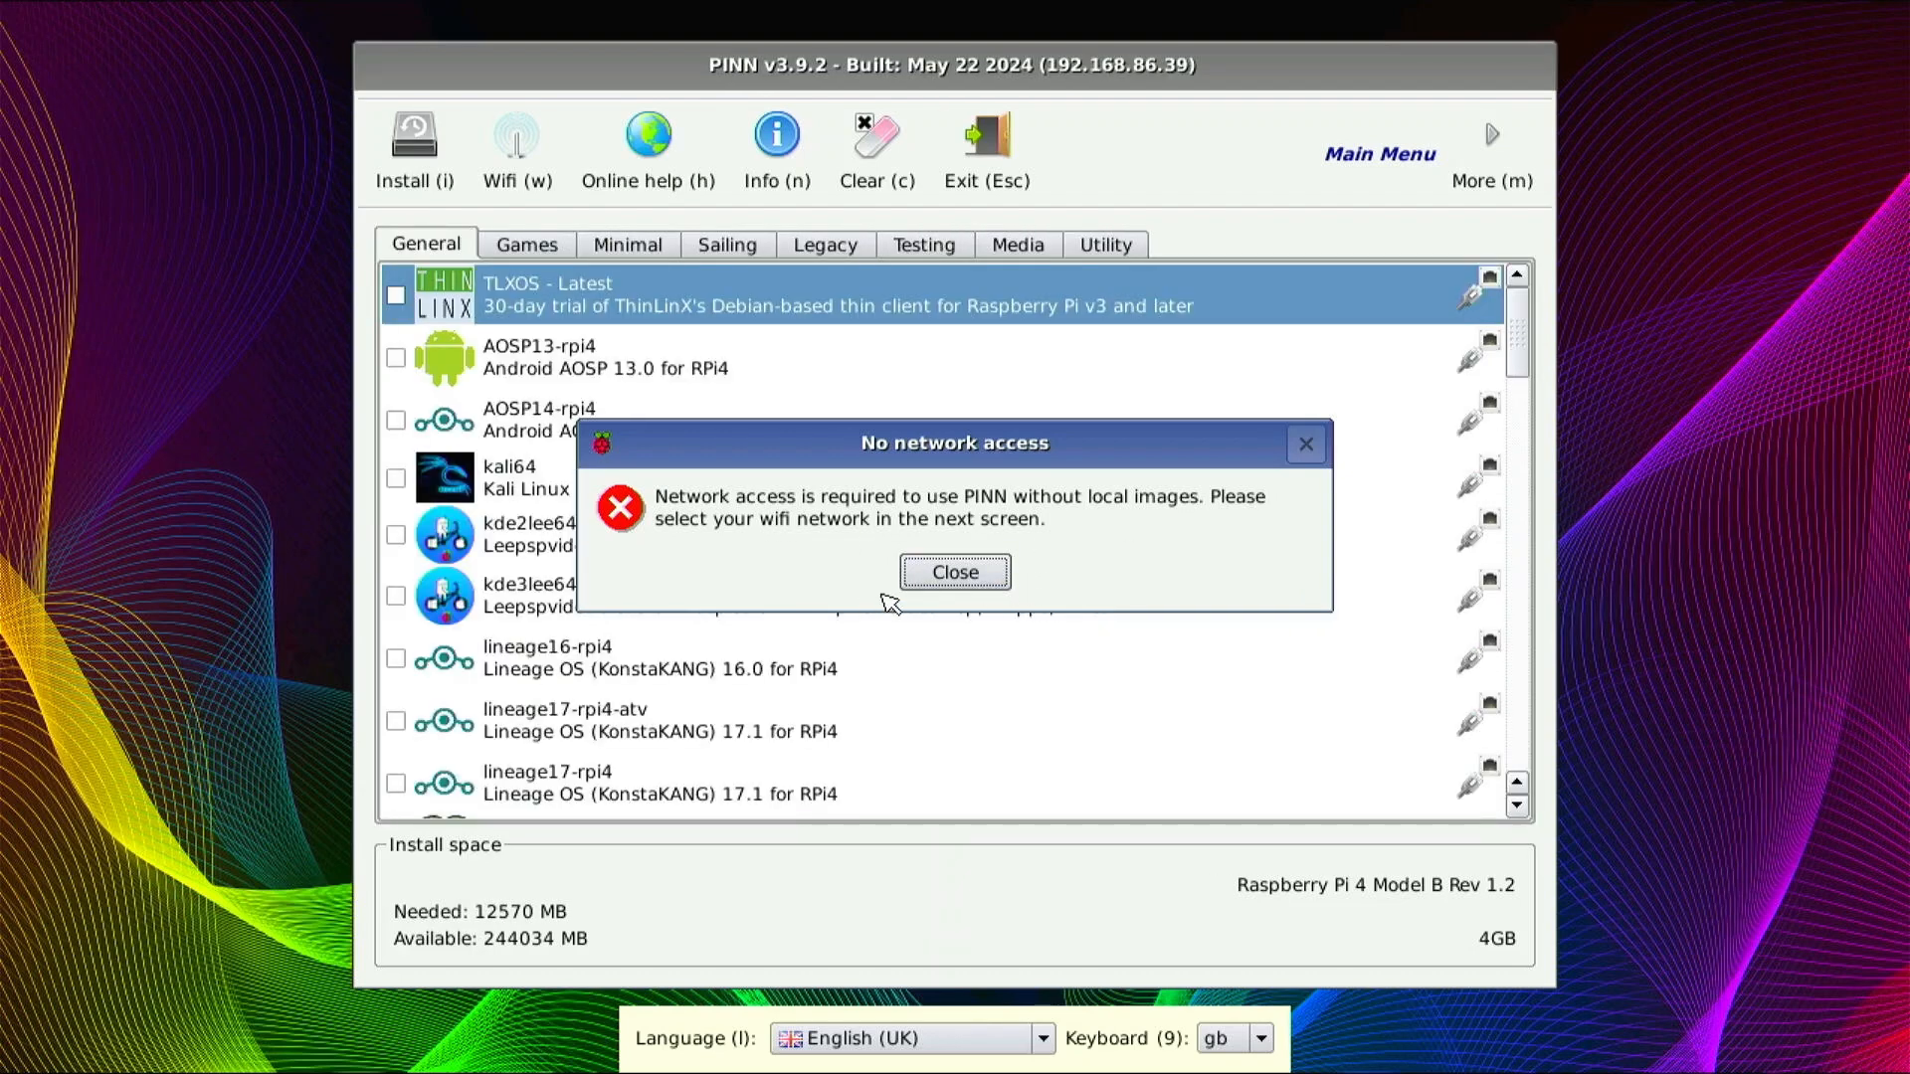
# - Close the No network access warning and cancel wifi network selection
pyautogui.click(954, 573)
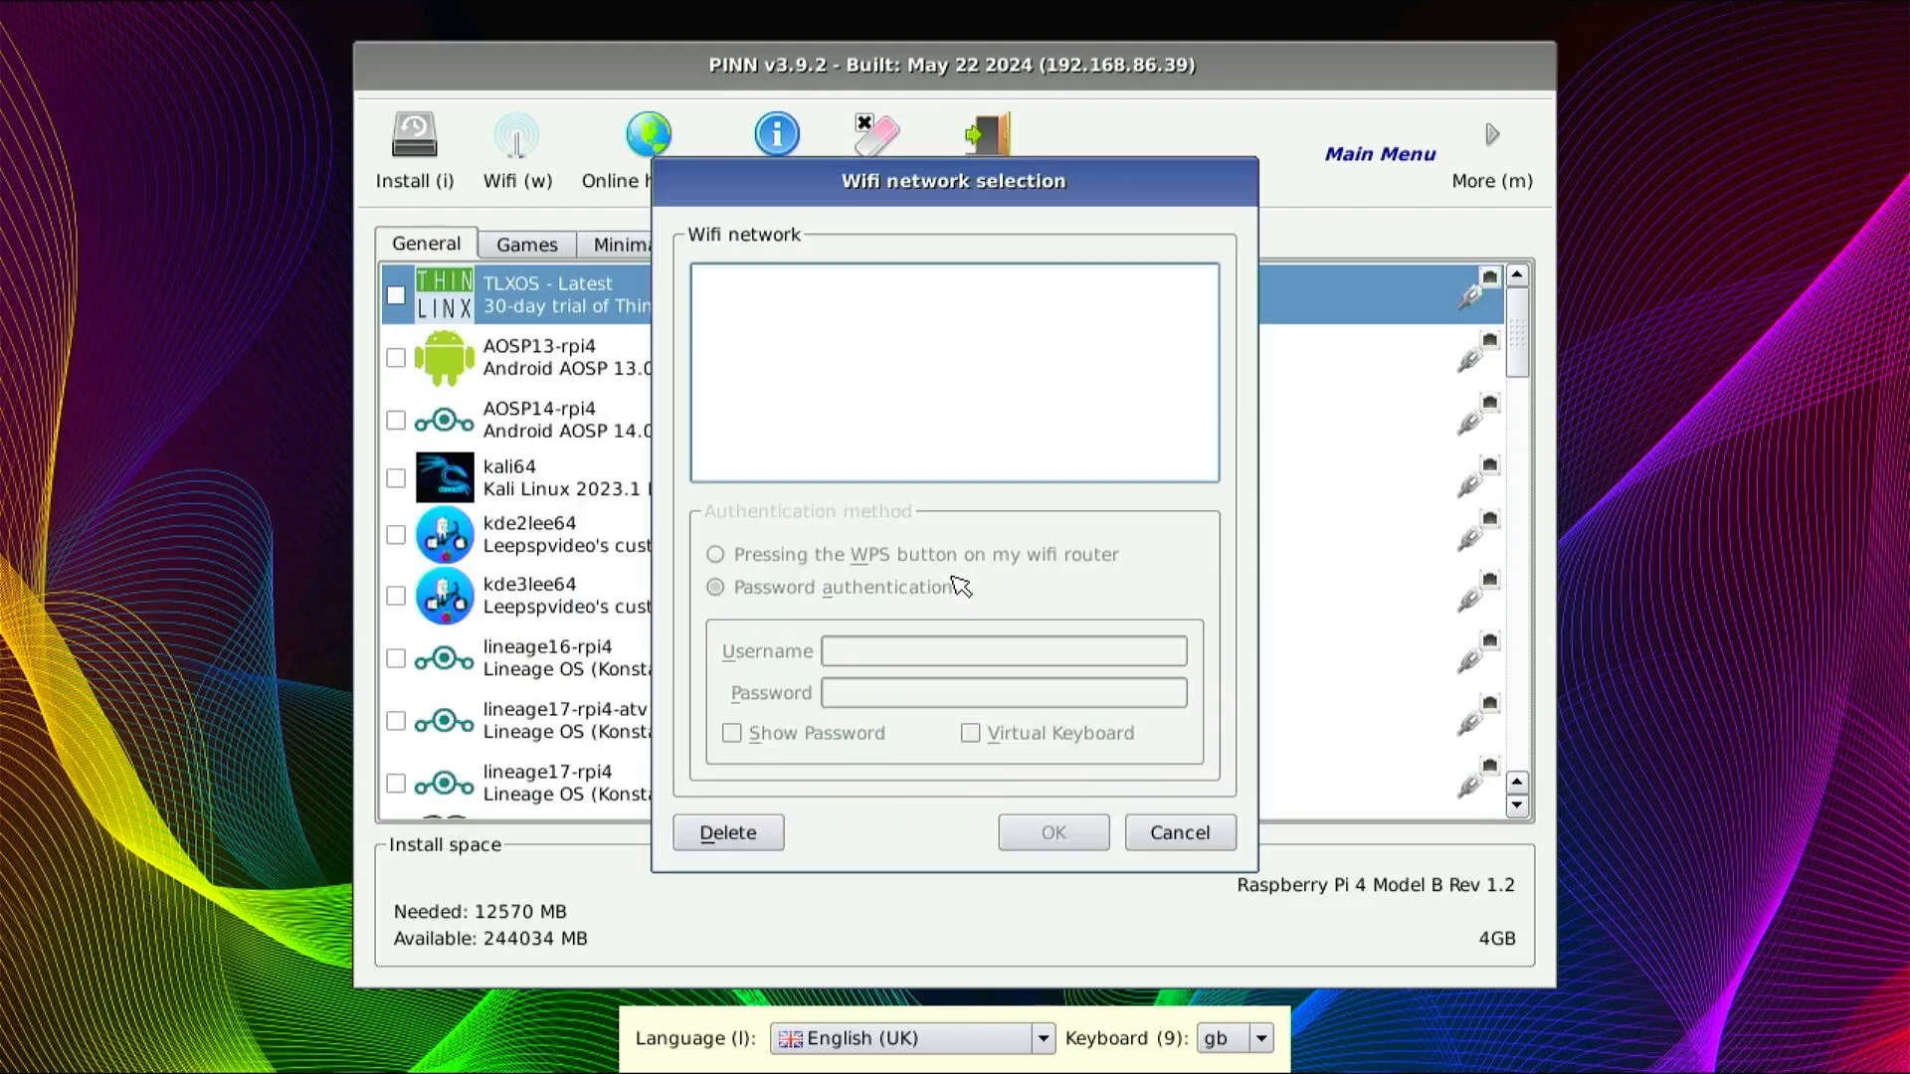
pyautogui.click(1176, 832)
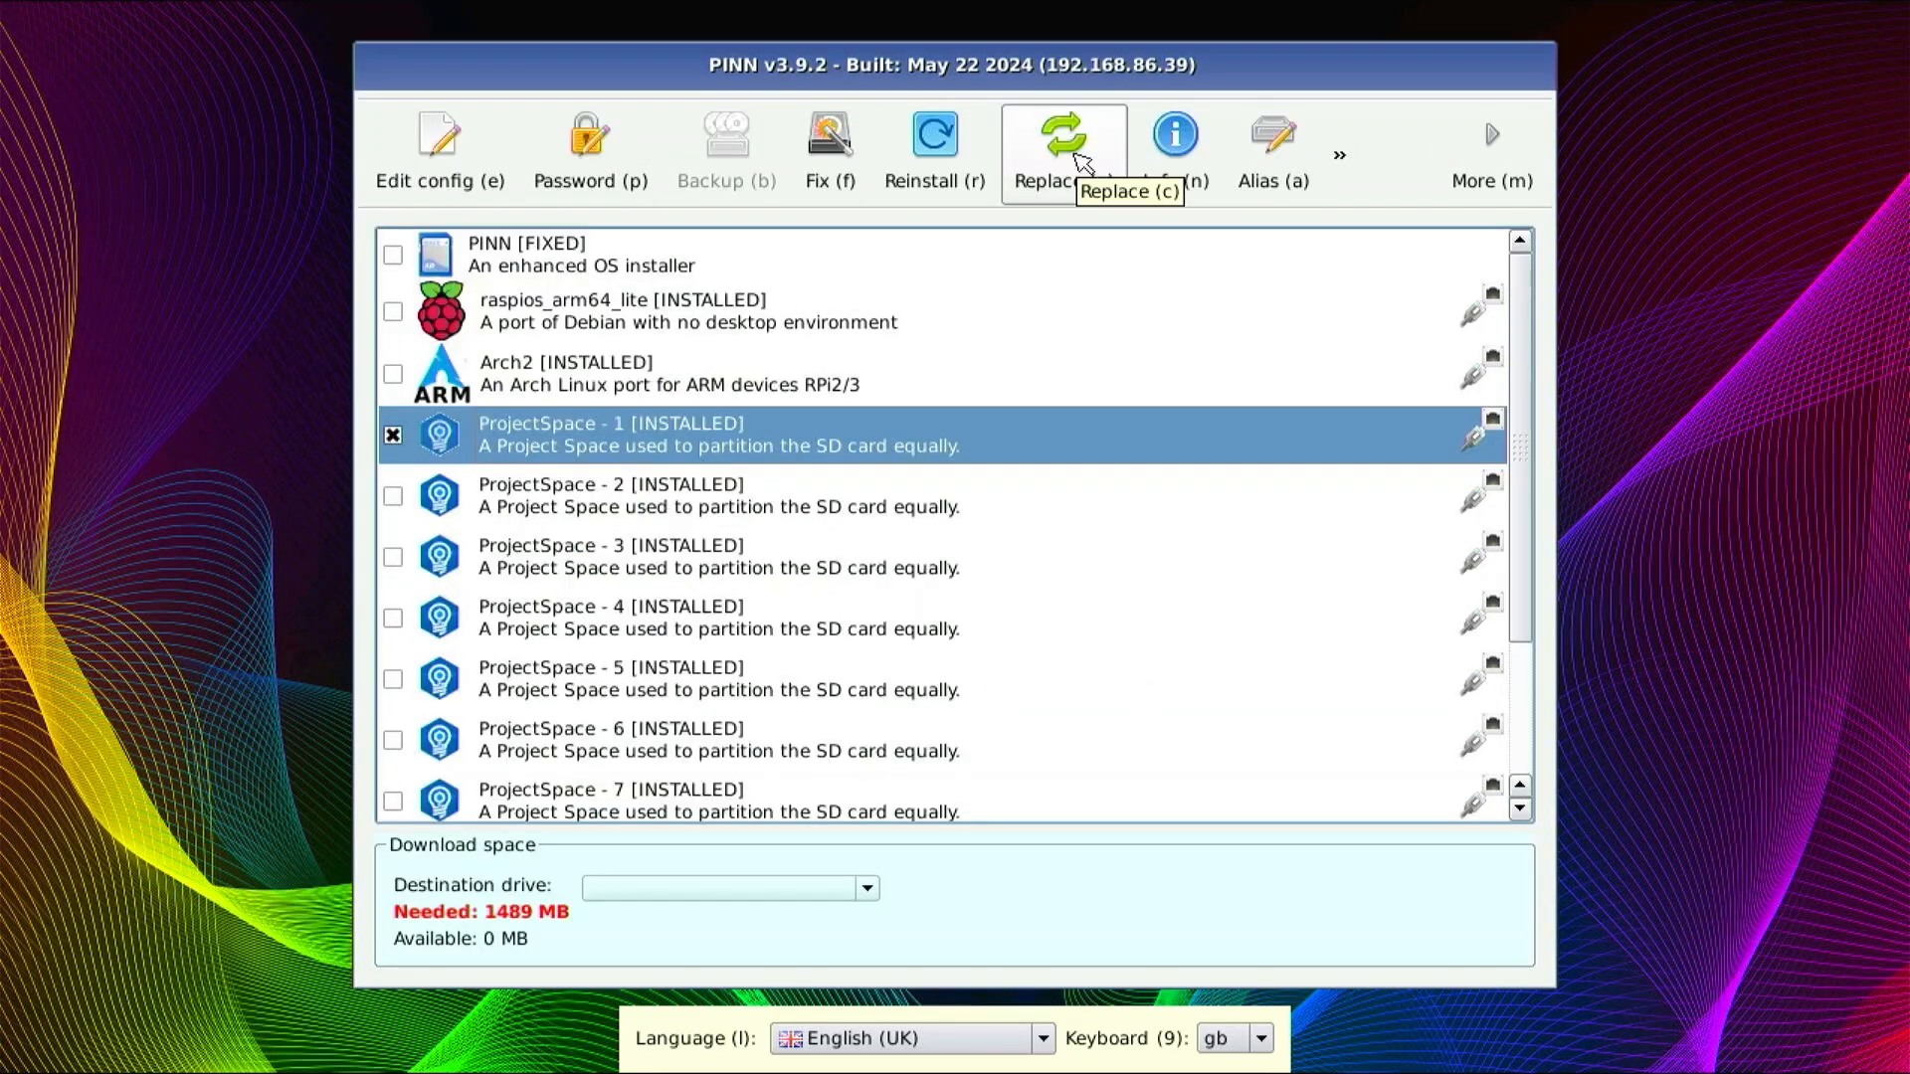
pyautogui.moveTo(1026, 367)
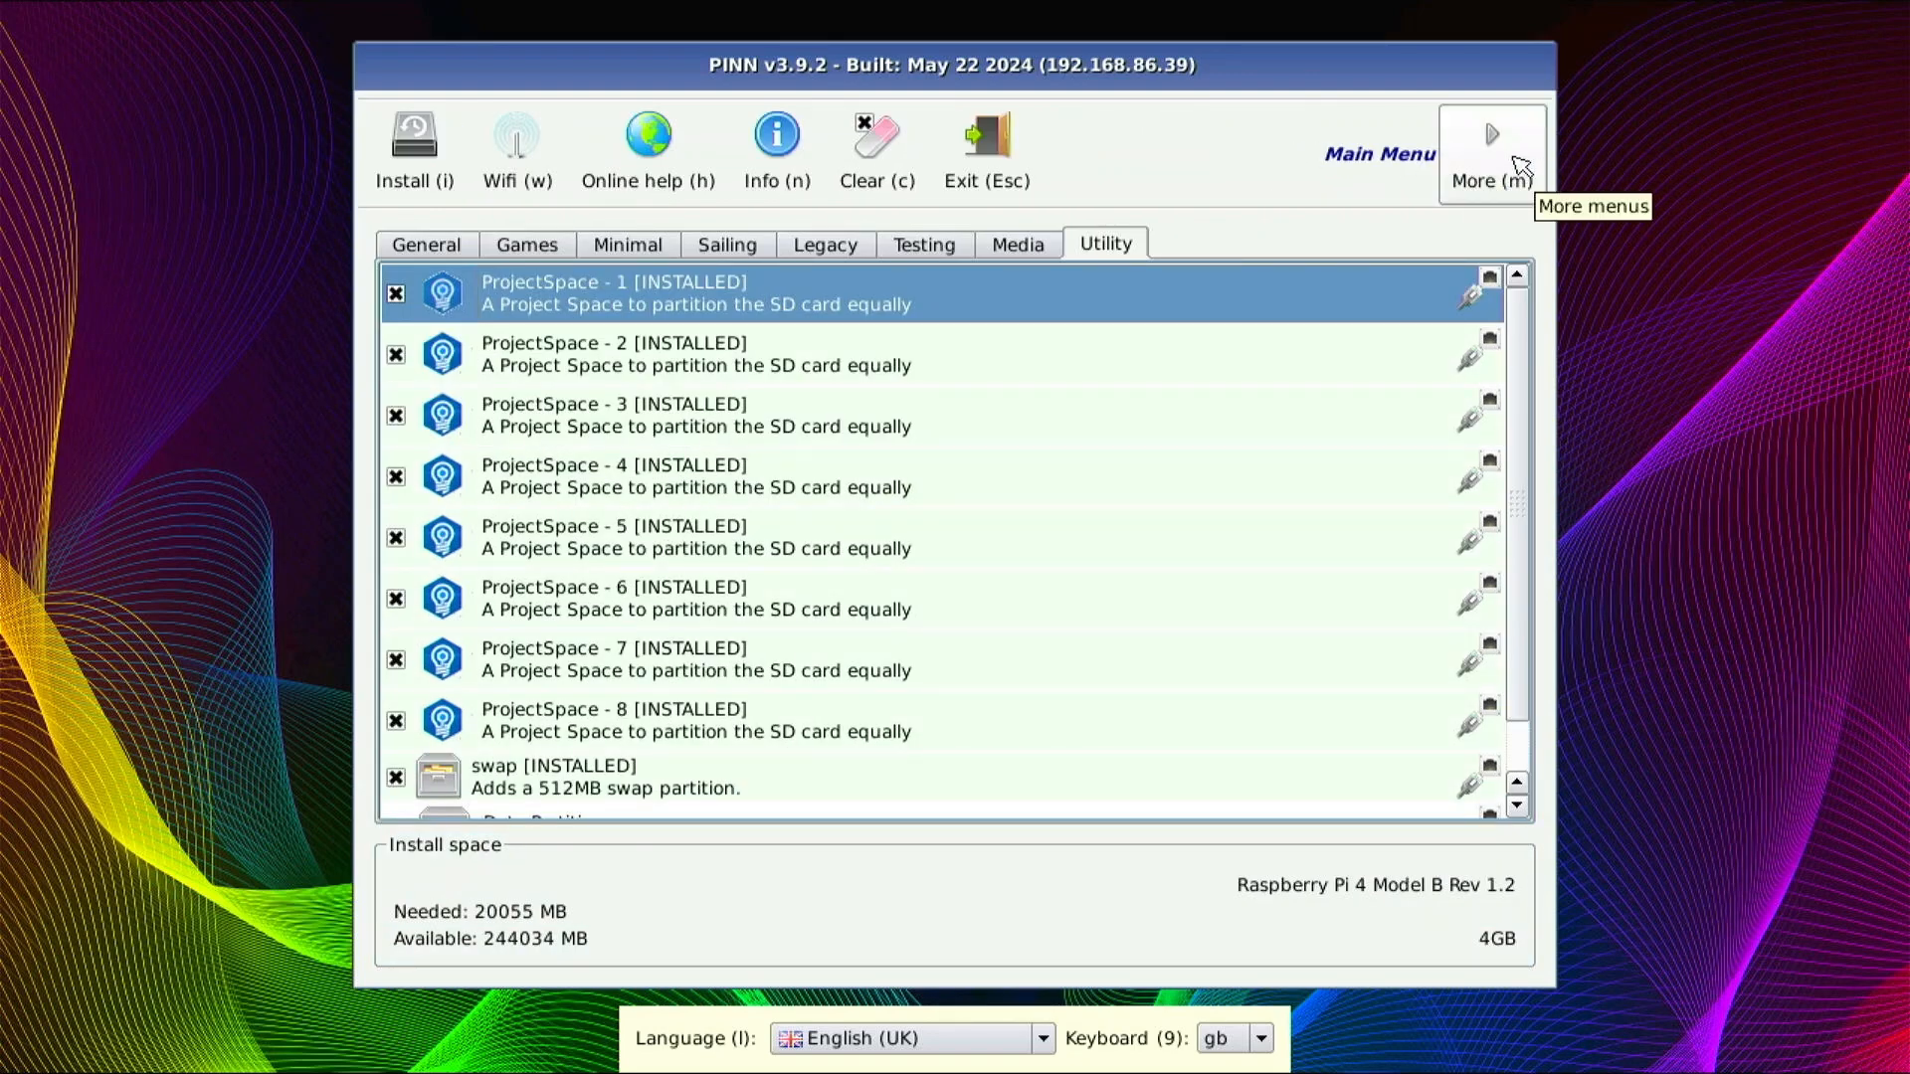
# - Cycle Archival, Maintenance and Main menus back to Archival, scrolling ProjectSpace 1–8 and swap
pyautogui.click(1491, 152)
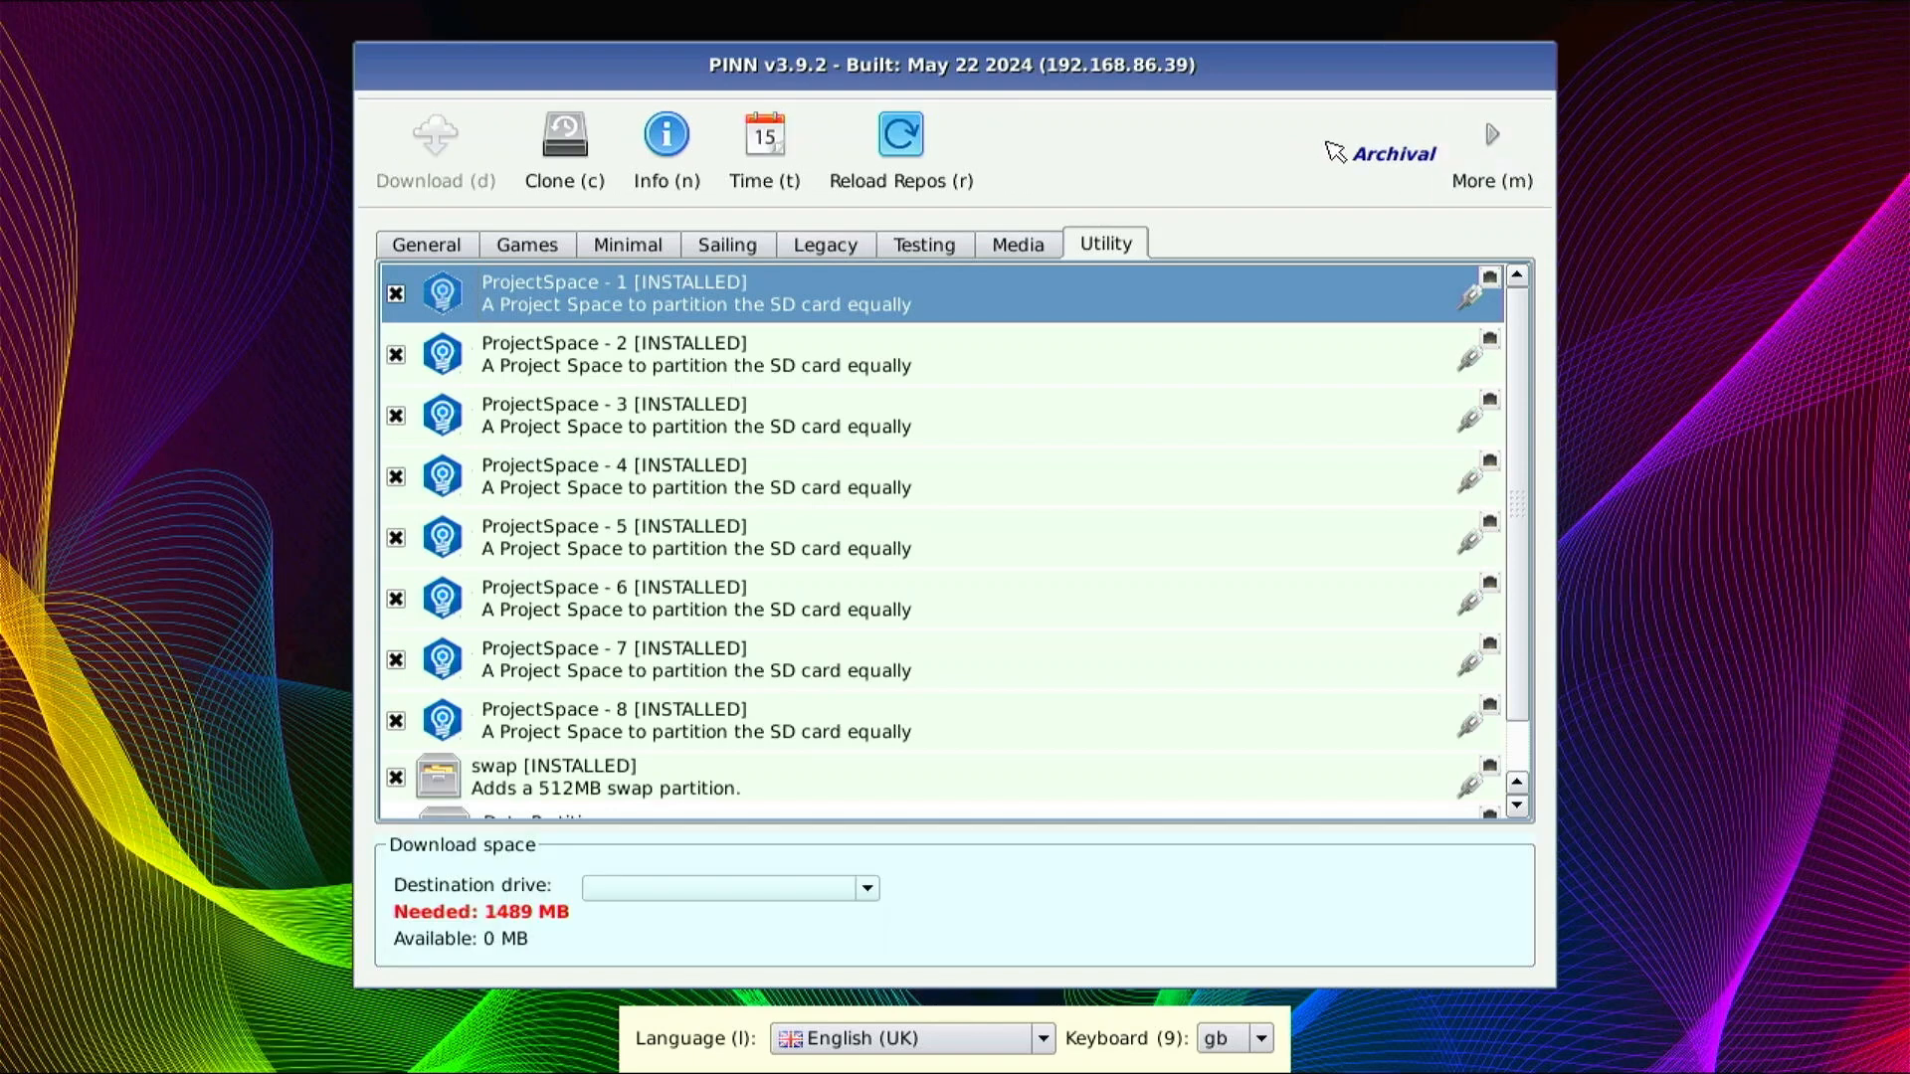
pyautogui.moveTo(791, 331)
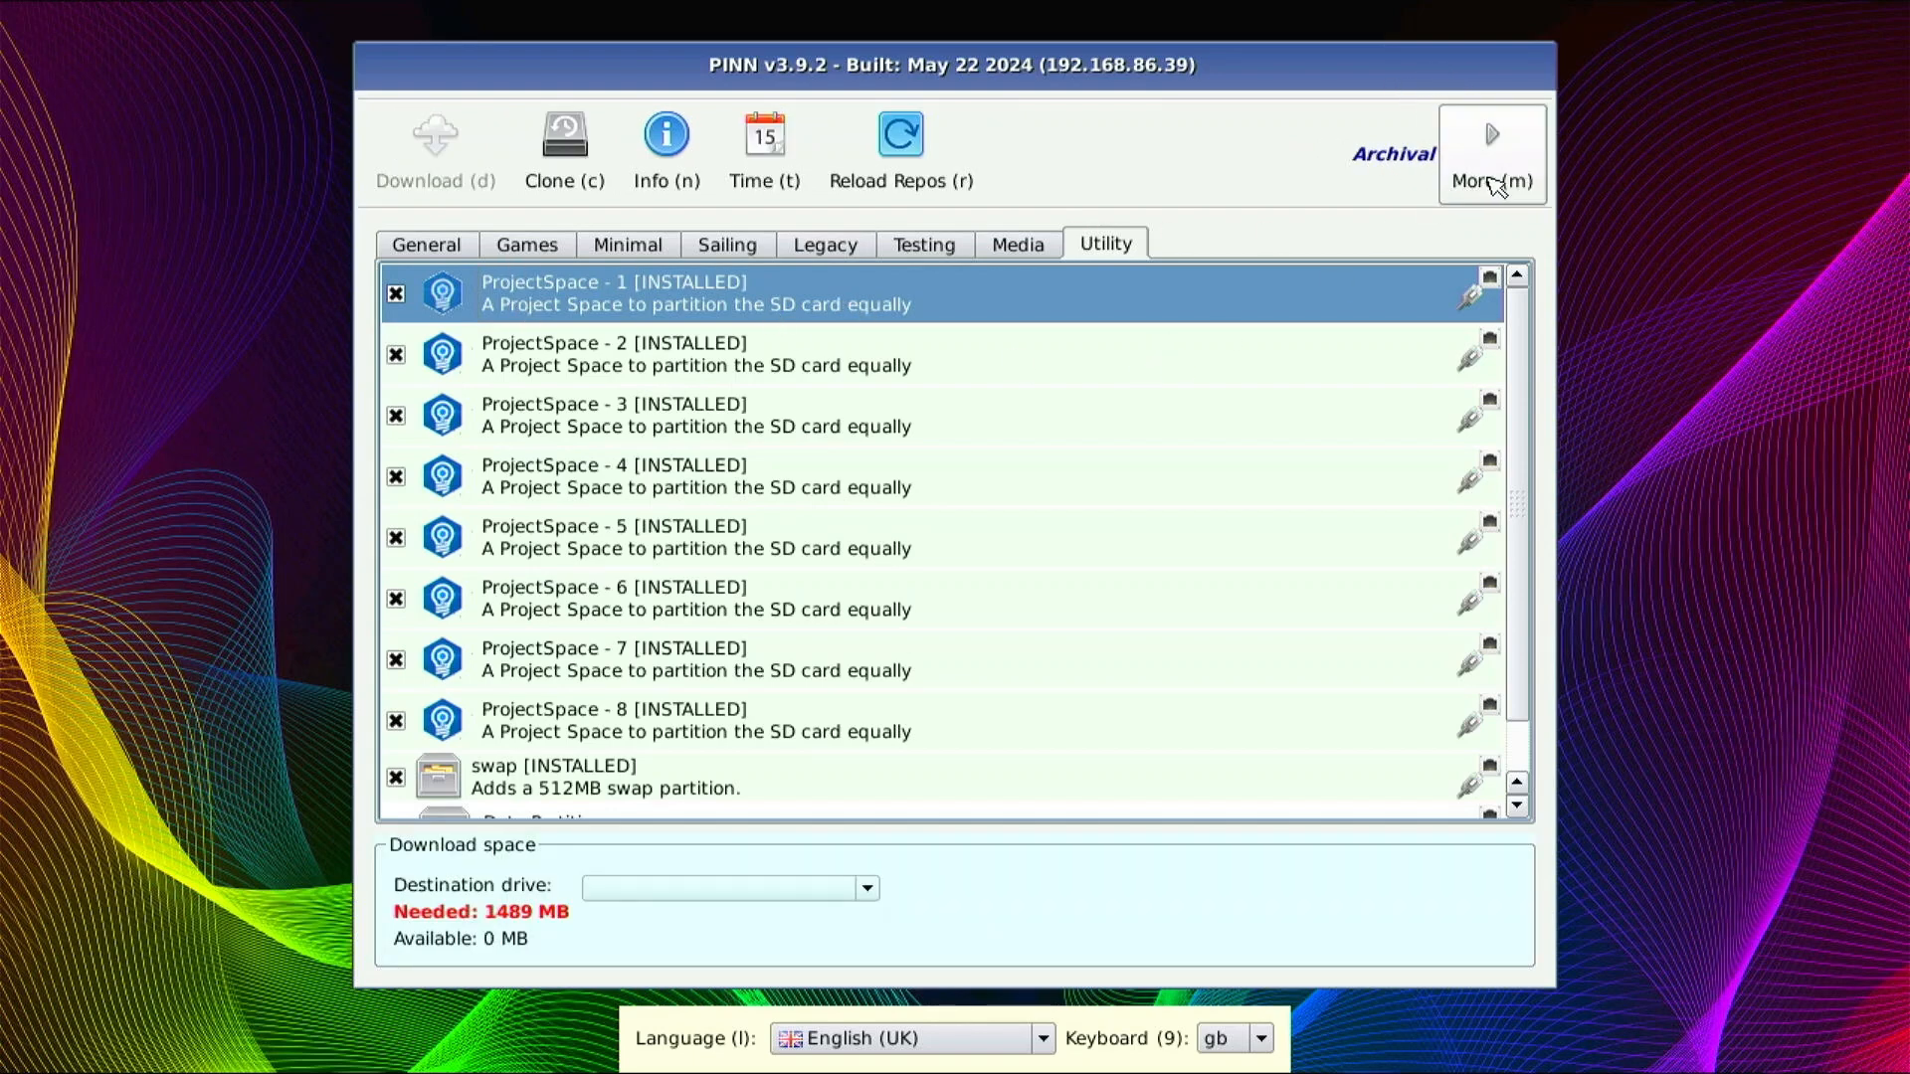
pyautogui.click(1491, 152)
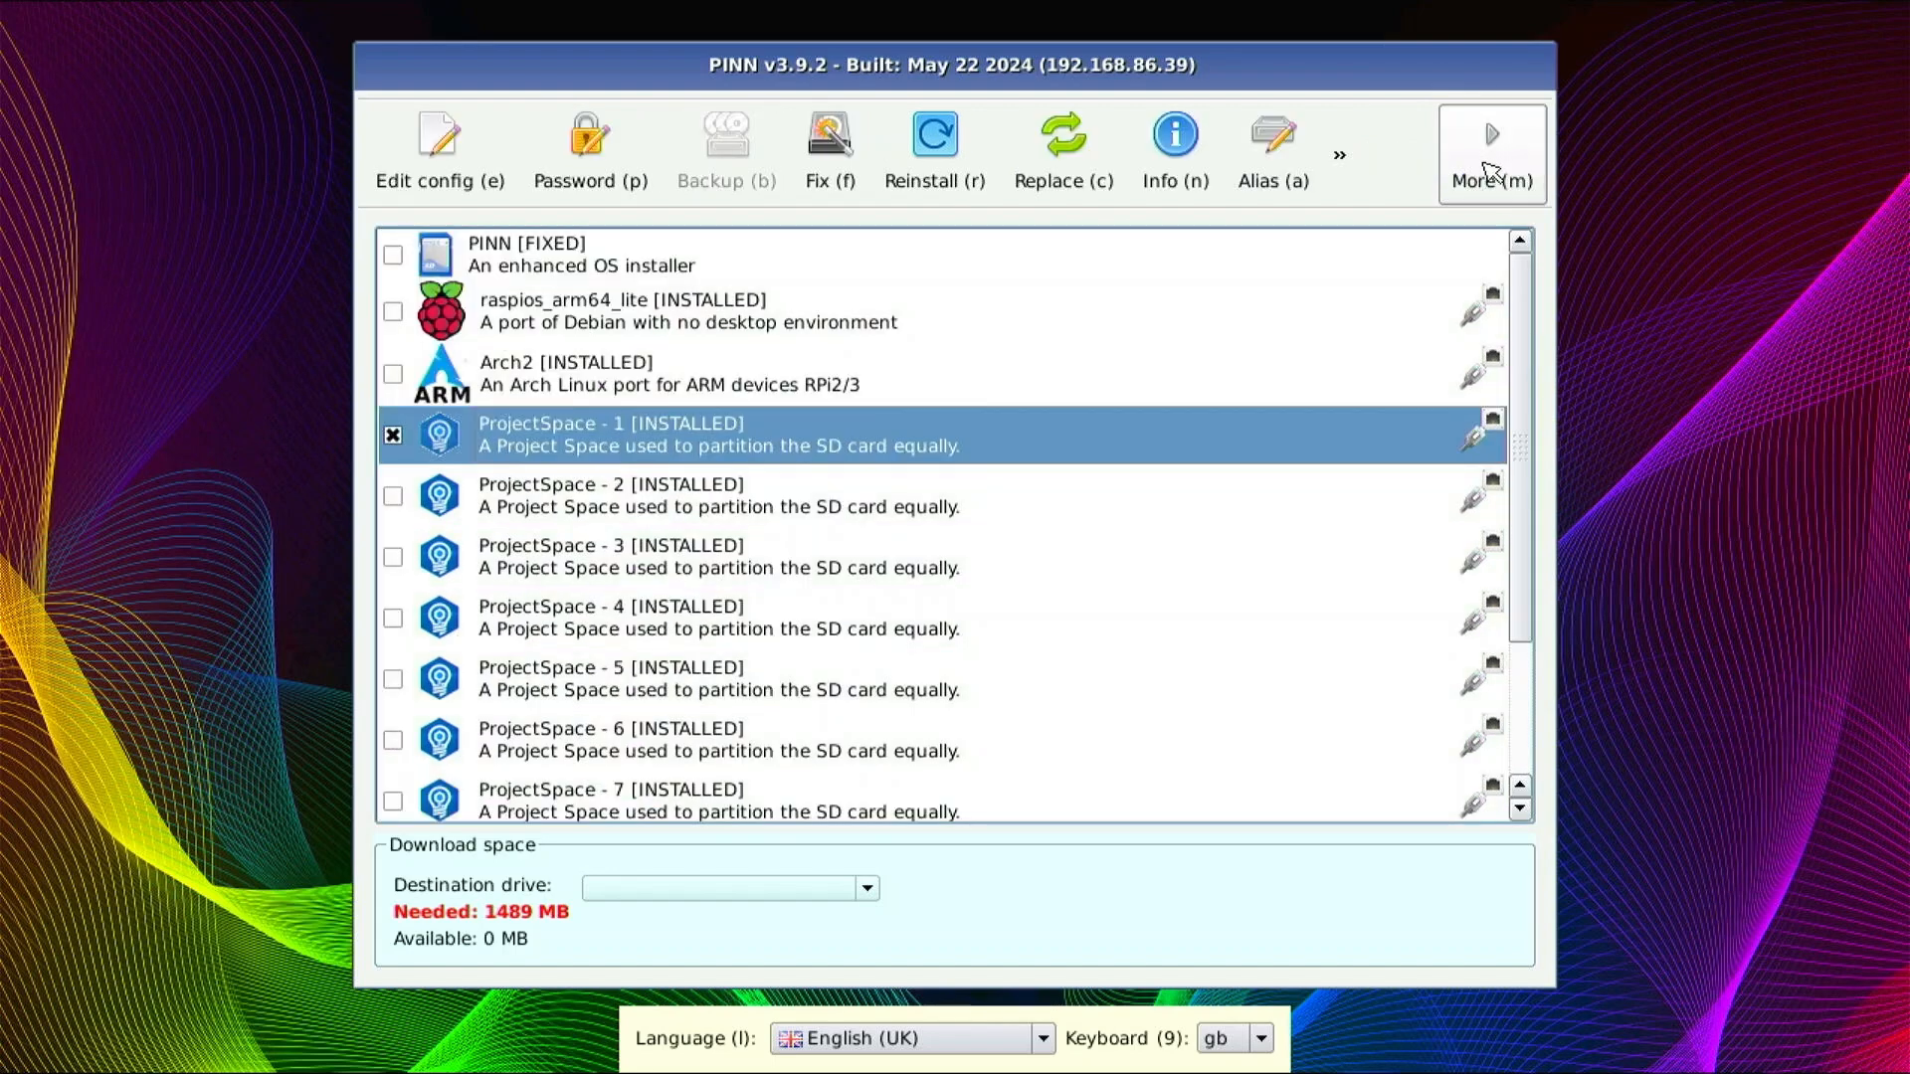
pyautogui.moveTo(565, 529)
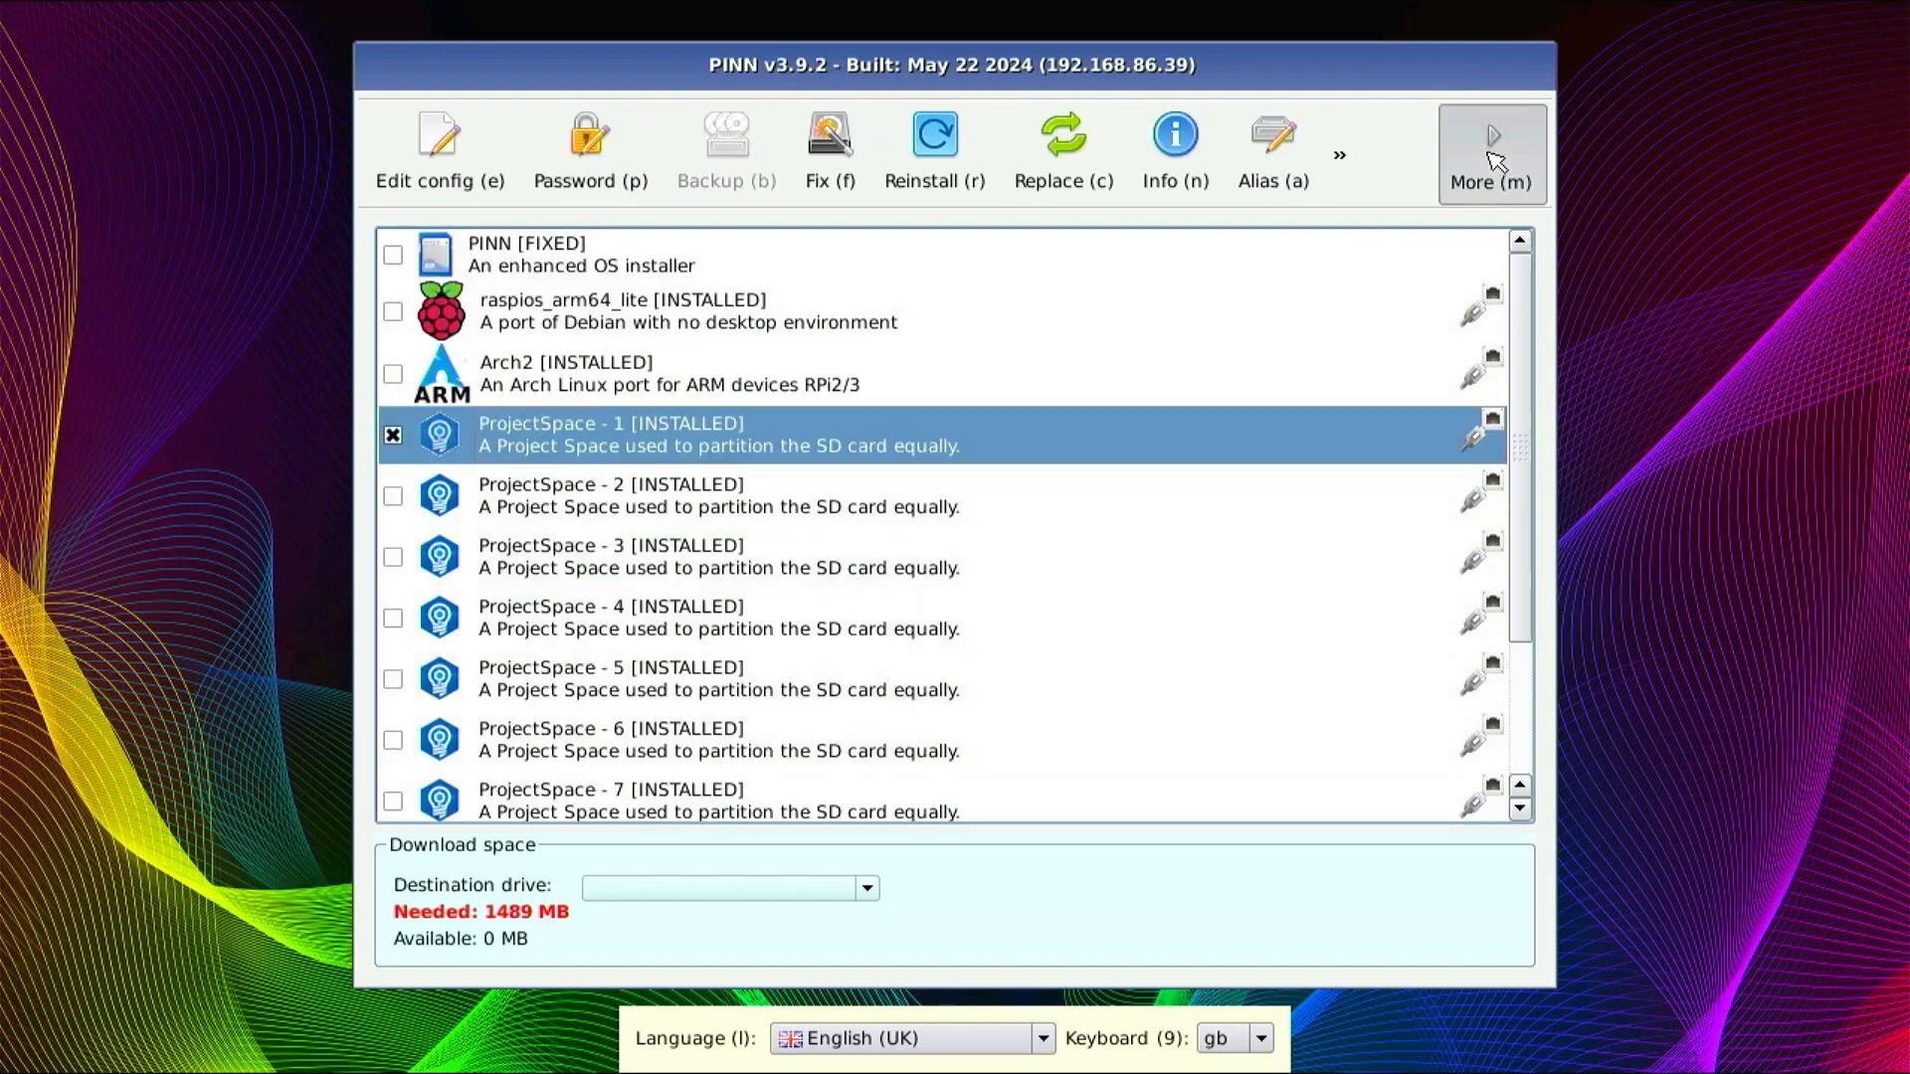
pyautogui.click(1492, 152)
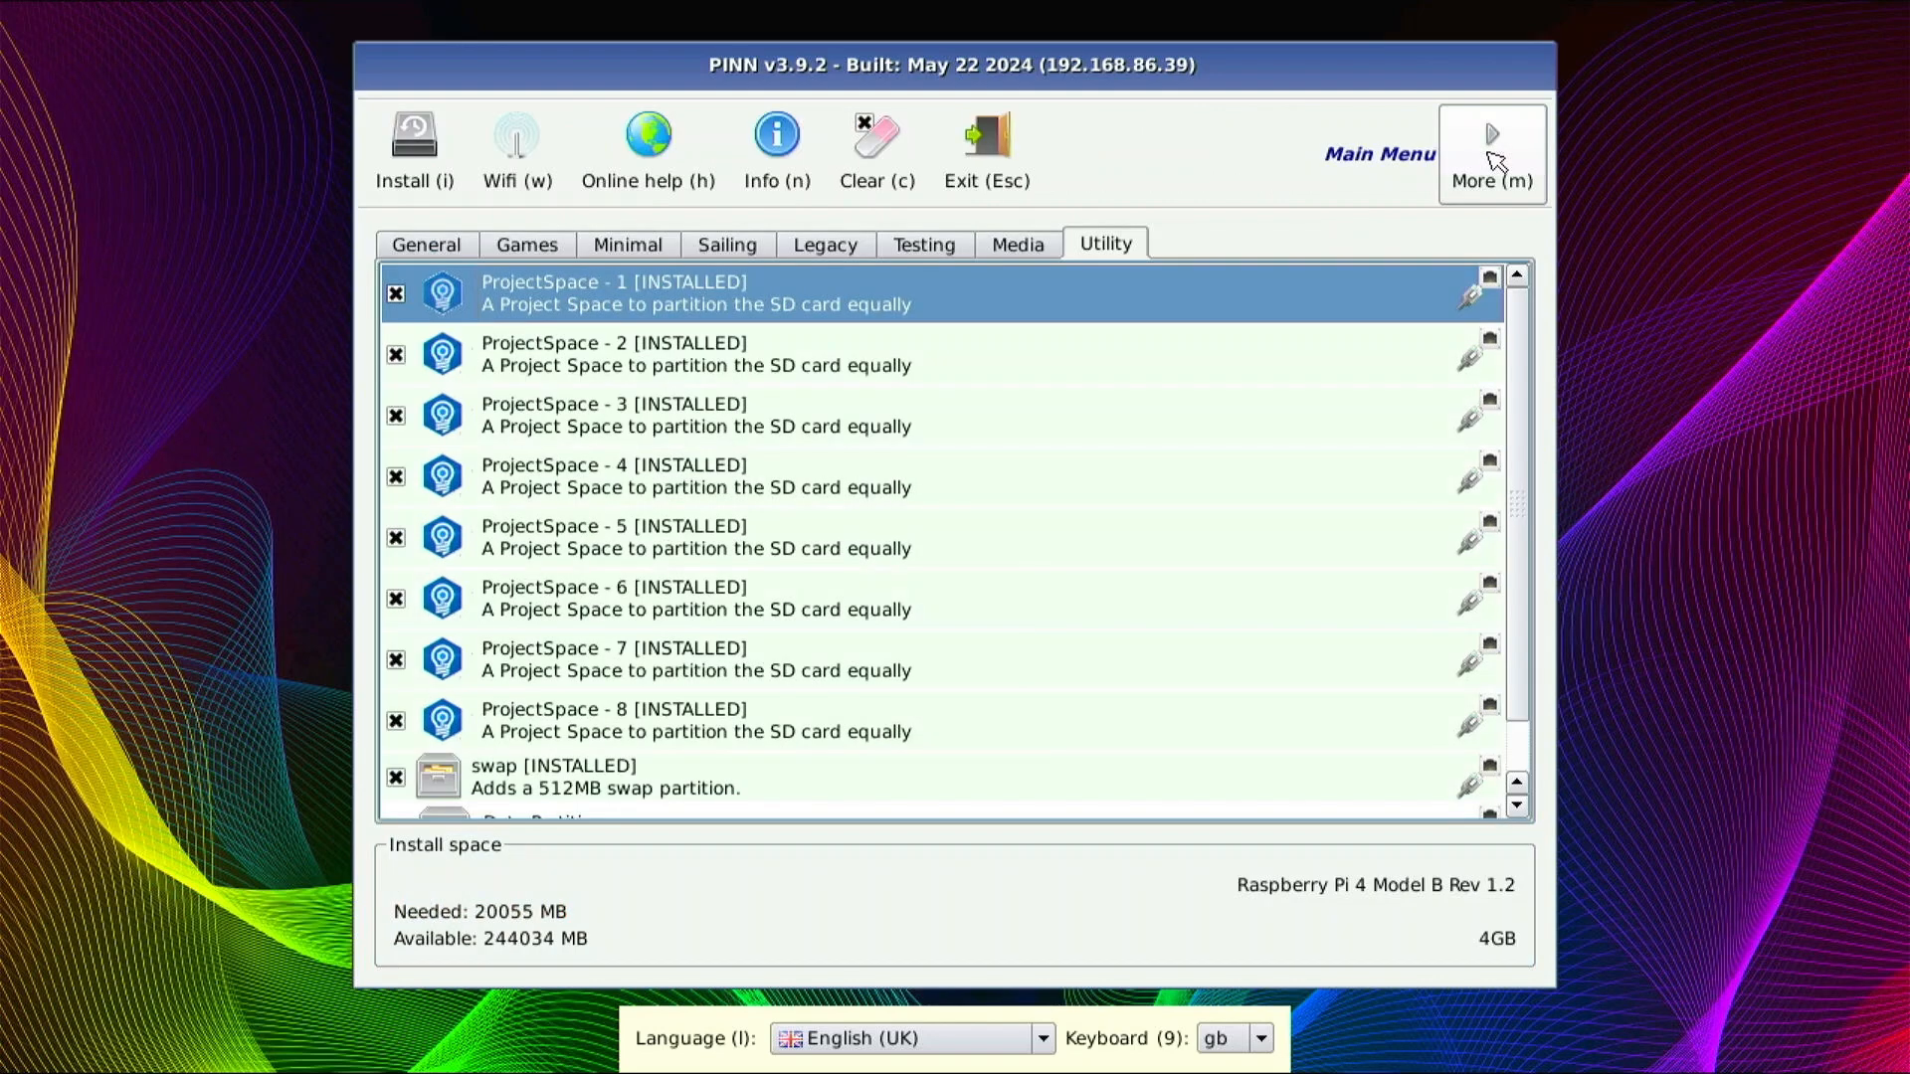
pyautogui.moveTo(1483, 148)
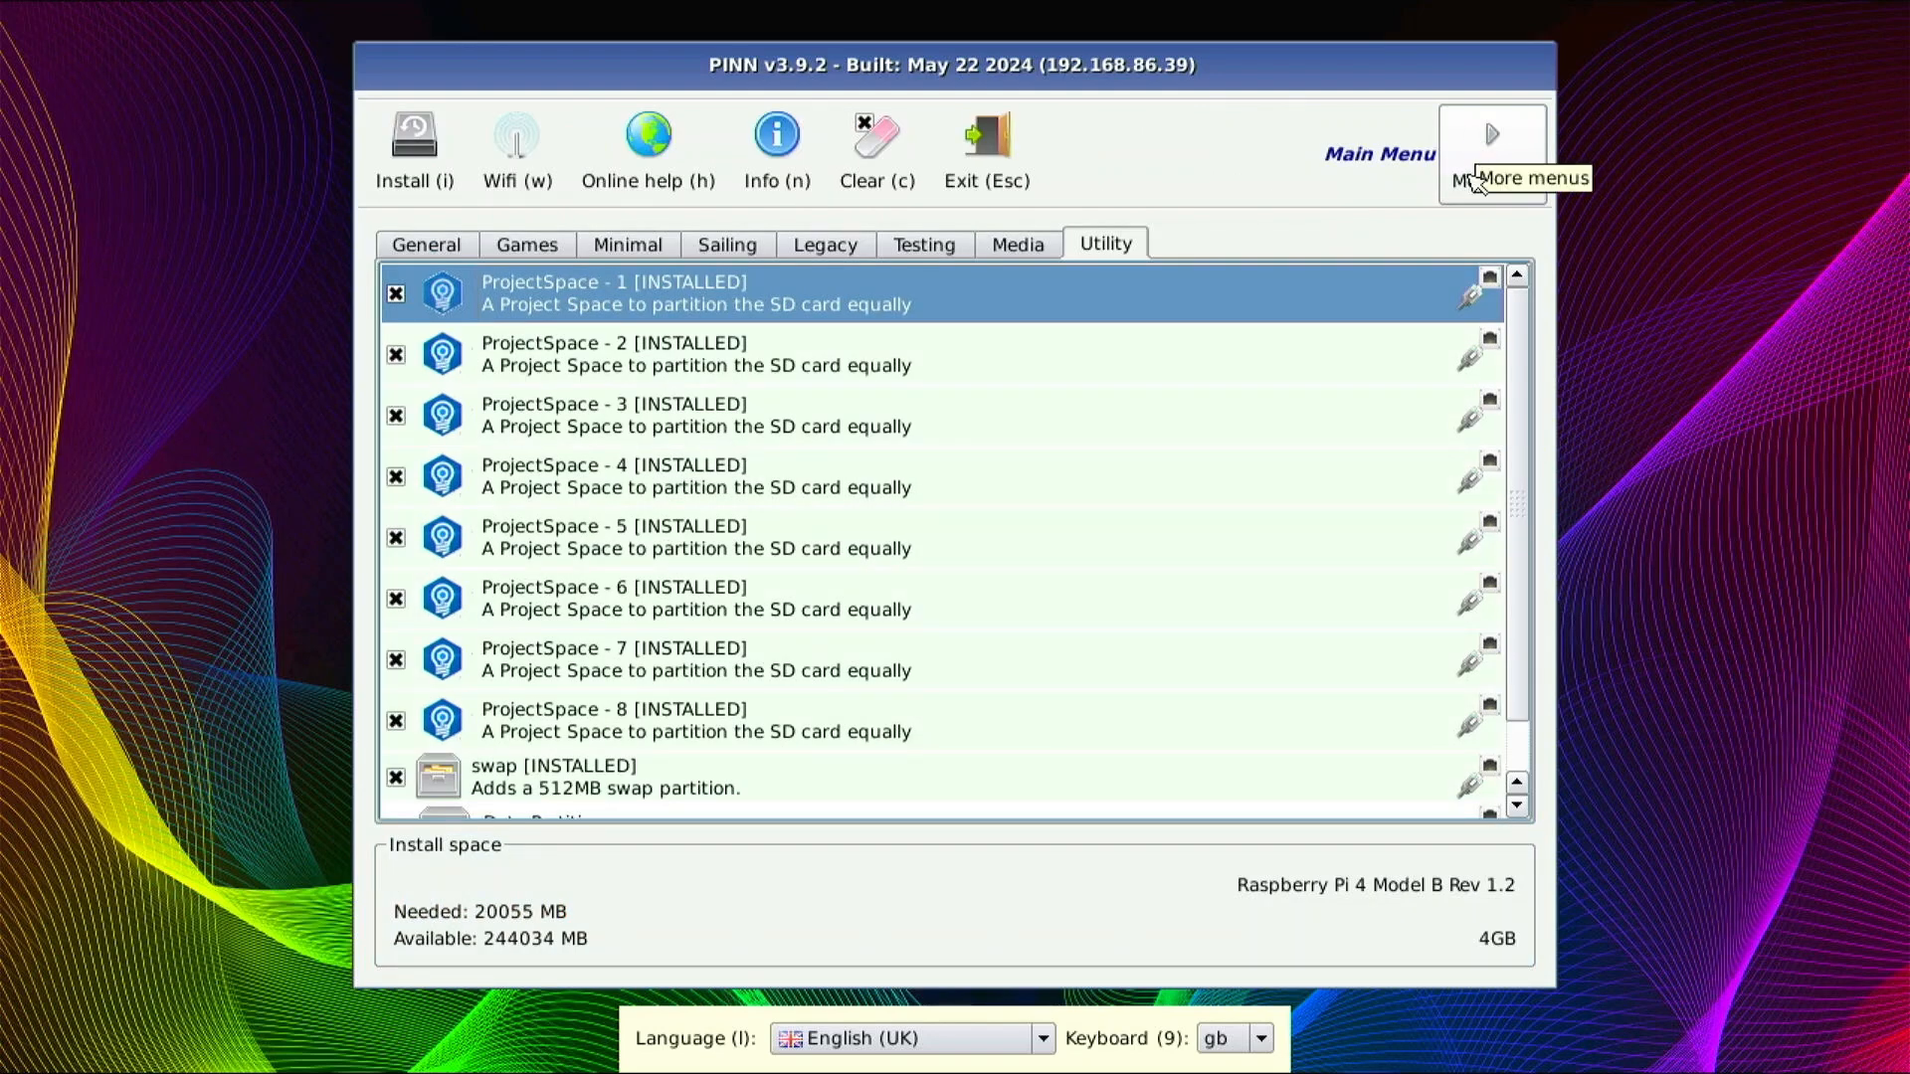
pyautogui.click(1492, 152)
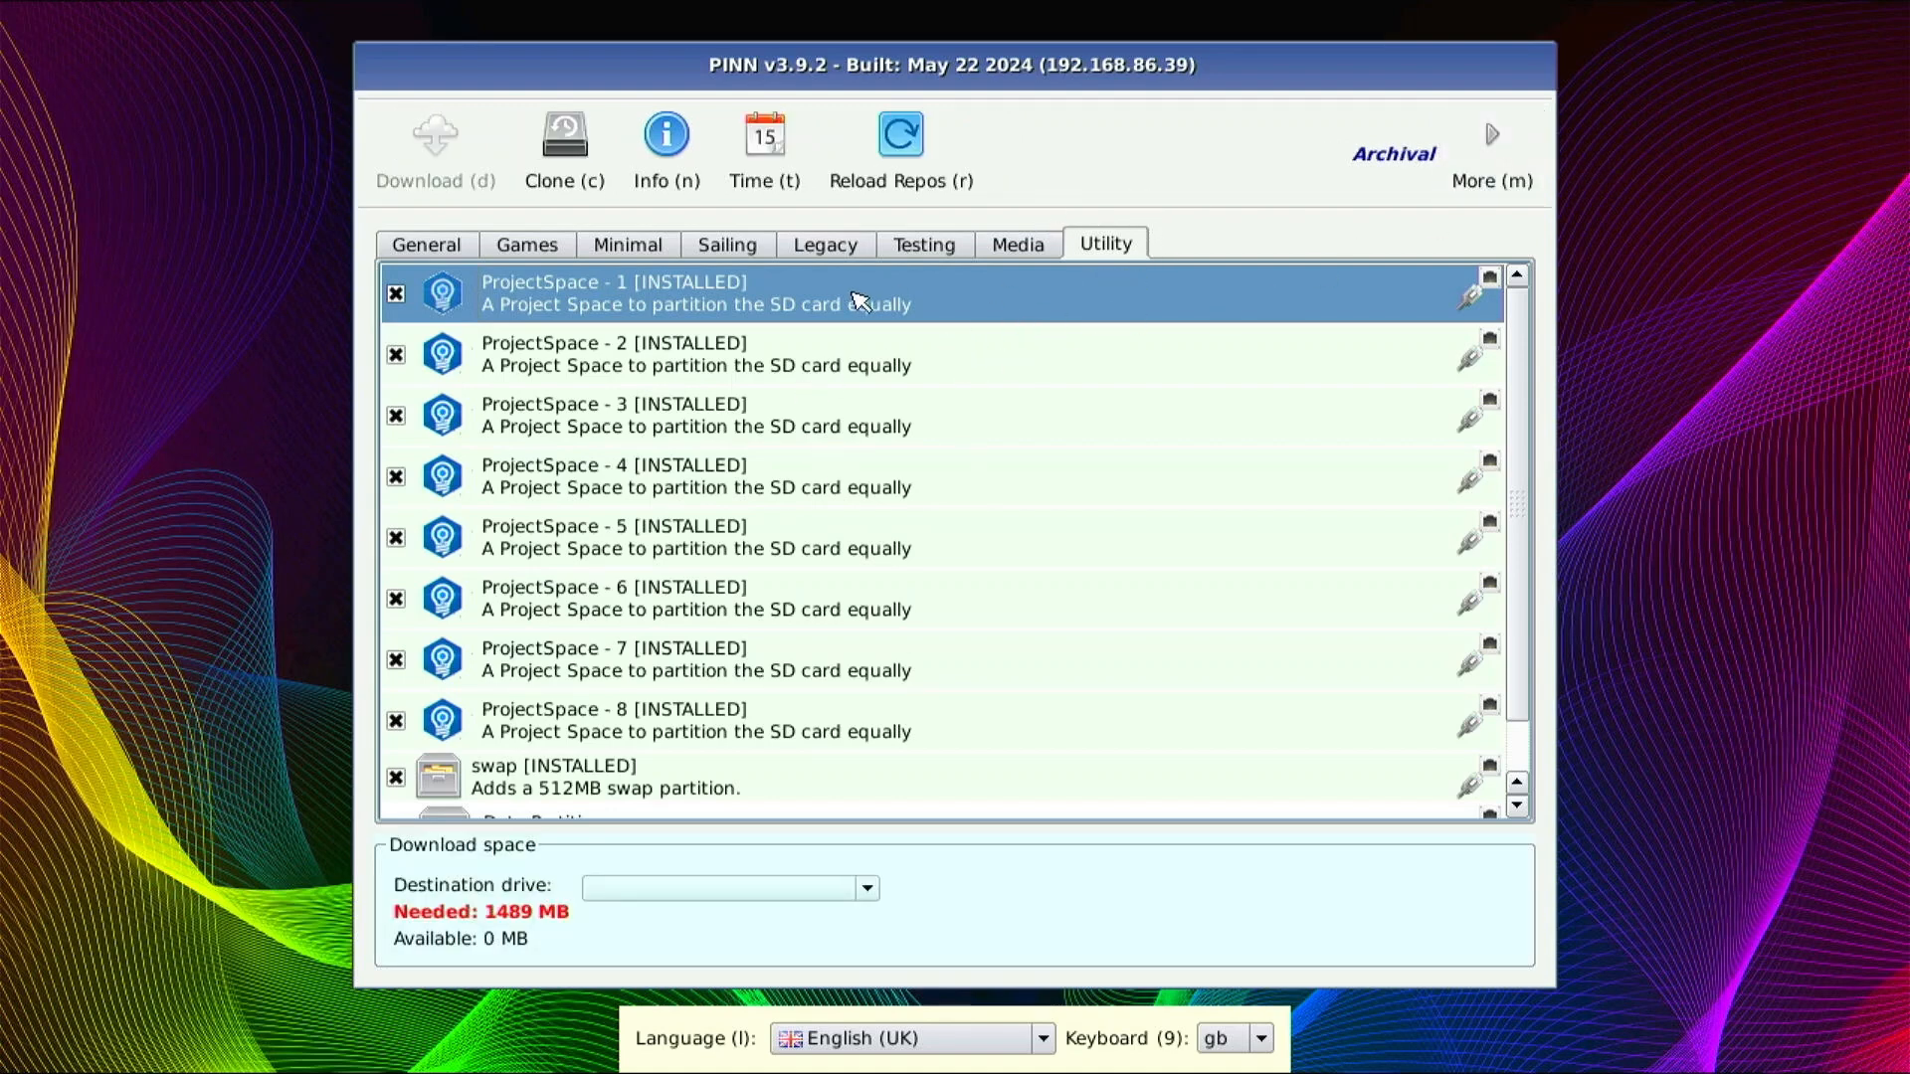
pyautogui.moveTo(686, 639)
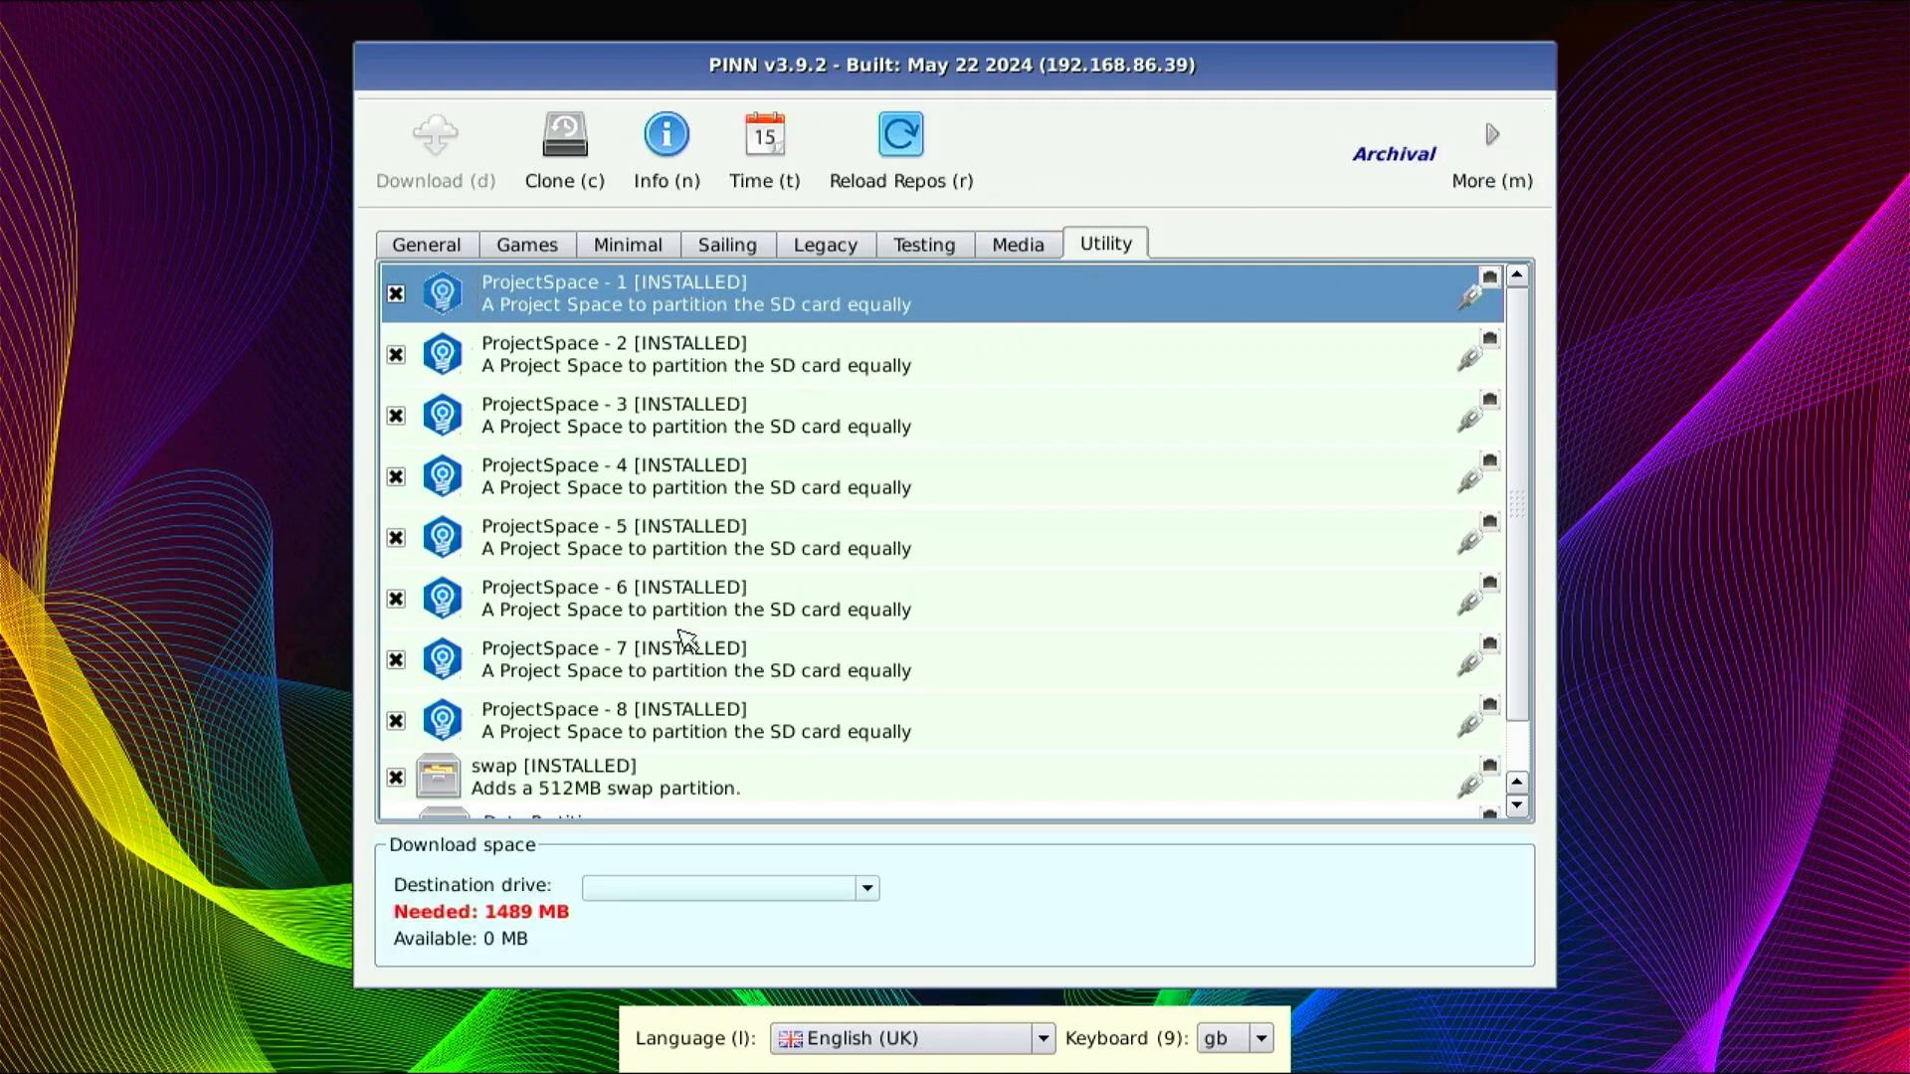
pyautogui.moveTo(672, 703)
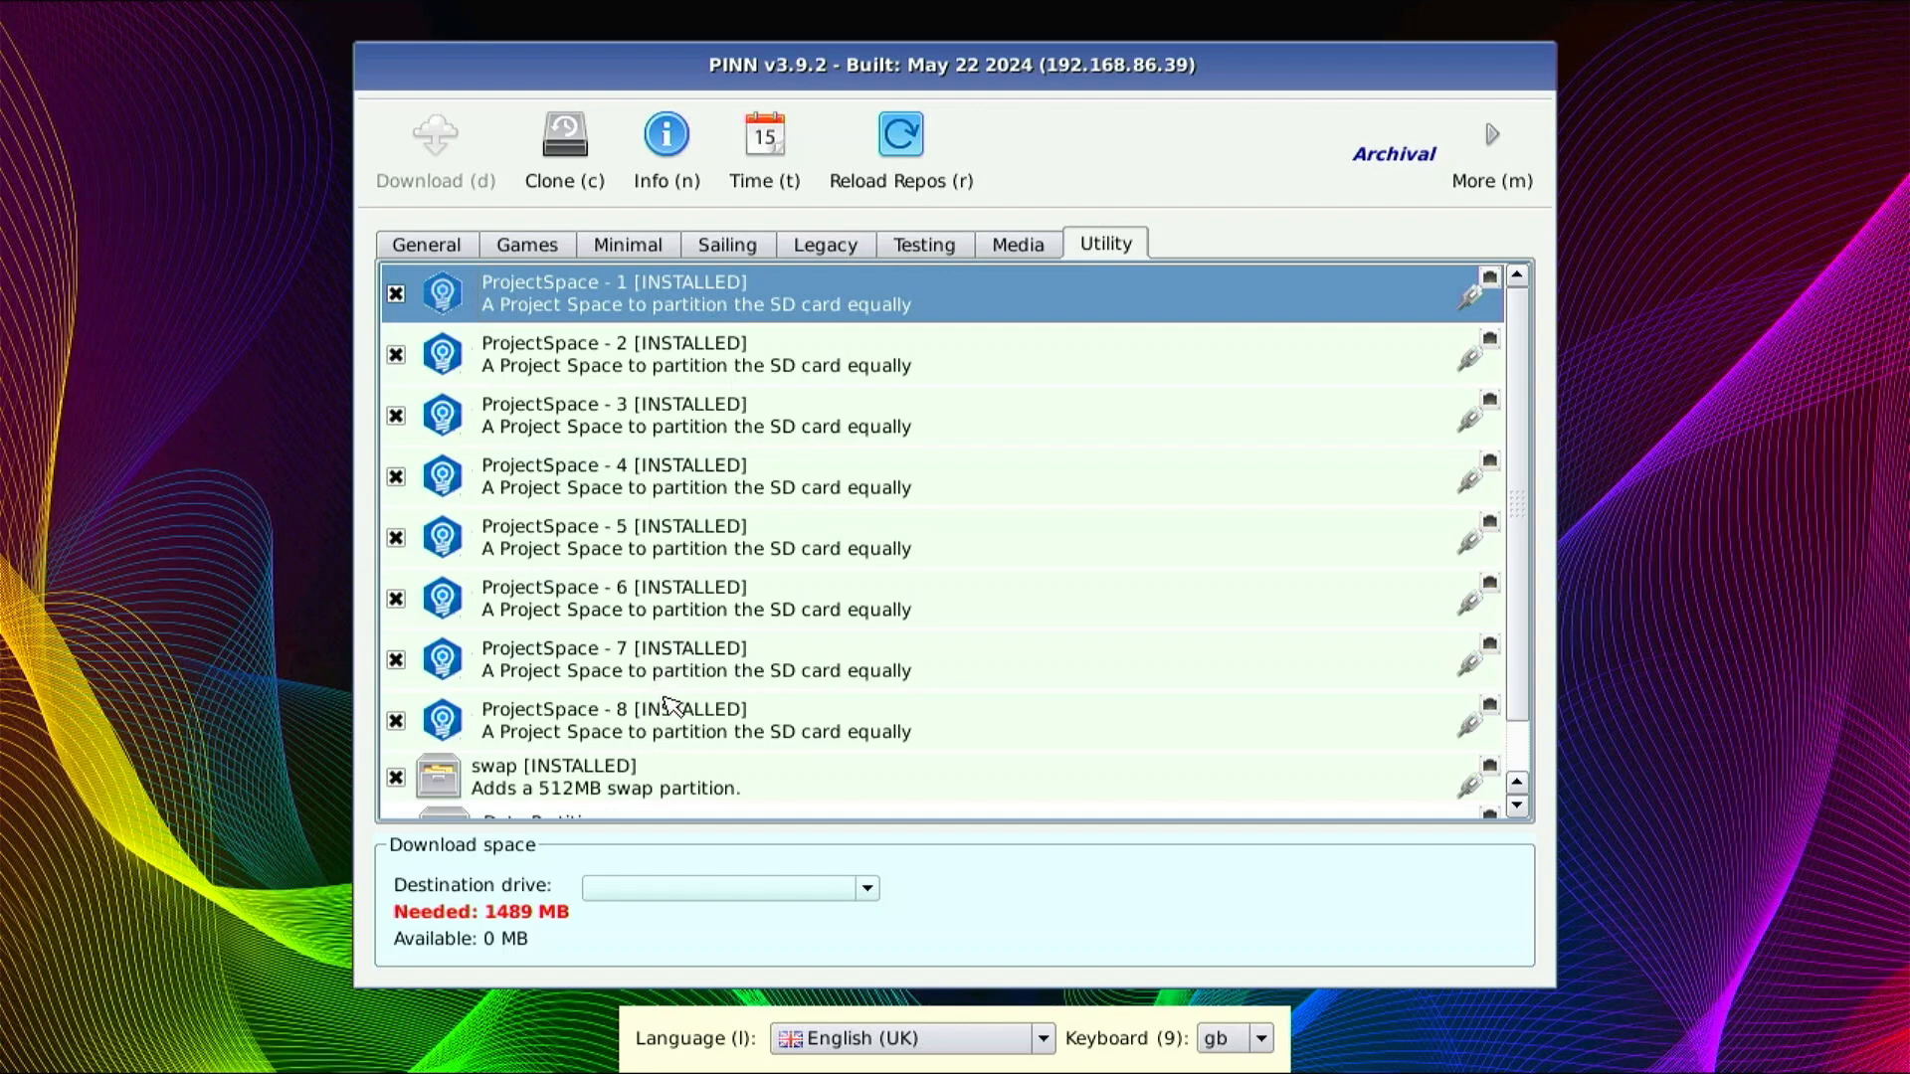
pyautogui.scroll(-3)
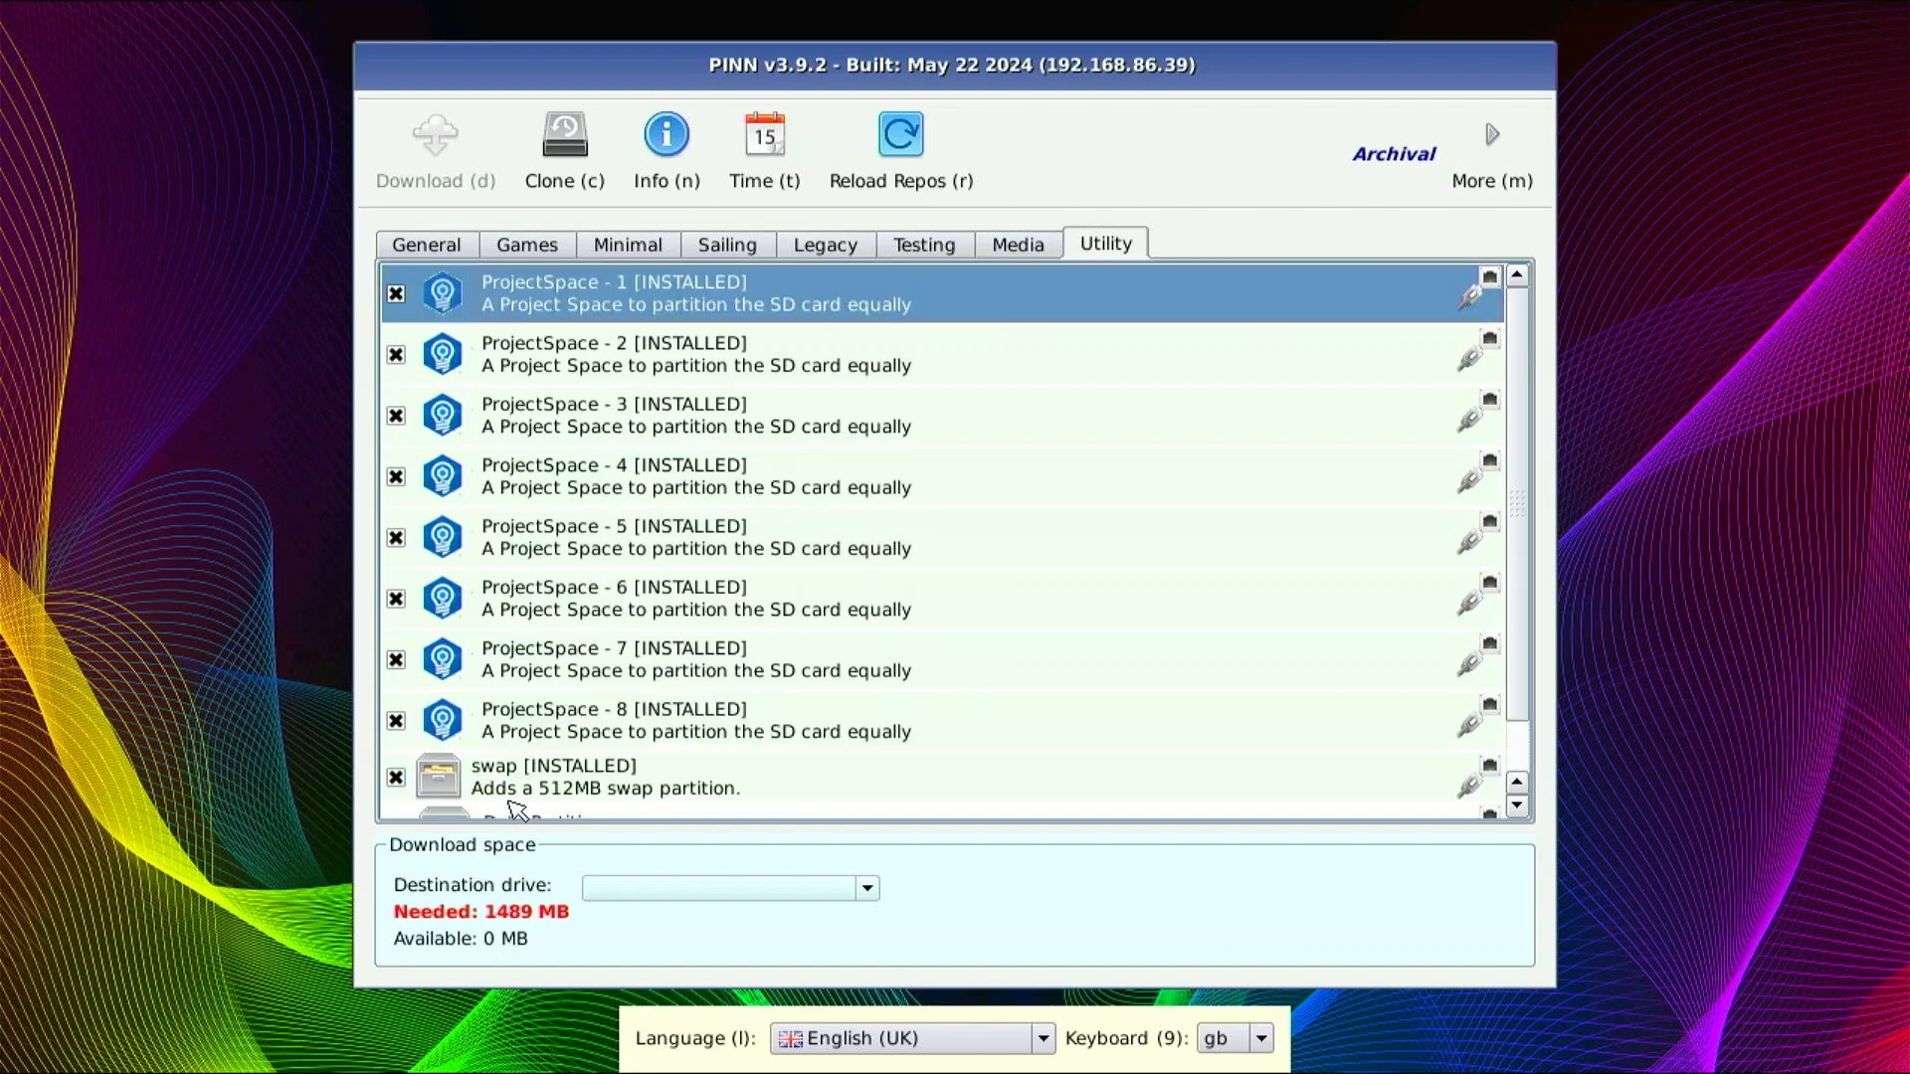
pyautogui.moveTo(926, 288)
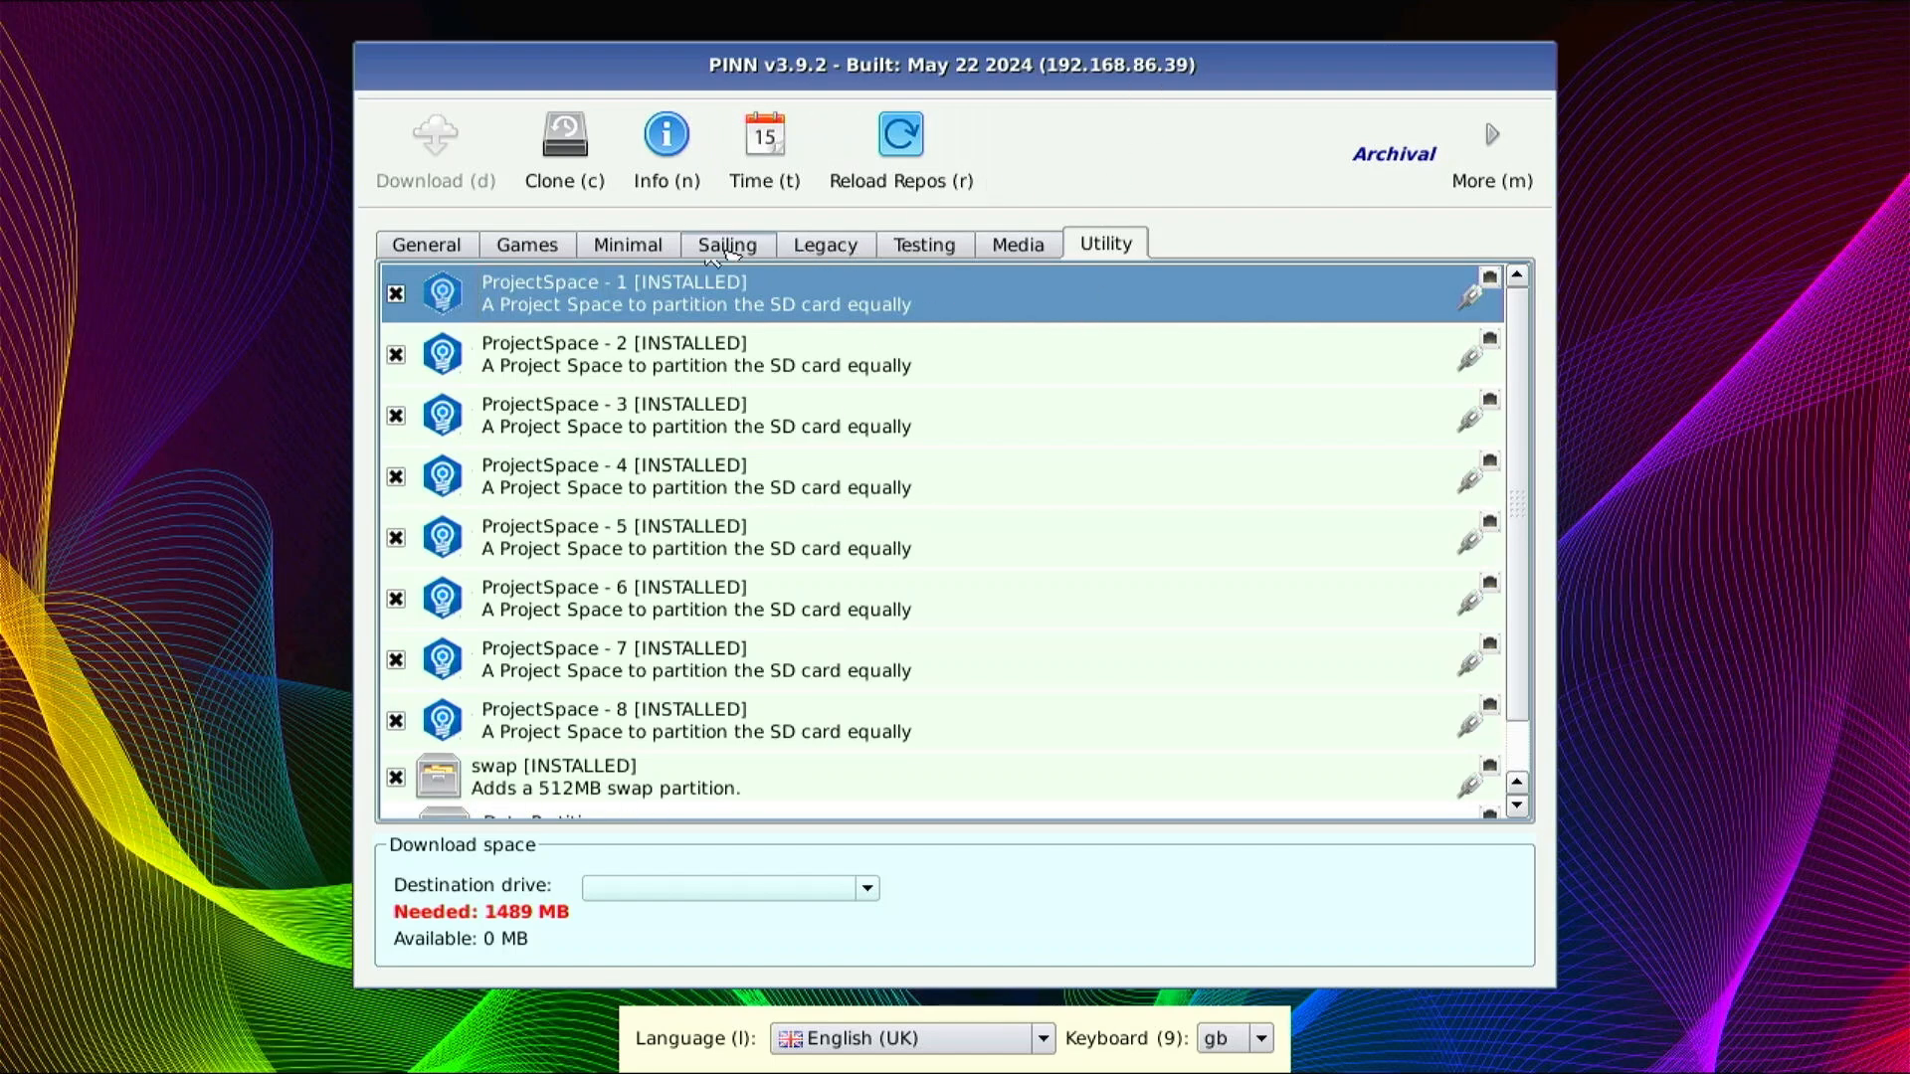
pyautogui.click(626, 244)
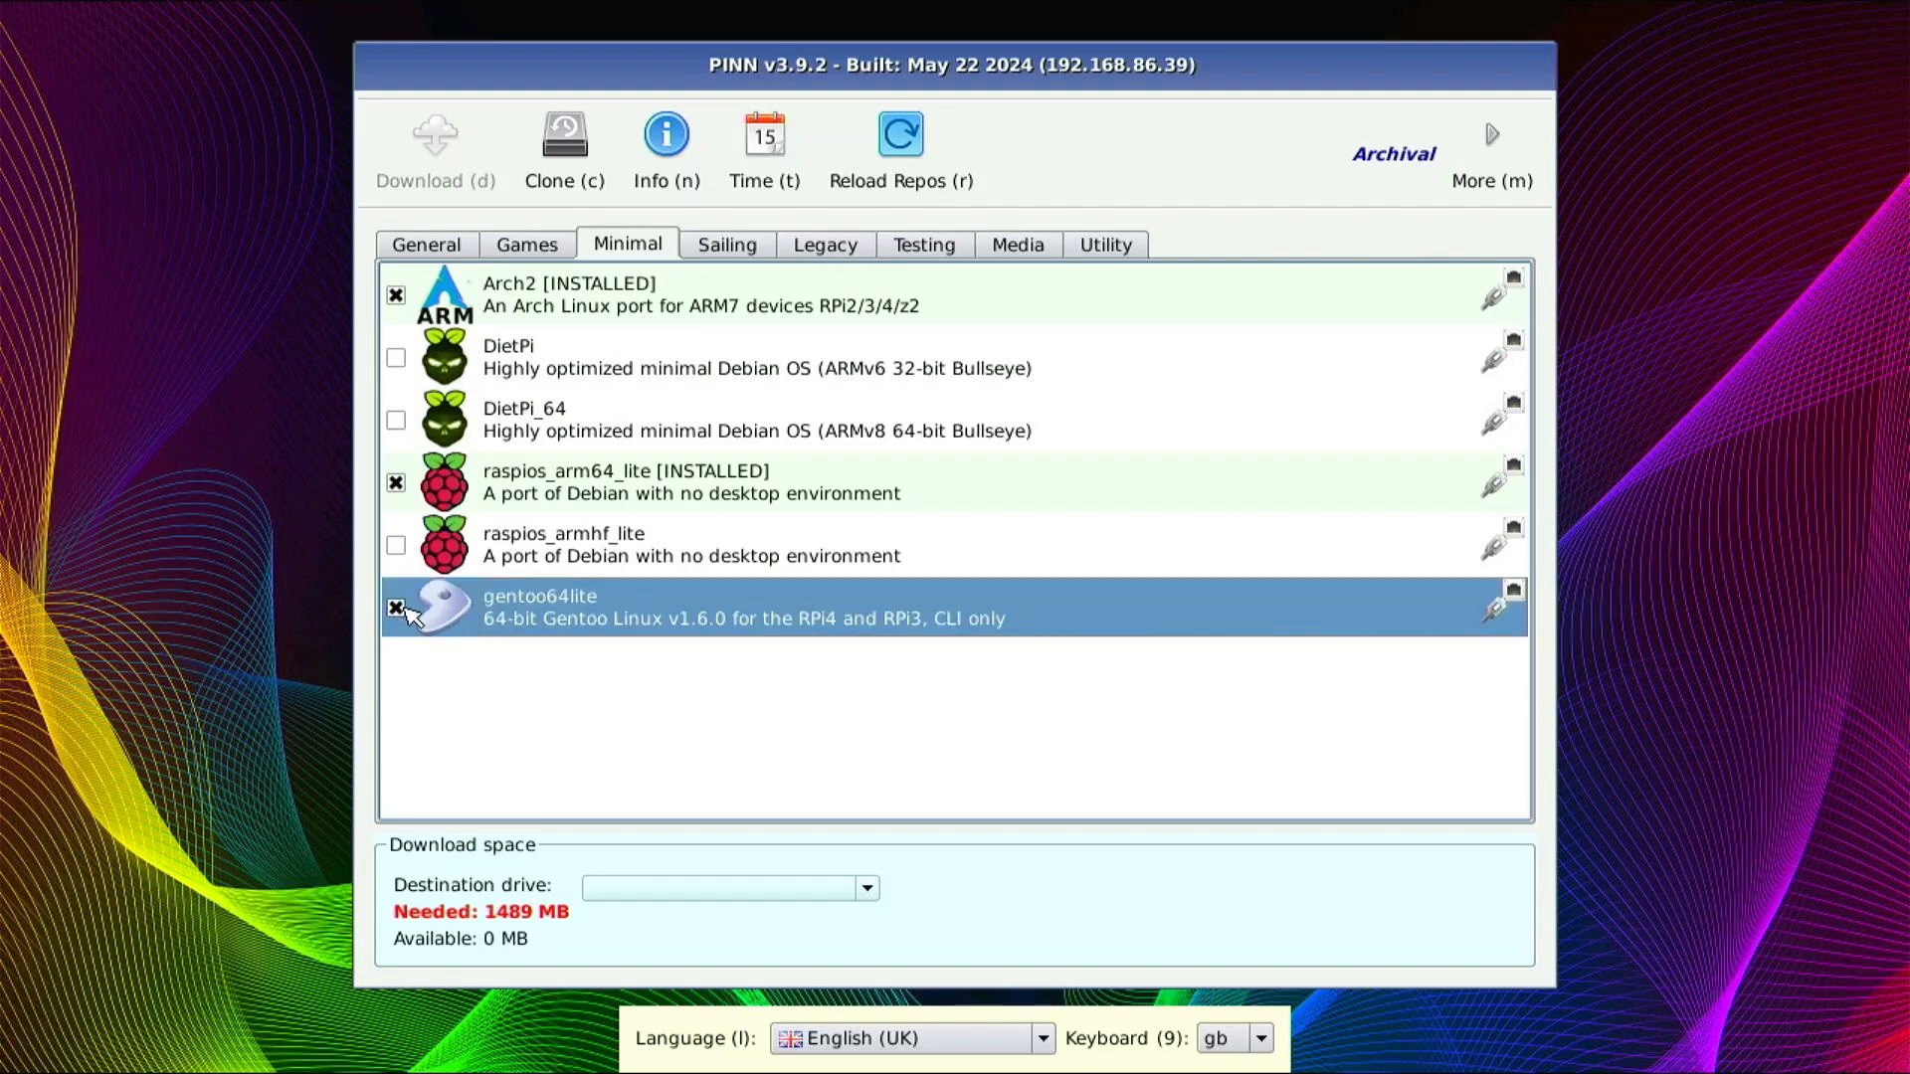
pyautogui.click(395, 607)
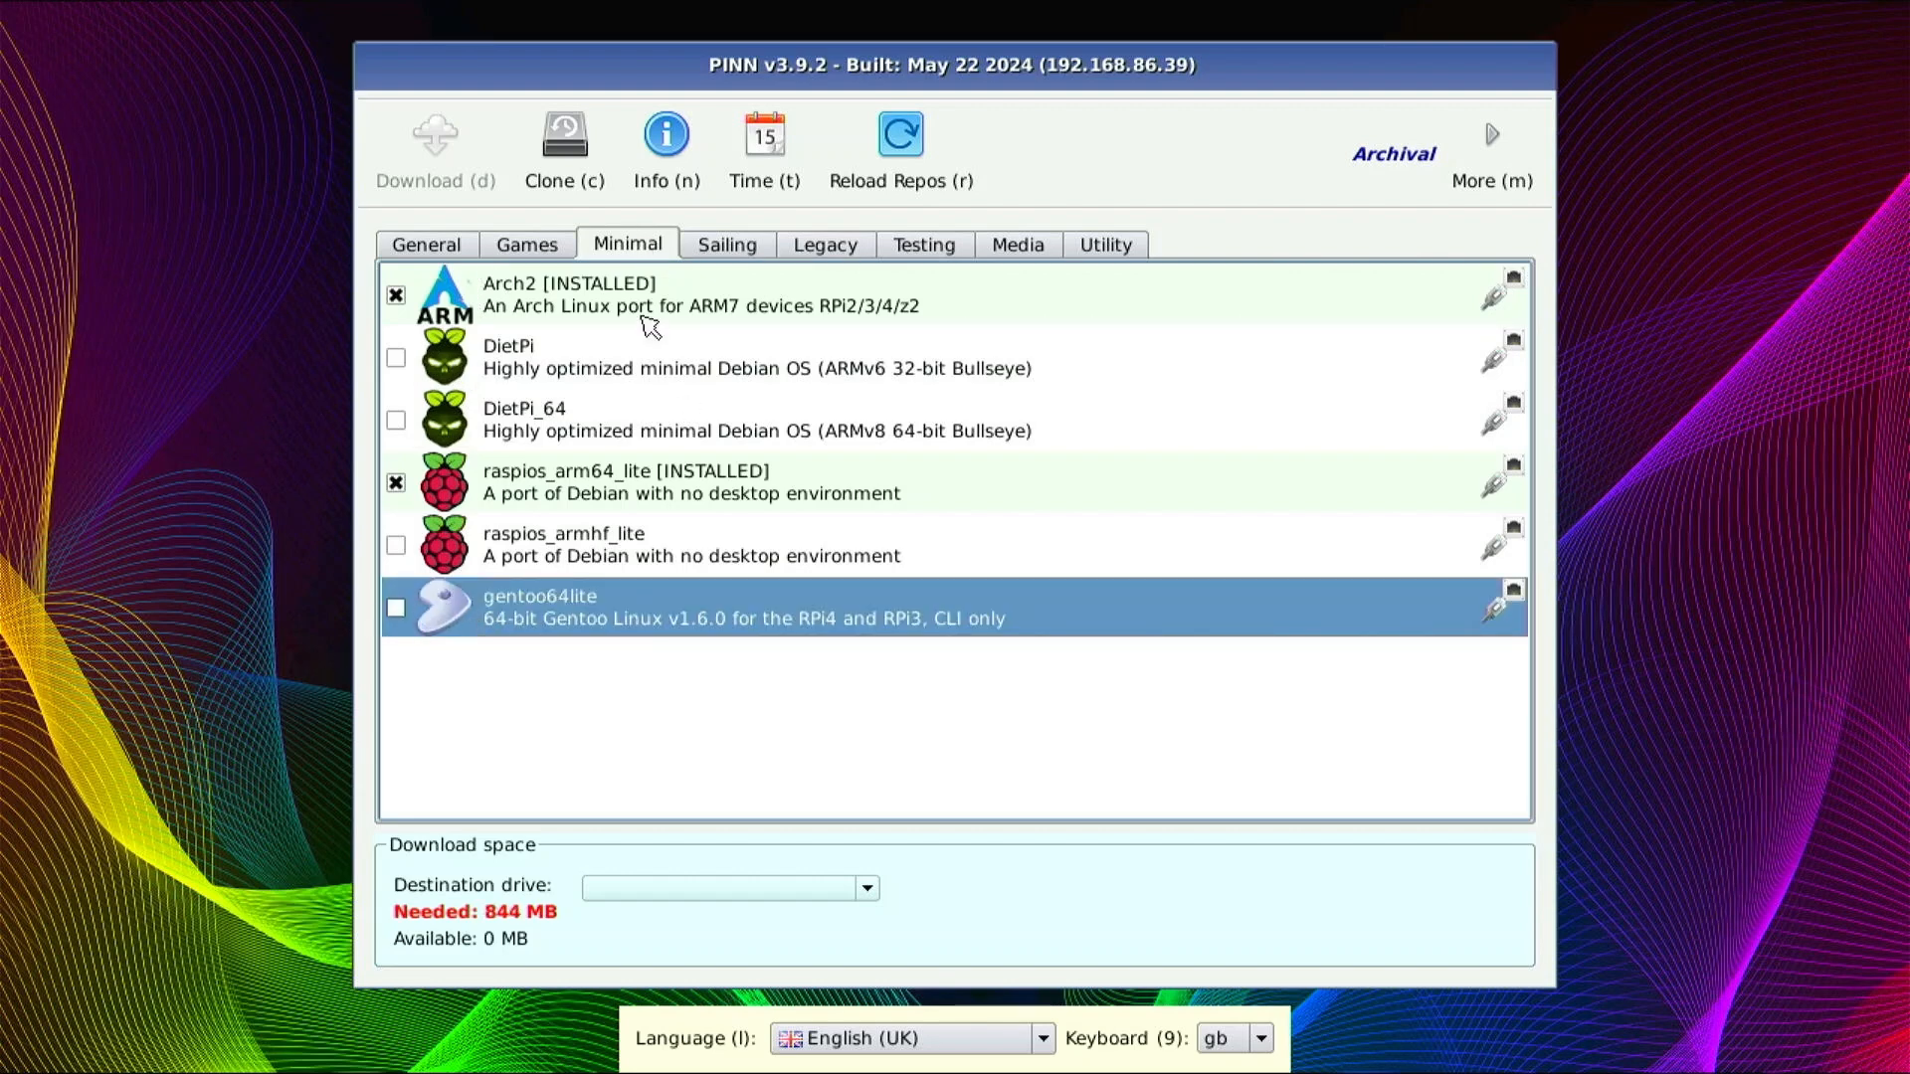
pyautogui.moveTo(582, 305)
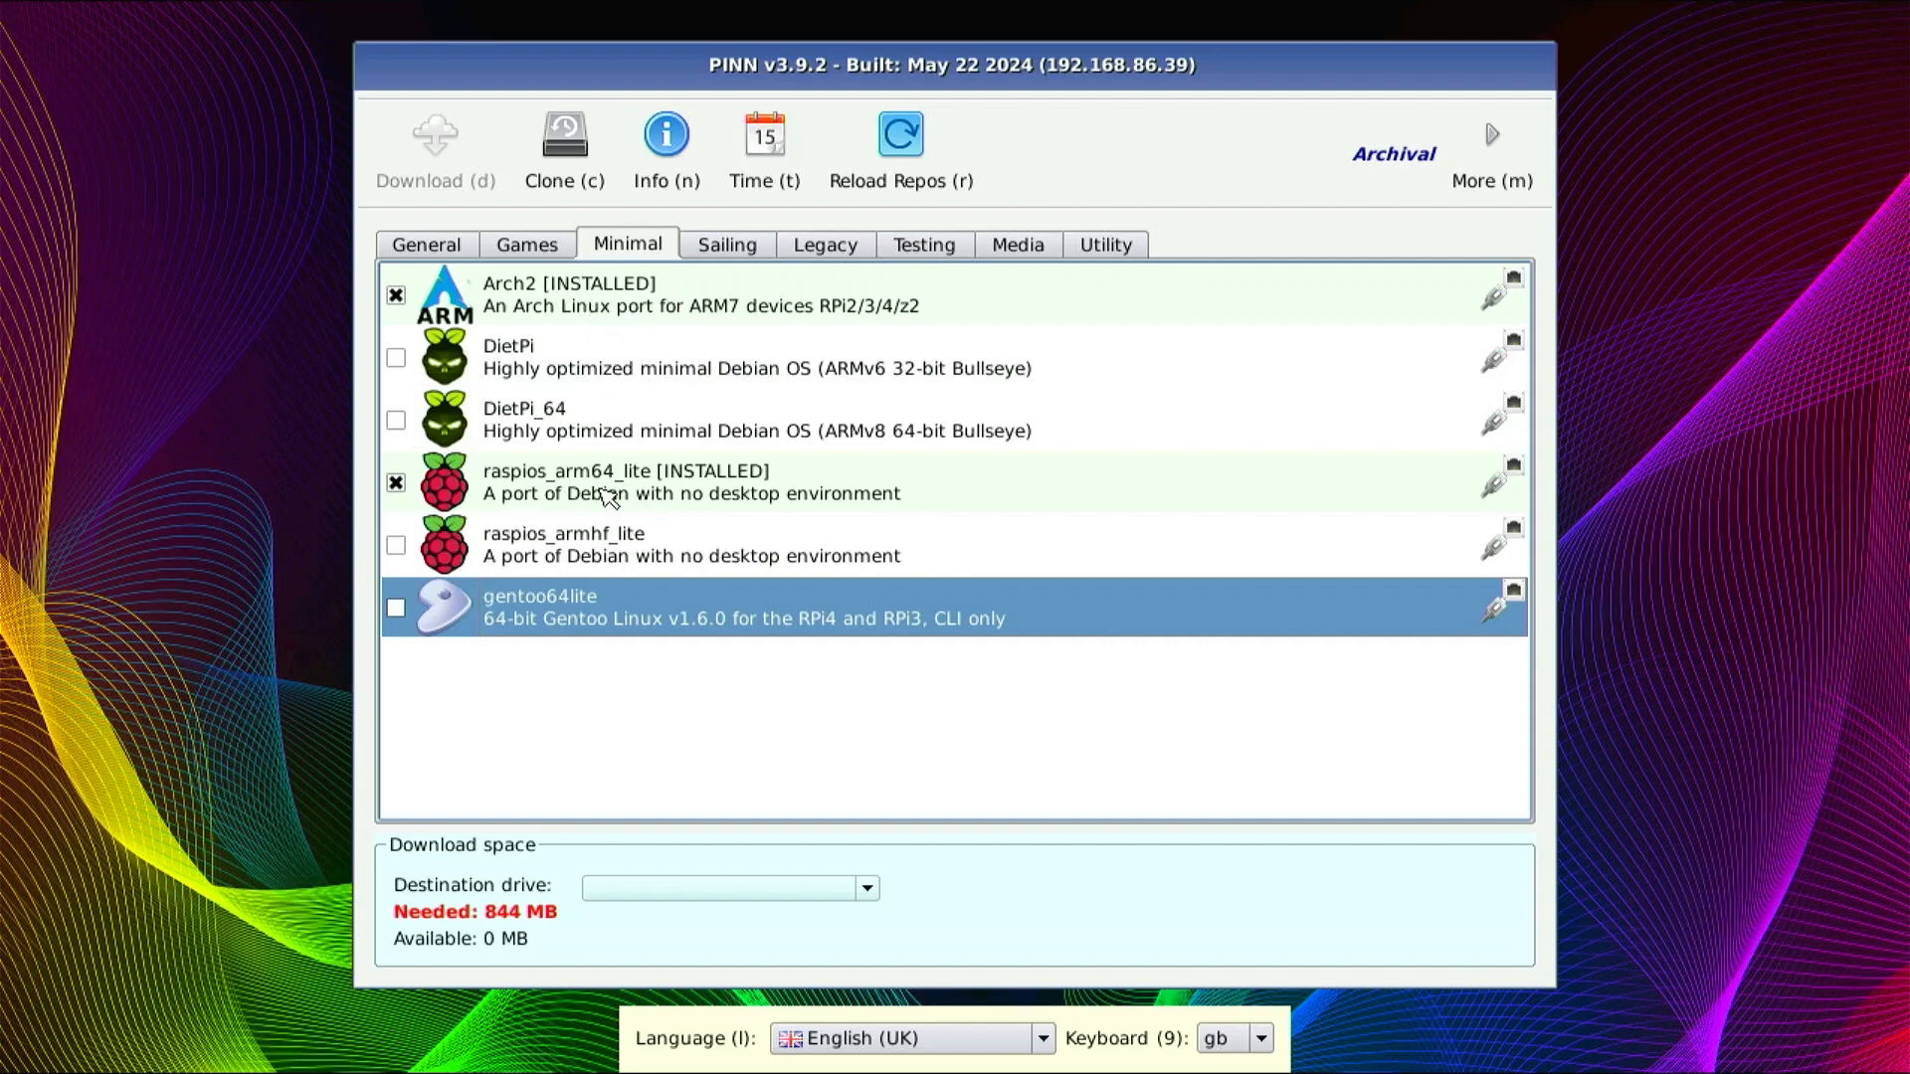
pyautogui.moveTo(623, 830)
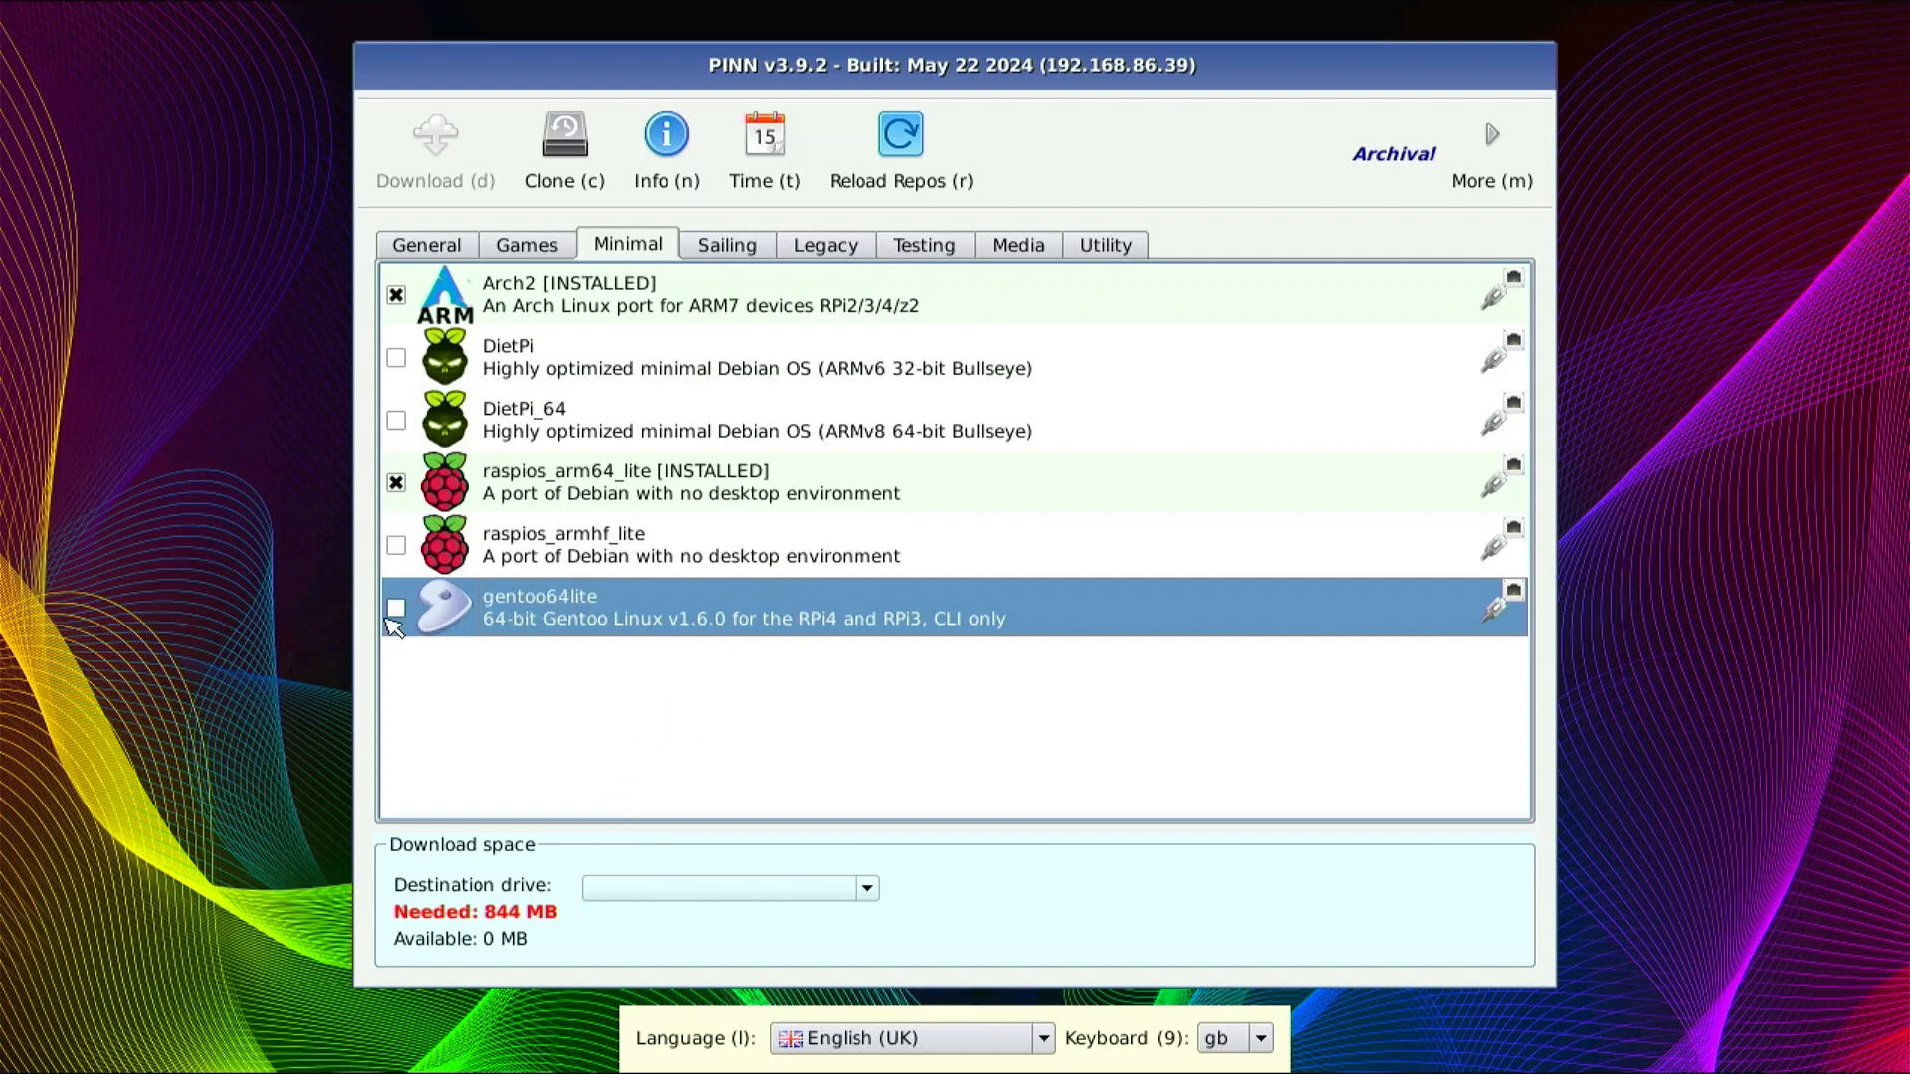
pyautogui.click(395, 607)
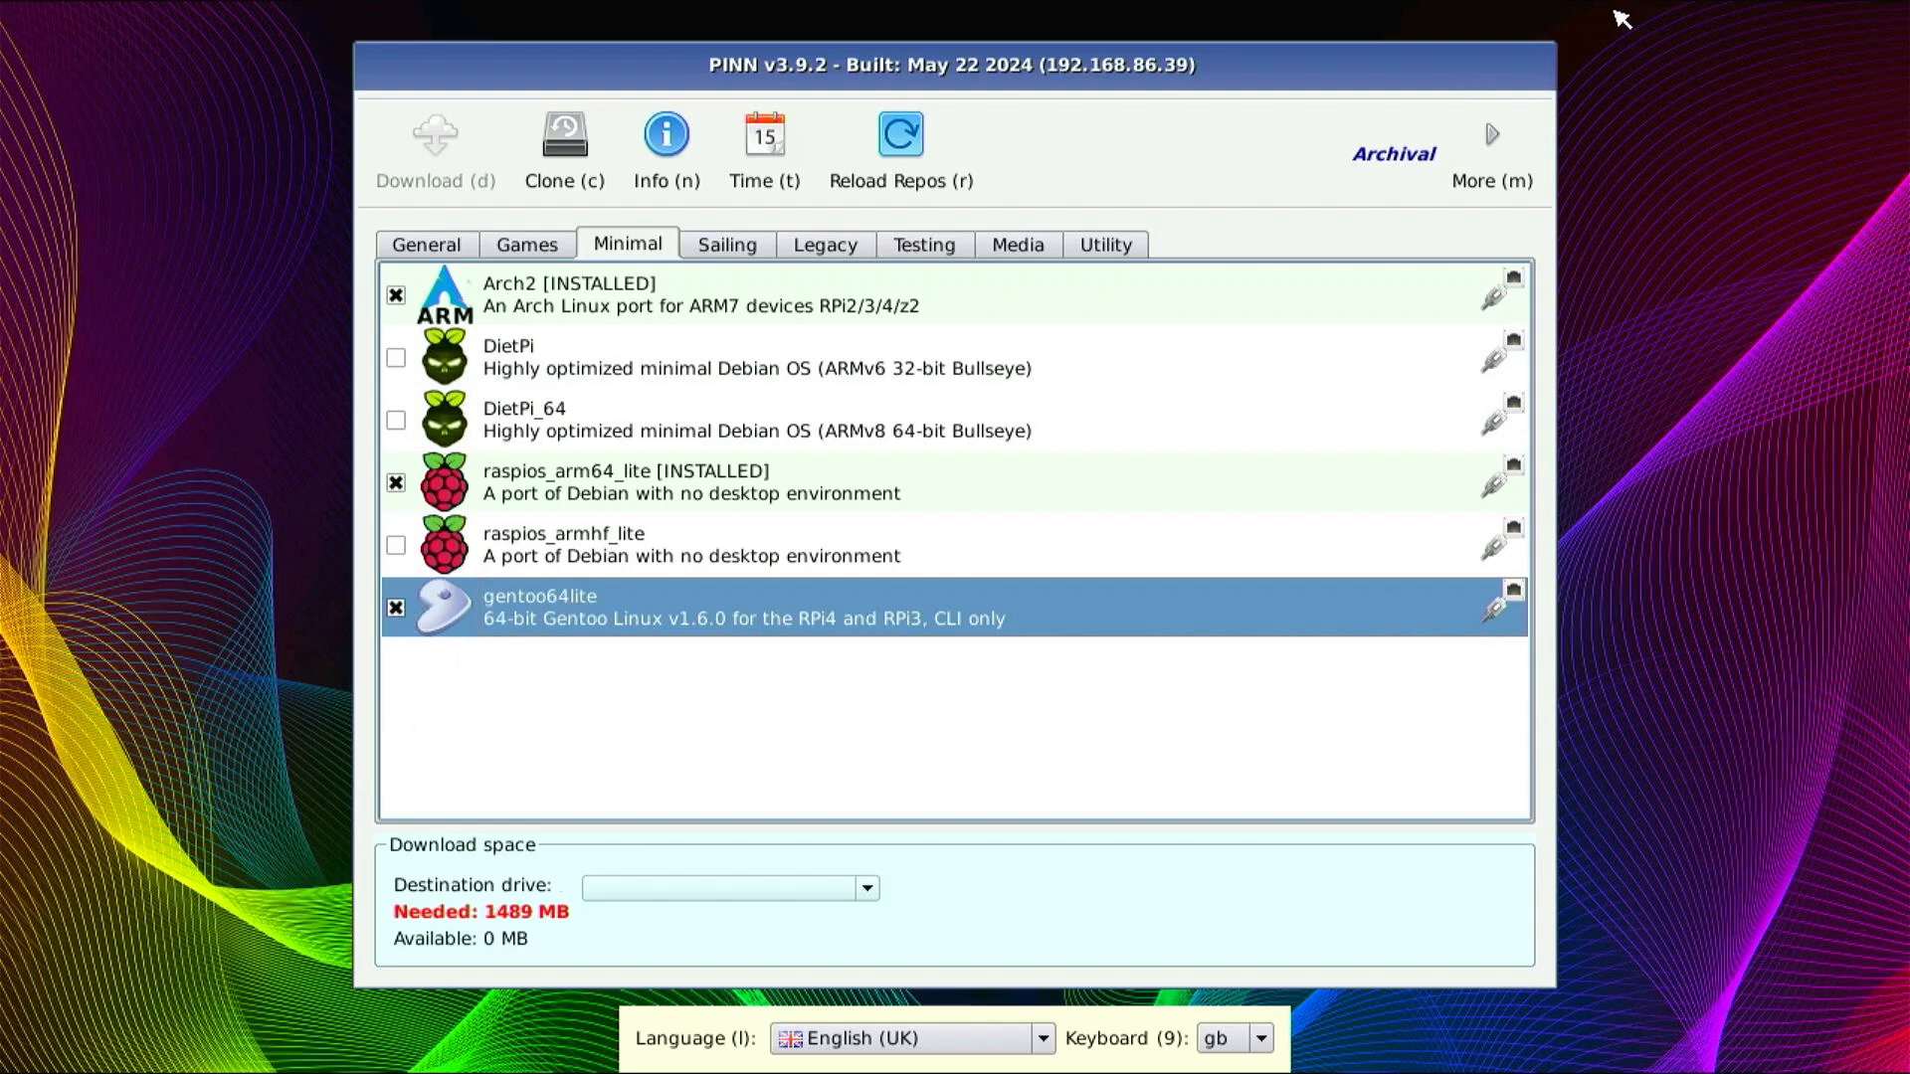
pyautogui.moveTo(1050, 223)
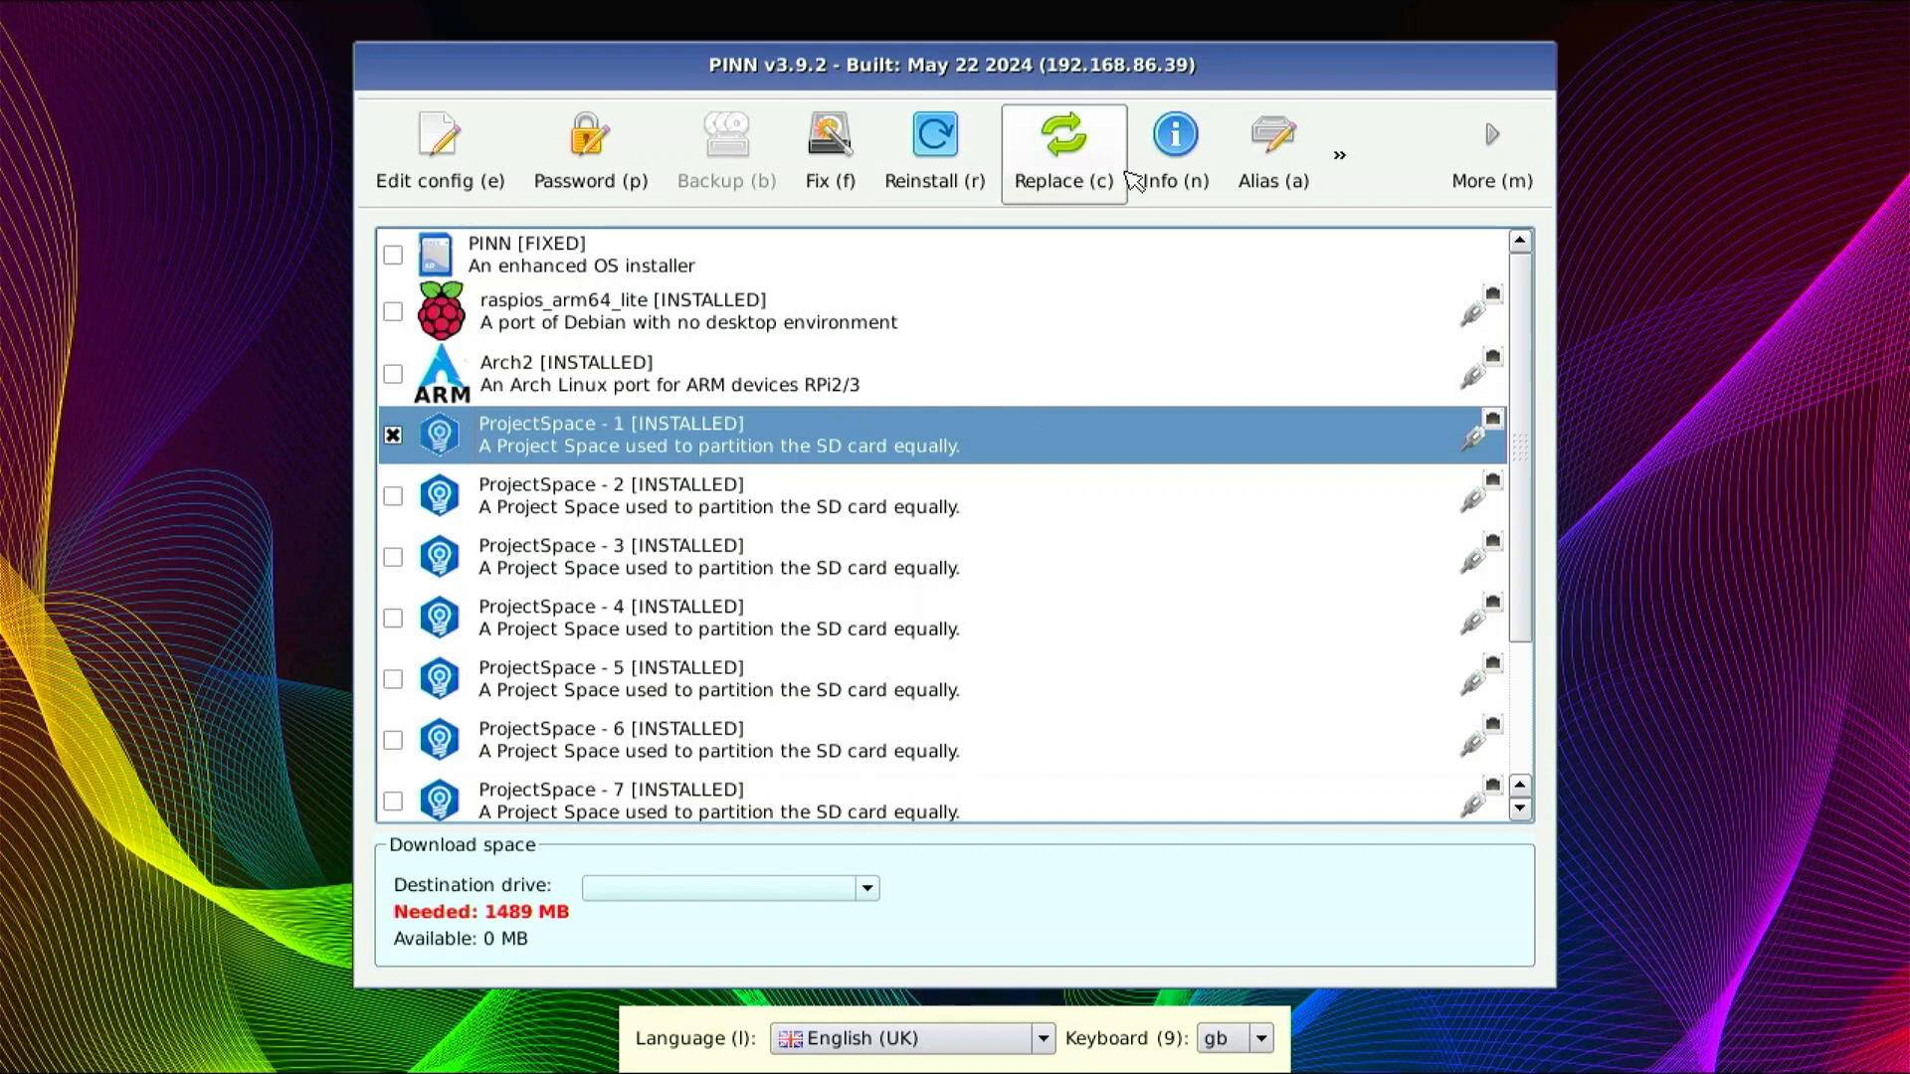
pyautogui.moveTo(670, 150)
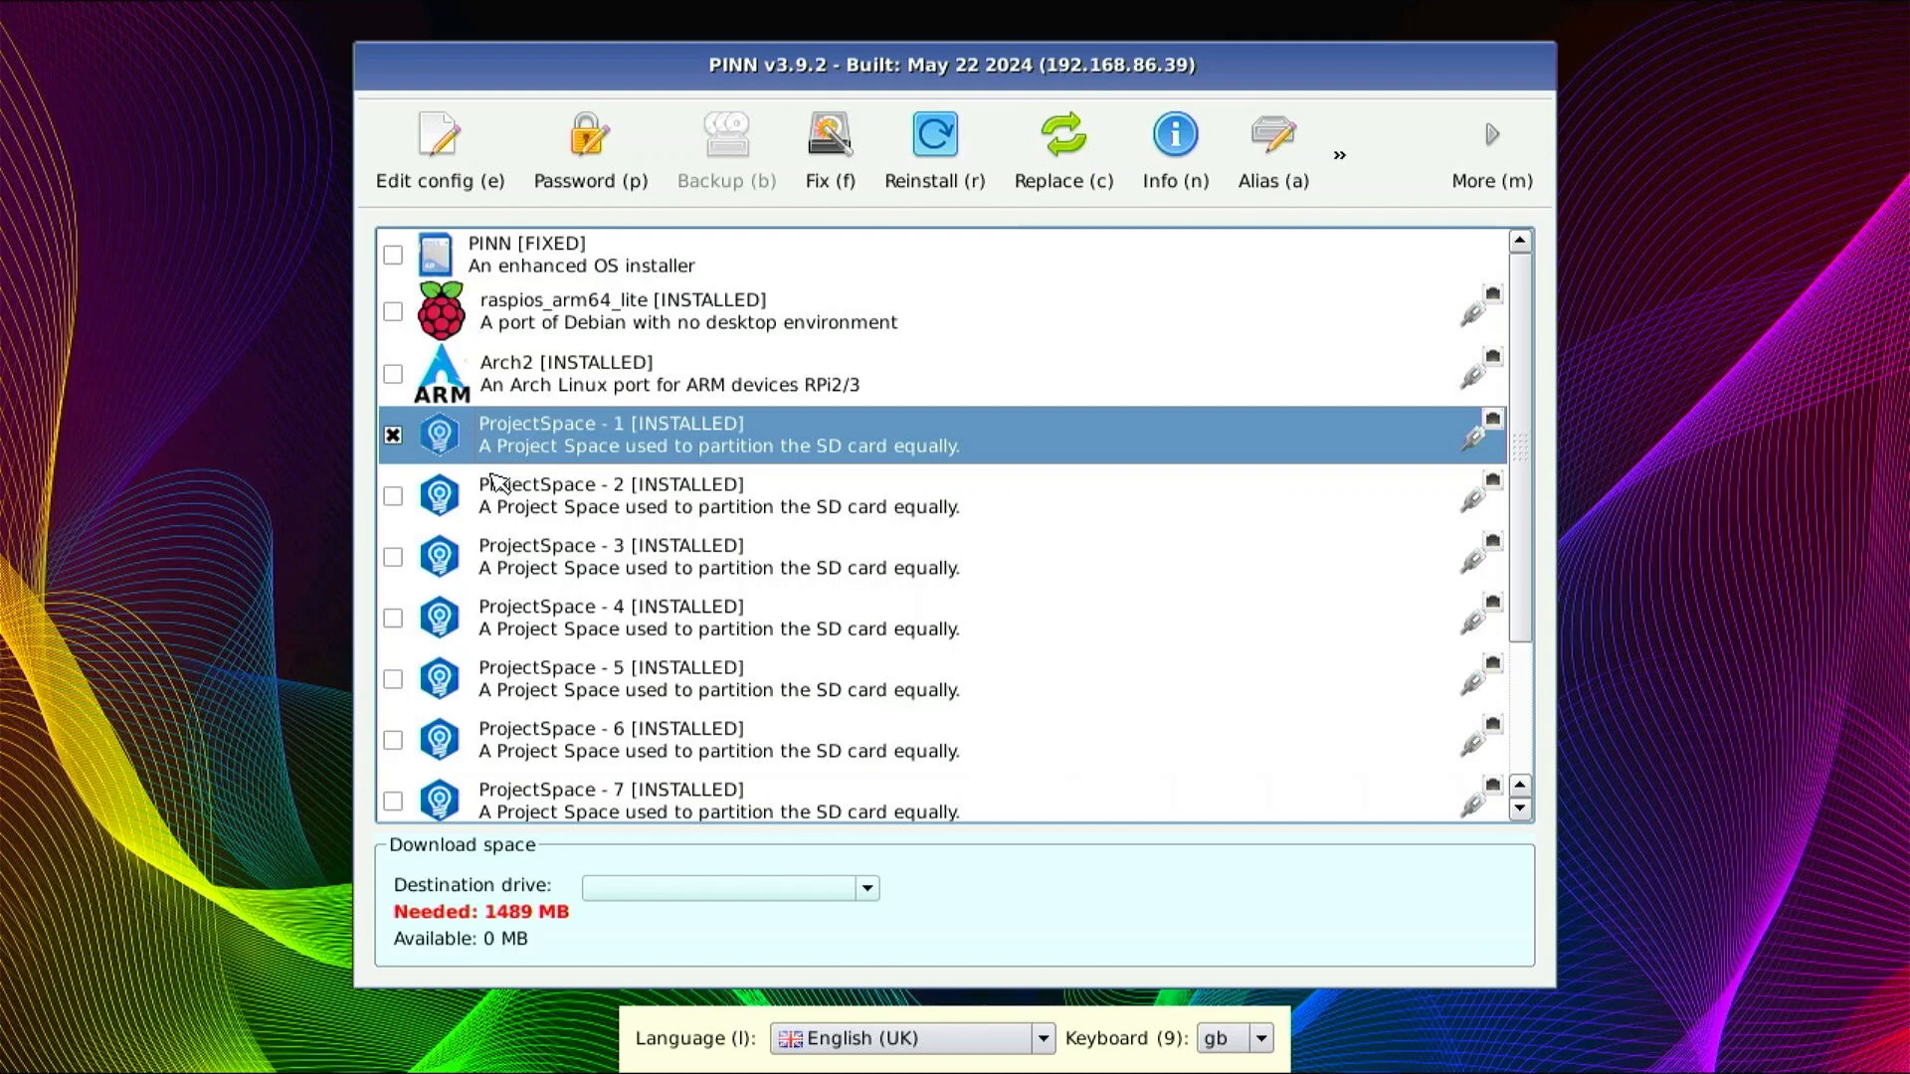
pyautogui.moveTo(625, 371)
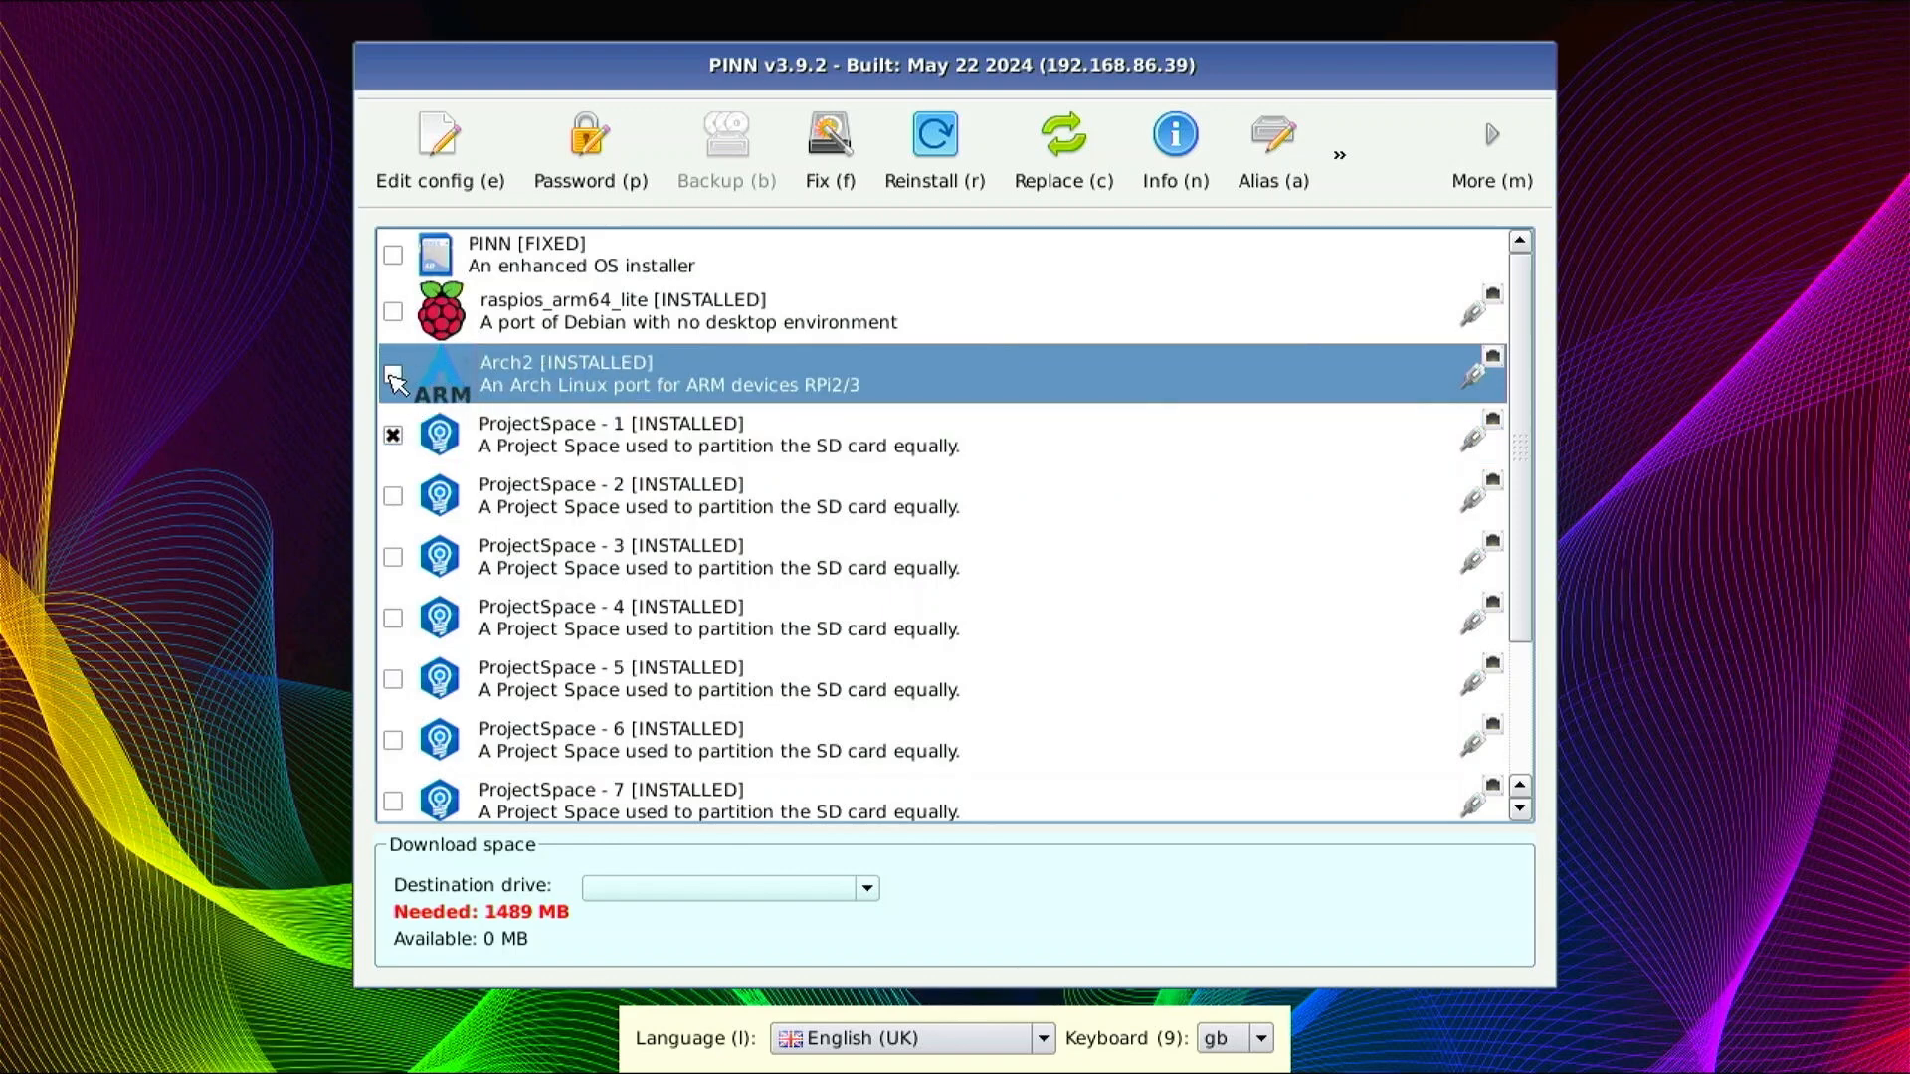
# - Select ProjectSpace - 1 and open the Replace Installed OSes dialog
pyautogui.click(392, 374)
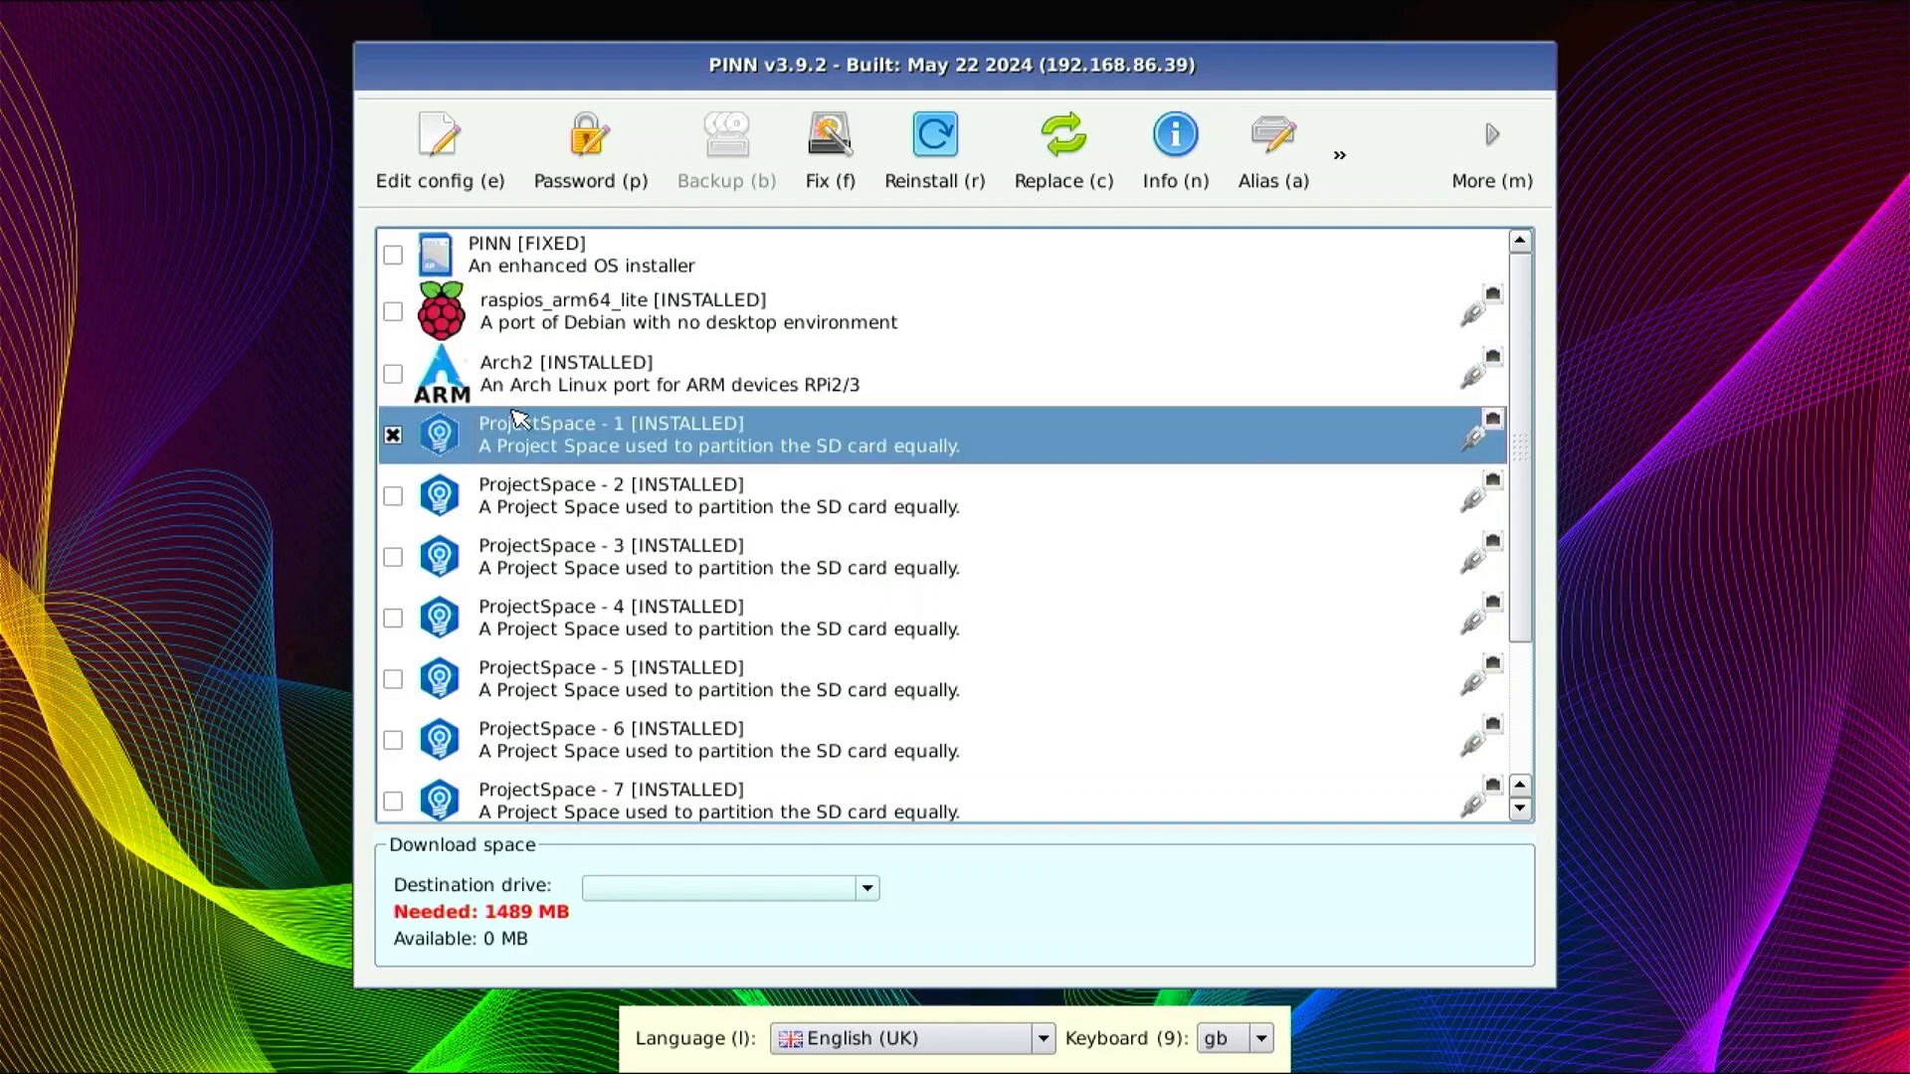
pyautogui.moveTo(573, 479)
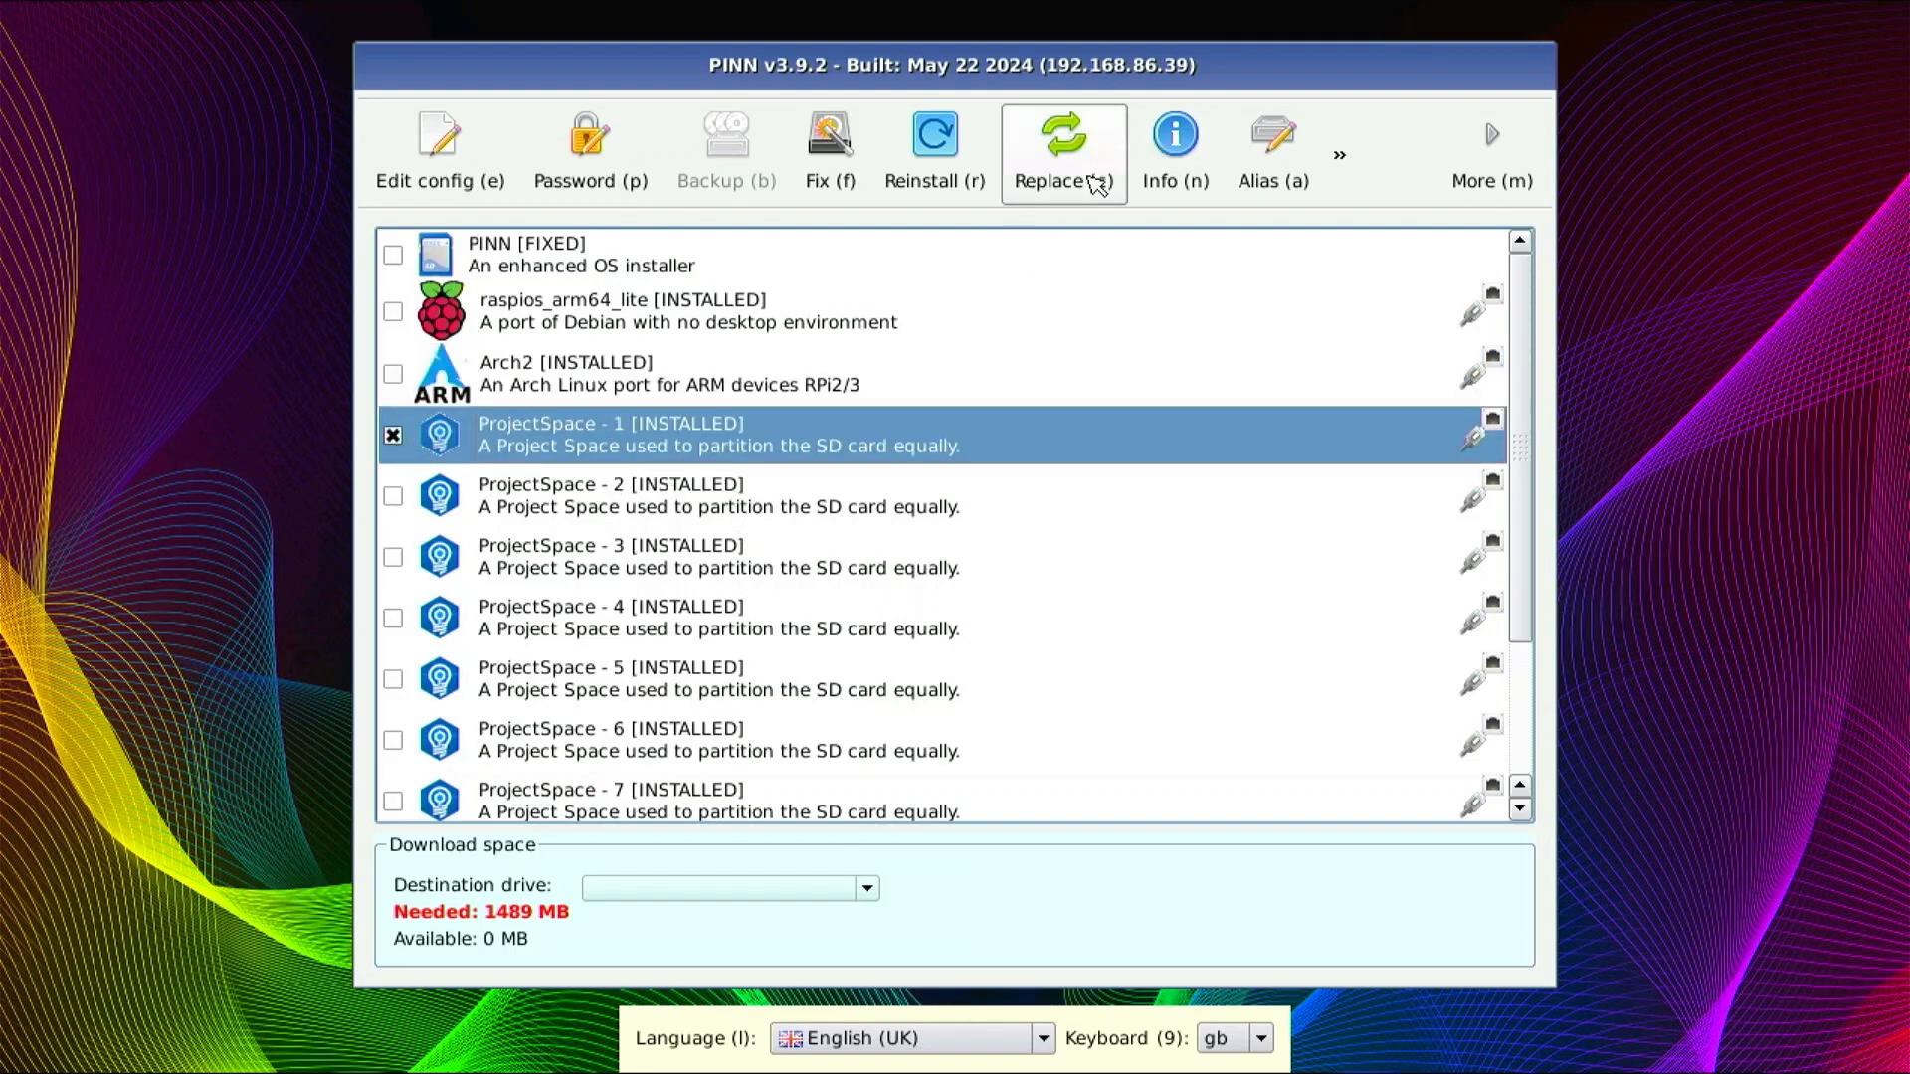
pyautogui.click(1062, 151)
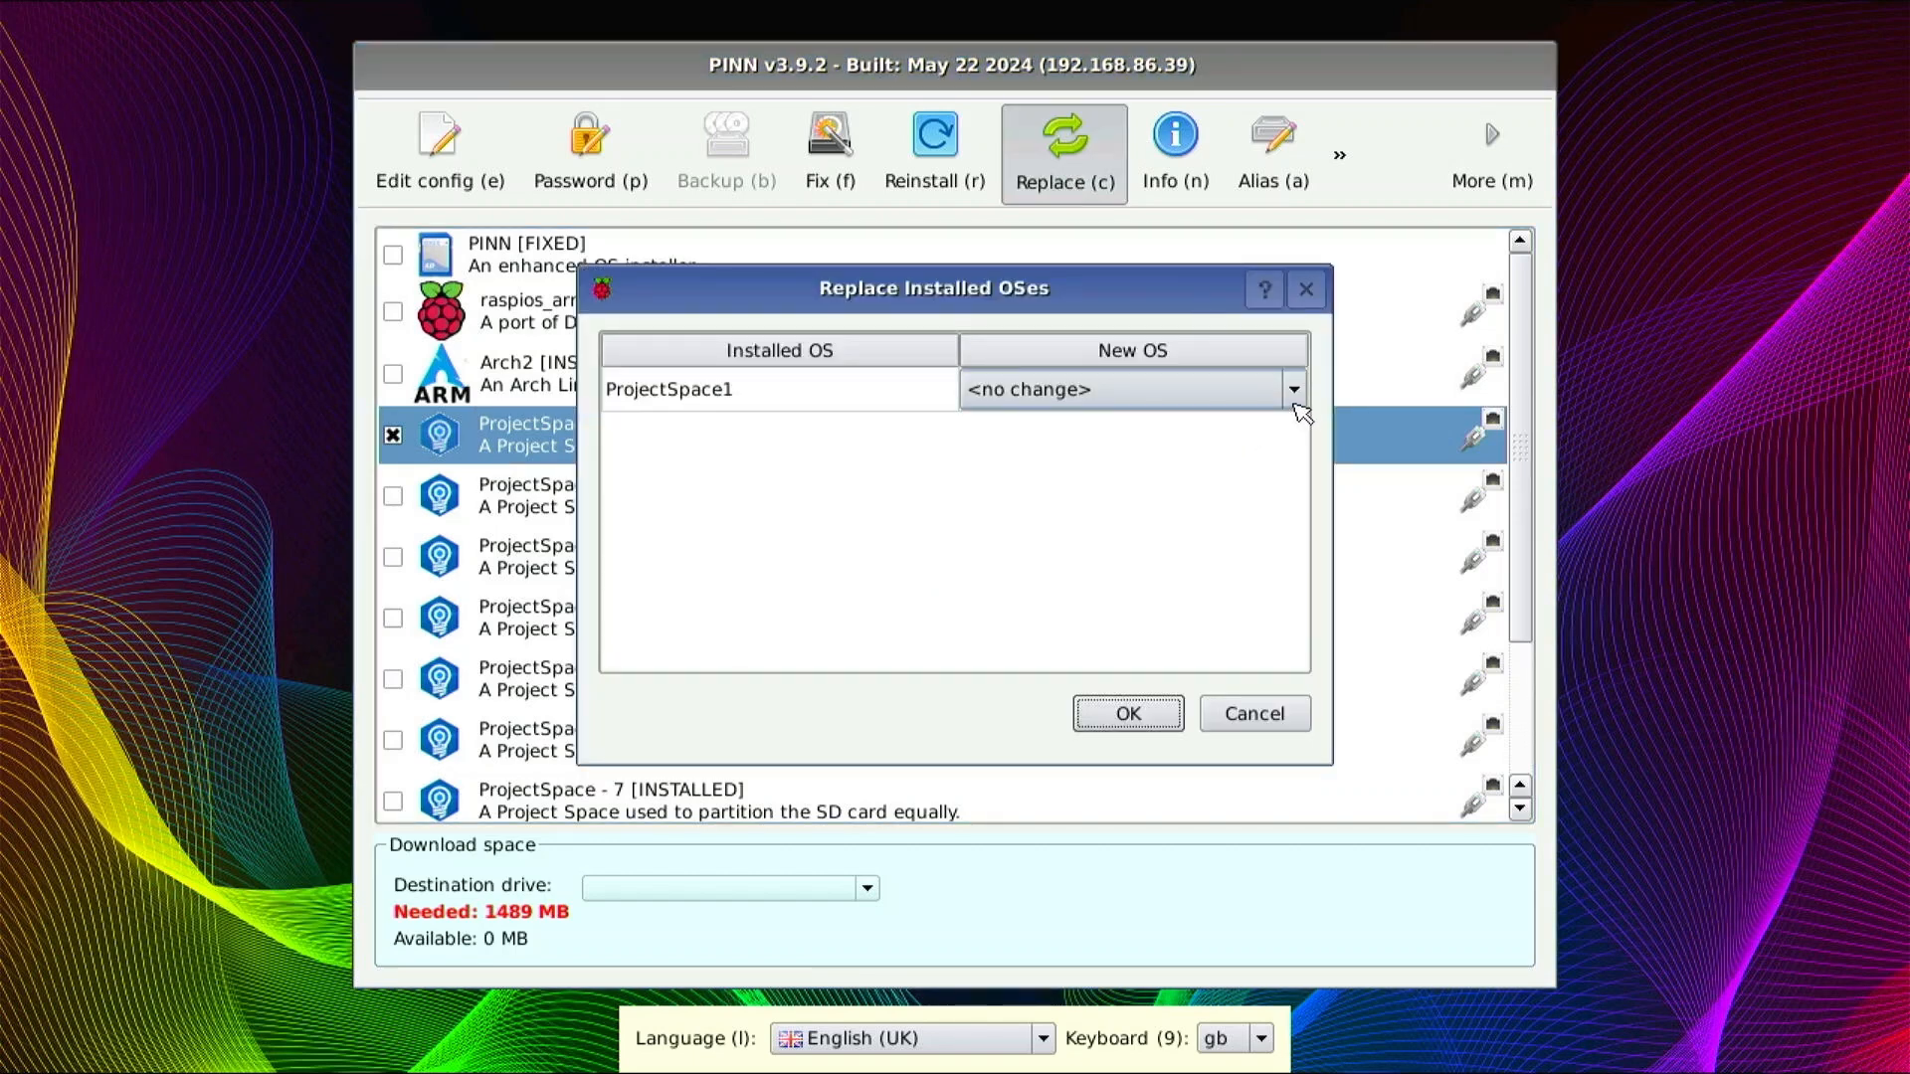
# - Choose gentoo64lite as ProjectSpace1's new OS and submit the replacement
pyautogui.click(1294, 390)
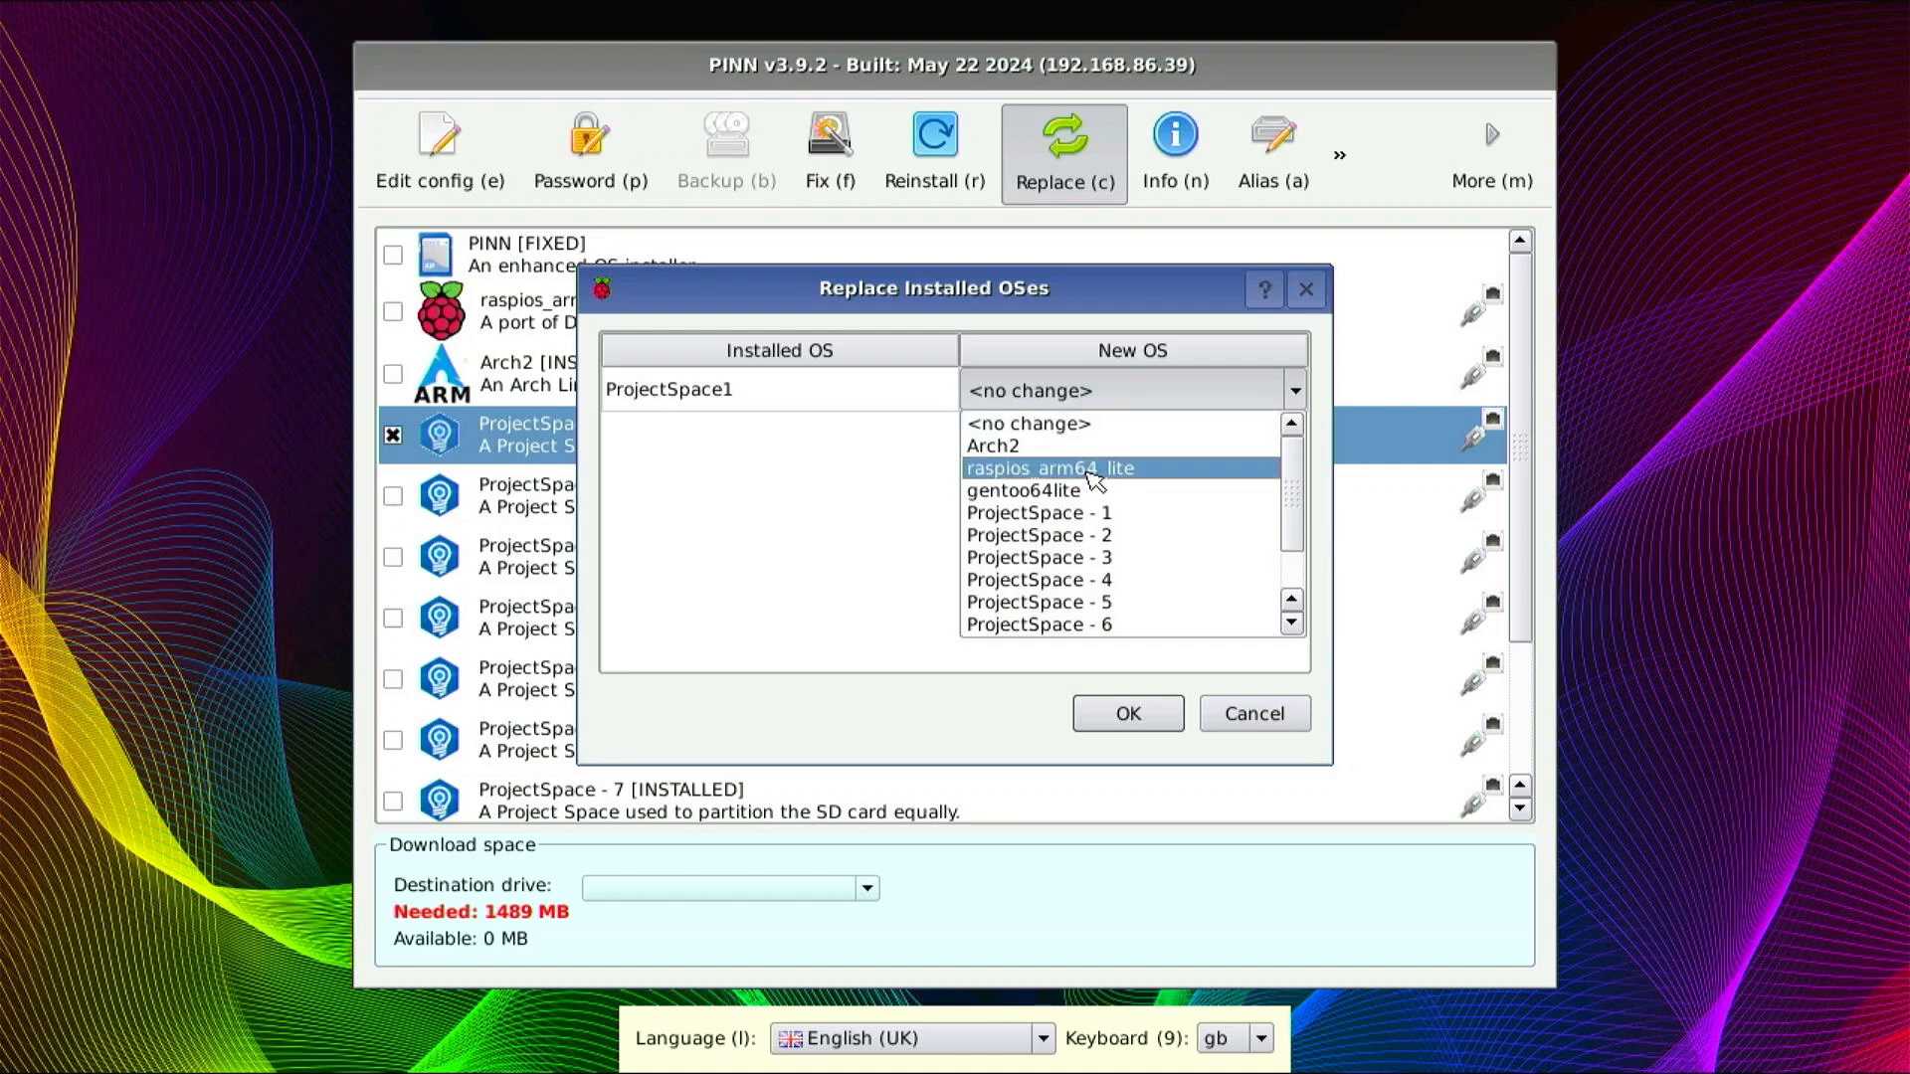
pyautogui.moveTo(1029, 489)
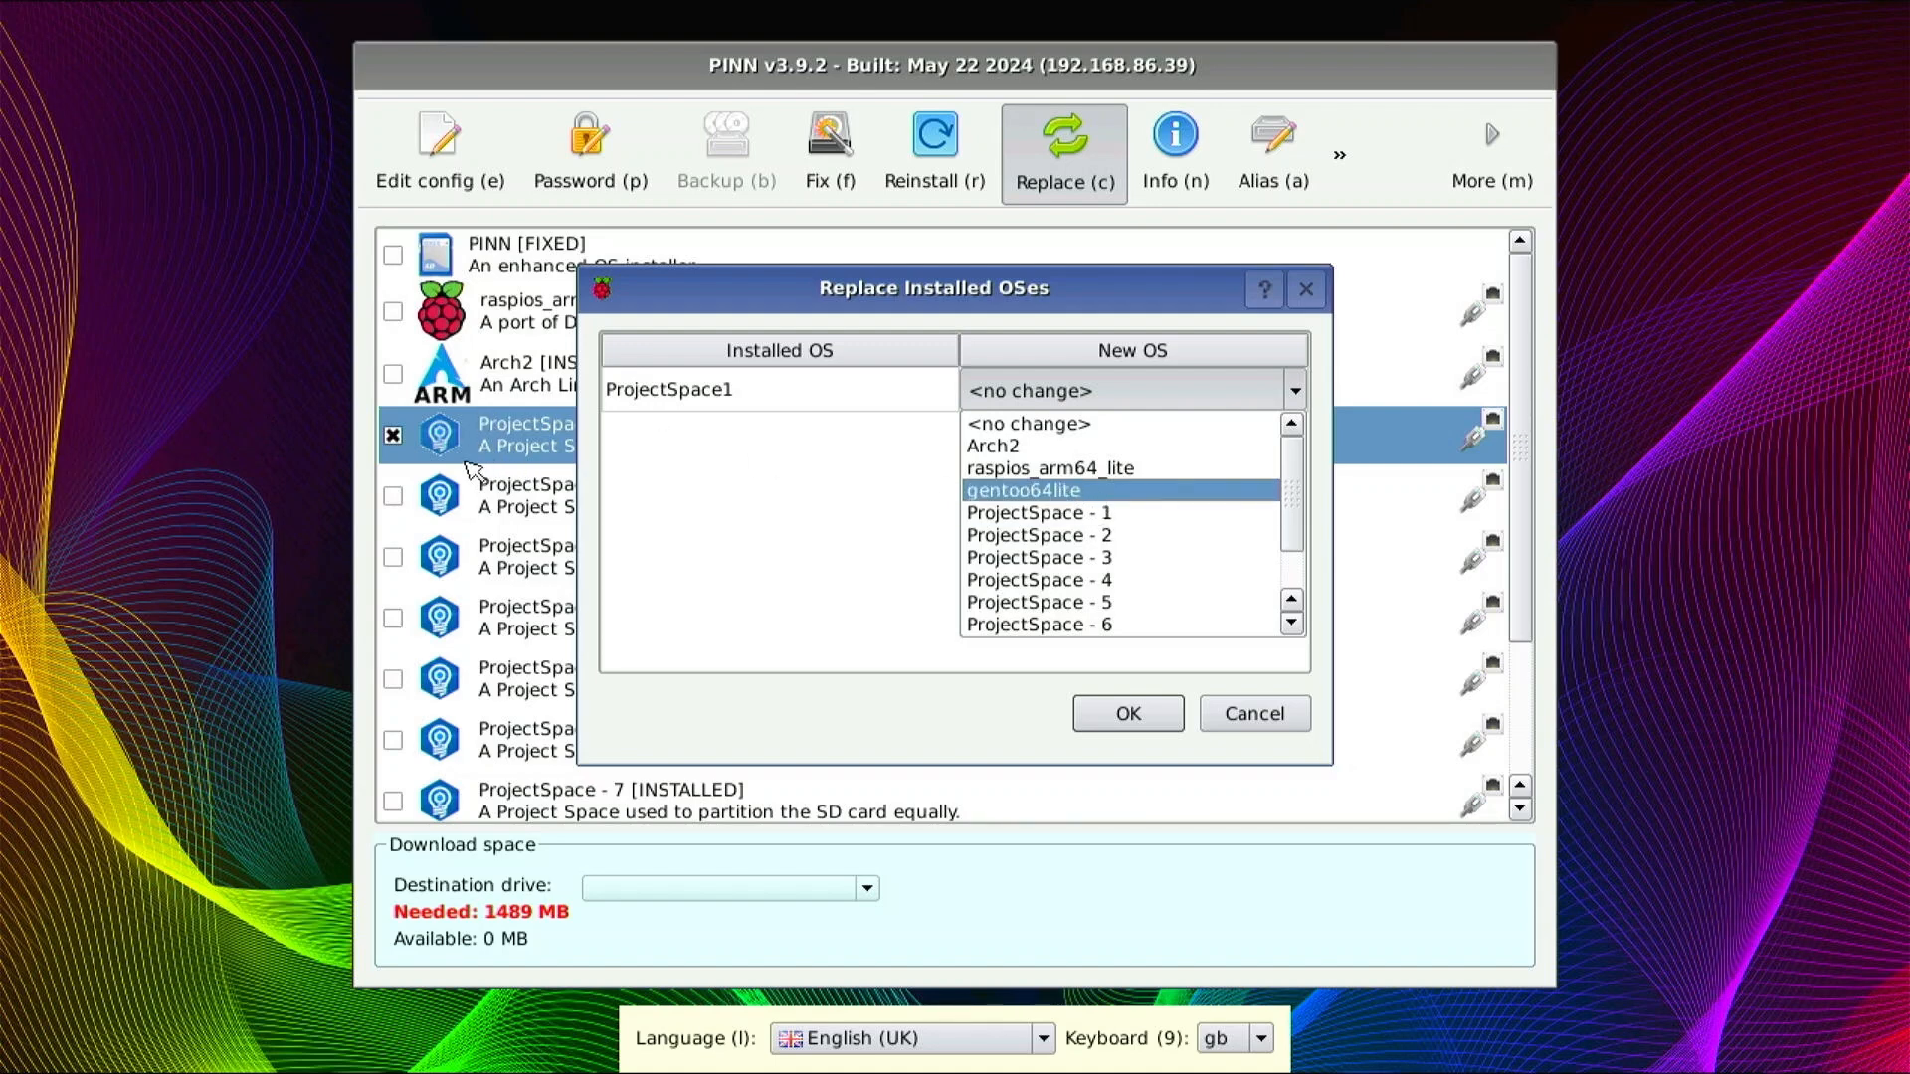
pyautogui.moveTo(1087, 491)
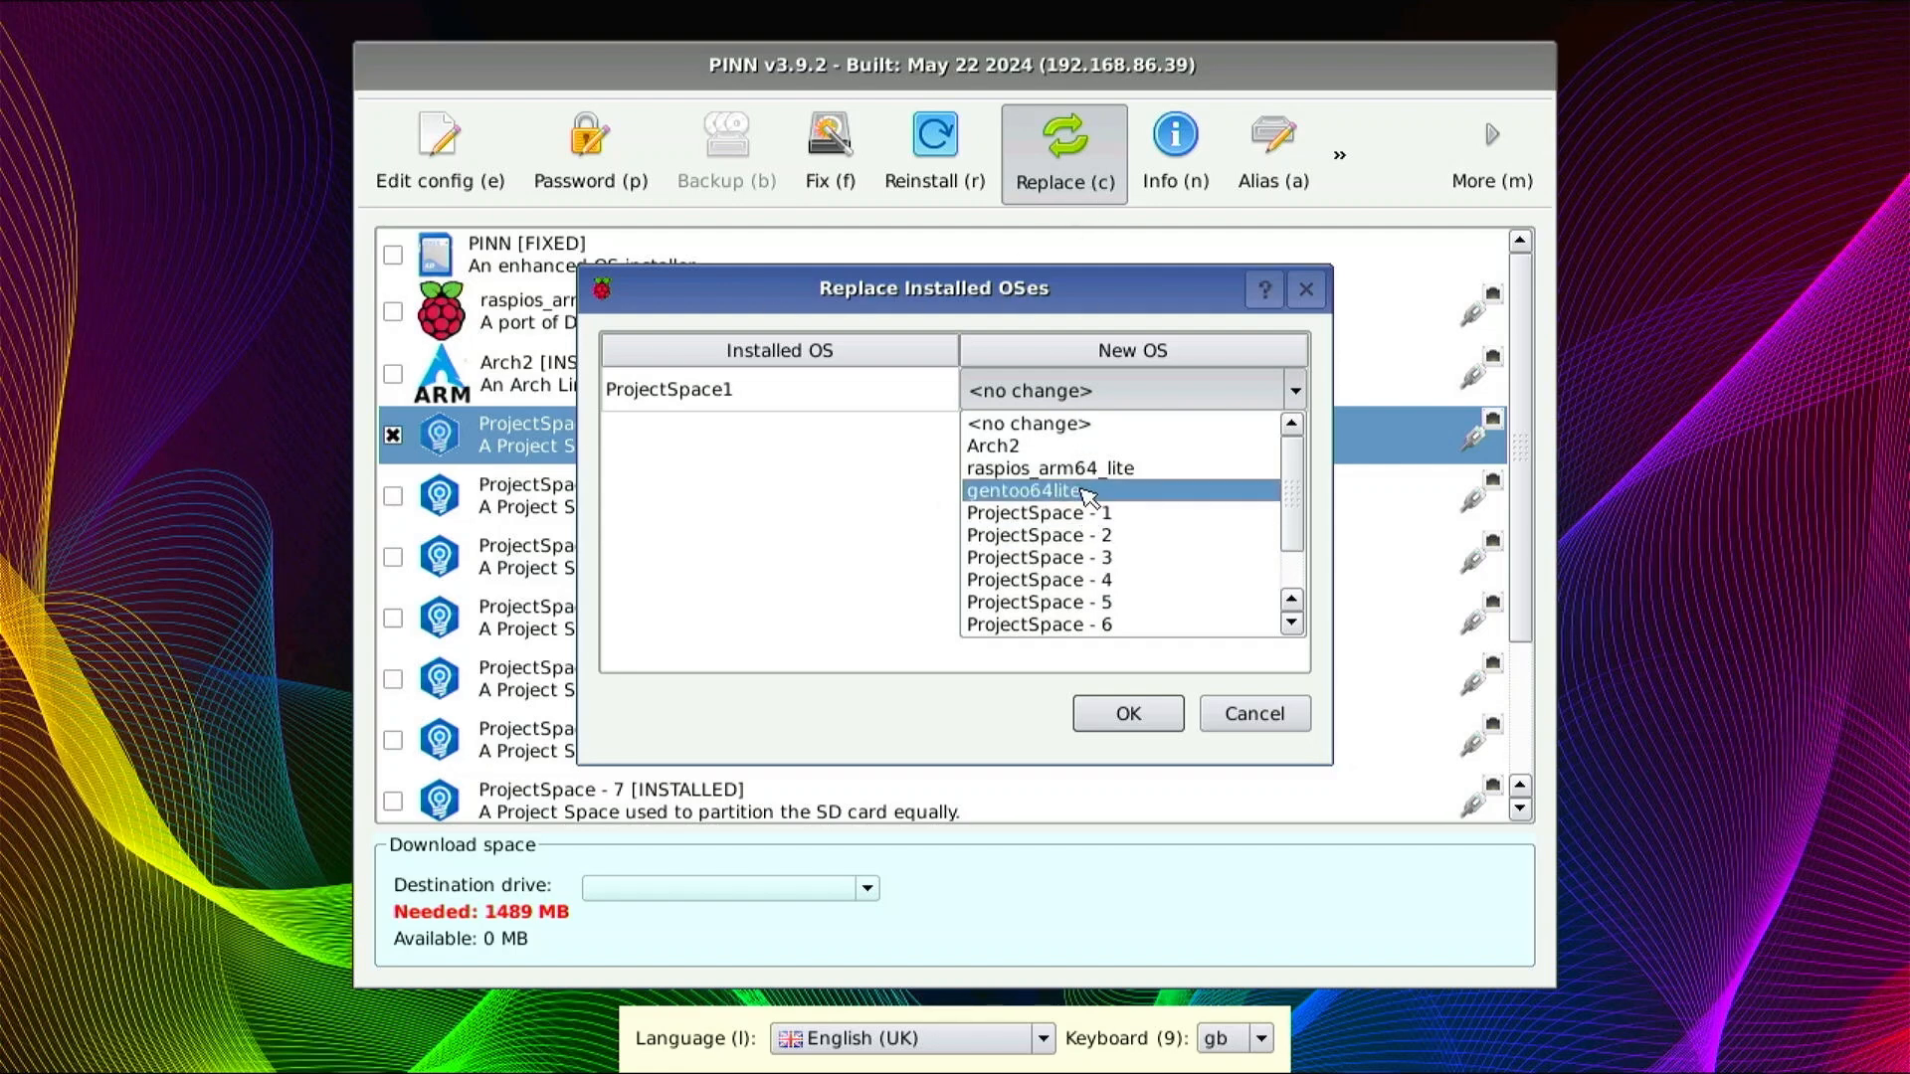
pyautogui.click(1037, 511)
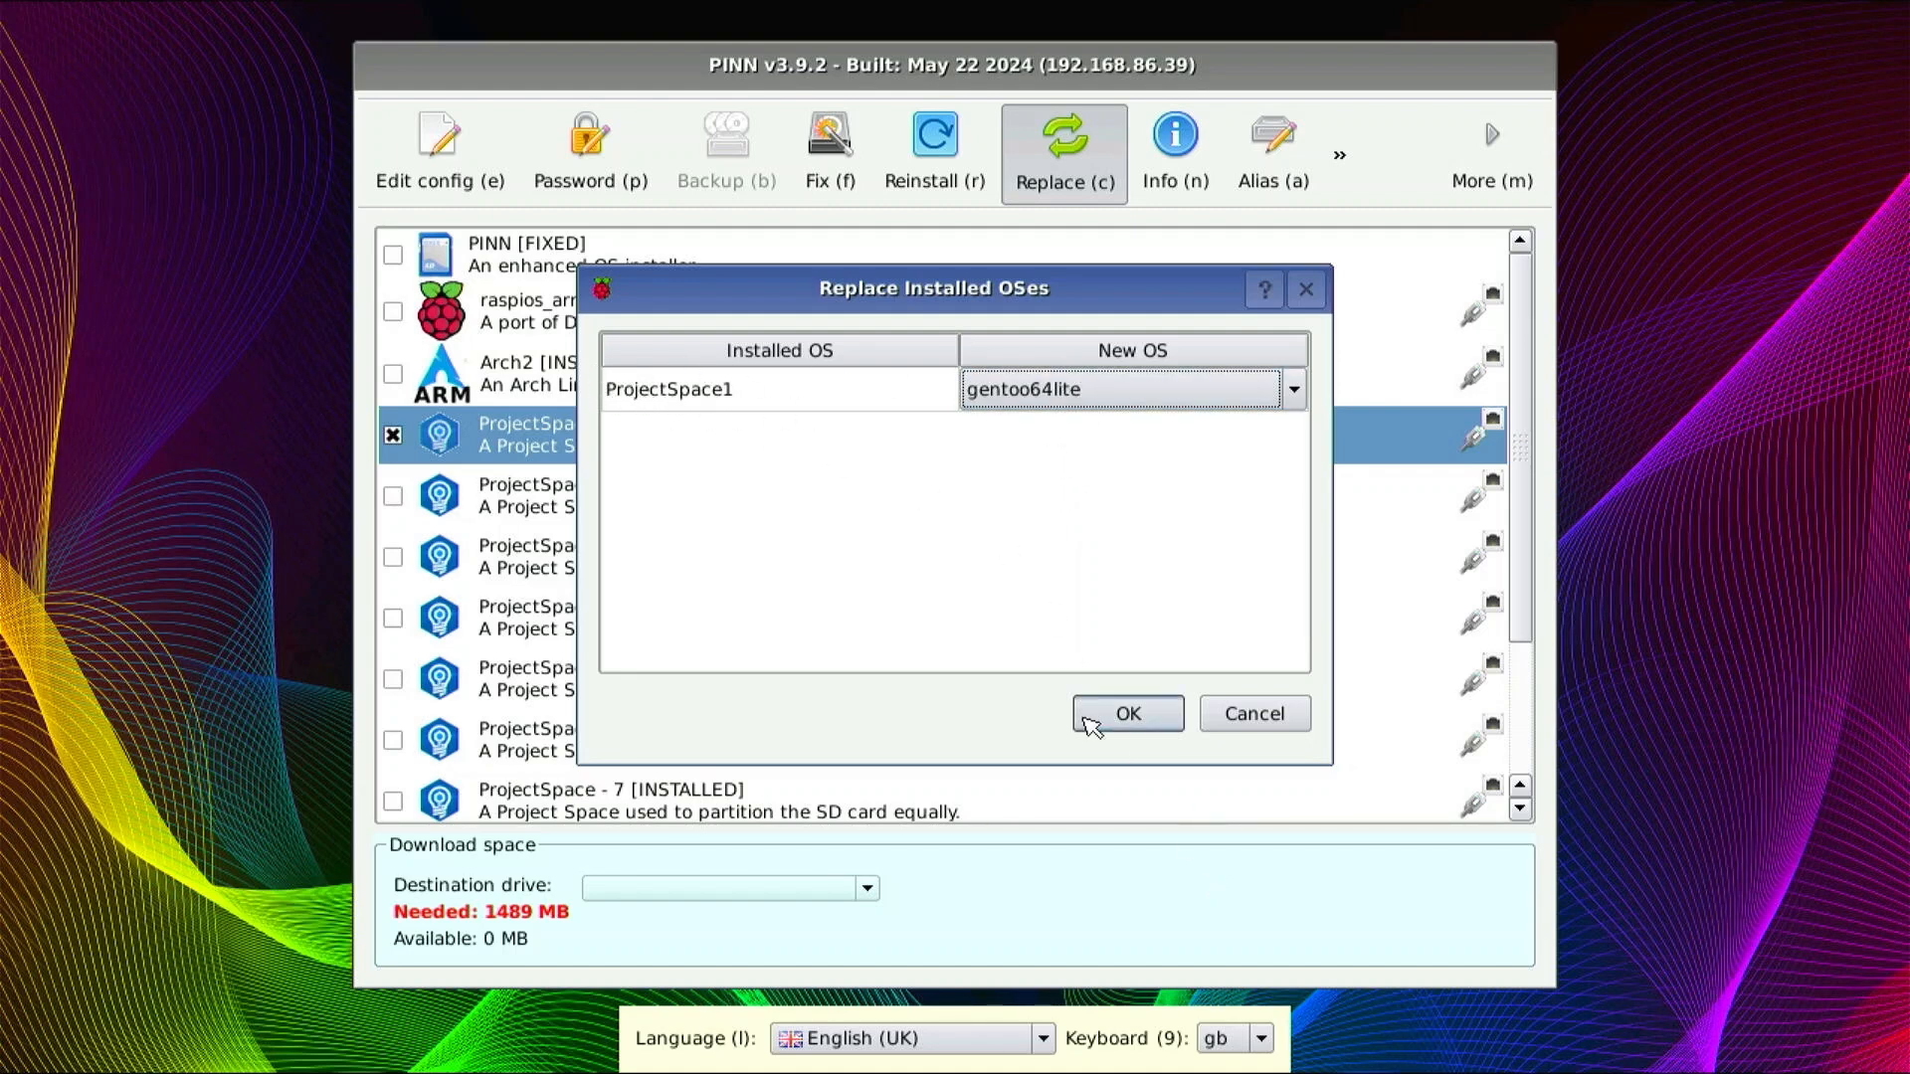
pyautogui.click(1125, 713)
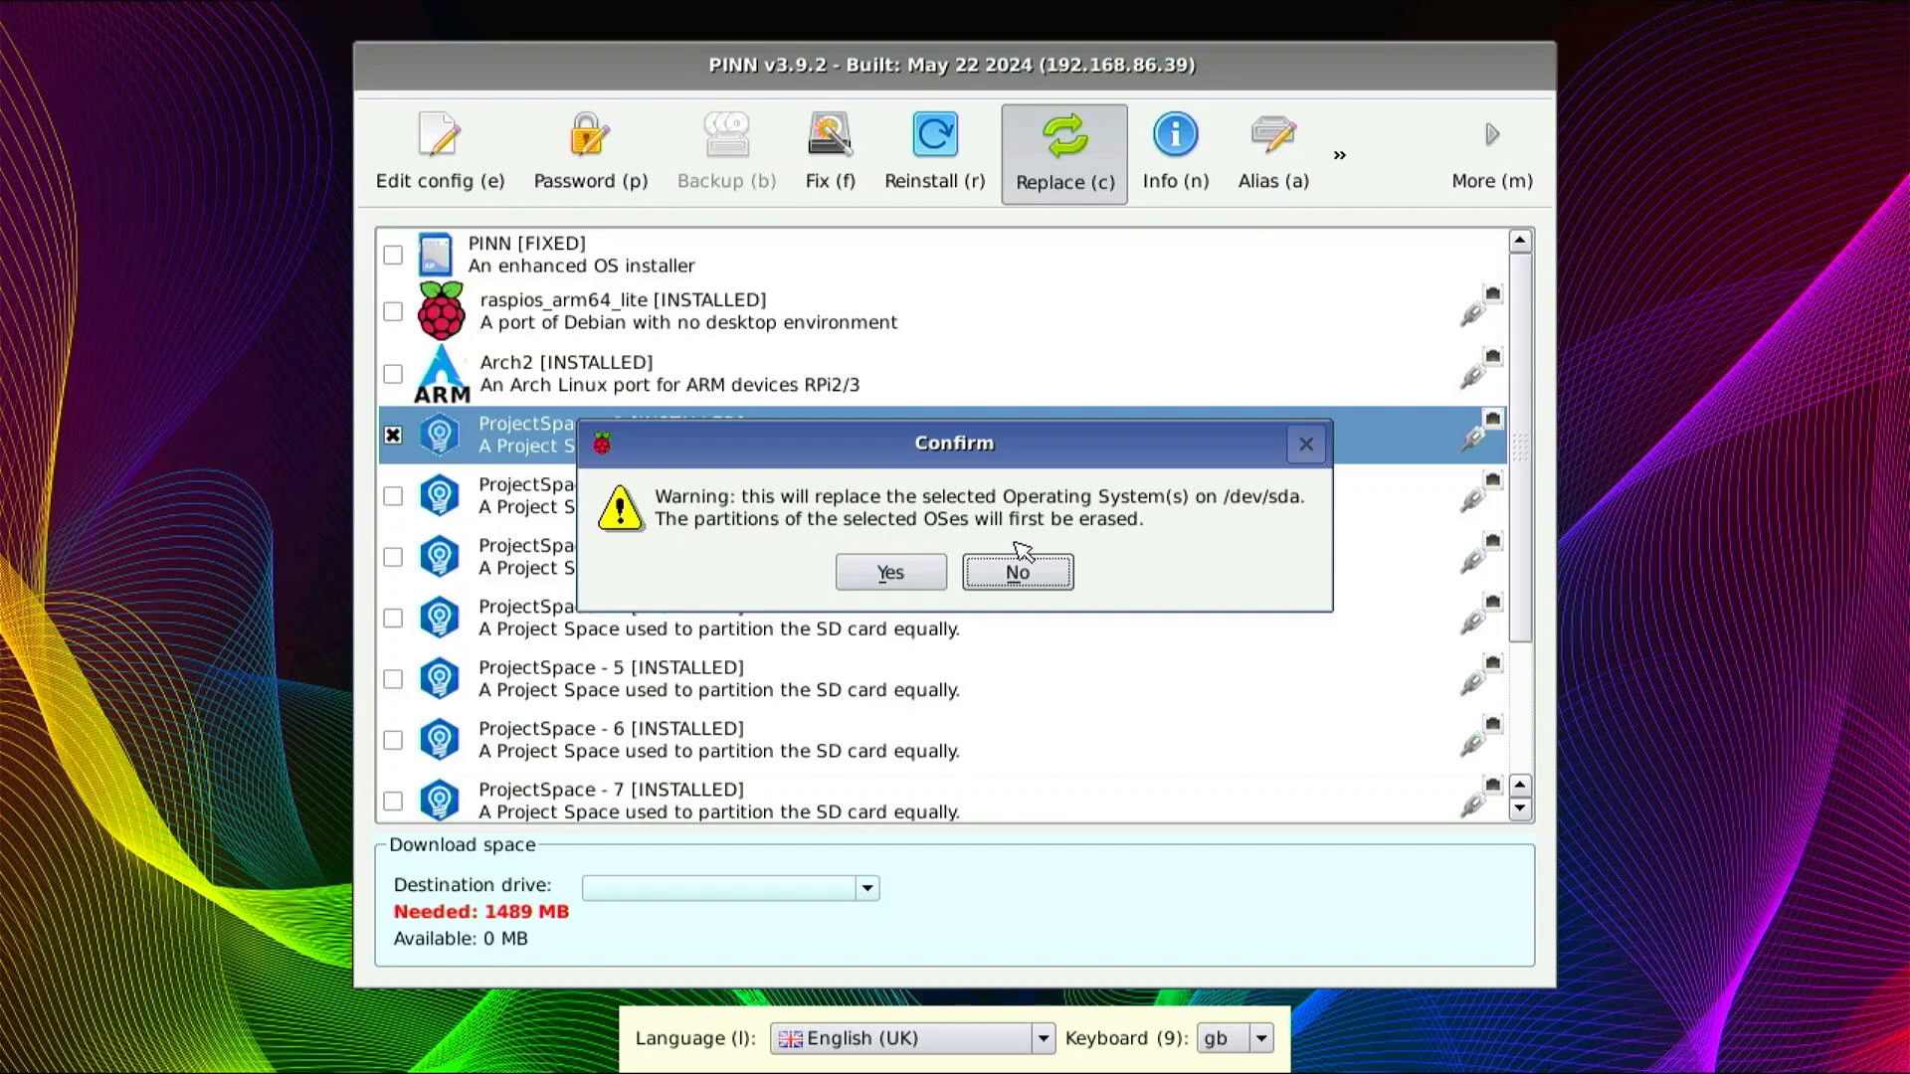
pyautogui.moveTo(1092, 546)
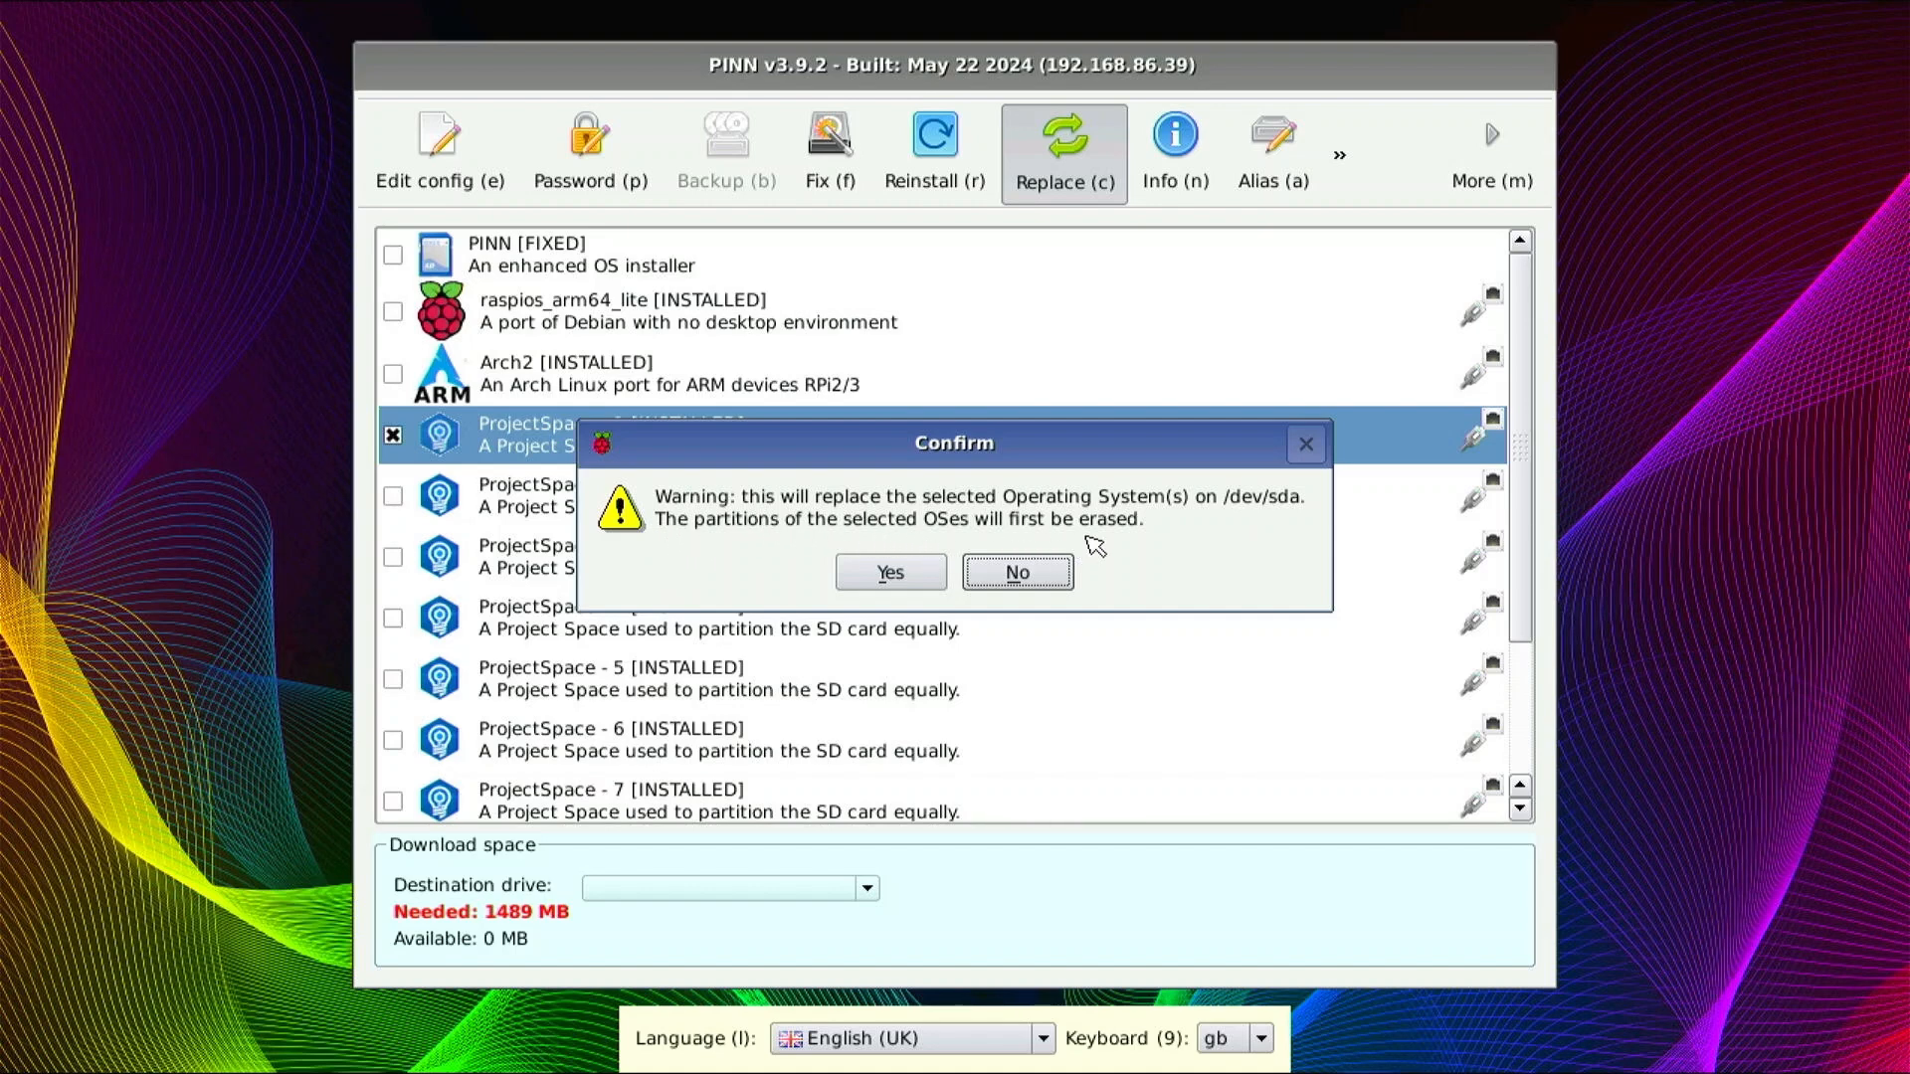
pyautogui.moveTo(897, 615)
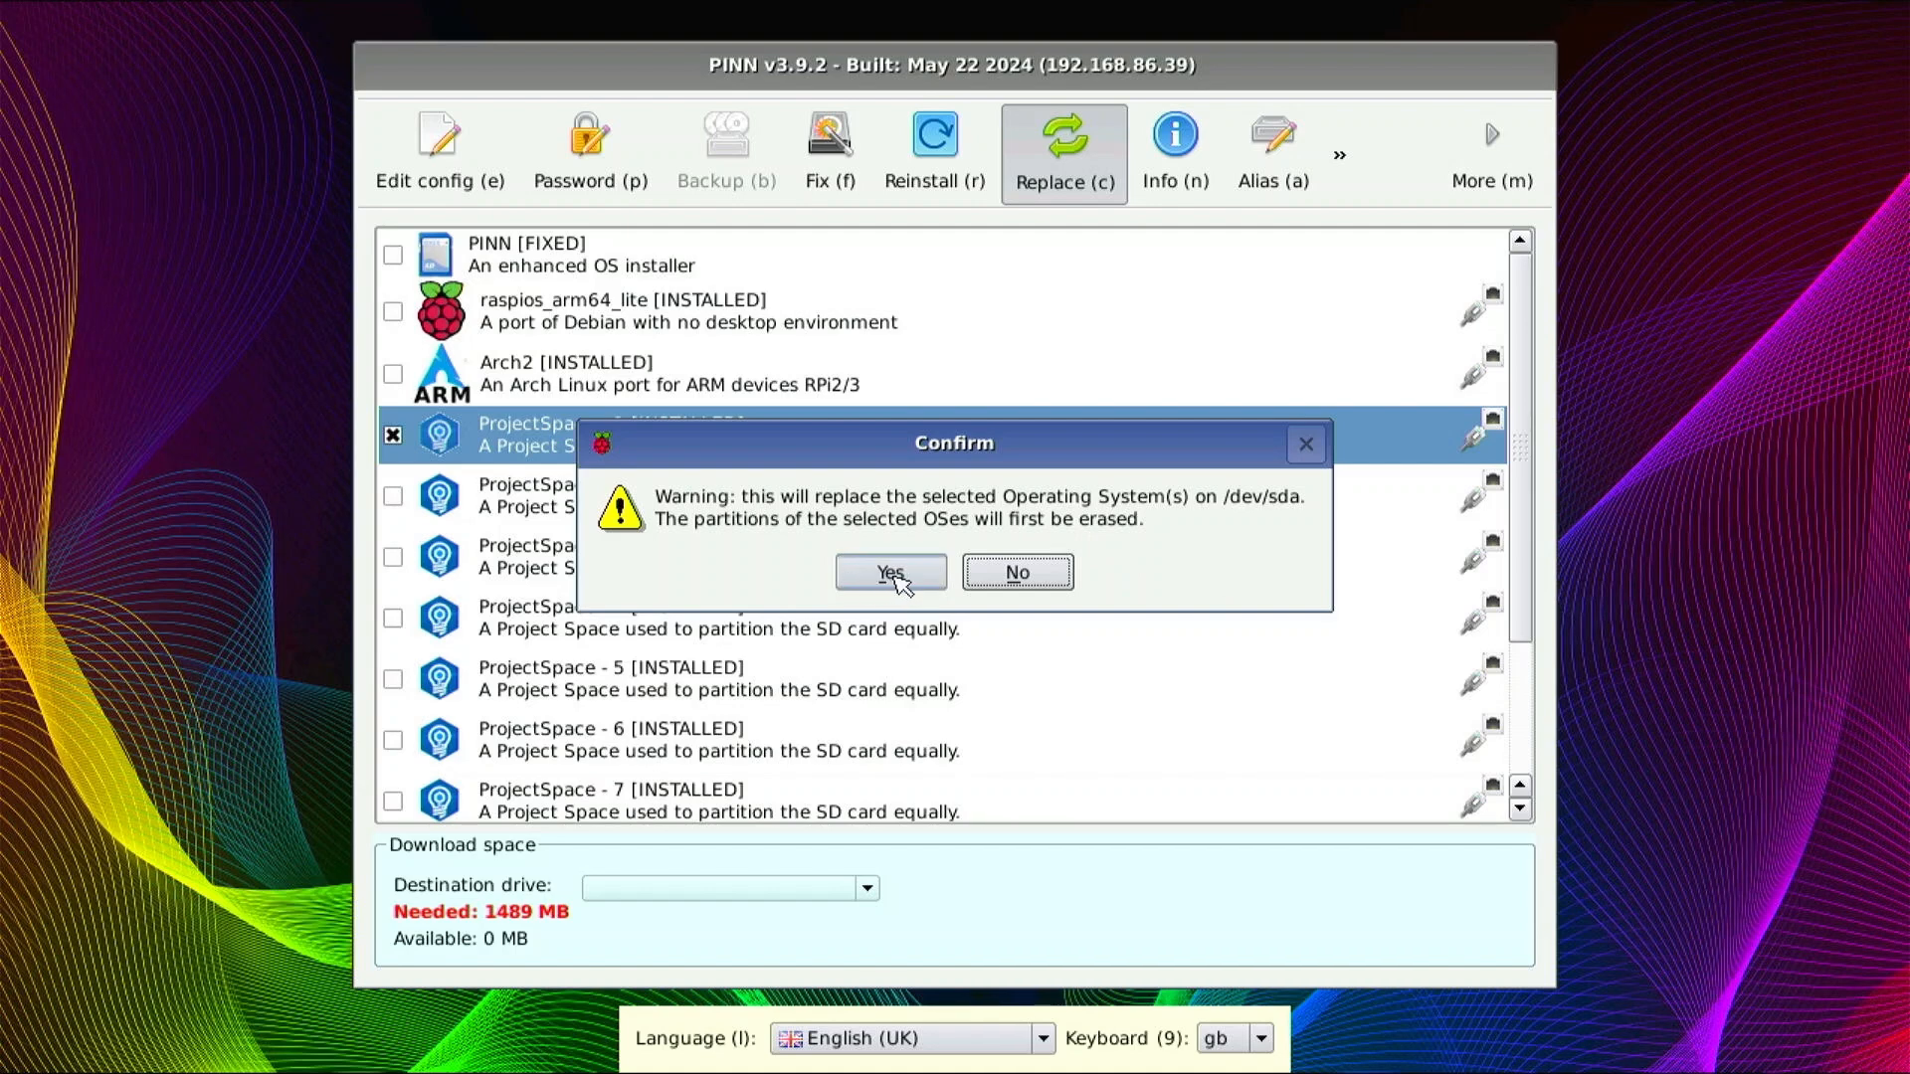
# - Confirm erasing ProjectSpace1 and let gentoo64lite install to completion
pyautogui.click(890, 573)
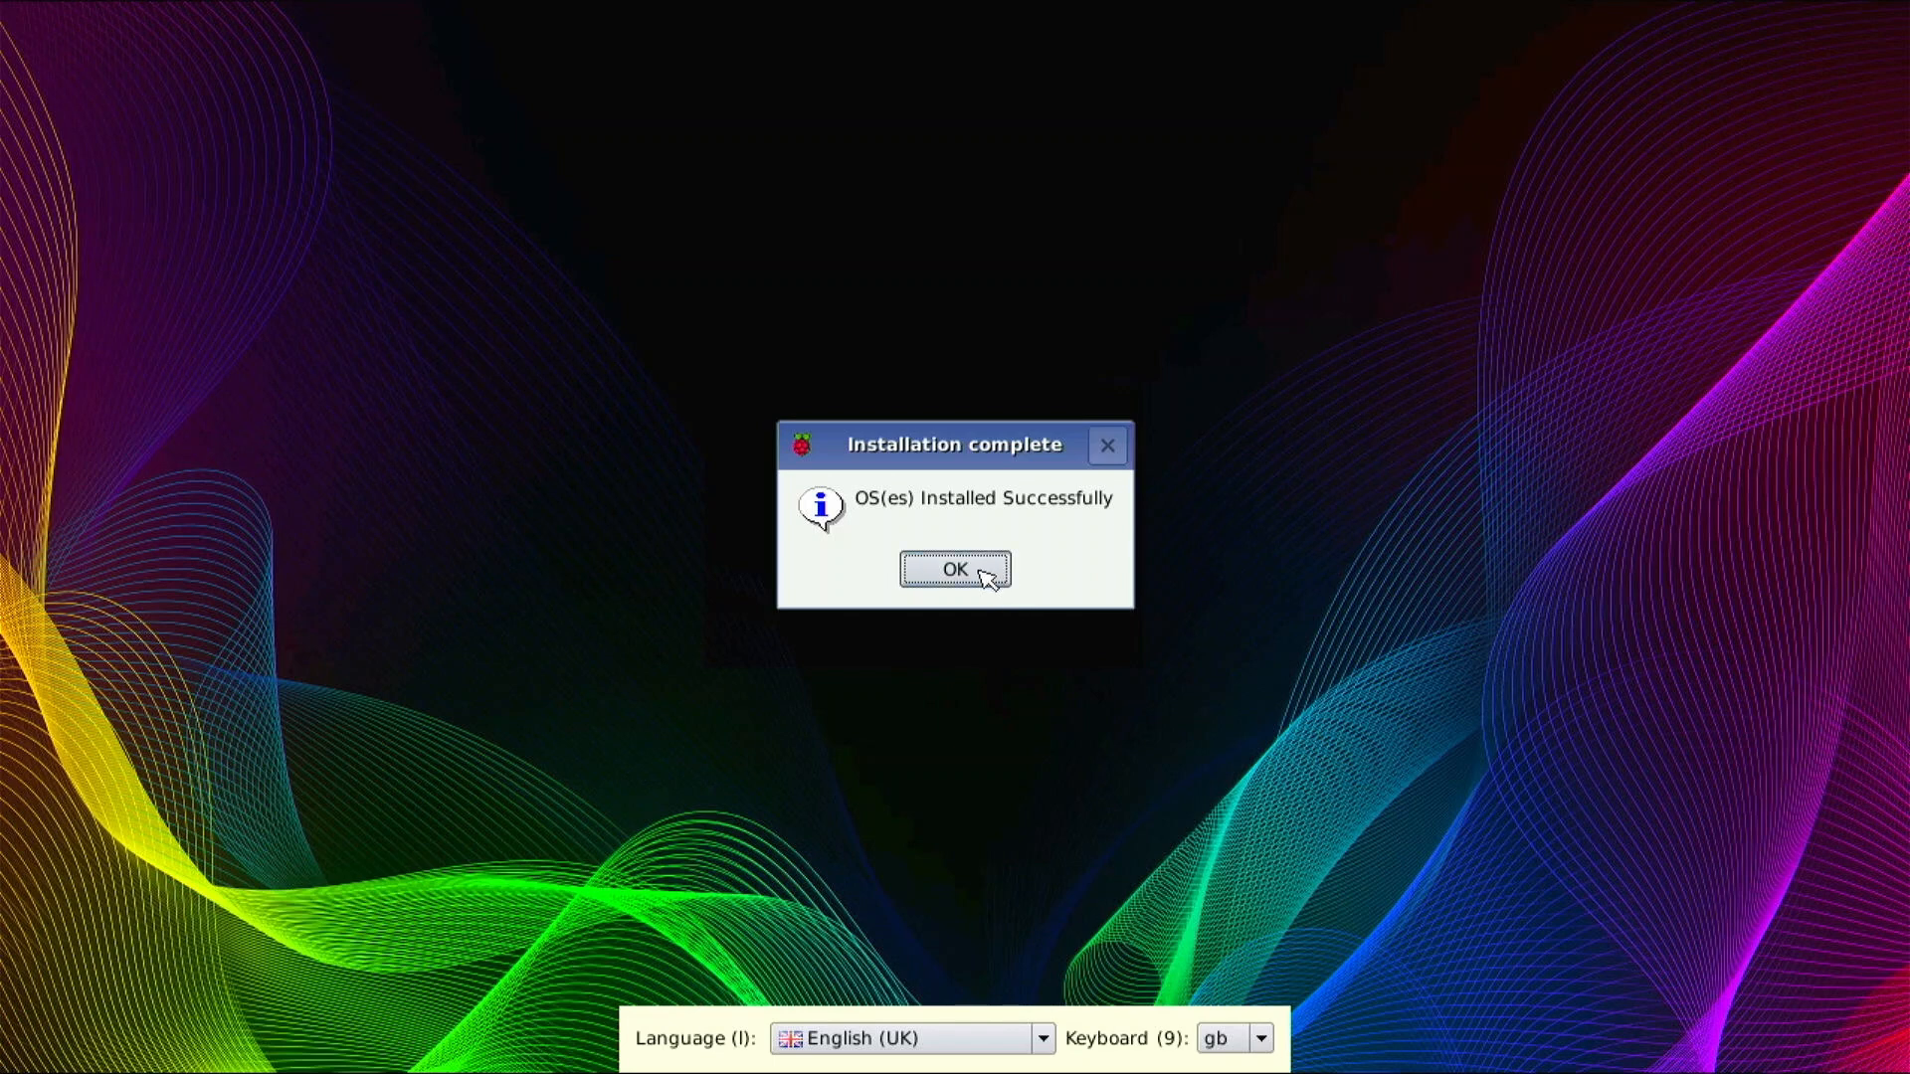
# - Dismiss the Installation complete notice and check the gentoo64lite entry in the installed list
pyautogui.click(954, 569)
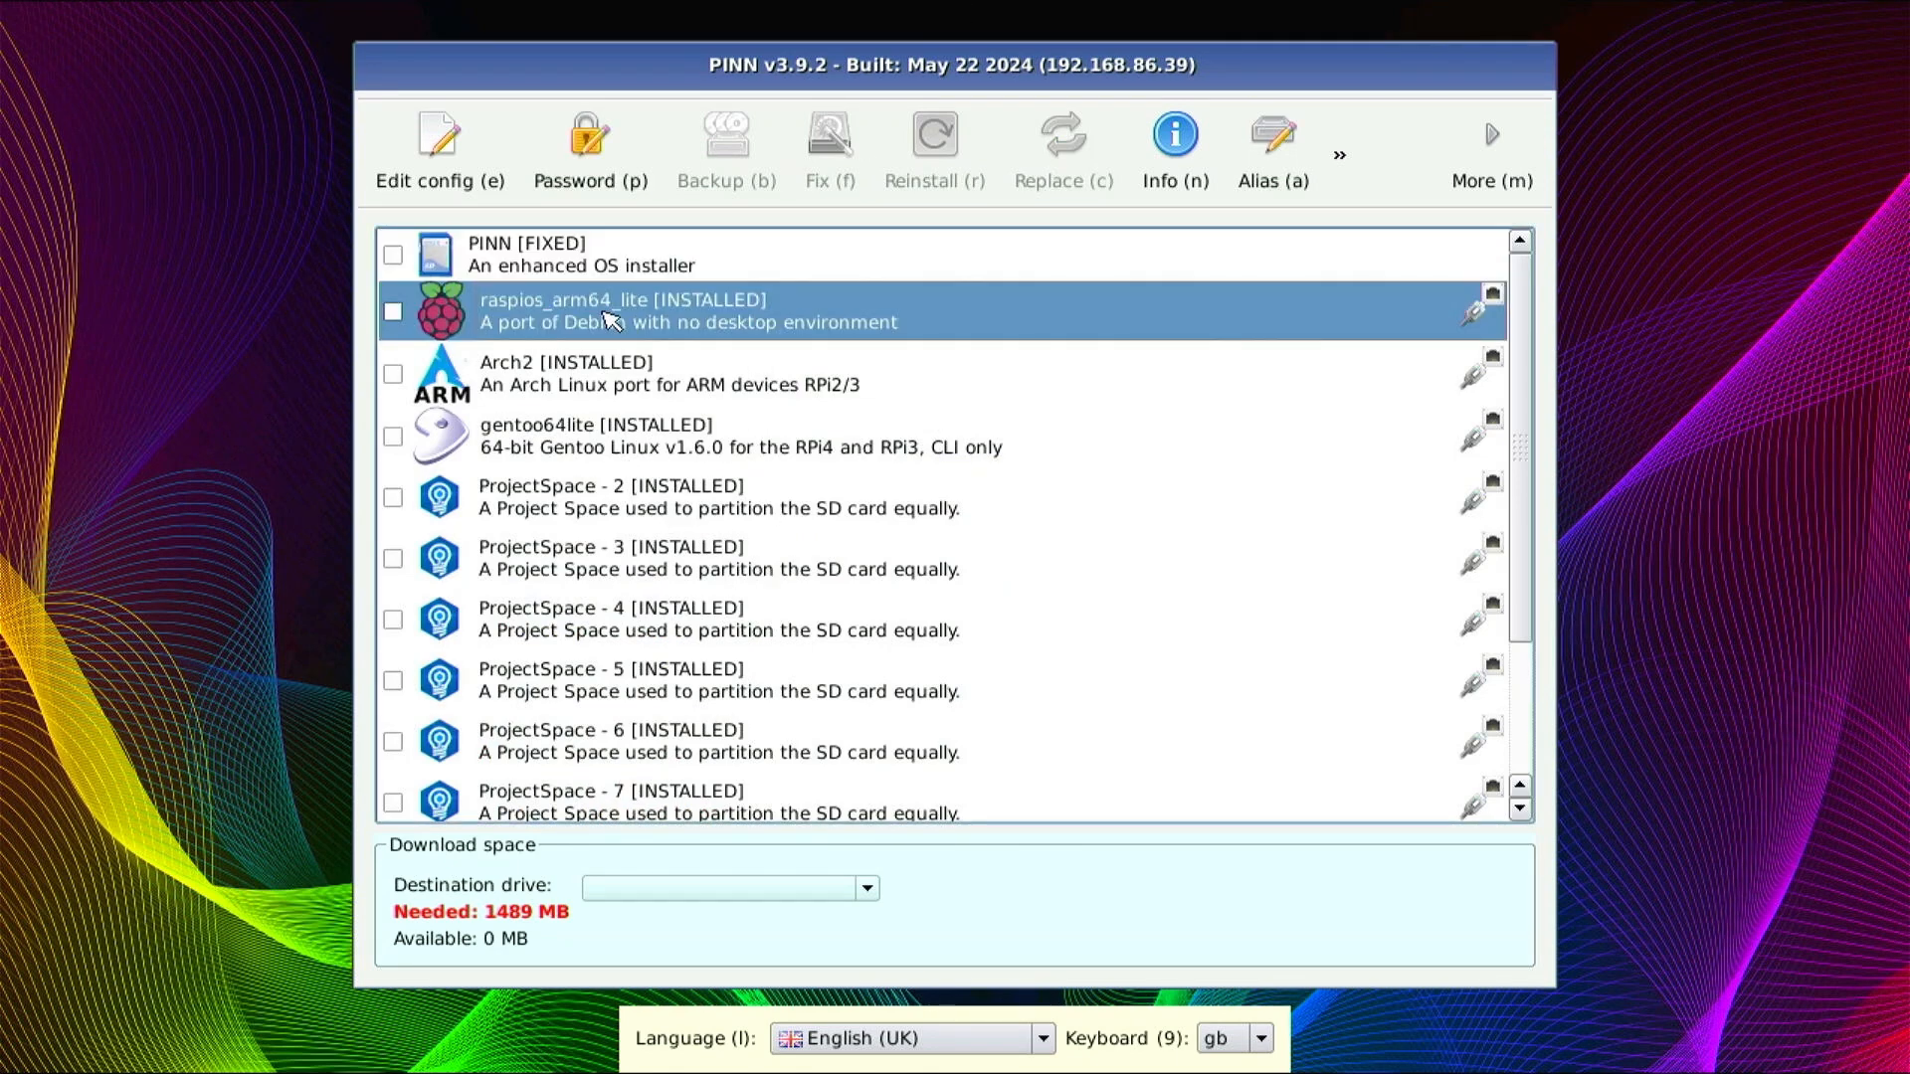
pyautogui.click(667, 374)
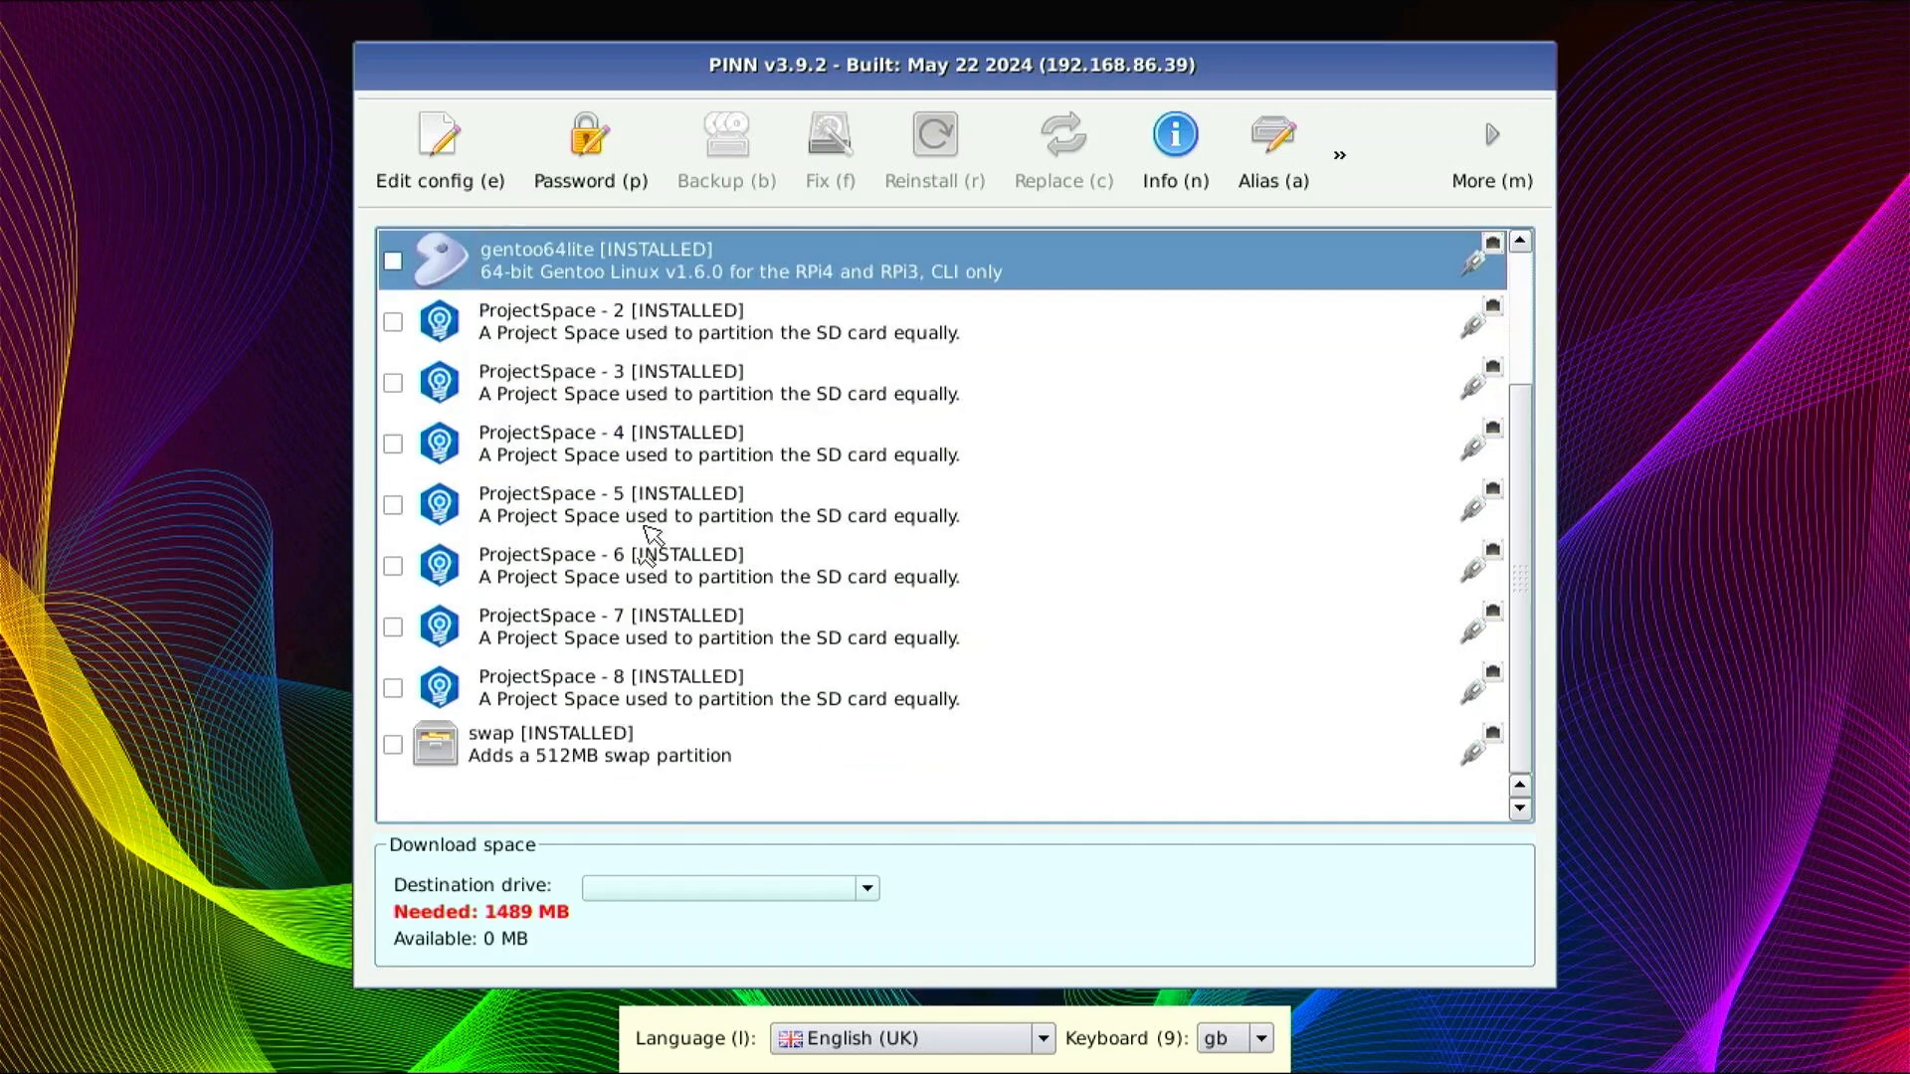
pyautogui.moveTo(800, 673)
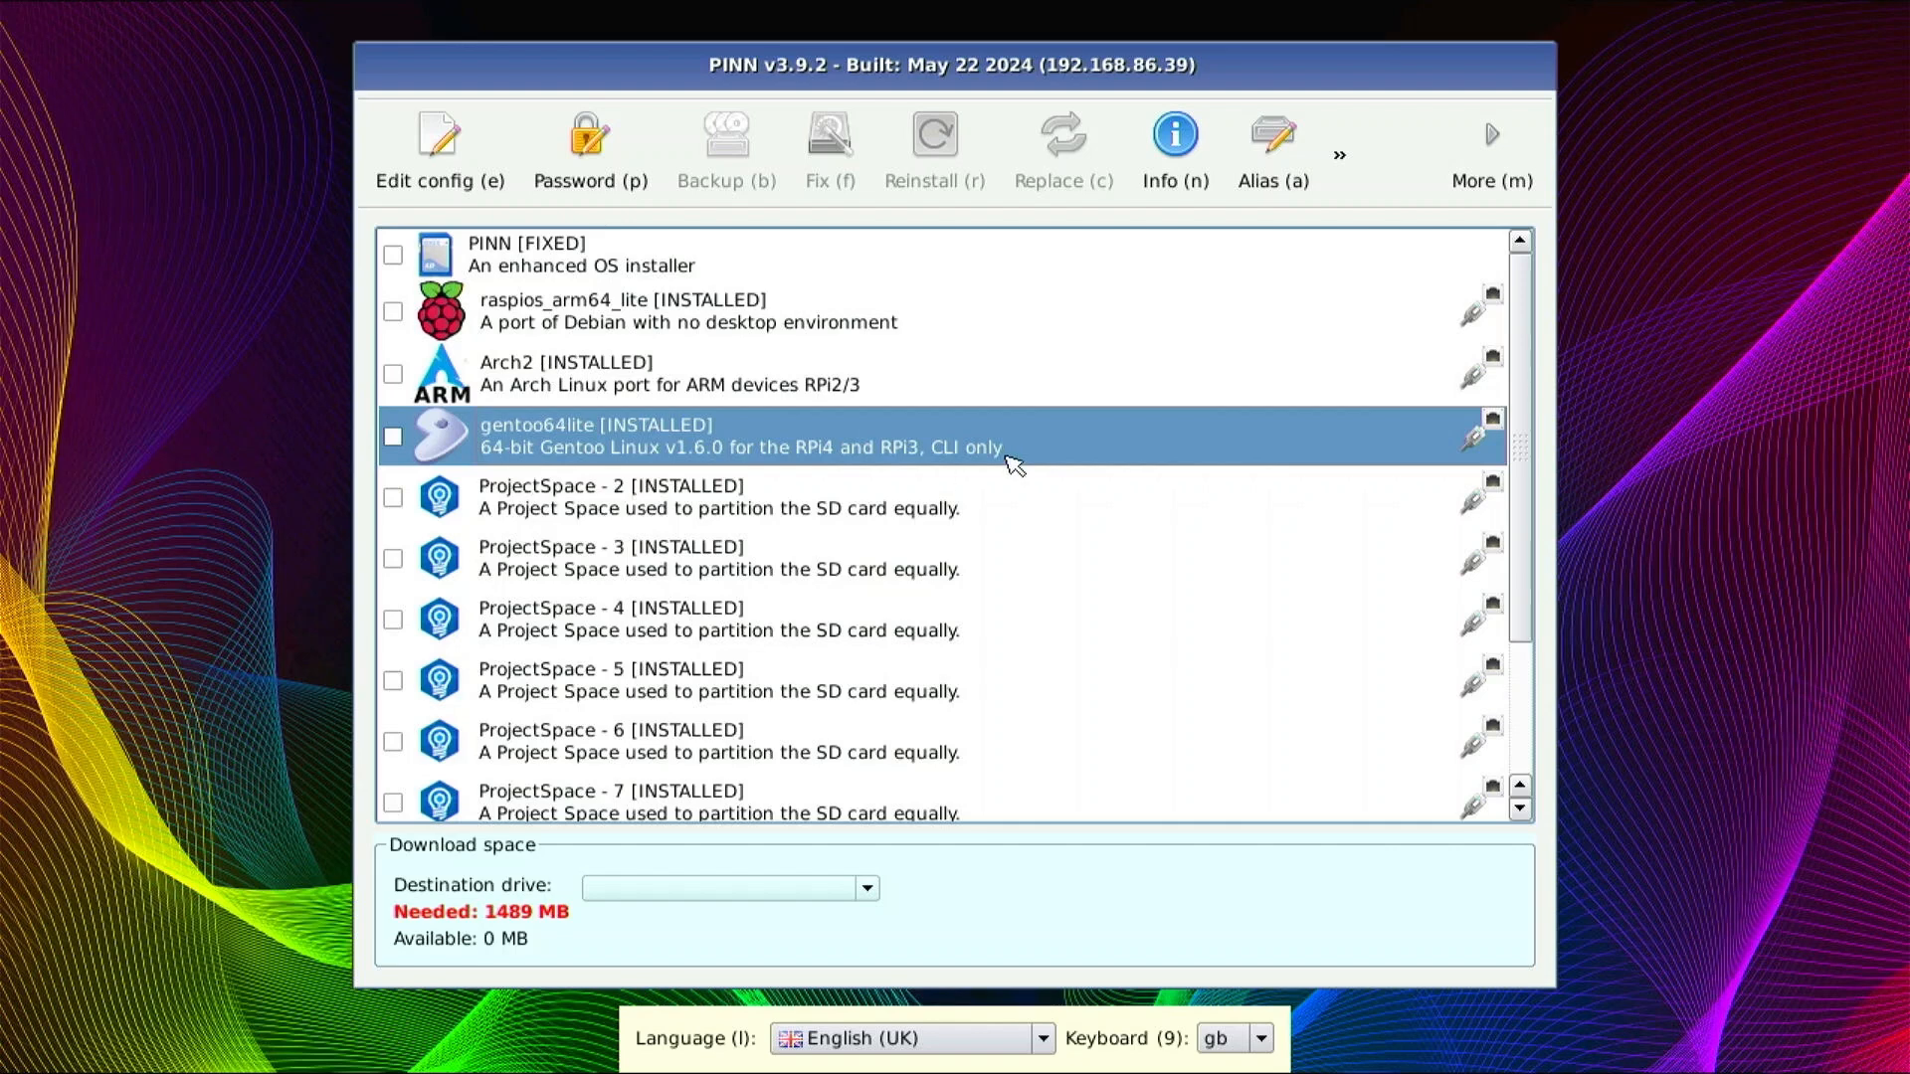
pyautogui.moveTo(1397, 743)
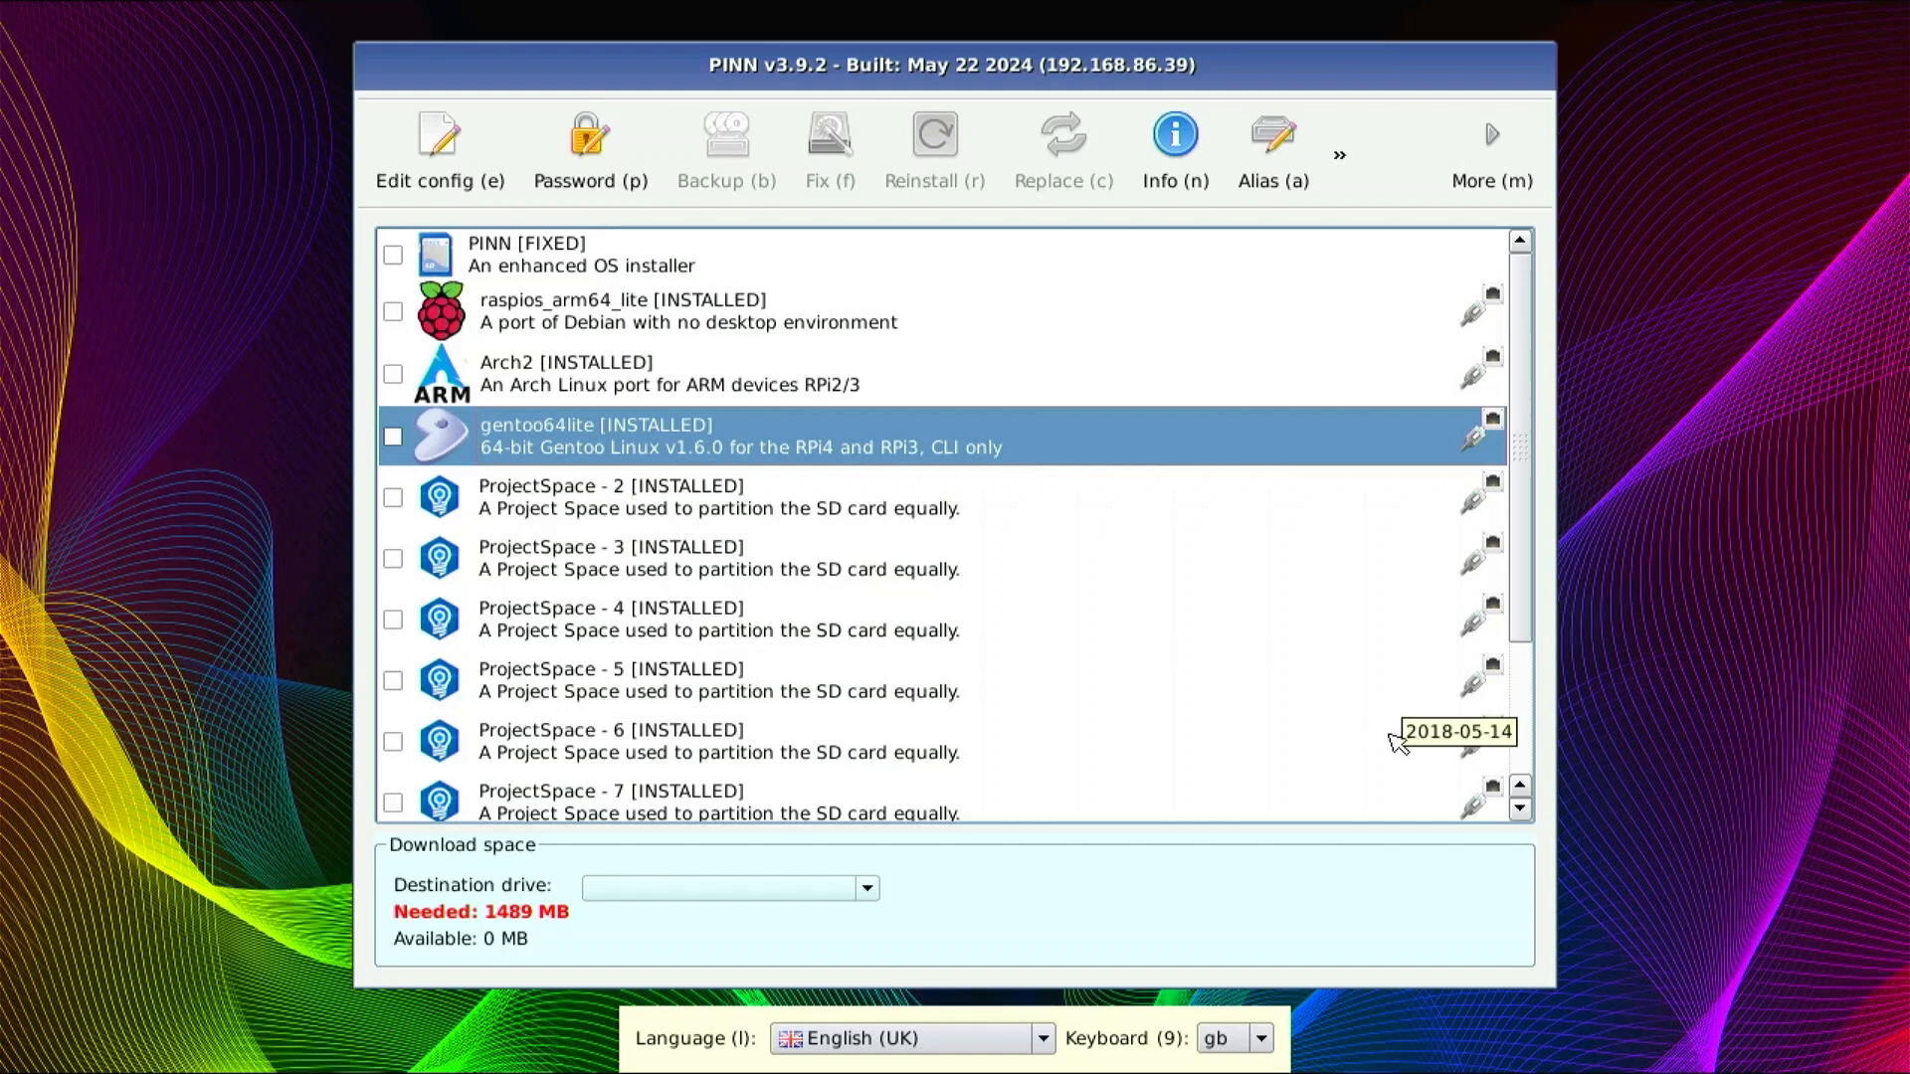
pyautogui.moveTo(1498, 716)
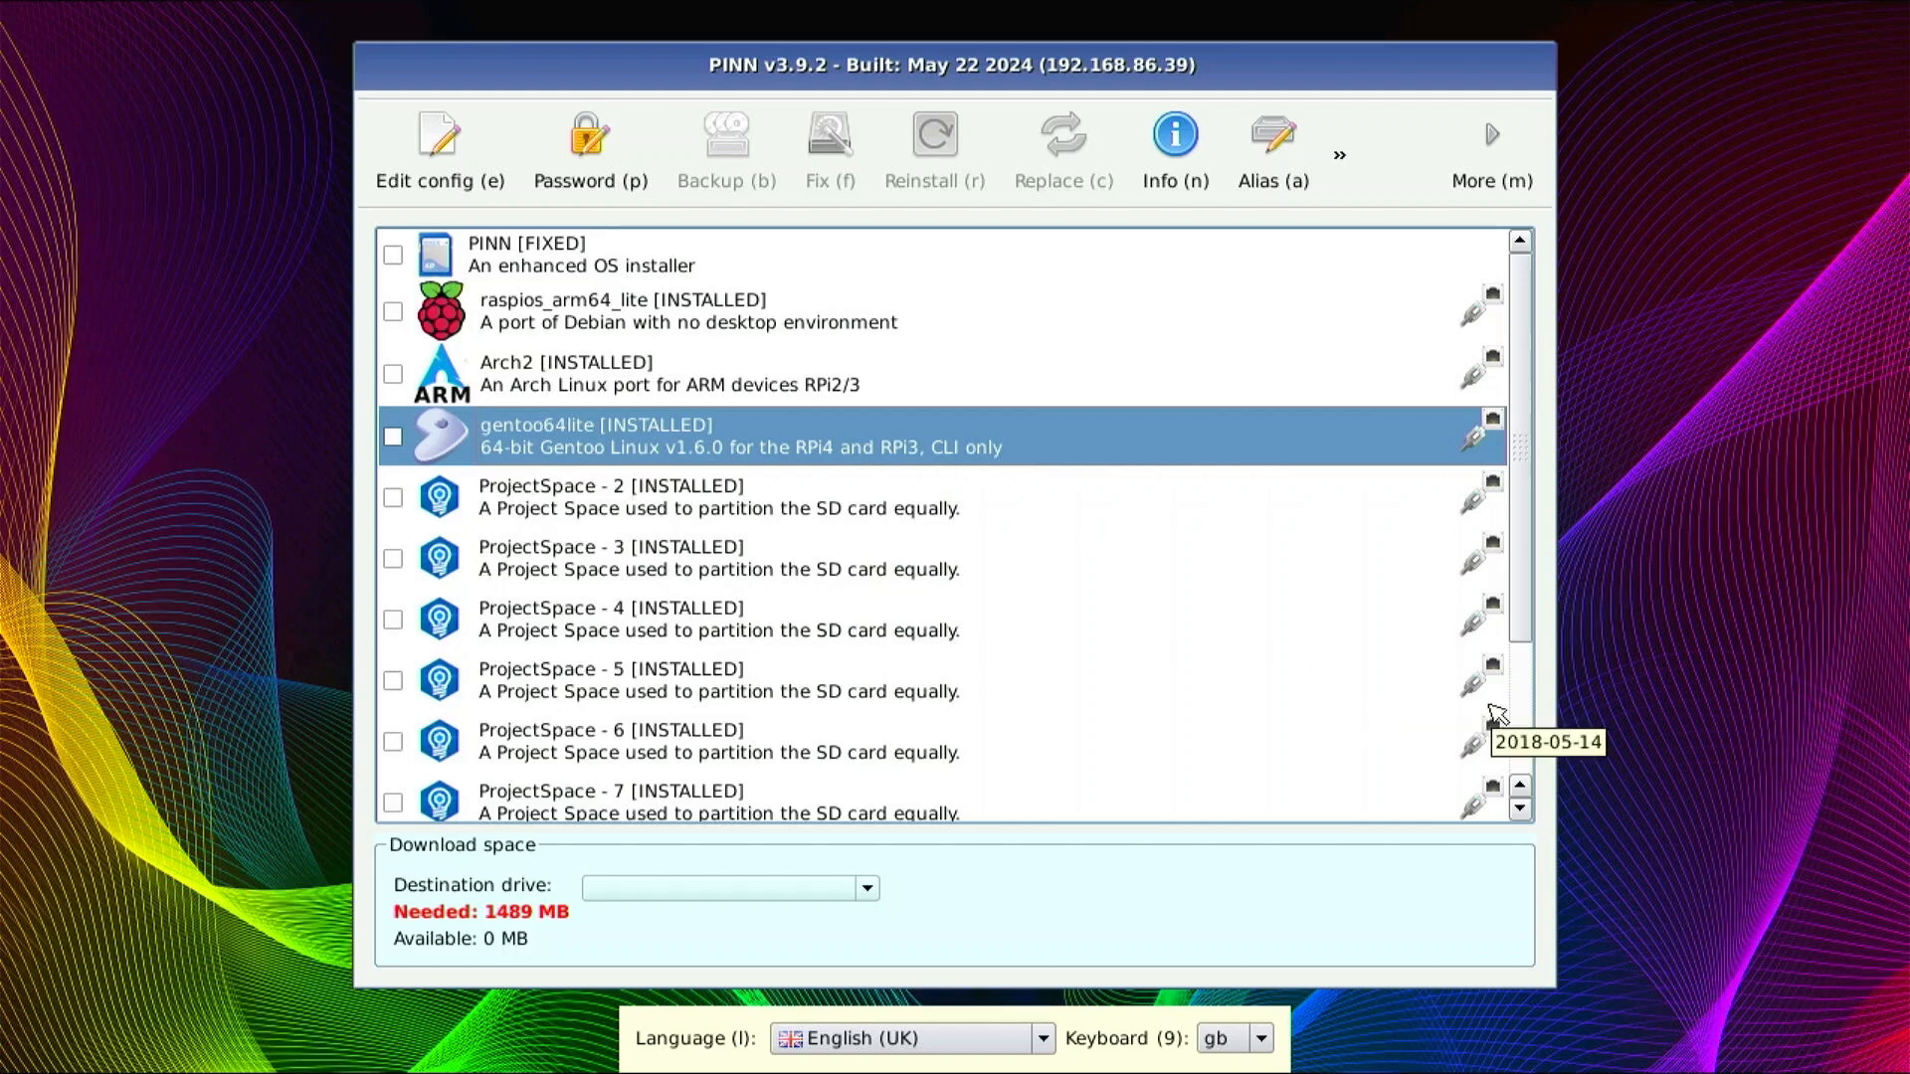
pyautogui.moveTo(1271, 643)
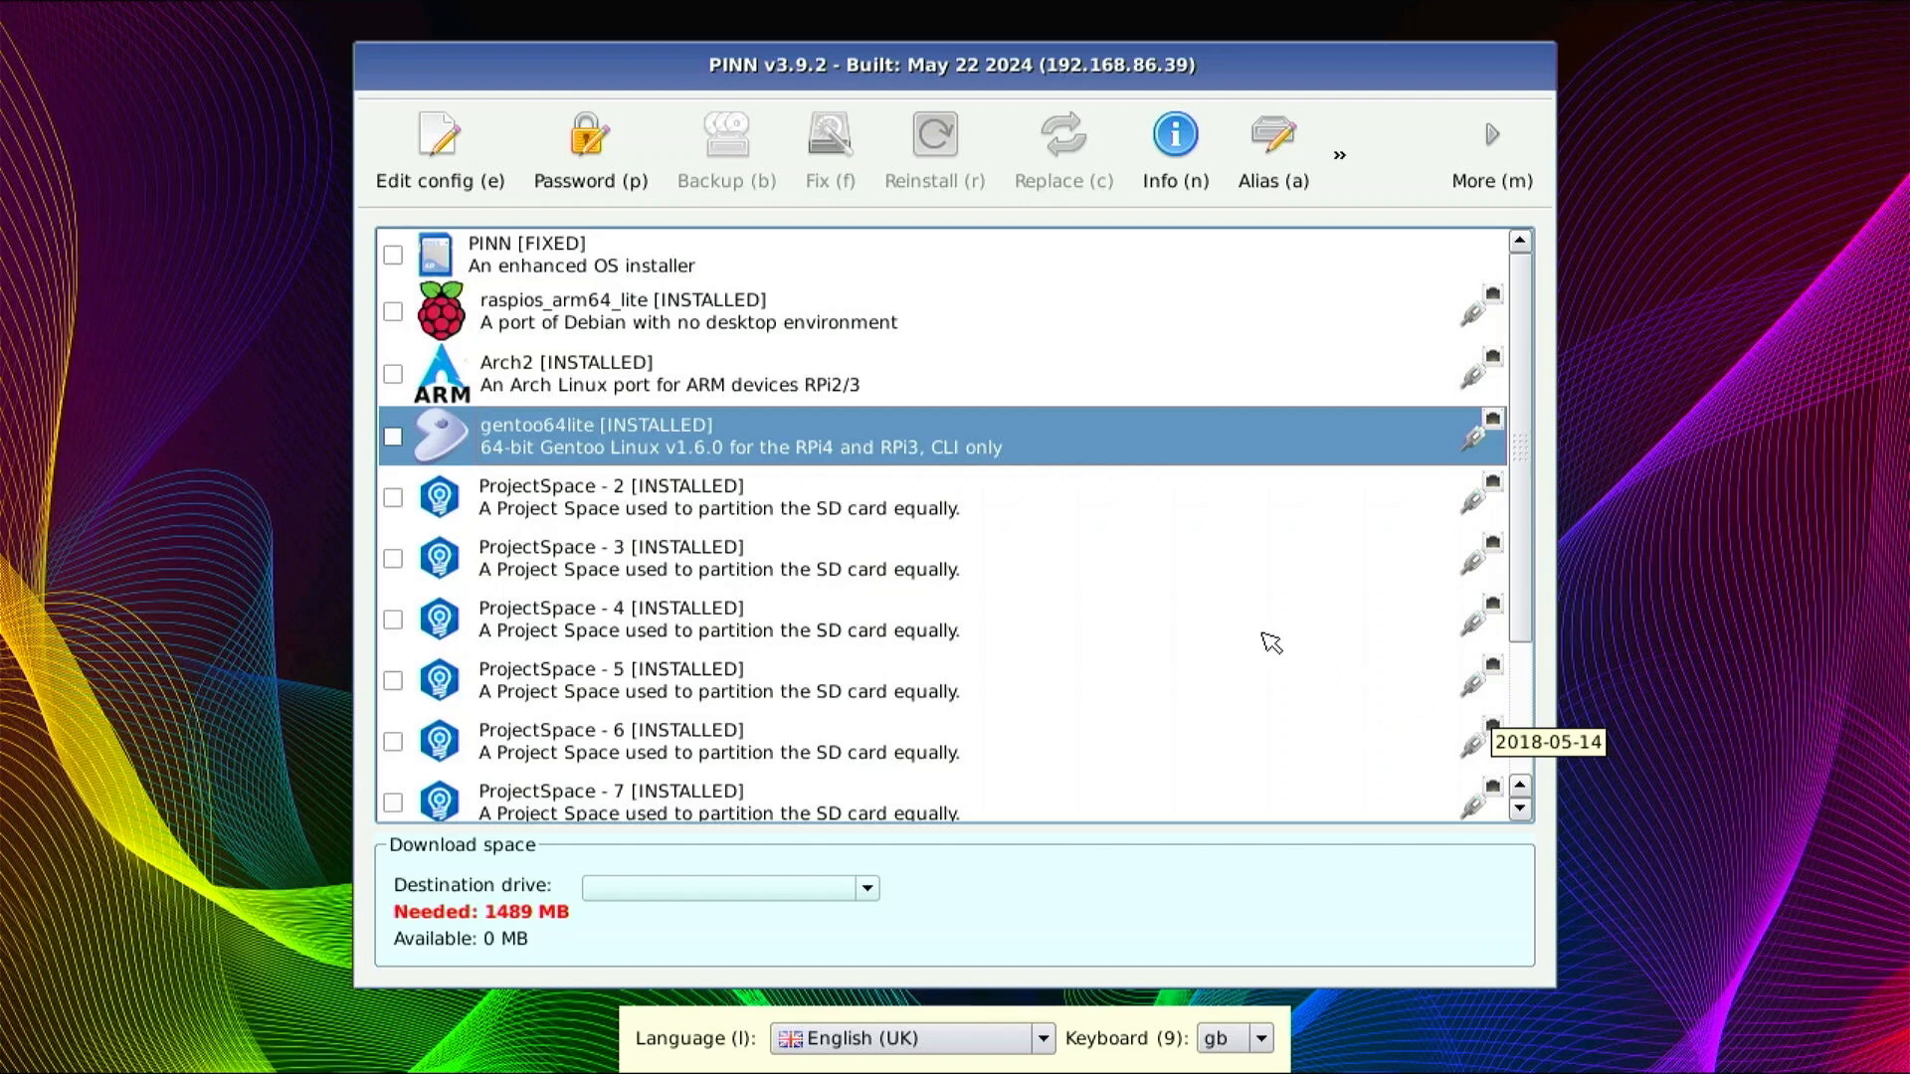
pyautogui.moveTo(1270, 642)
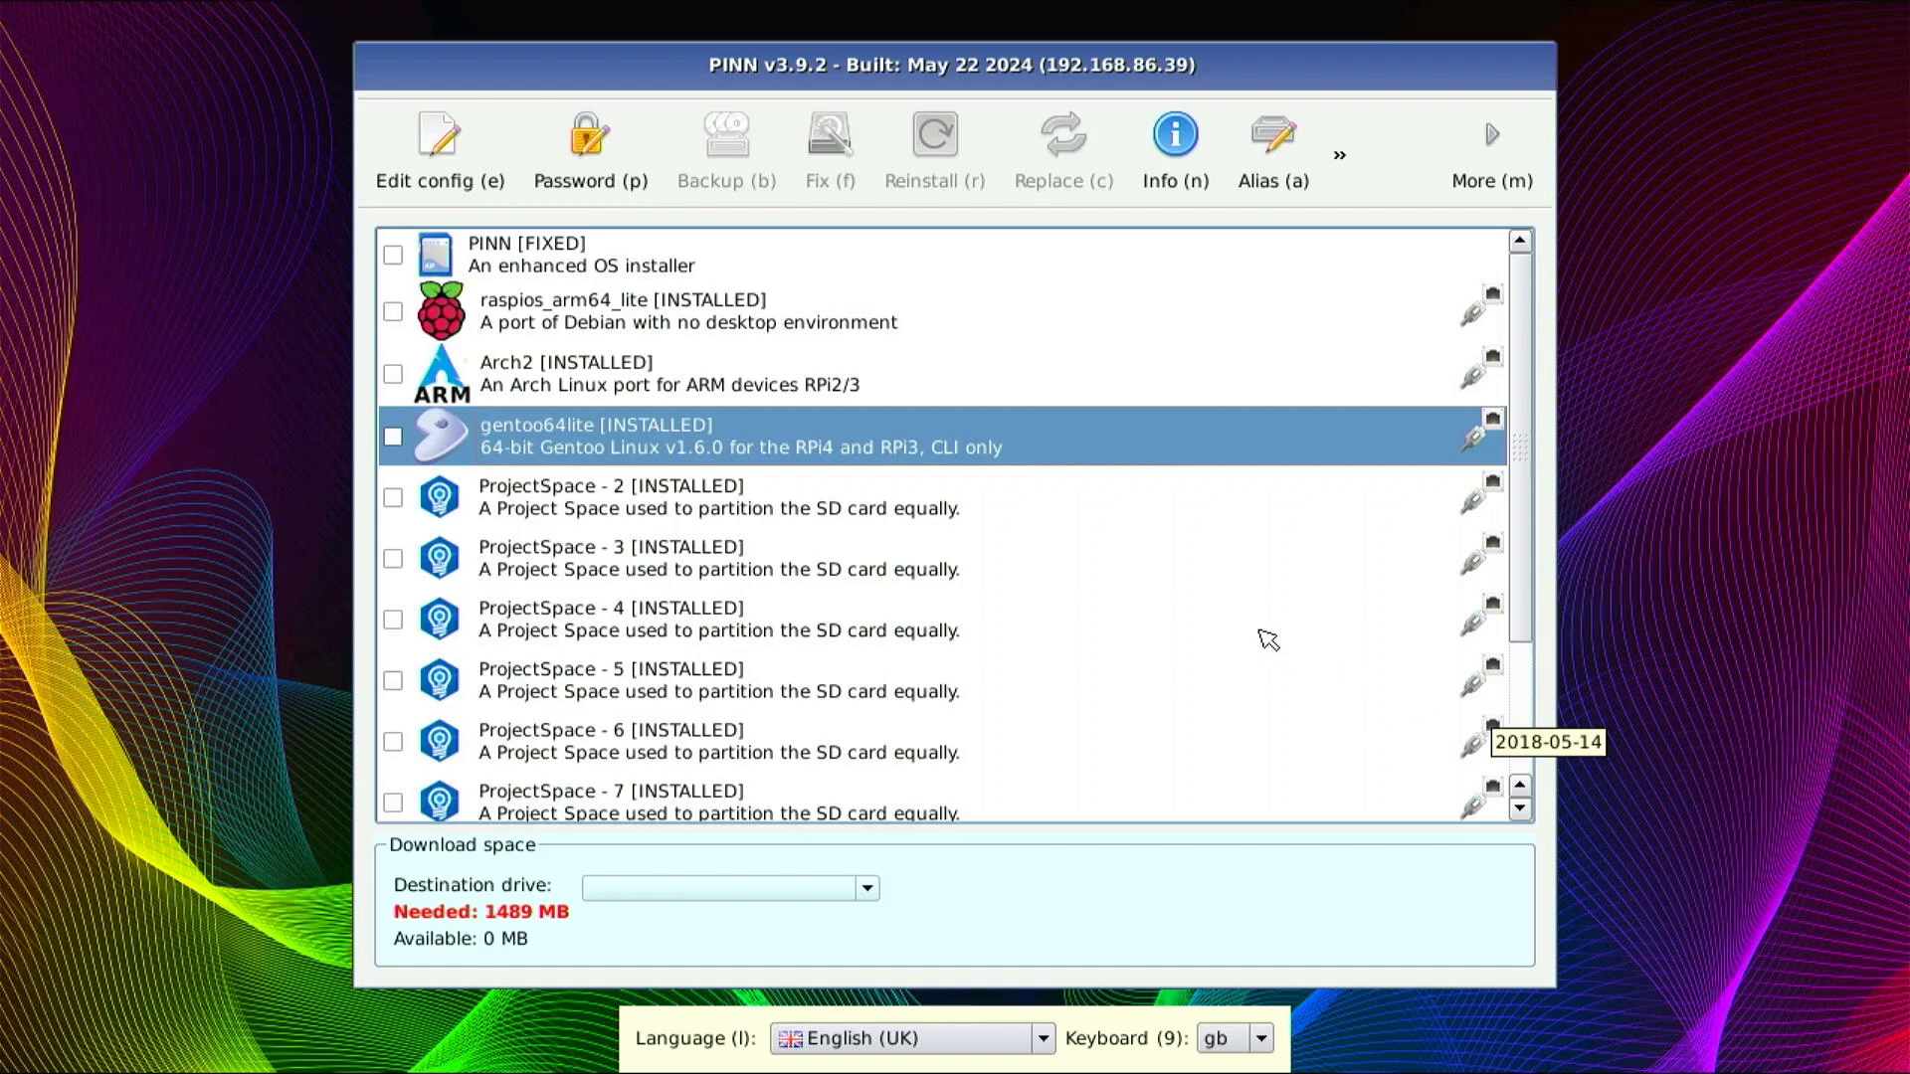
pyautogui.moveTo(1251, 650)
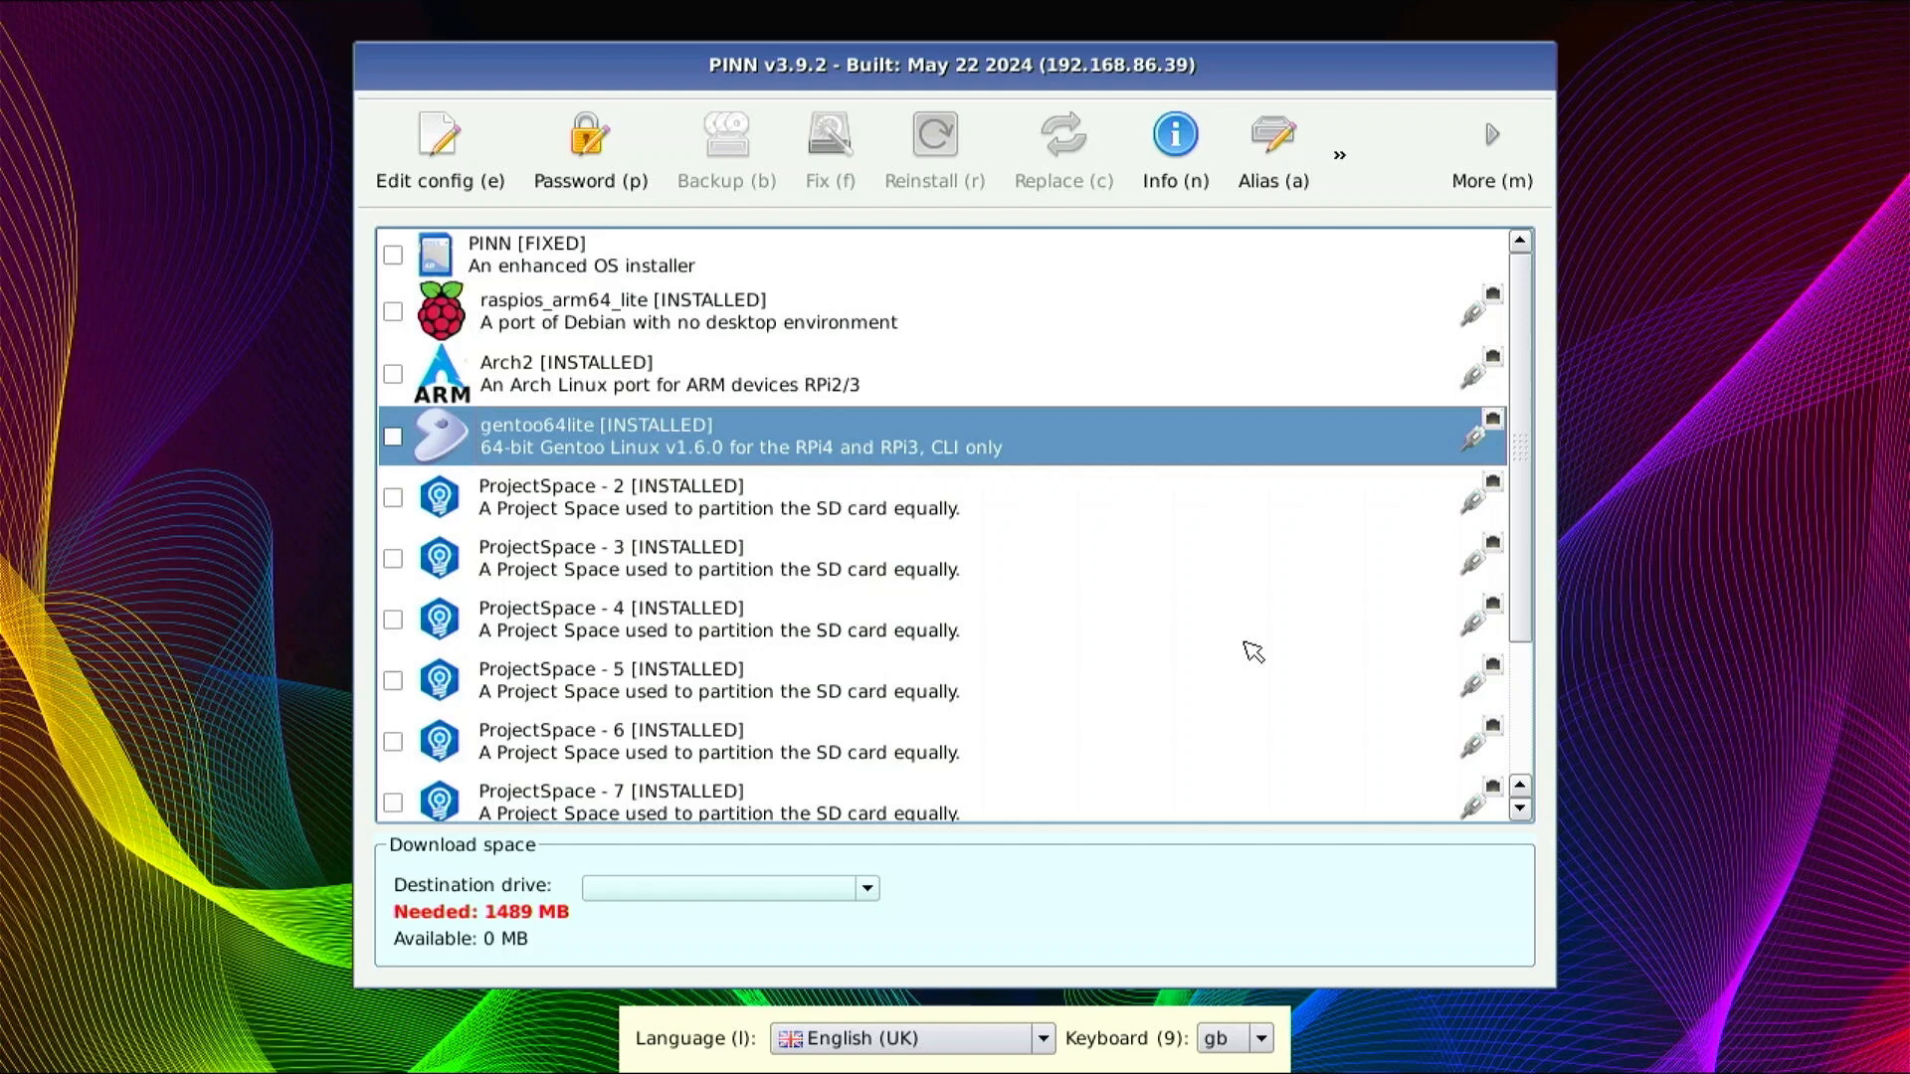
pyautogui.moveTo(1252, 592)
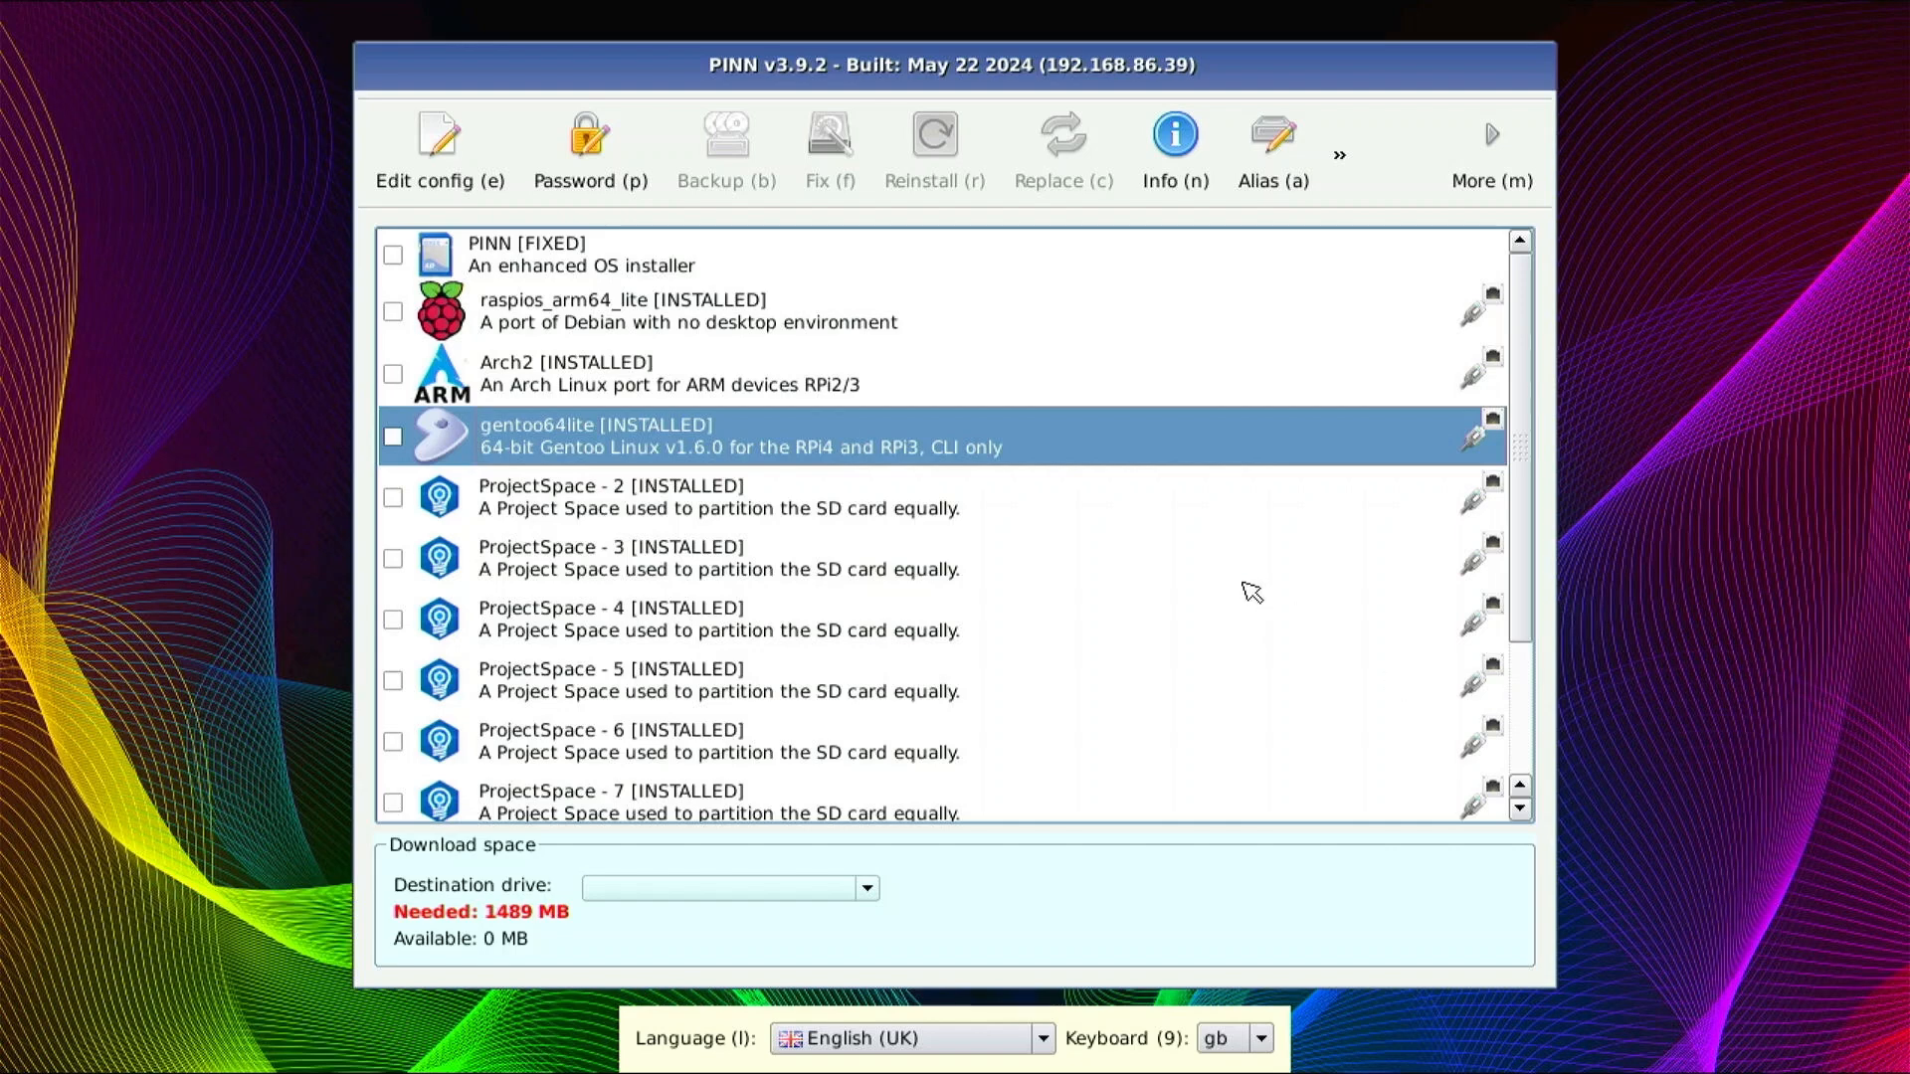
pyautogui.moveTo(1295, 469)
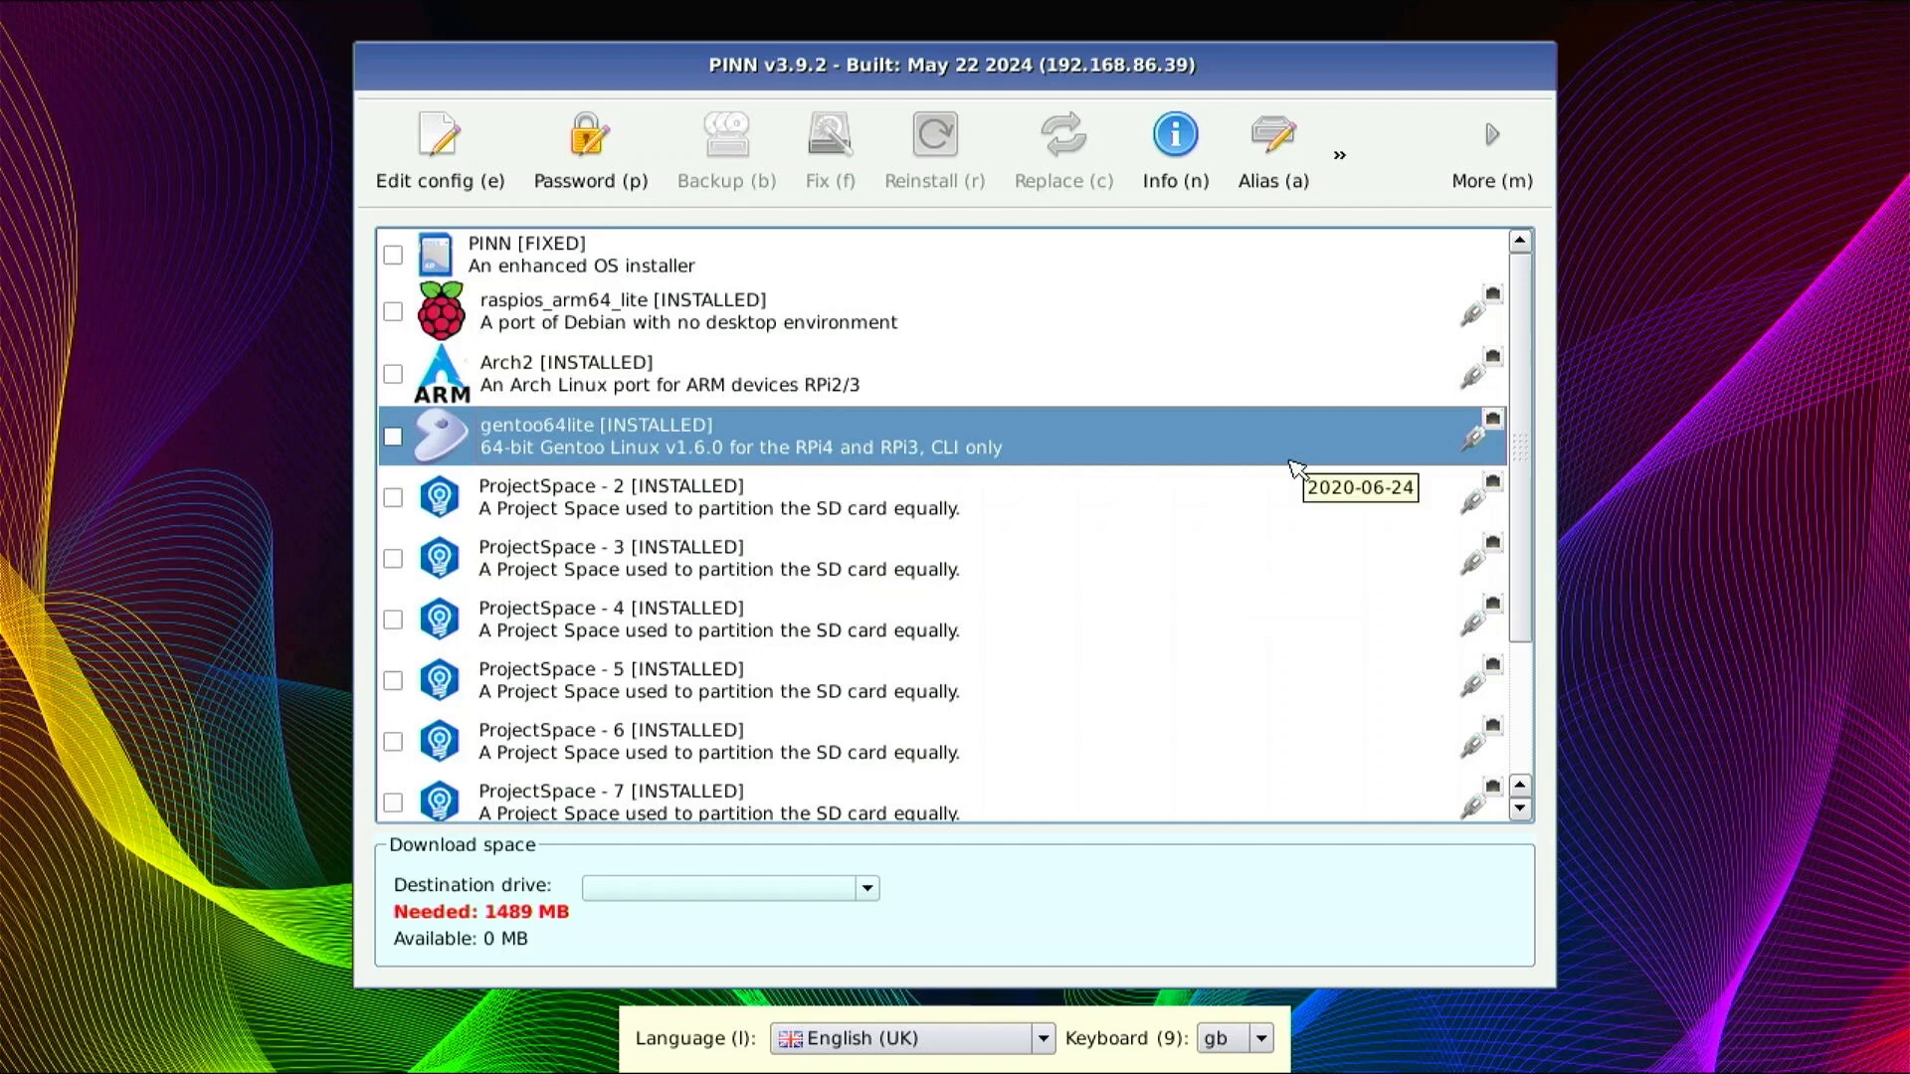
pyautogui.moveTo(1392, 301)
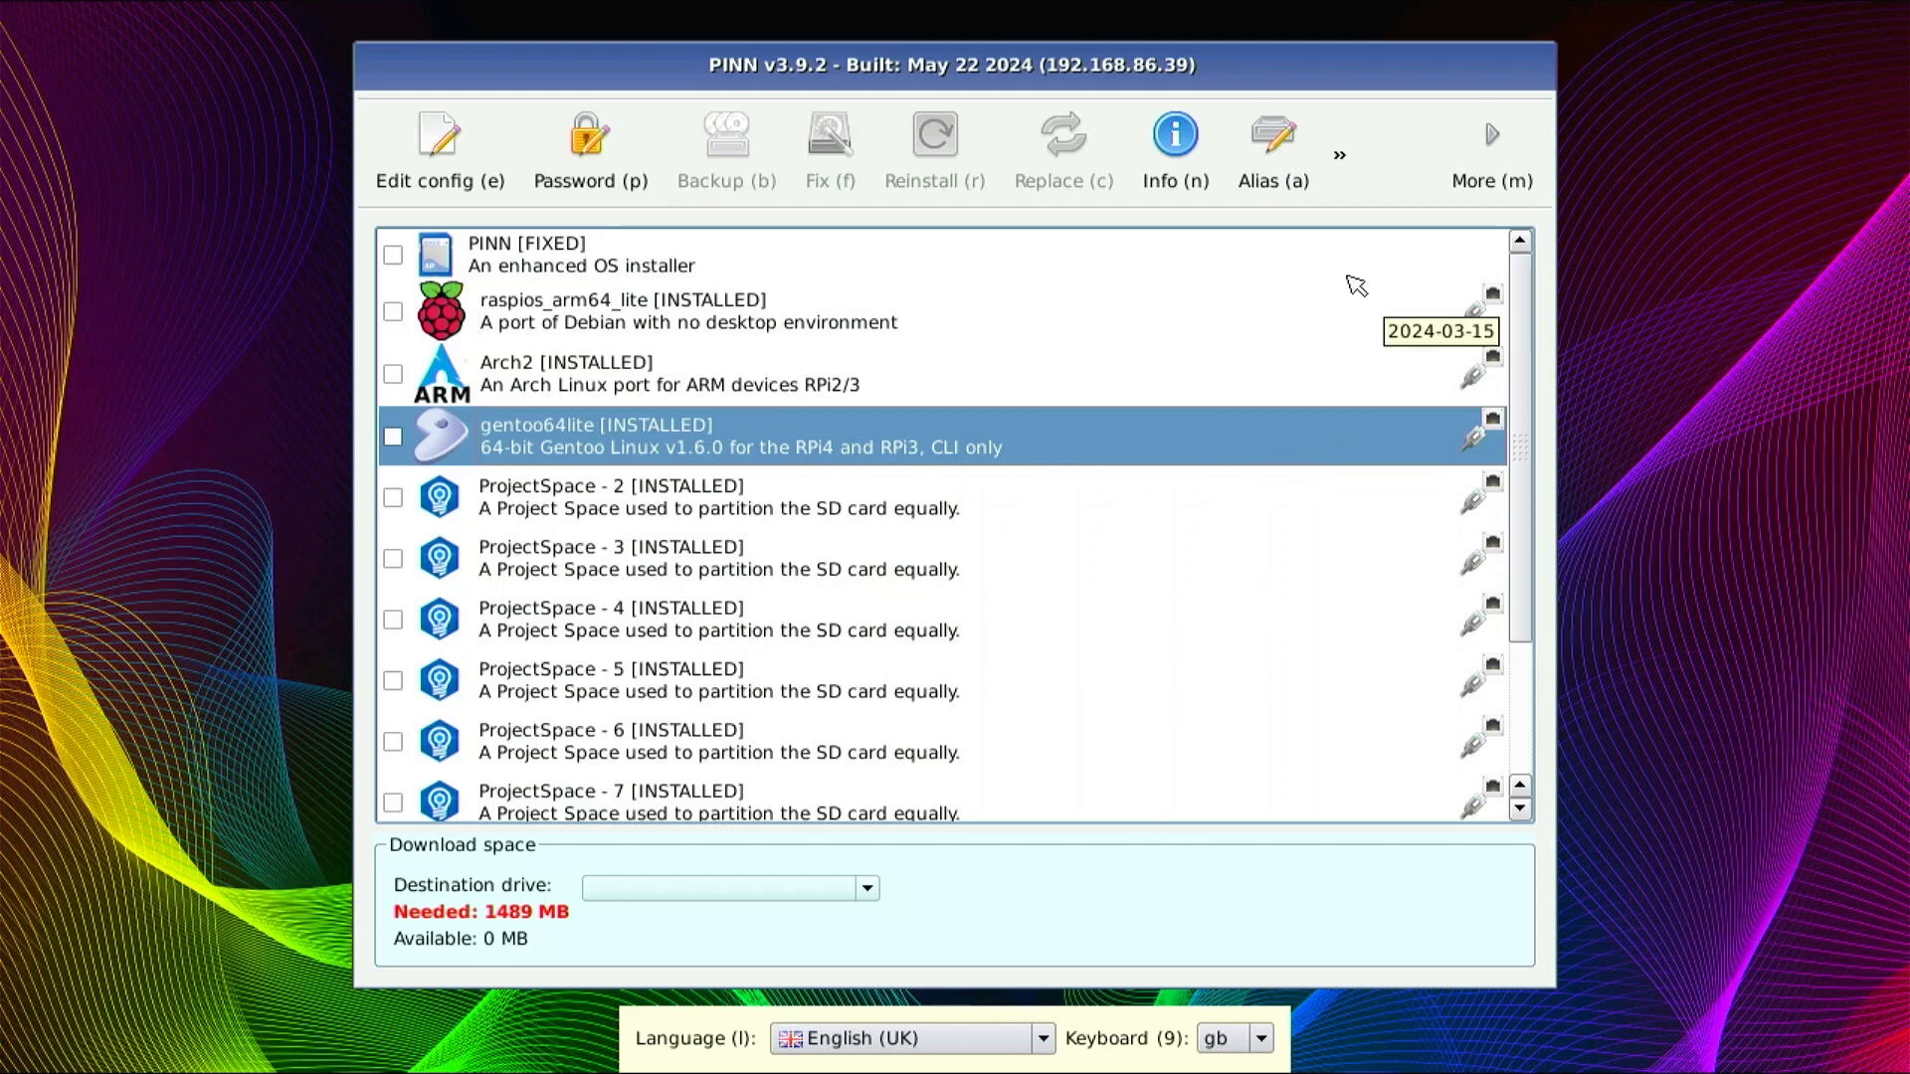
pyautogui.moveTo(1319, 313)
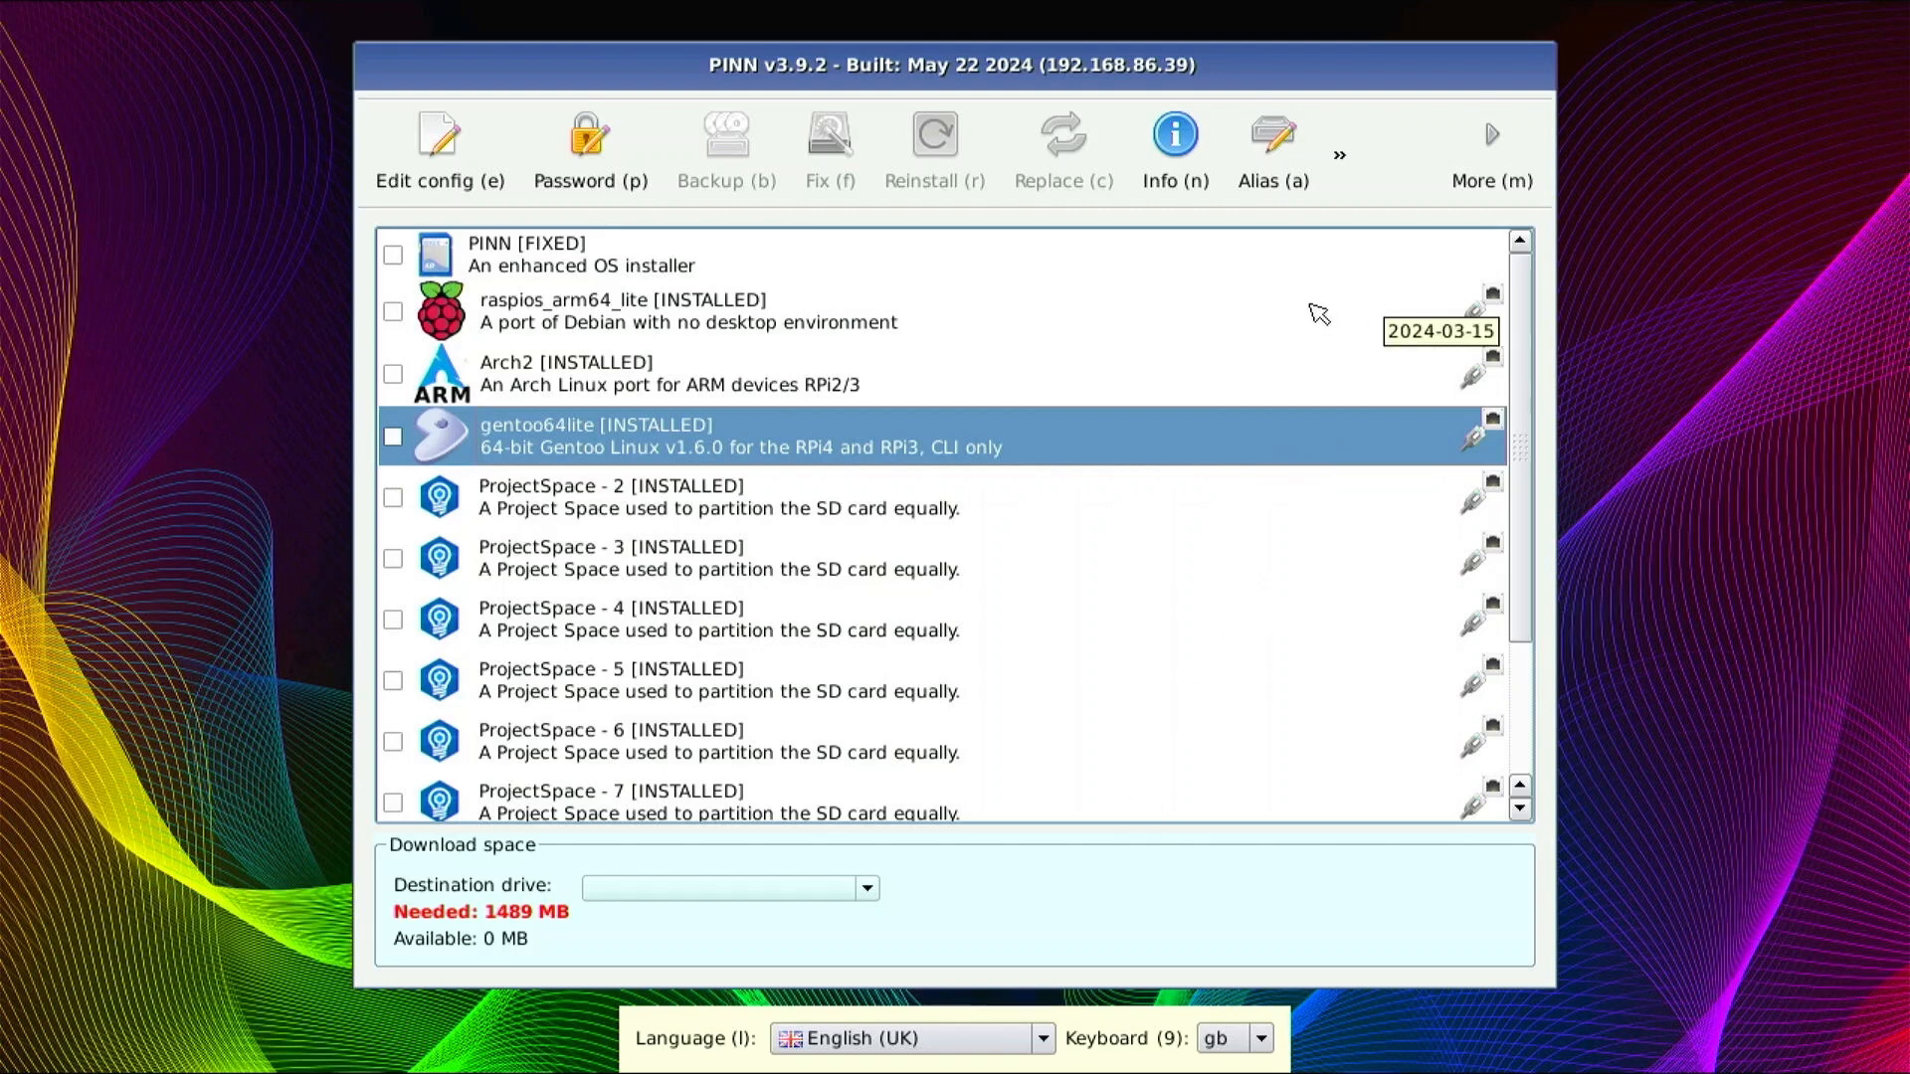
pyautogui.moveTo(1313, 320)
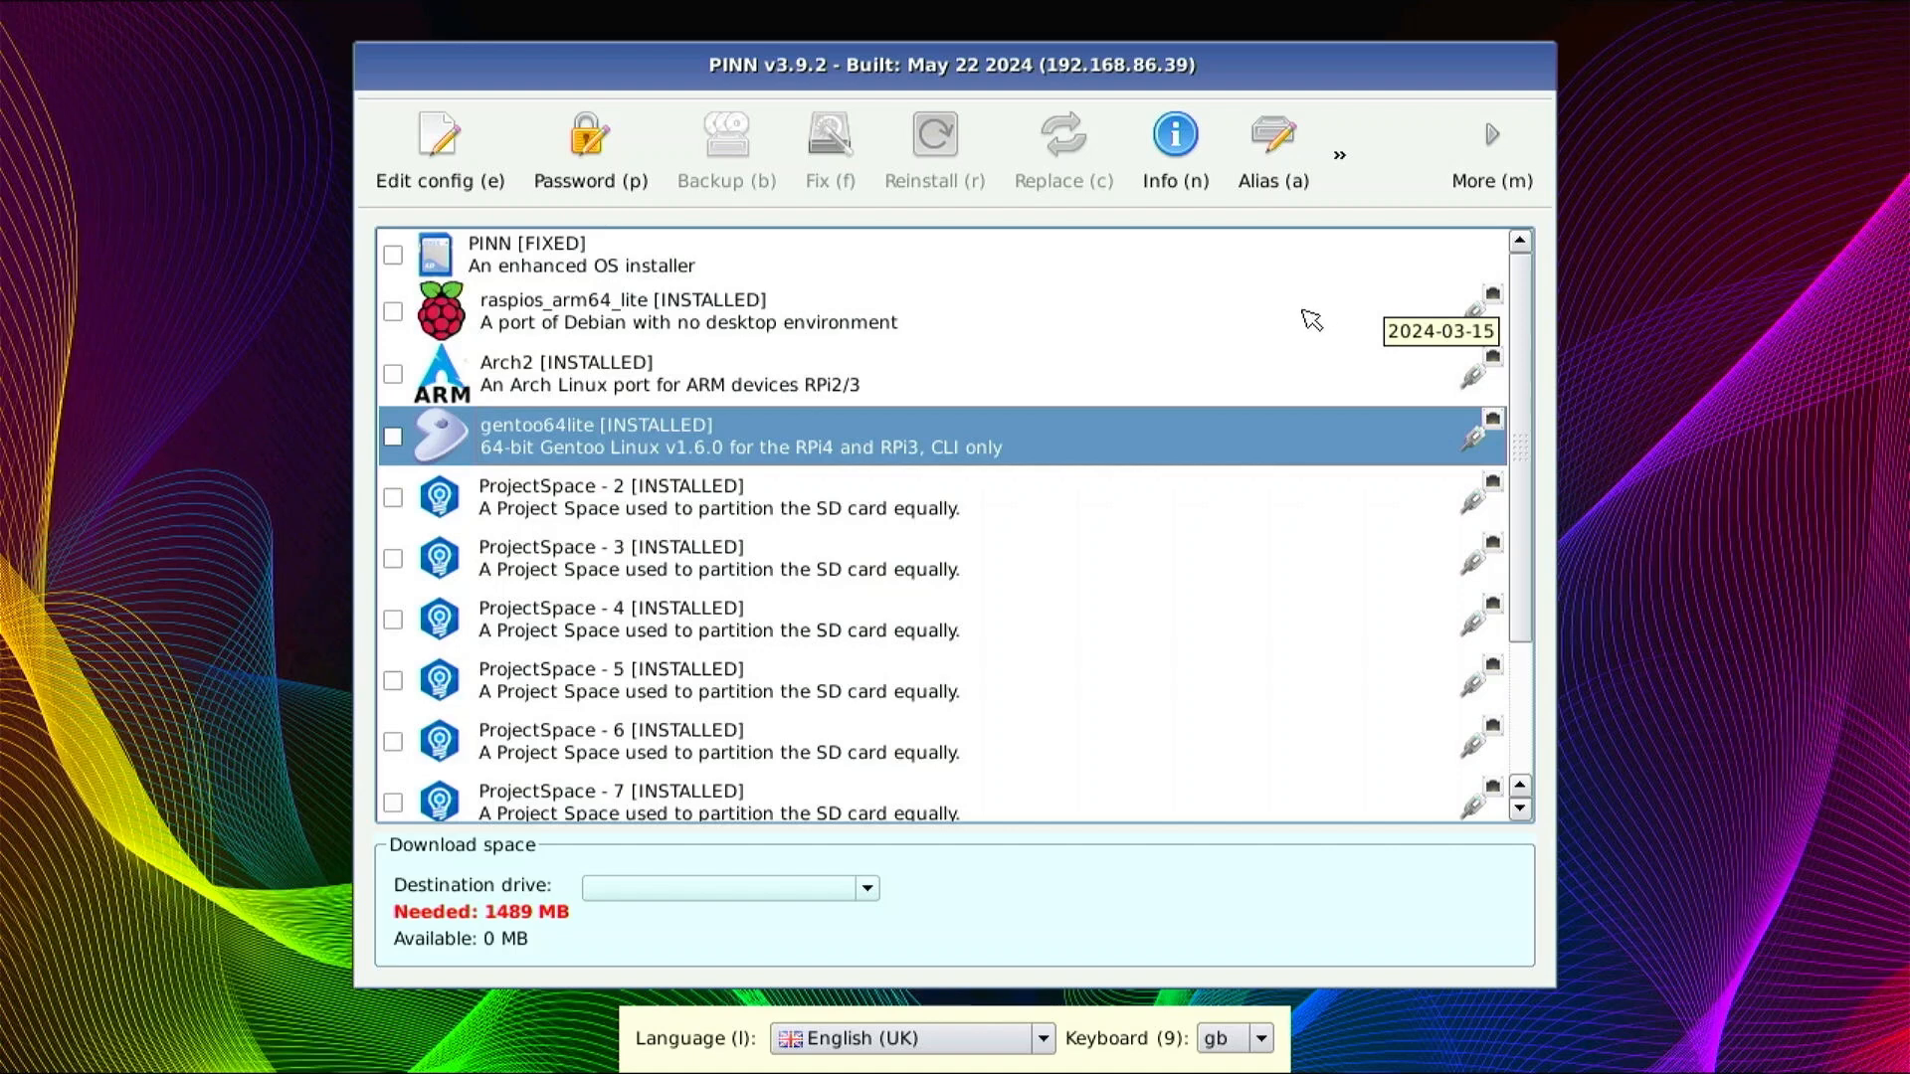